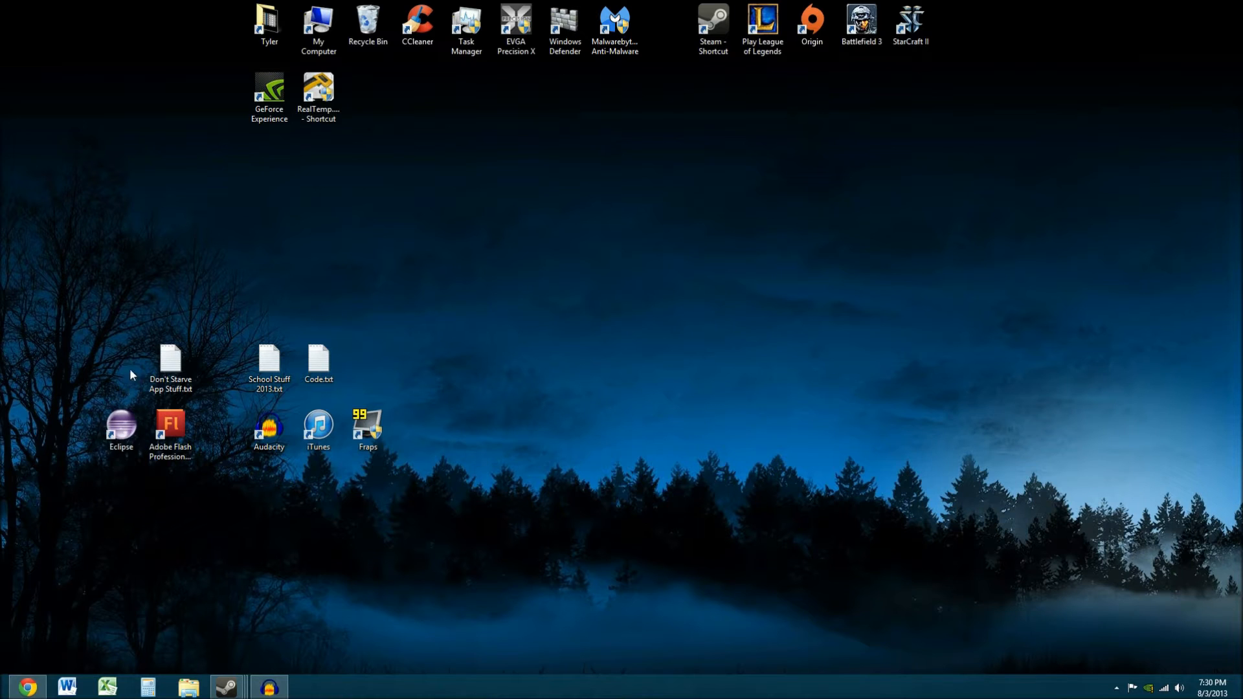
Launch Eclipse from its desktop shortcut to bring up the Workspace Launcher
{"action": "left_click", "coordinate": [120, 426]}
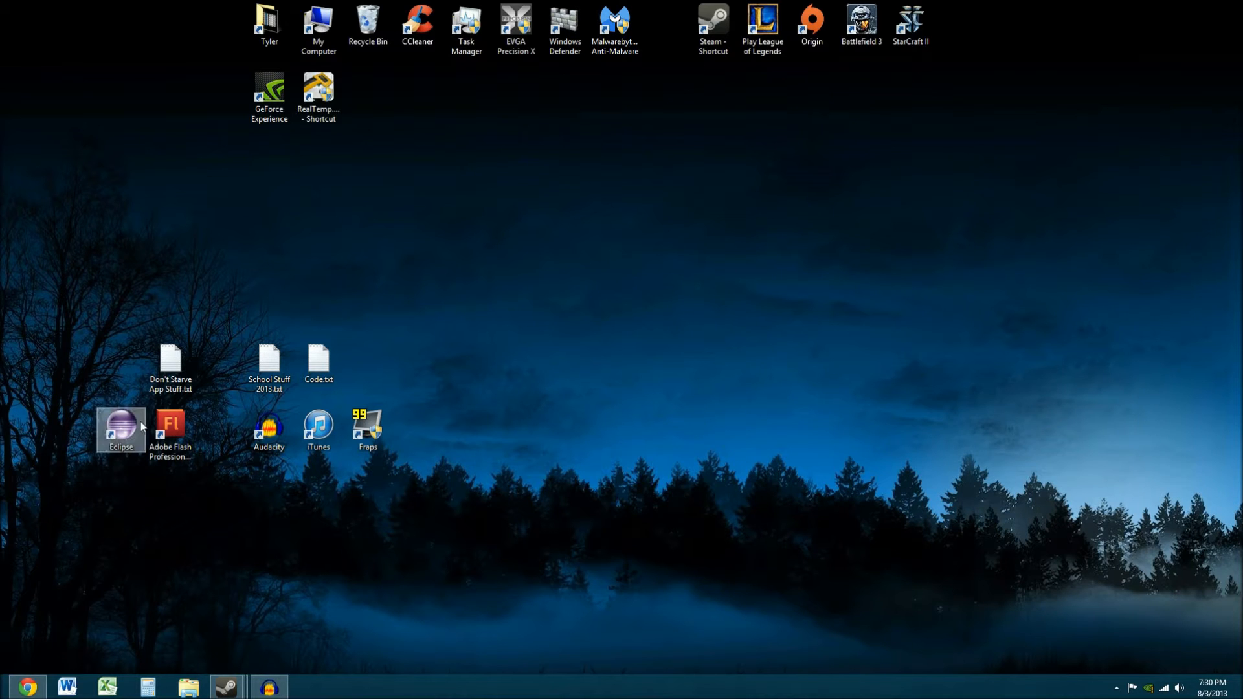
{"action": "mouse_move", "coordinate": [136, 394]}
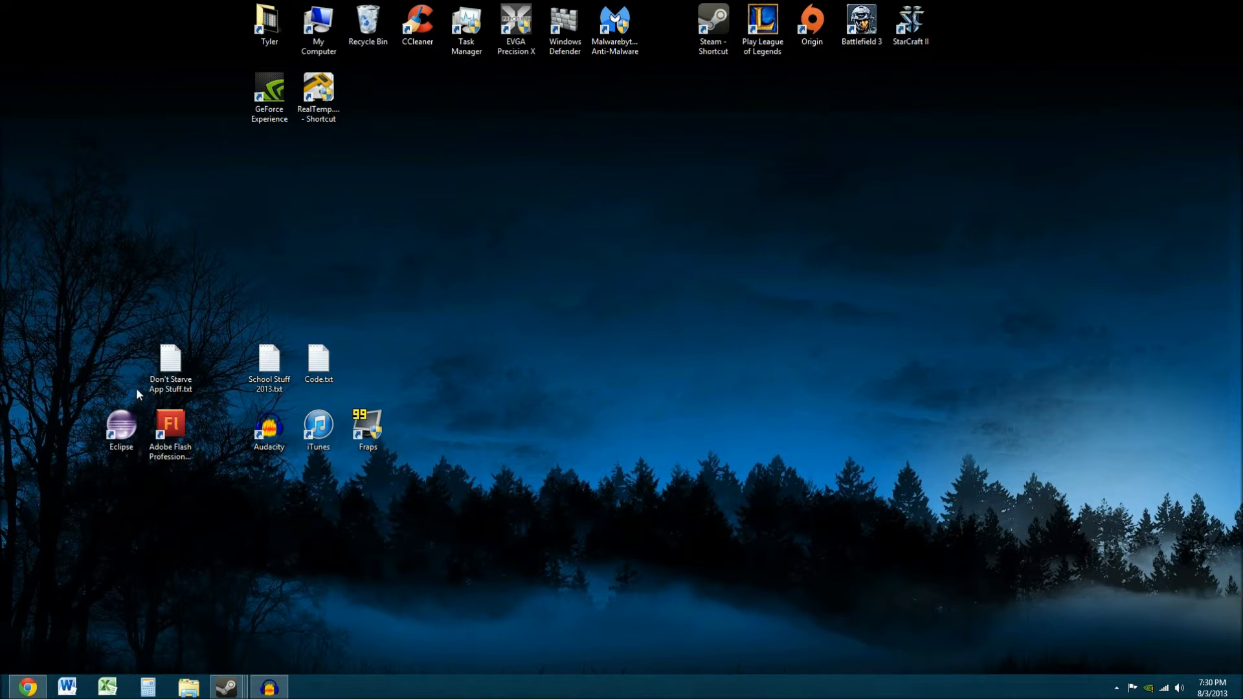
{"action": "left_click", "coordinate": [170, 424]}
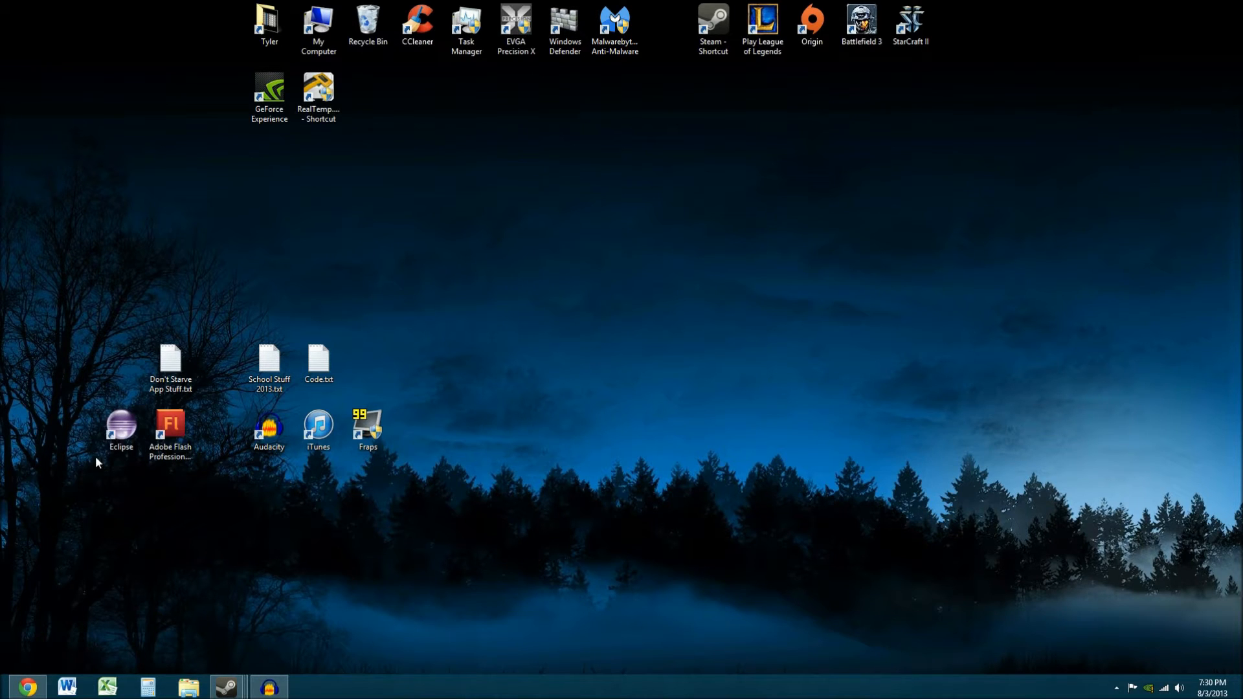
{"action": "left_click", "coordinate": [120, 428]}
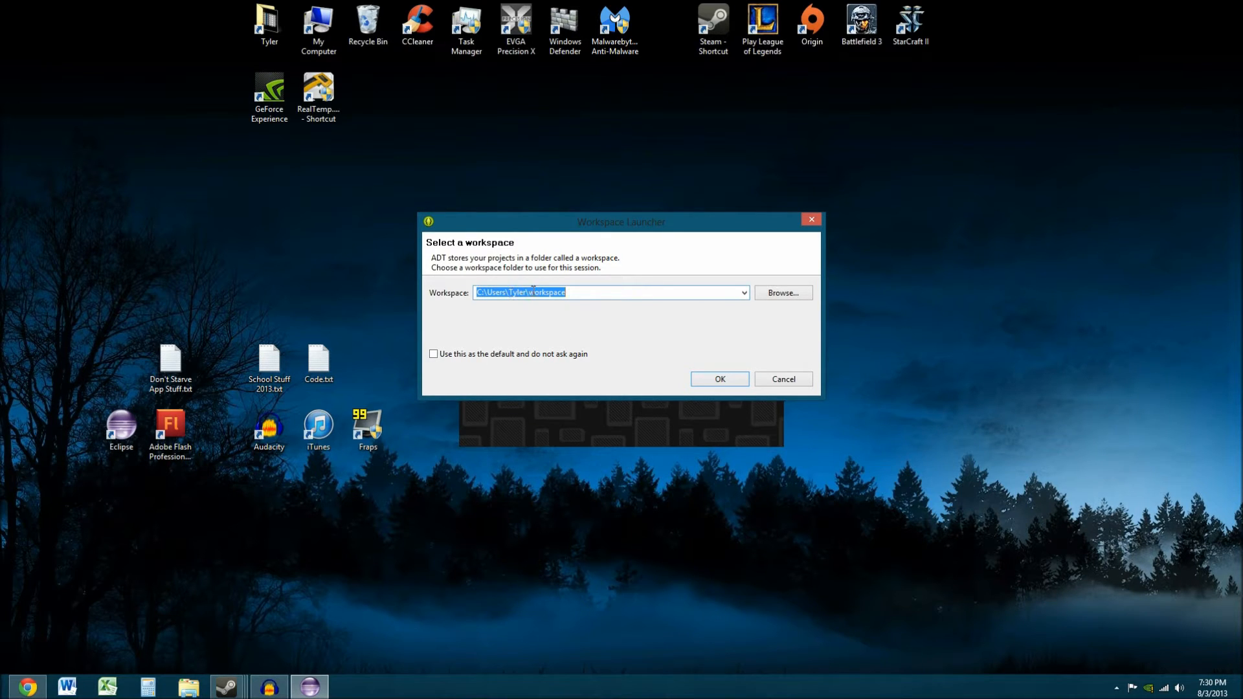
Accept the suggested default workspace folder
{"action": "left_click", "coordinate": [718, 379]}
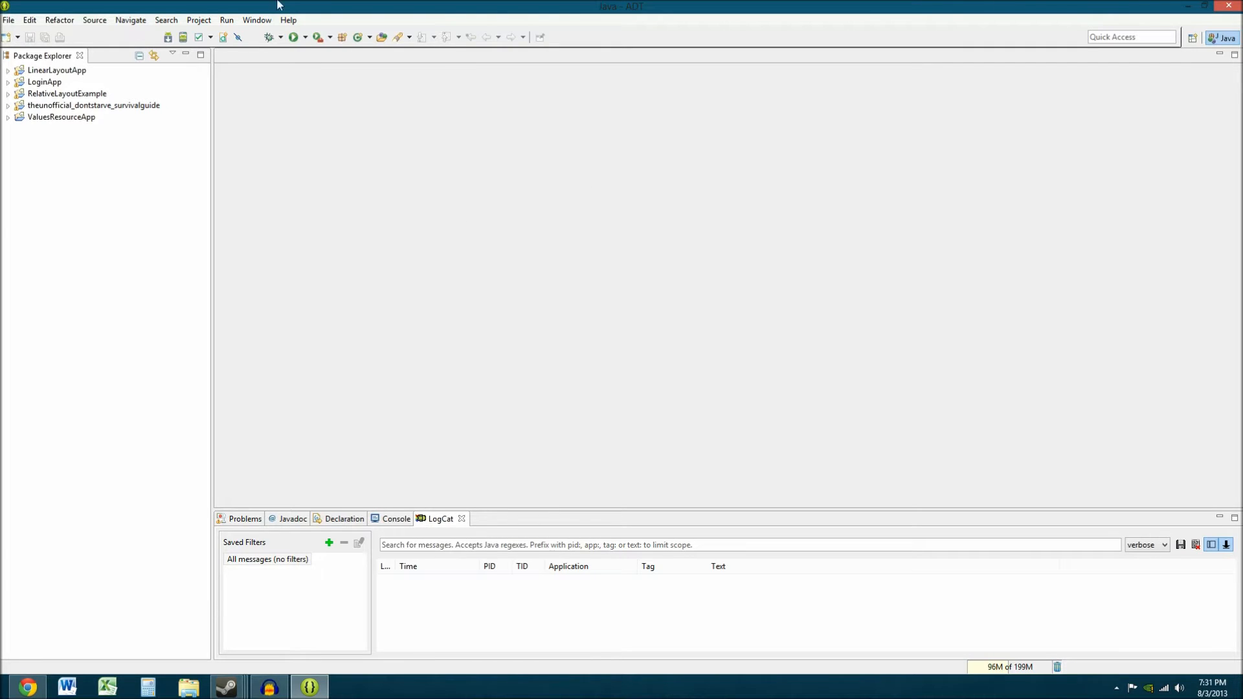
{"action": "left_click", "coordinate": [60, 117]}
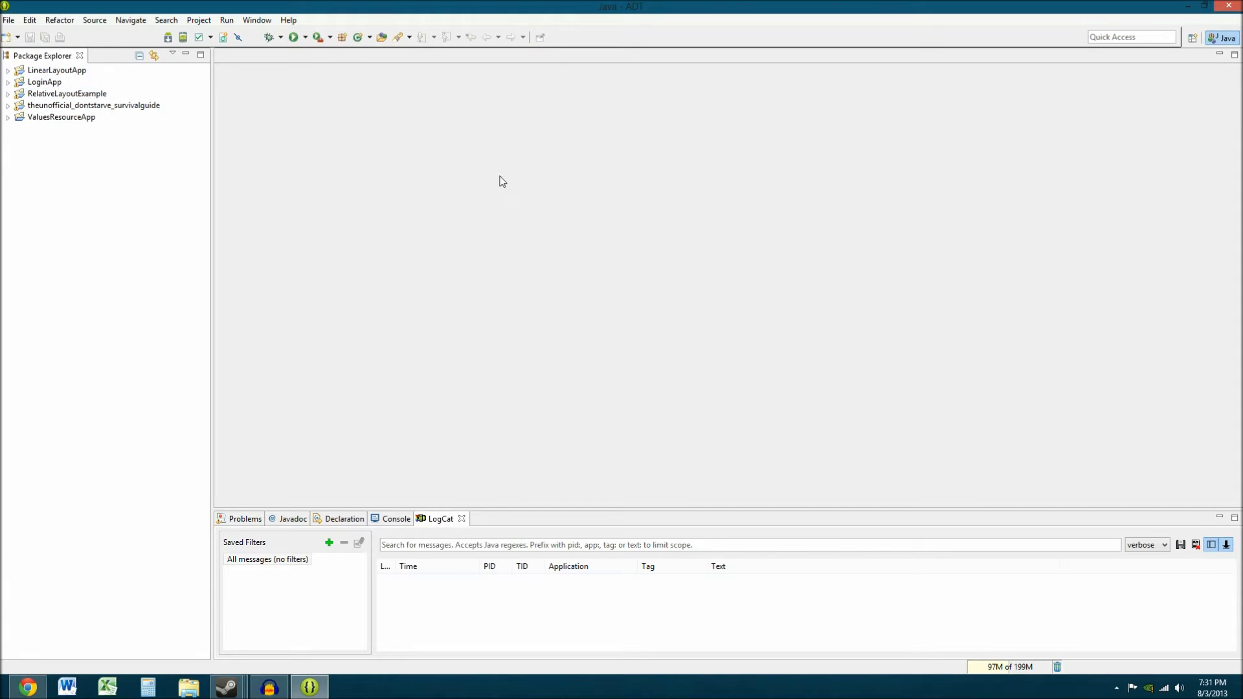
{"action": "mouse_move", "coordinate": [179, 228]}
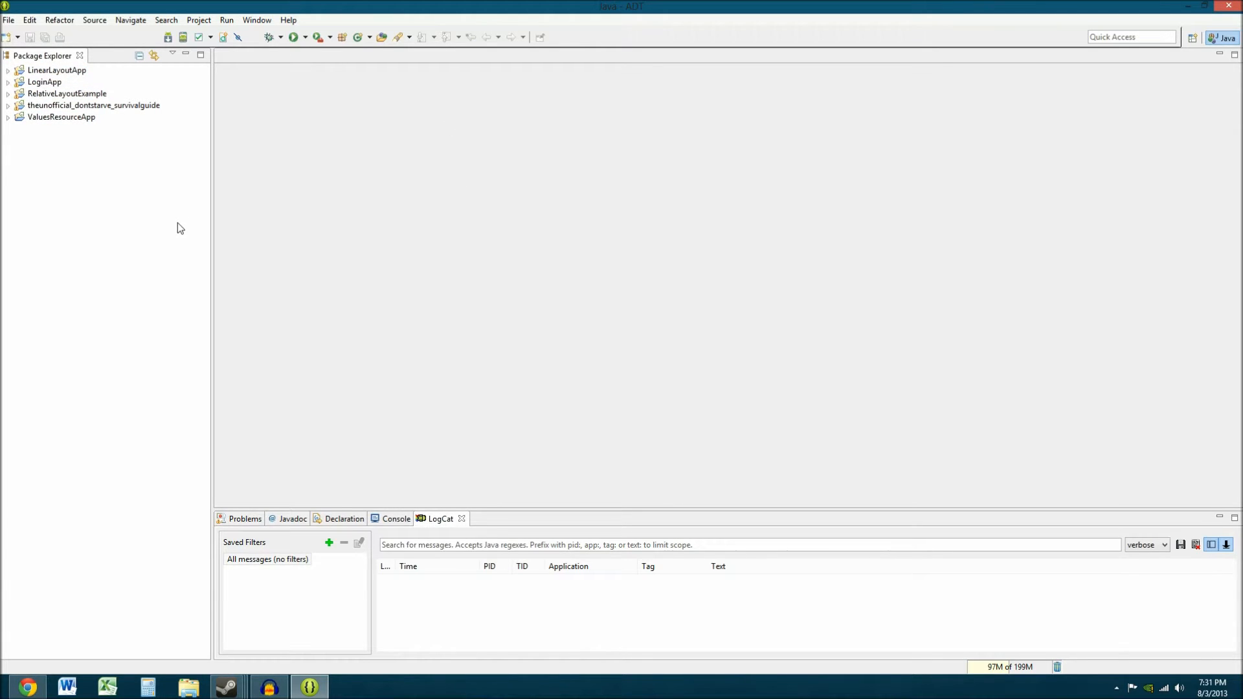
{"action": "mouse_move", "coordinate": [767, 324]}
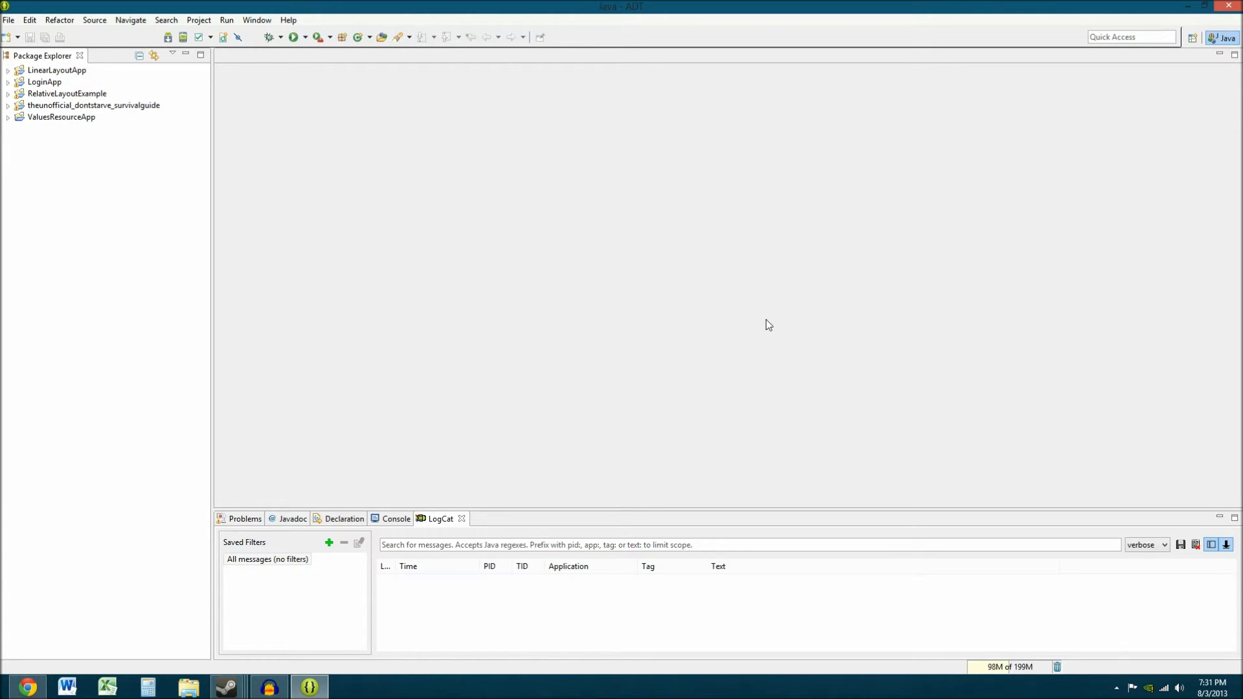
{"action": "mouse_move", "coordinate": [328, 139]}
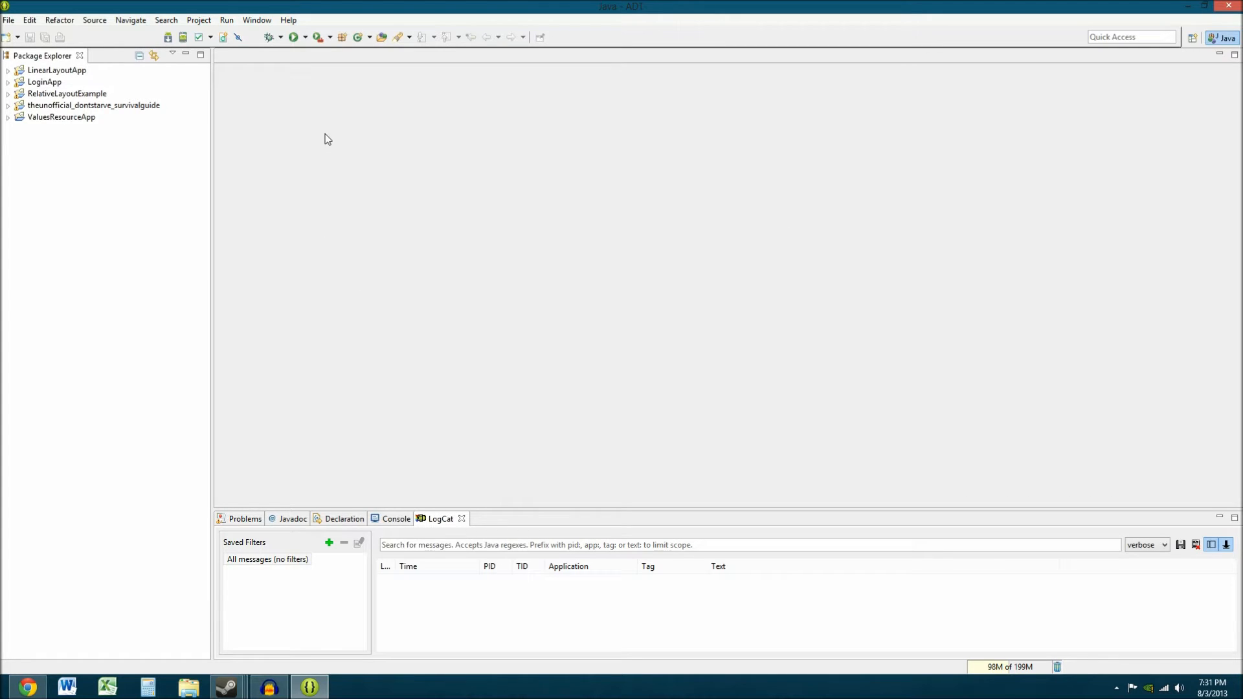
{"action": "mouse_move", "coordinate": [630, 230]}
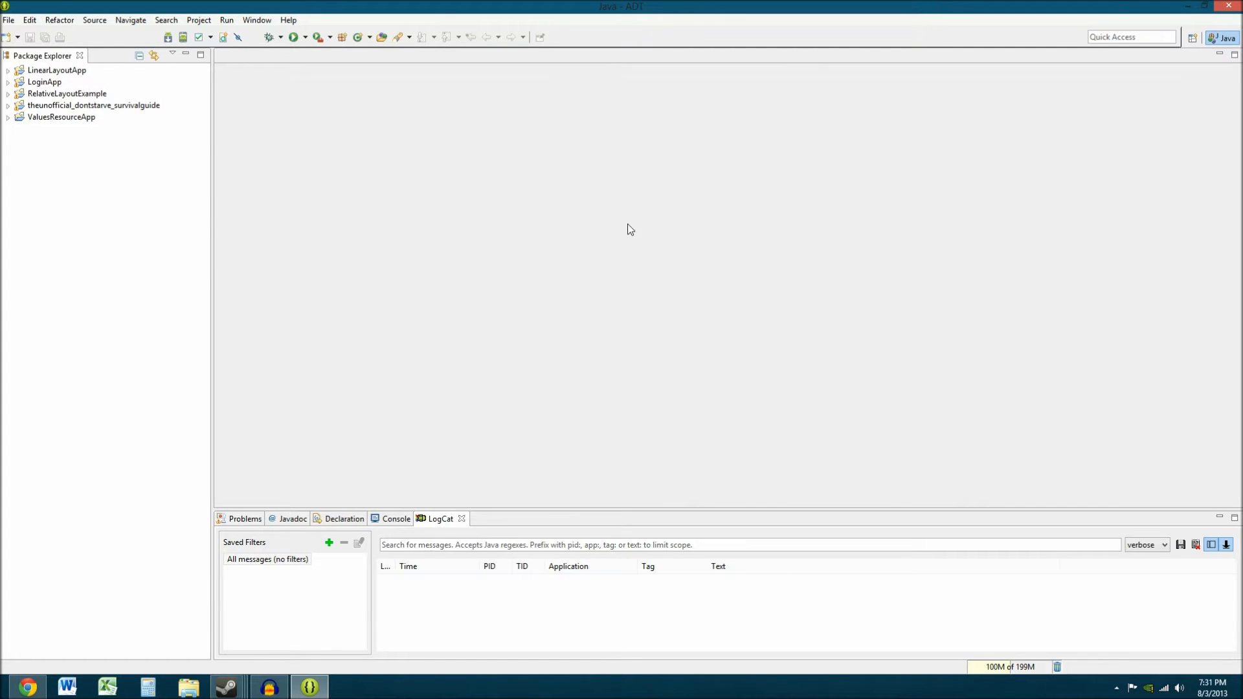
{"action": "mouse_move", "coordinate": [477, 286]}
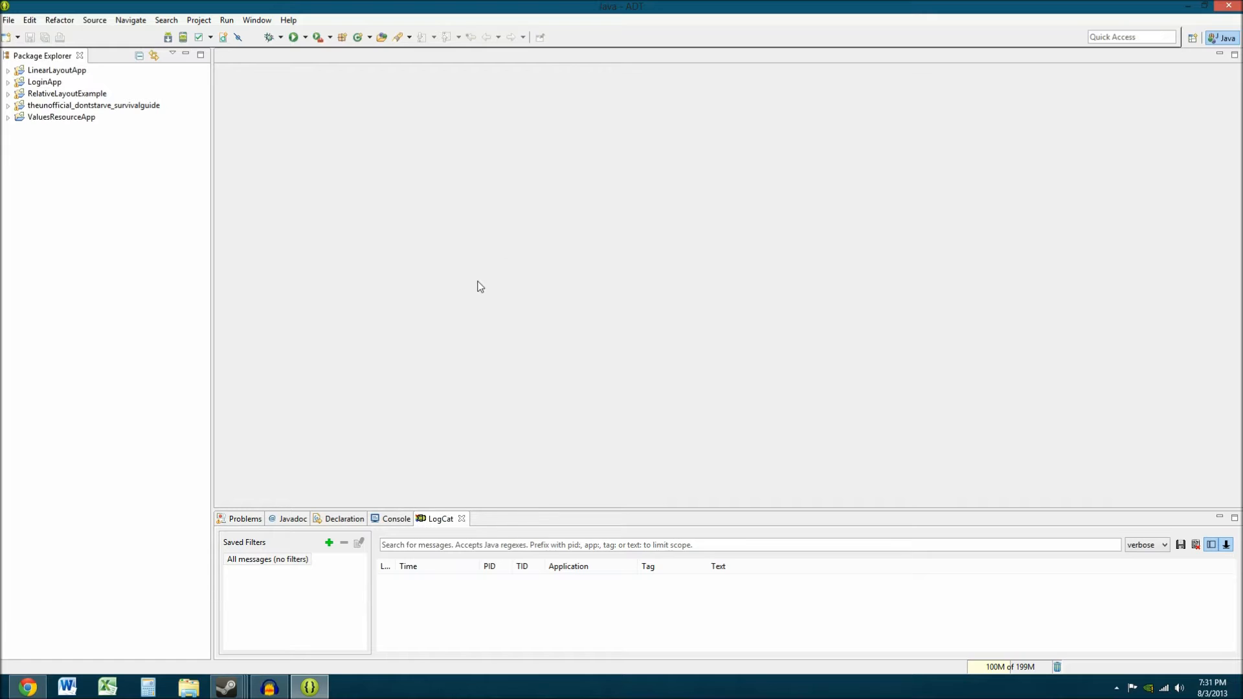
{"action": "mouse_move", "coordinate": [451, 277]}
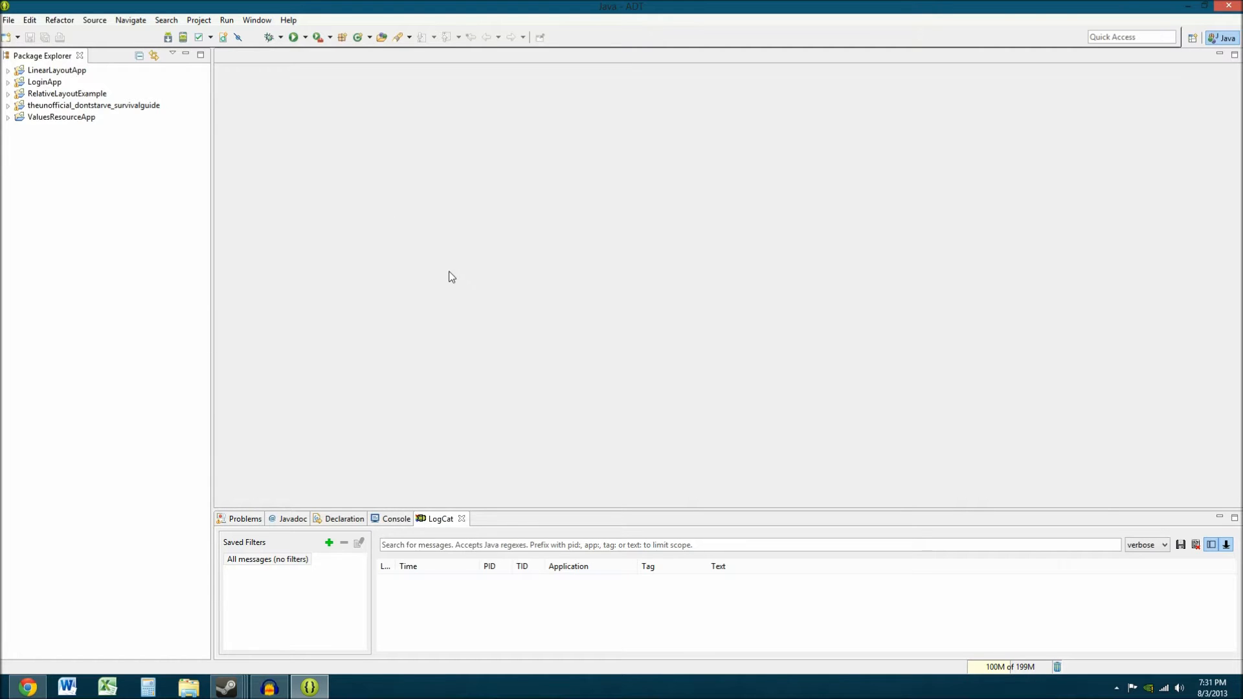
{"action": "mouse_move", "coordinate": [569, 255]}
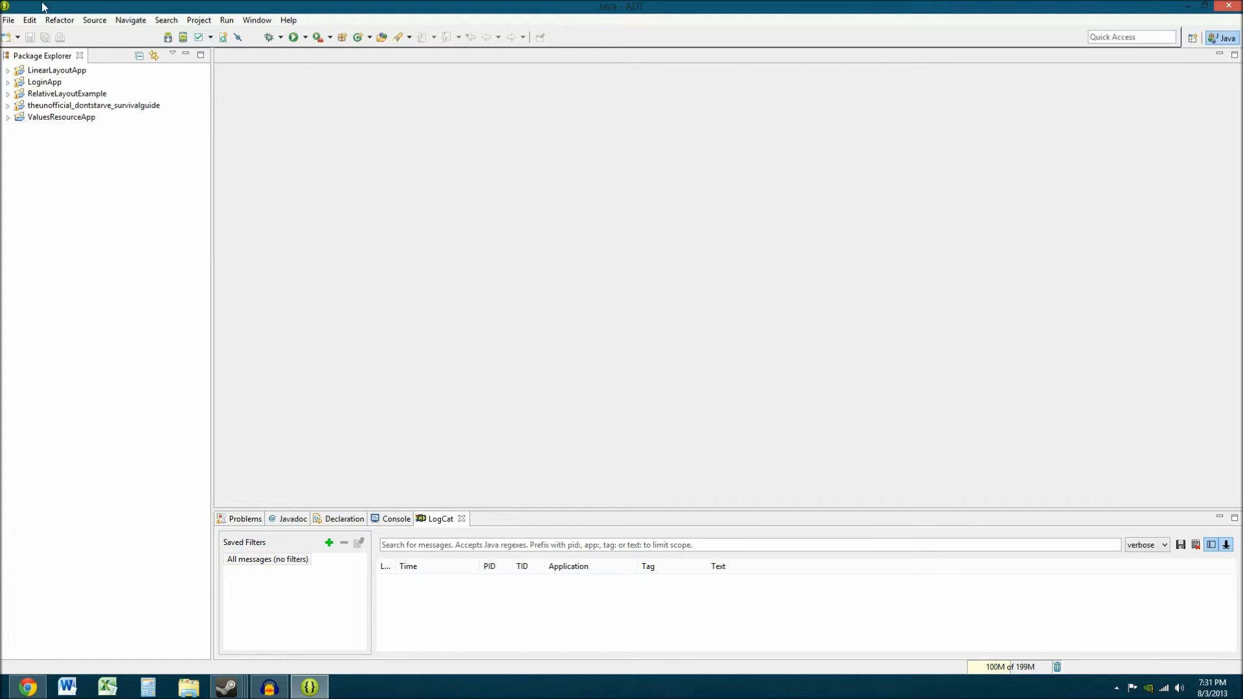
Open the File menu to reveal the New submenu choices
{"action": "left_click", "coordinate": [9, 20]}
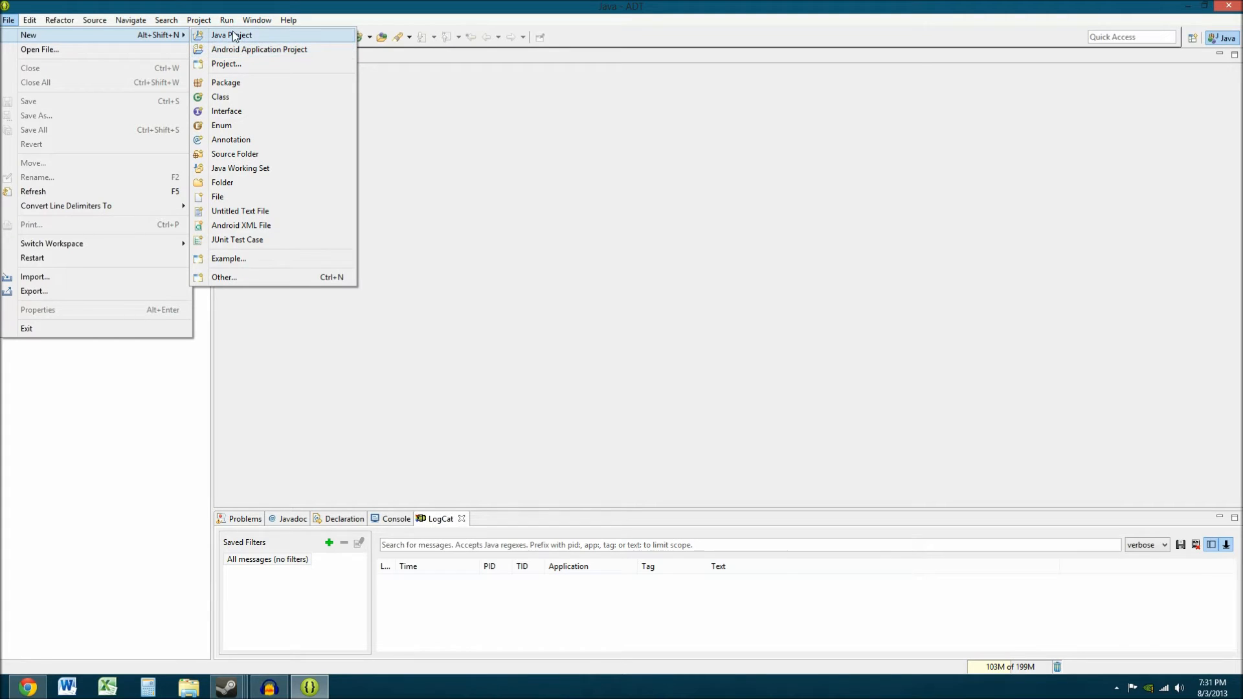
{"action": "mouse_move", "coordinate": [259, 50]}
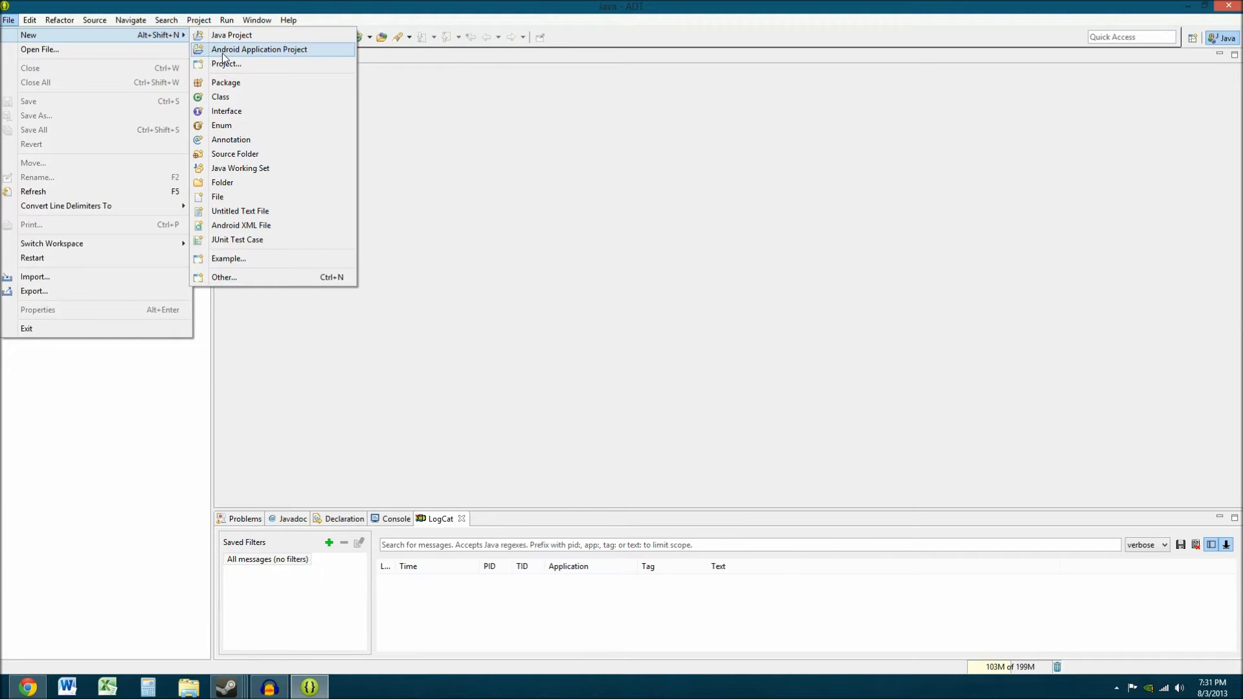
Start a new Android Application Project and list the Minimum Required SDK versions
{"action": "left_click", "coordinate": [259, 49]}
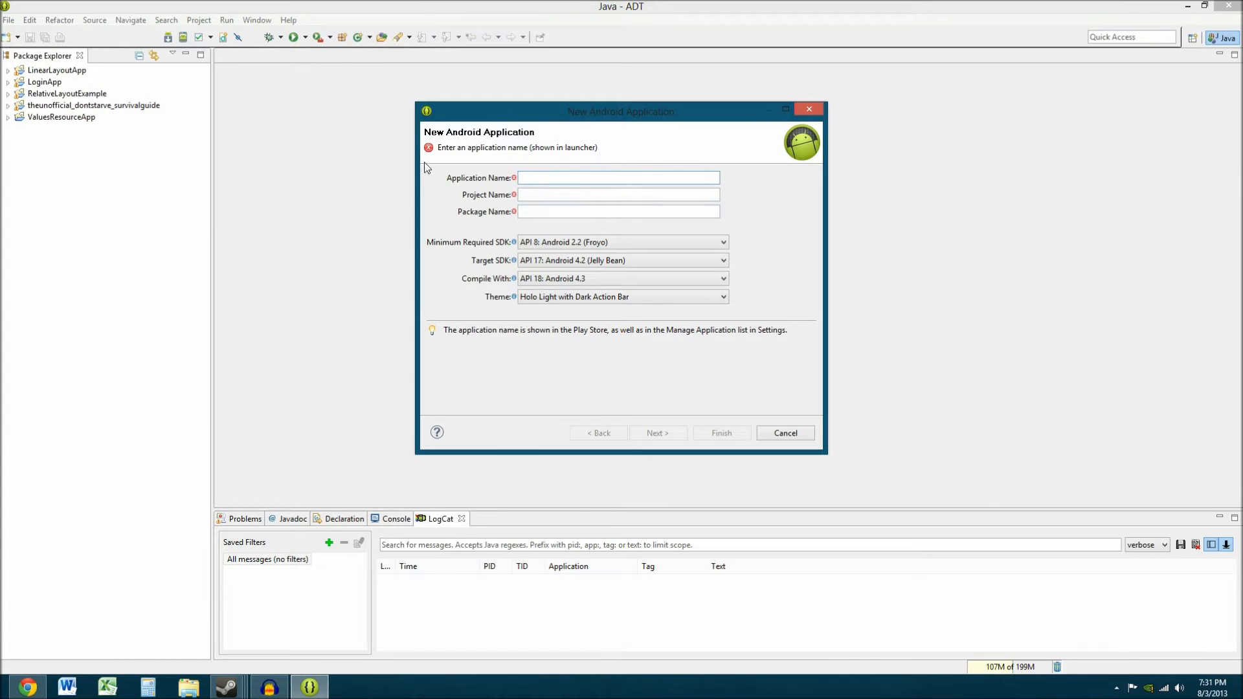
{"action": "mouse_move", "coordinate": [527, 241]}
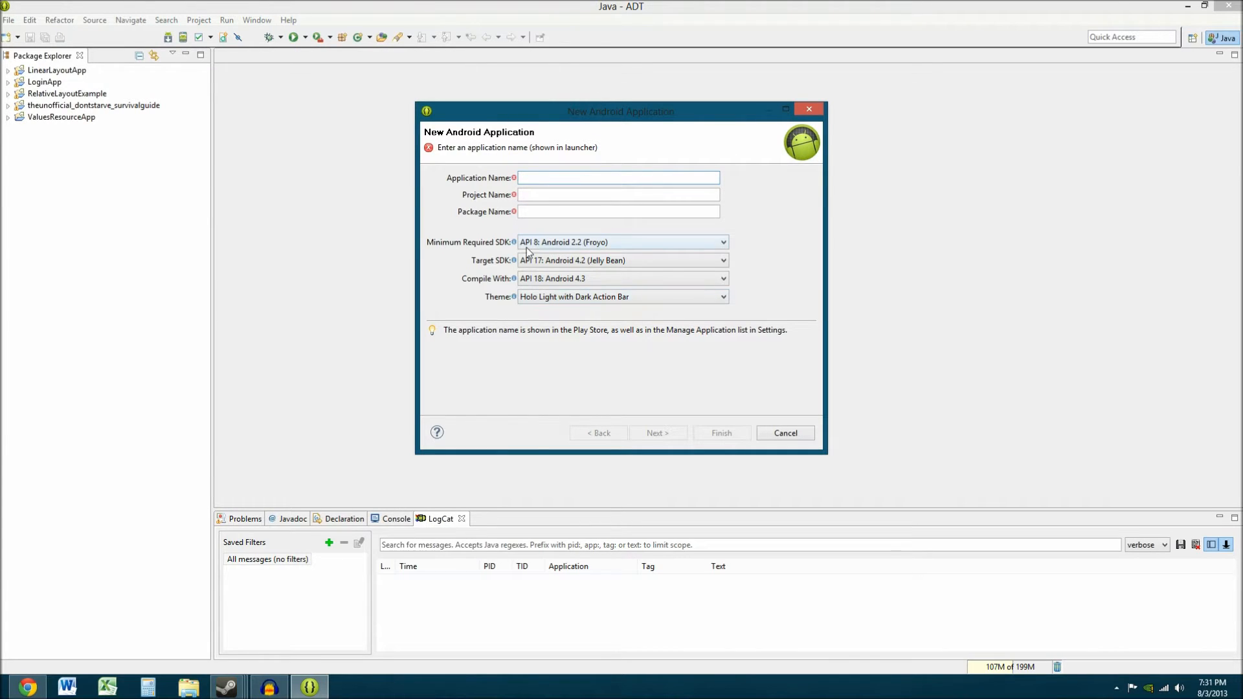
{"action": "left_click", "coordinate": [618, 177]}
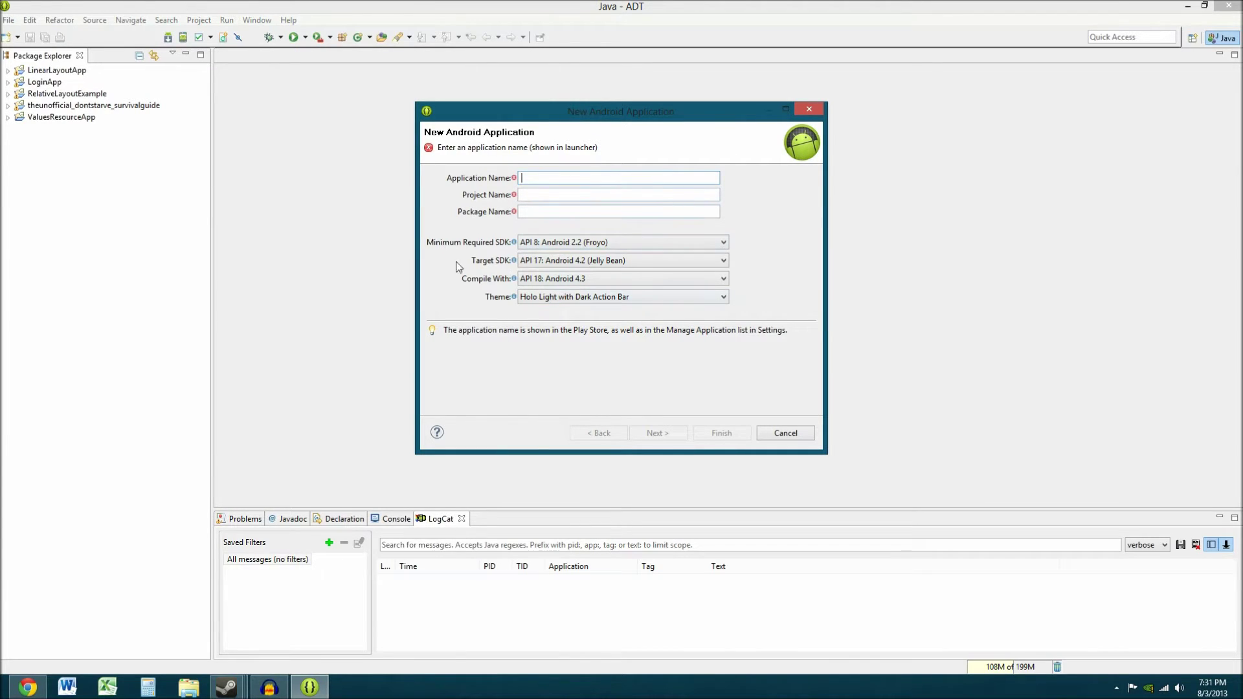
{"action": "mouse_move", "coordinate": [515, 308]}
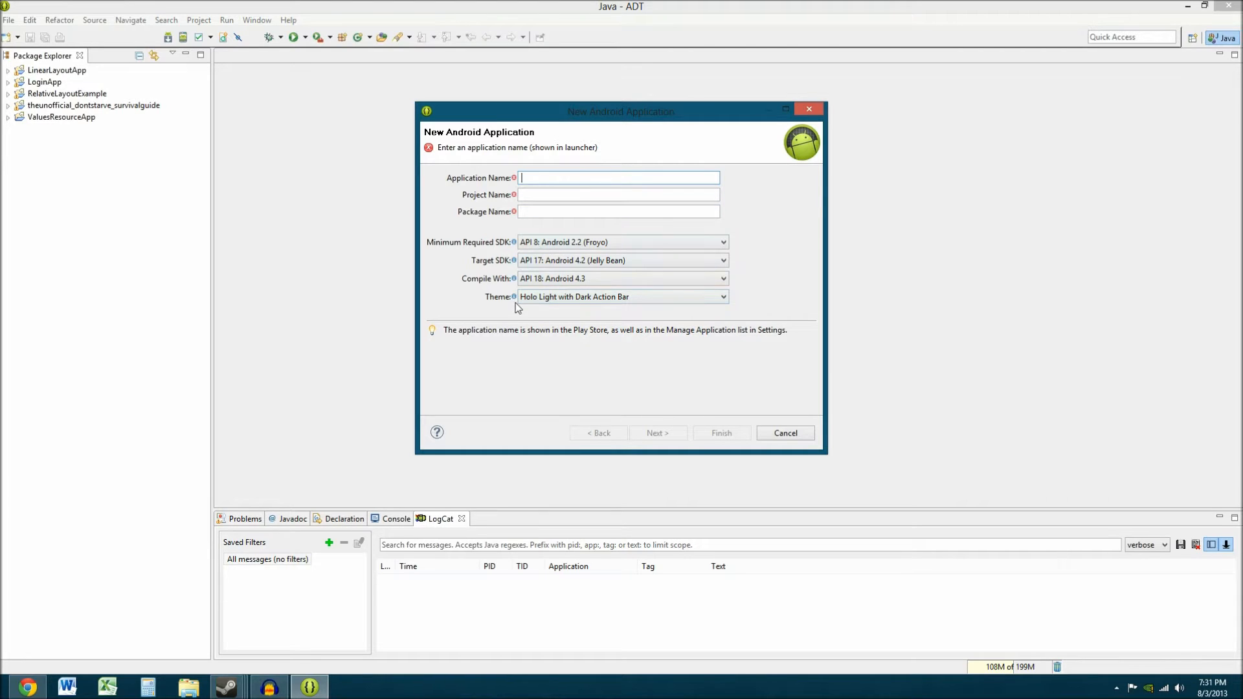
{"action": "mouse_move", "coordinate": [469, 250]}
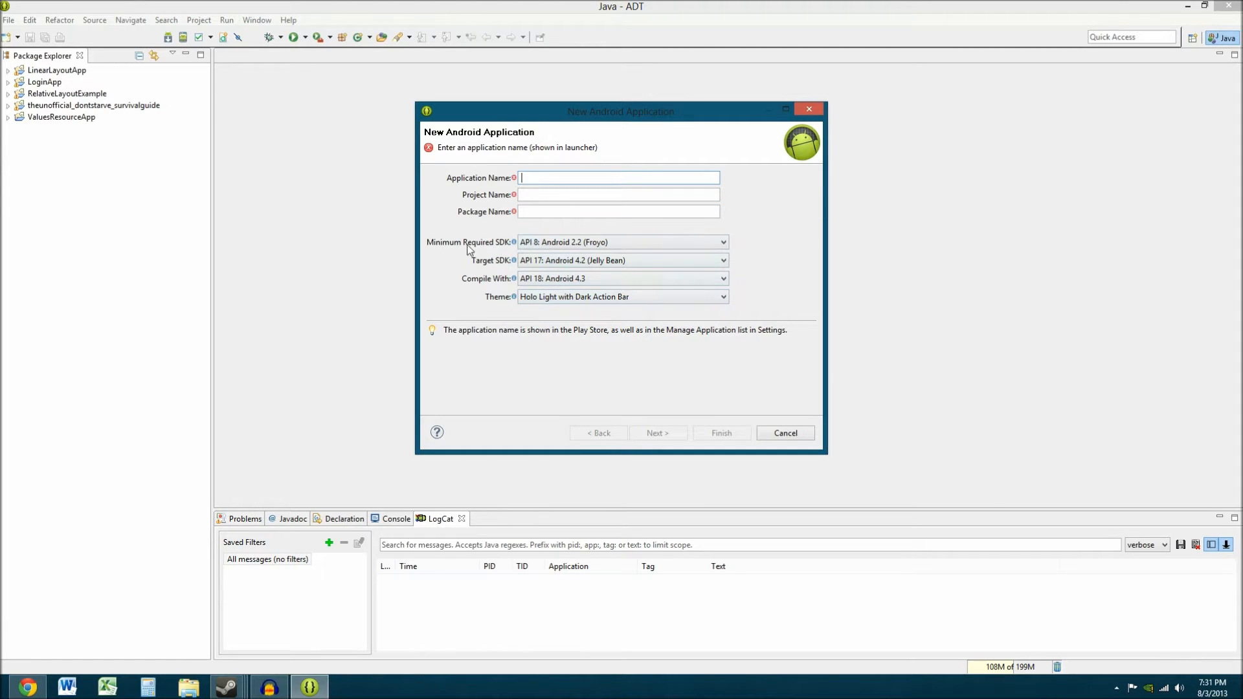
{"action": "mouse_move", "coordinate": [501, 270]}
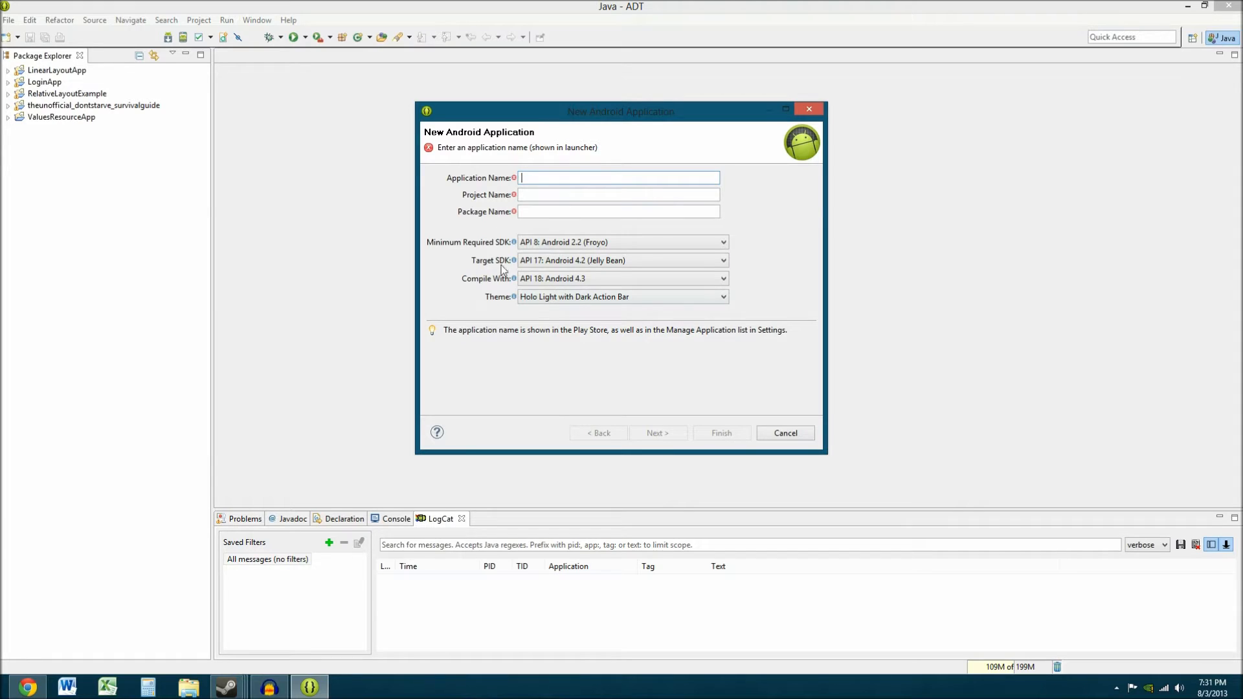
{"action": "mouse_move", "coordinate": [539, 314]}
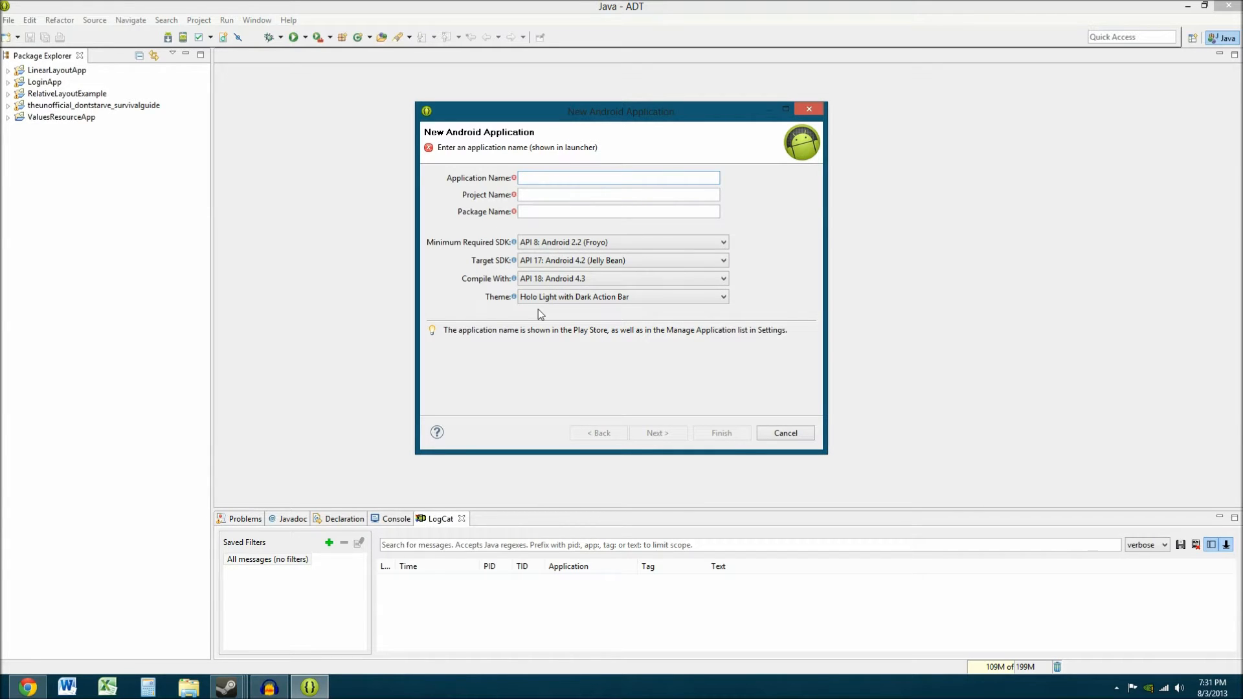
{"action": "mouse_move", "coordinate": [602, 300]}
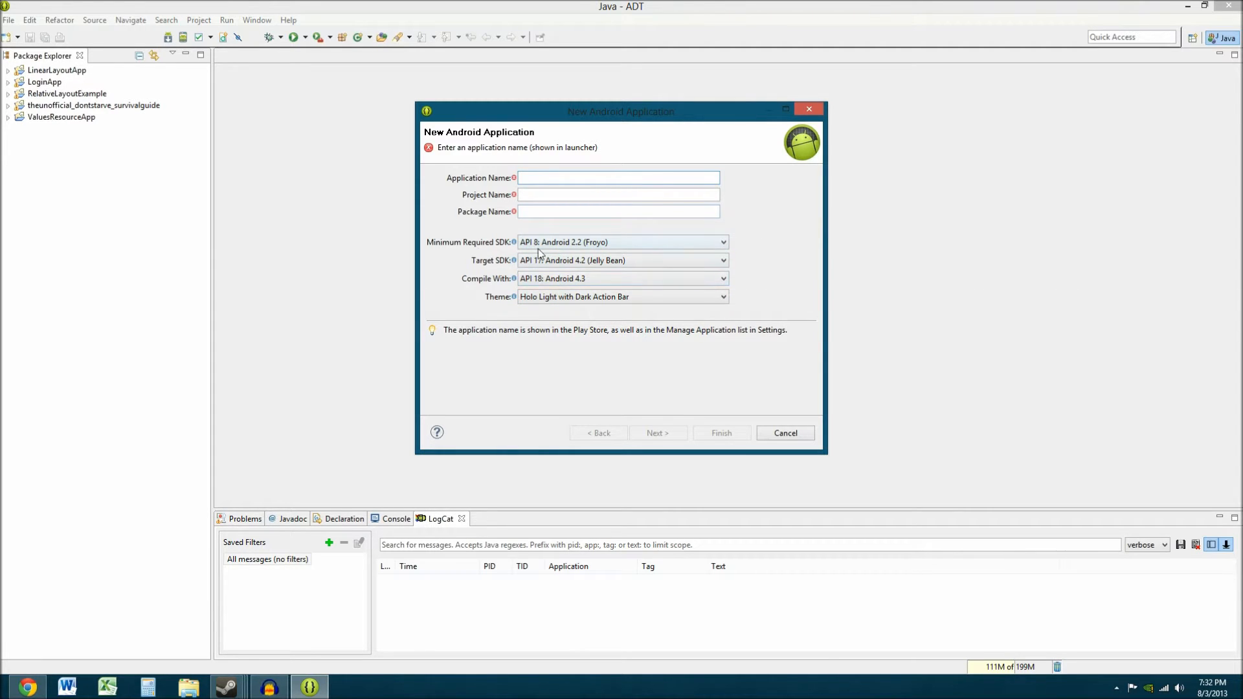
{"action": "left_click", "coordinate": [720, 242]}
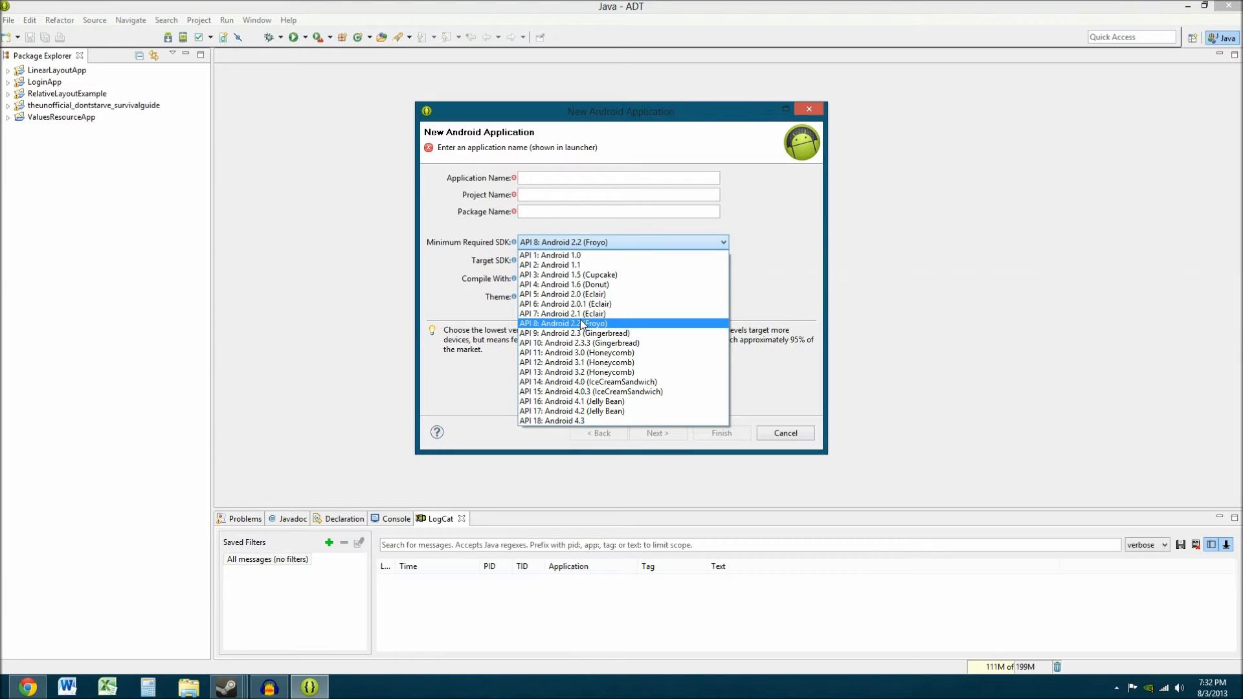
Try API 5 and API 11, then settle on API 8: Android 2.2 (Froyo)
{"action": "left_click", "coordinate": [564, 324]}
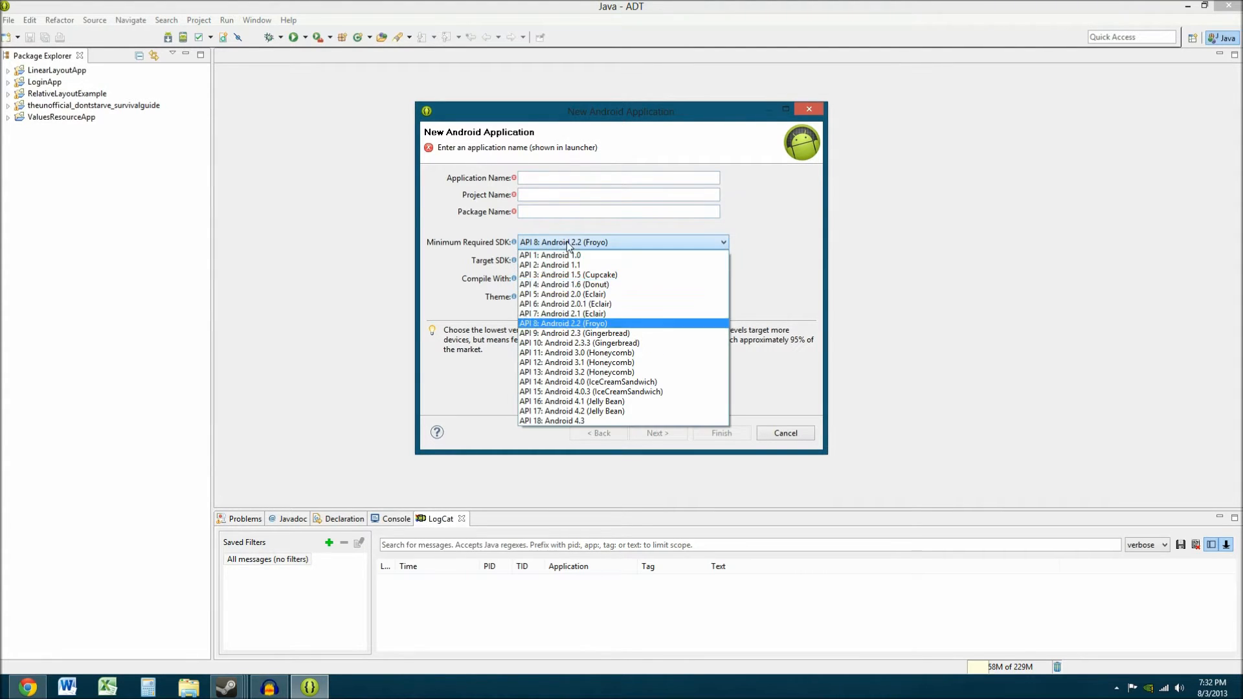
{"action": "mouse_move", "coordinate": [568, 303]}
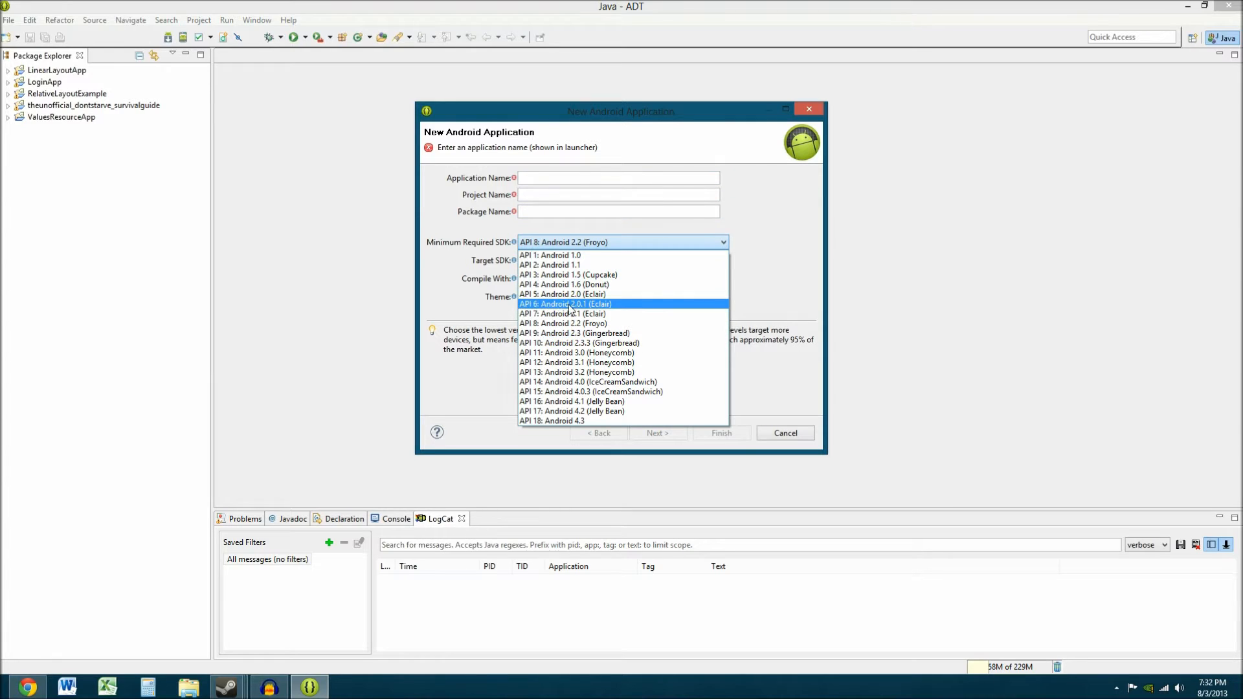
{"action": "left_click", "coordinate": [560, 294]}
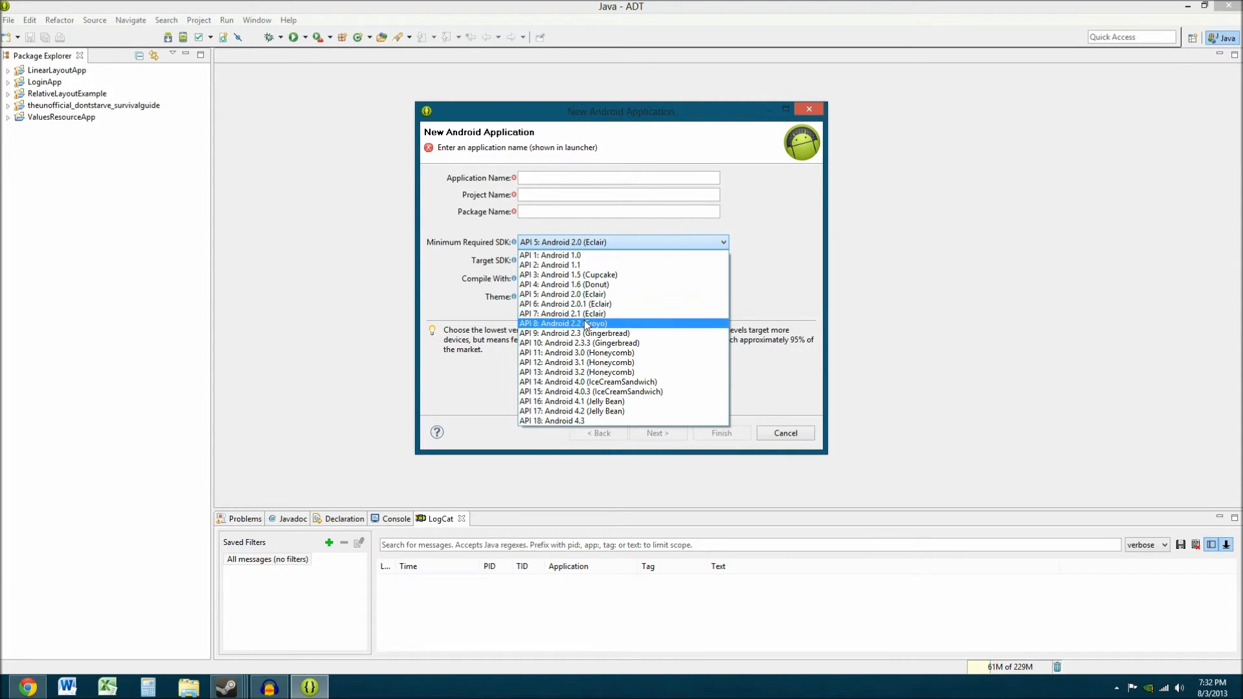
{"action": "mouse_move", "coordinate": [586, 294]}
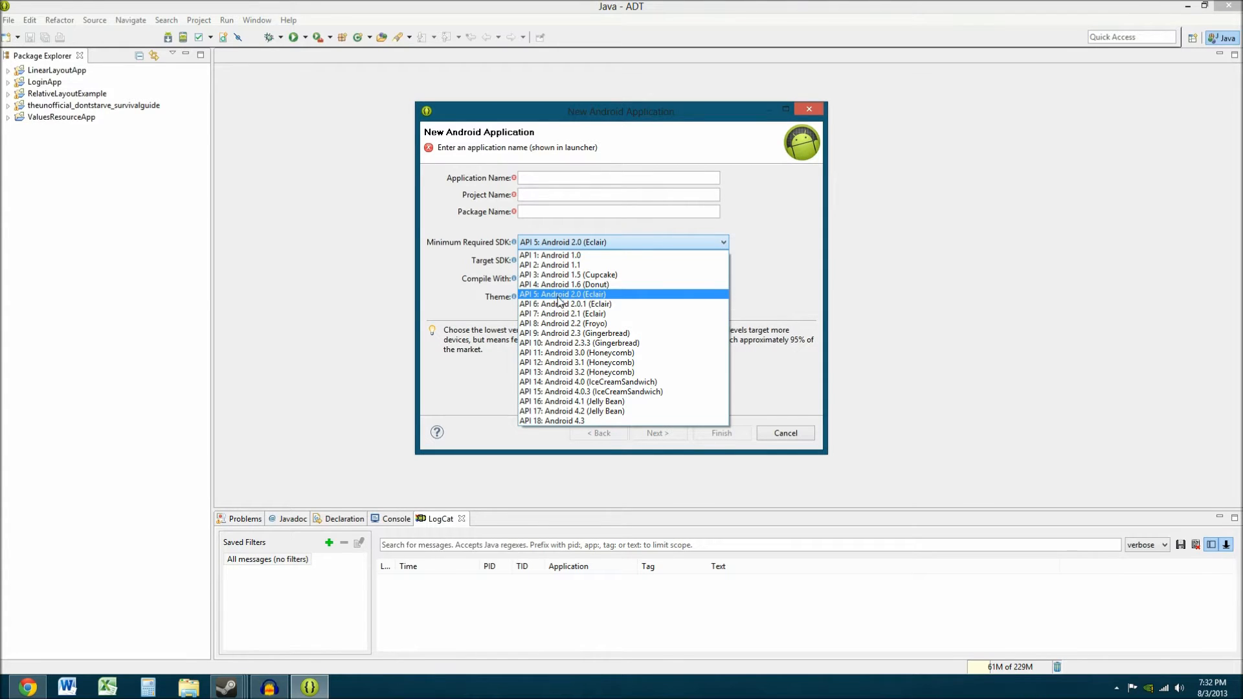
{"action": "mouse_move", "coordinate": [562, 304]}
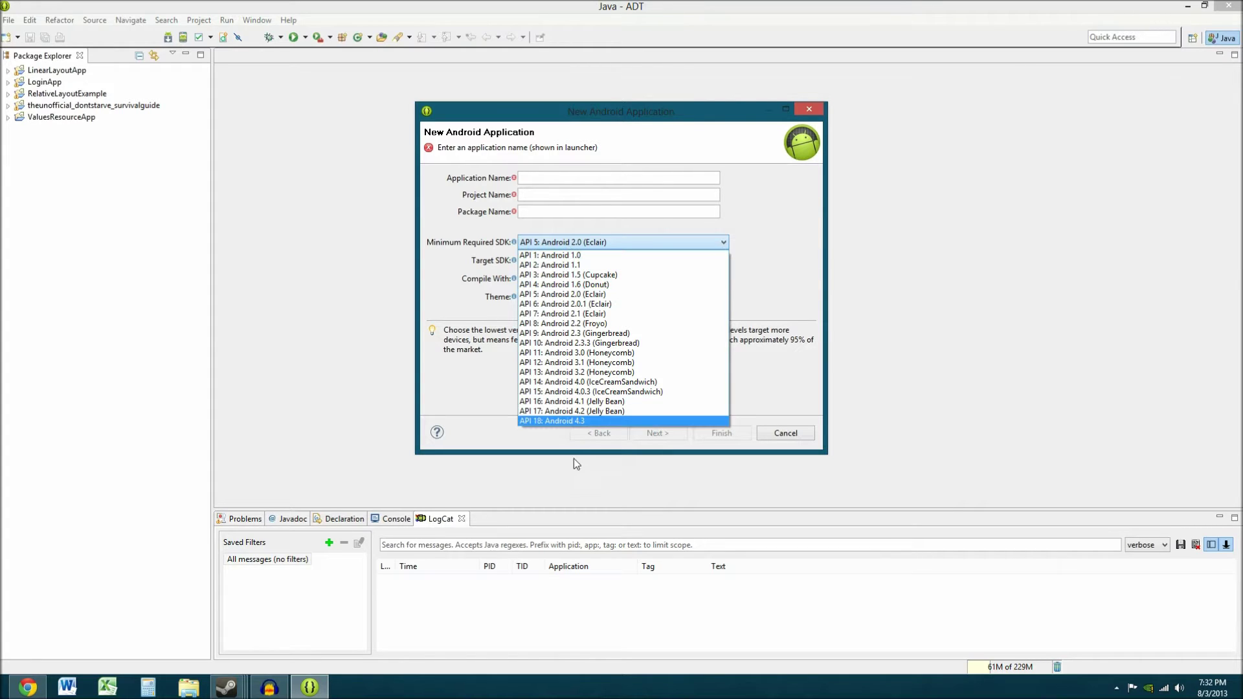
{"action": "mouse_move", "coordinate": [576, 352]}
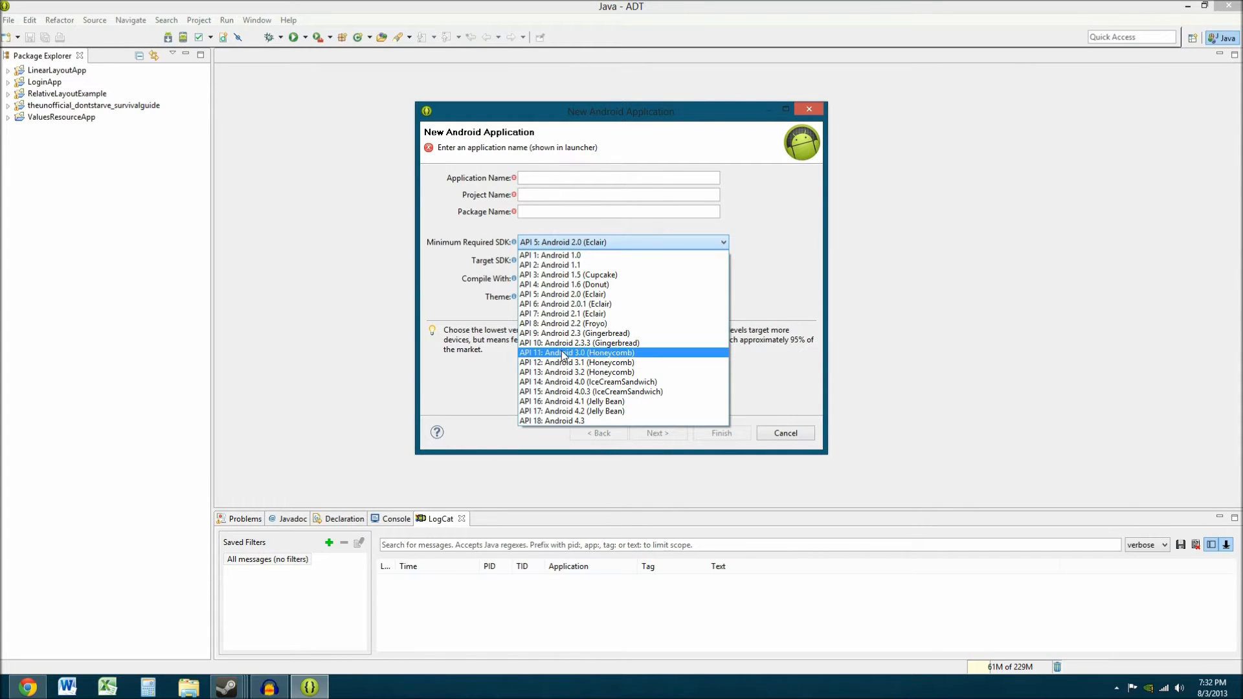
{"action": "left_click", "coordinate": [577, 352]}
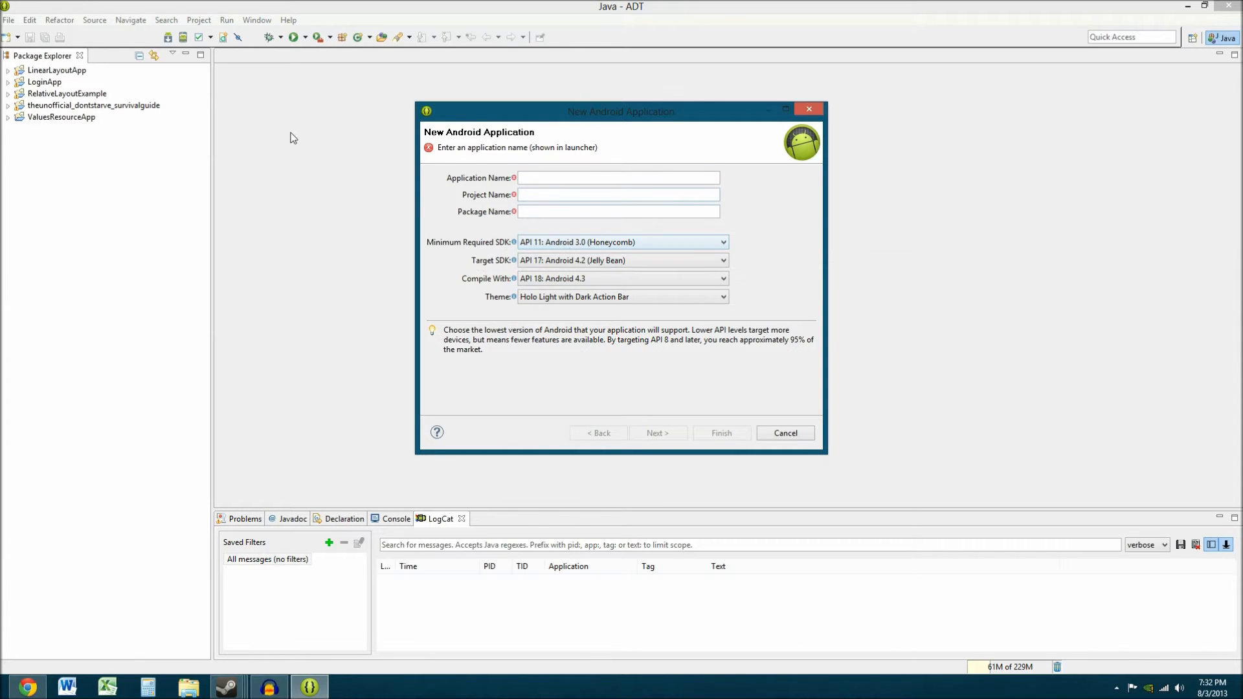
{"action": "mouse_move", "coordinate": [585, 236]}
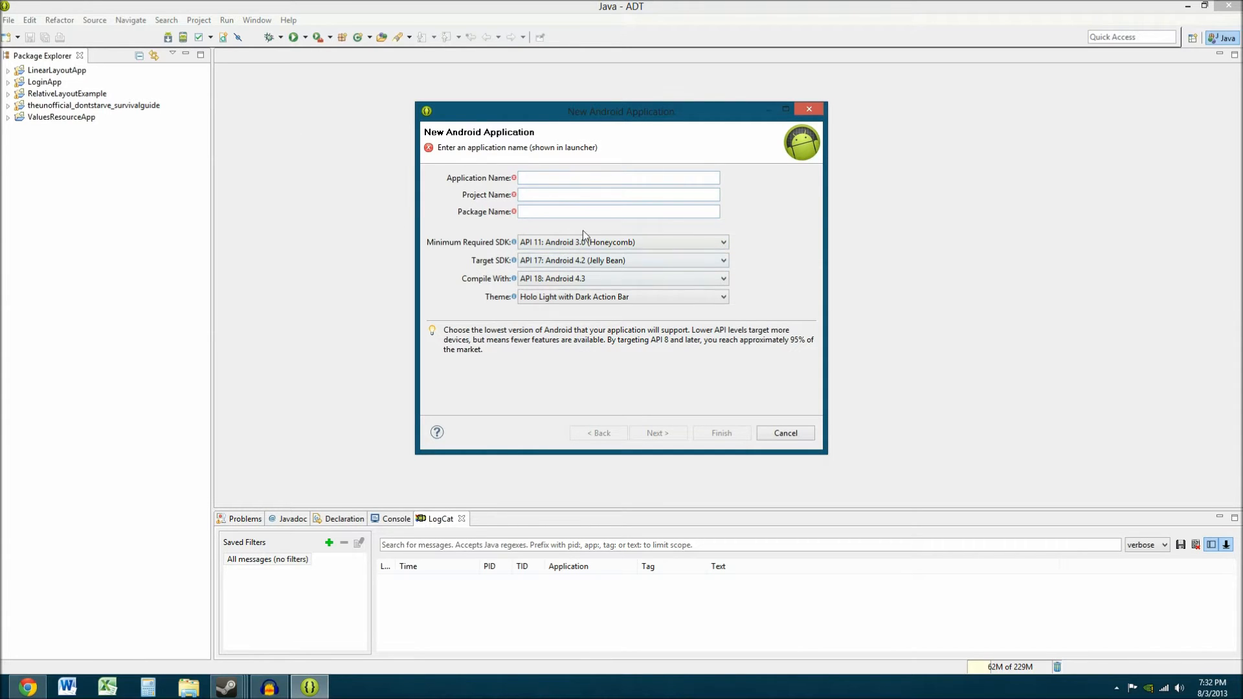
{"action": "mouse_move", "coordinate": [527, 231]}
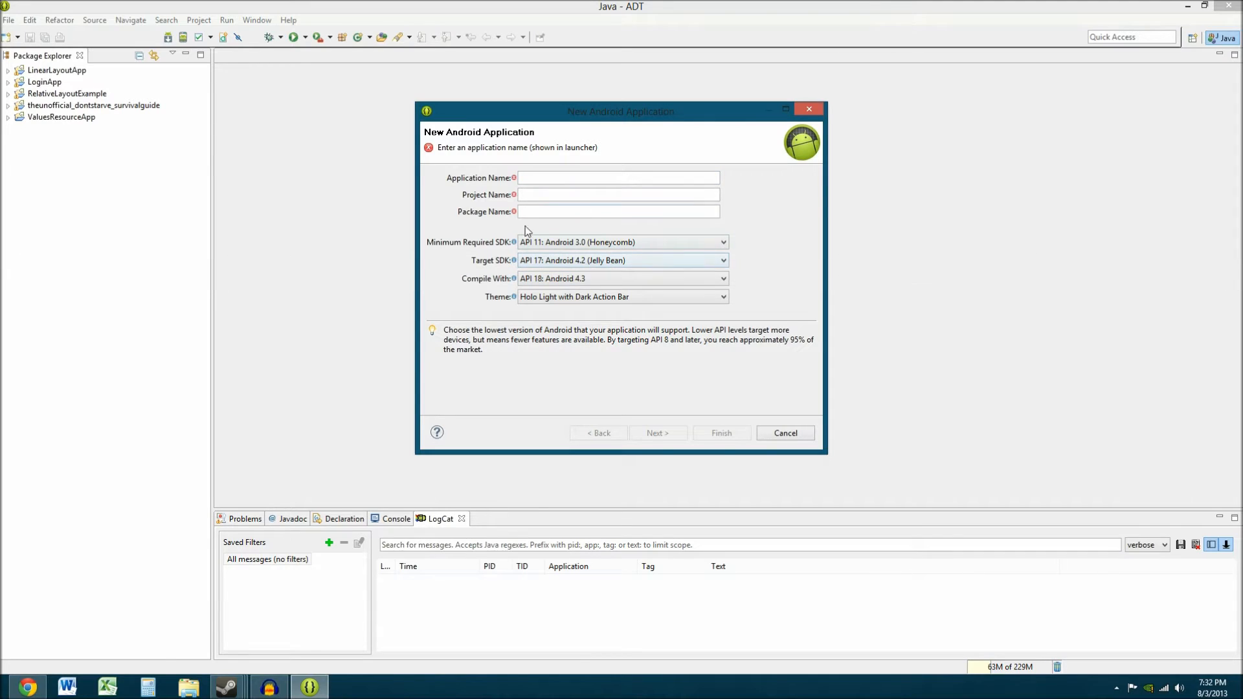
{"action": "mouse_move", "coordinate": [566, 242]}
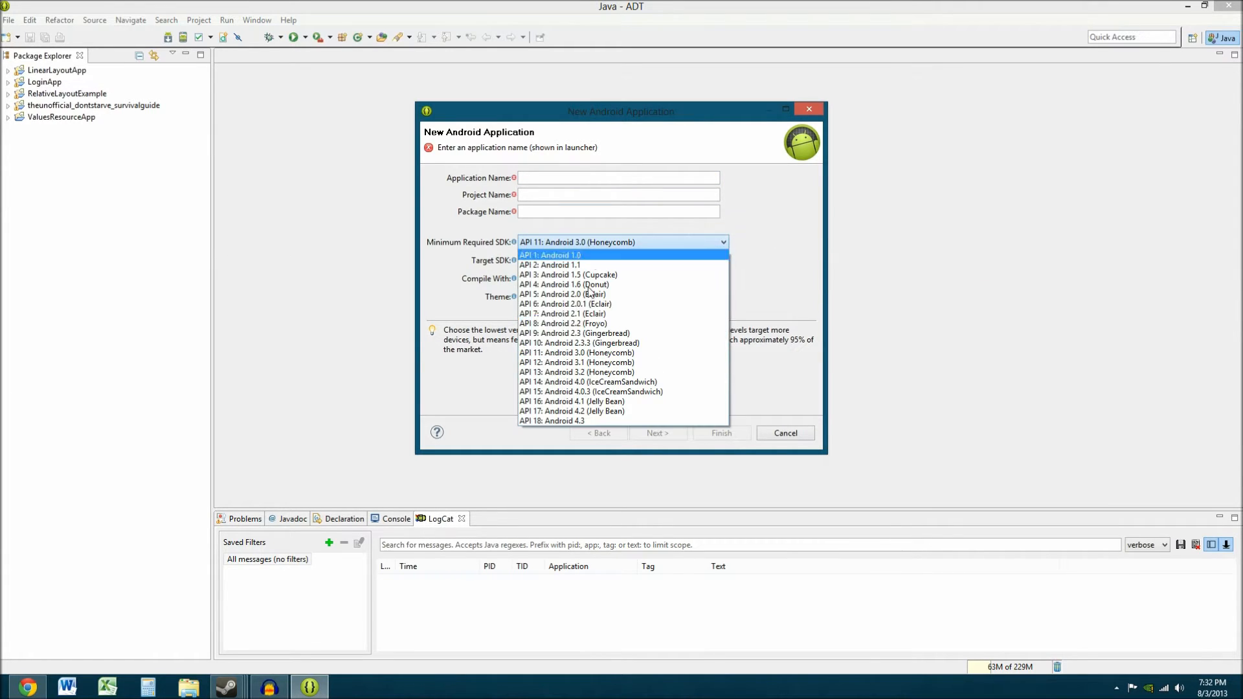
{"action": "left_click", "coordinate": [564, 324]}
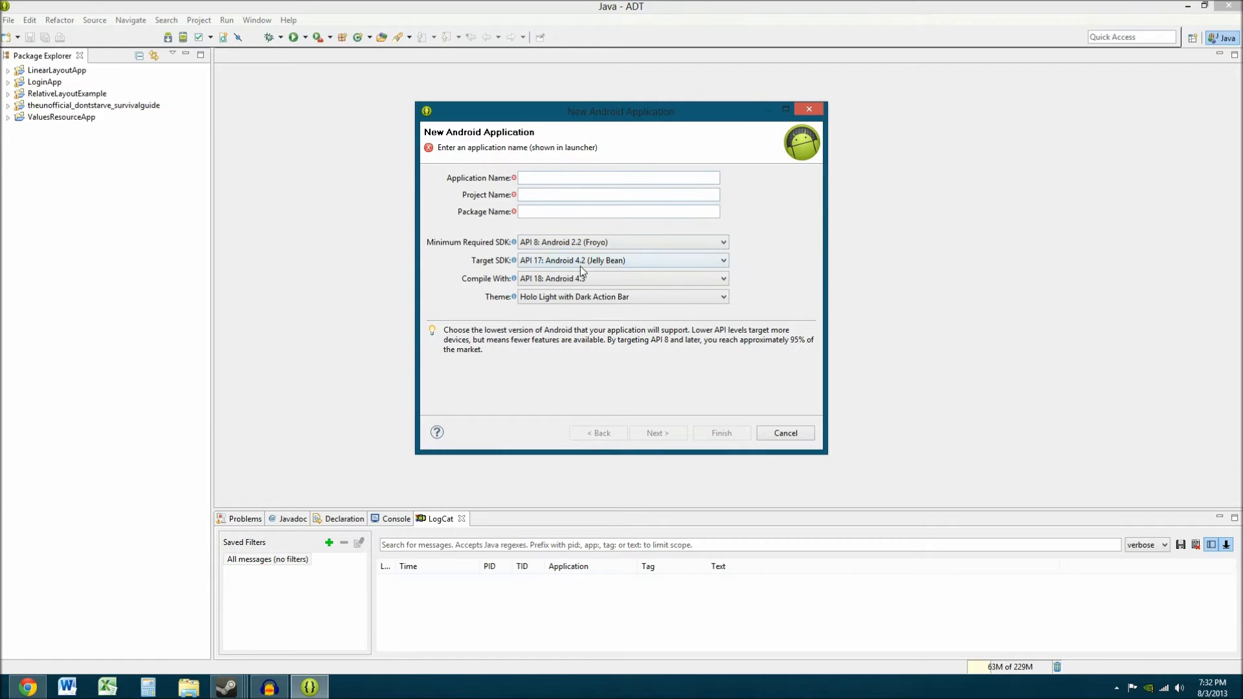
{"action": "mouse_move", "coordinate": [156, 132]}
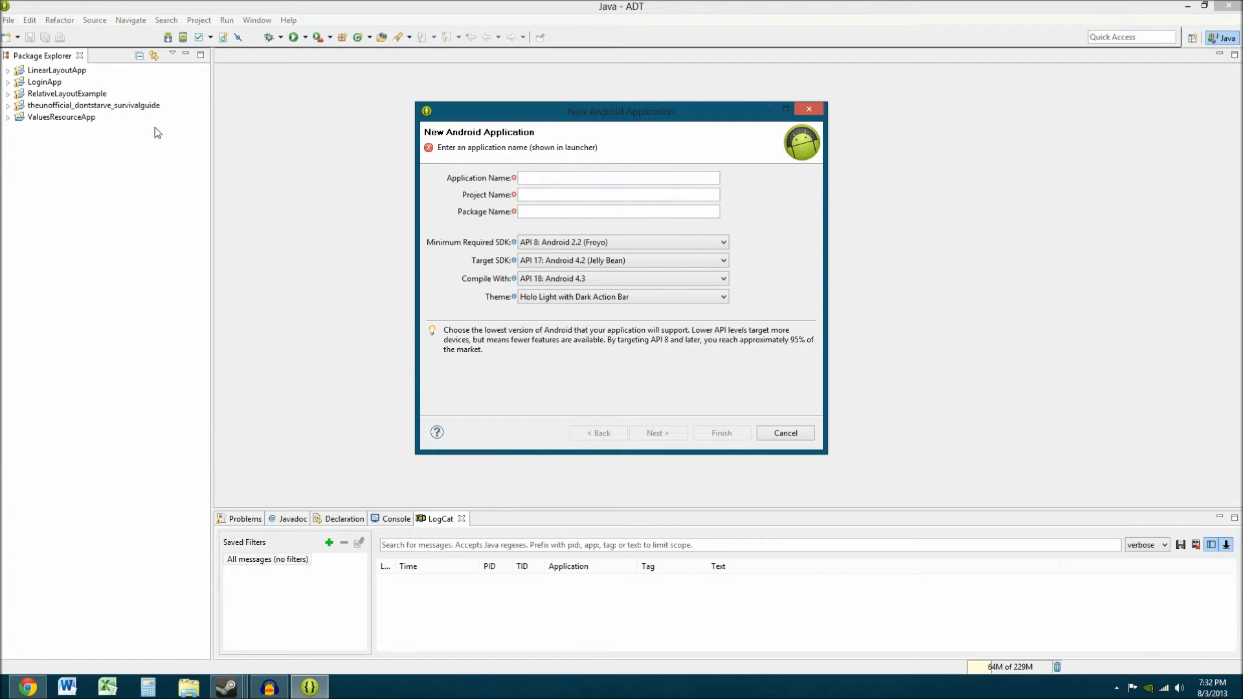
{"action": "mouse_move", "coordinate": [108, 223]}
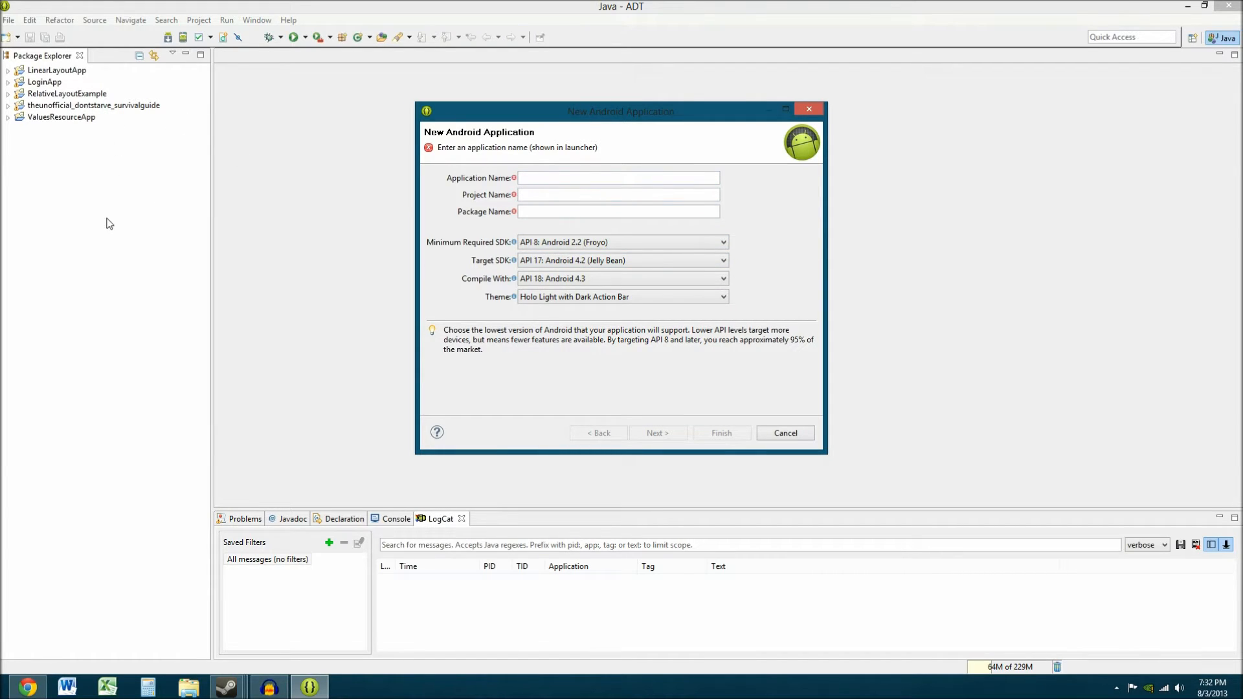
{"action": "mouse_move", "coordinate": [203, 153]}
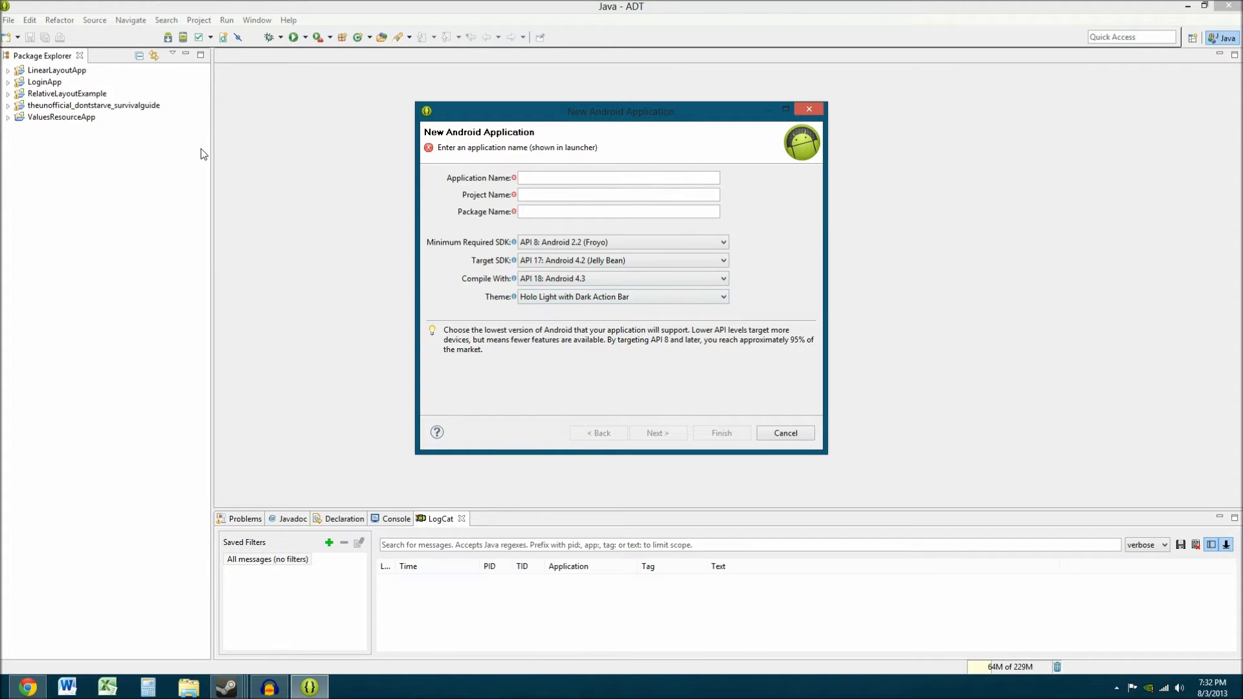
{"action": "mouse_move", "coordinate": [770, 177]}
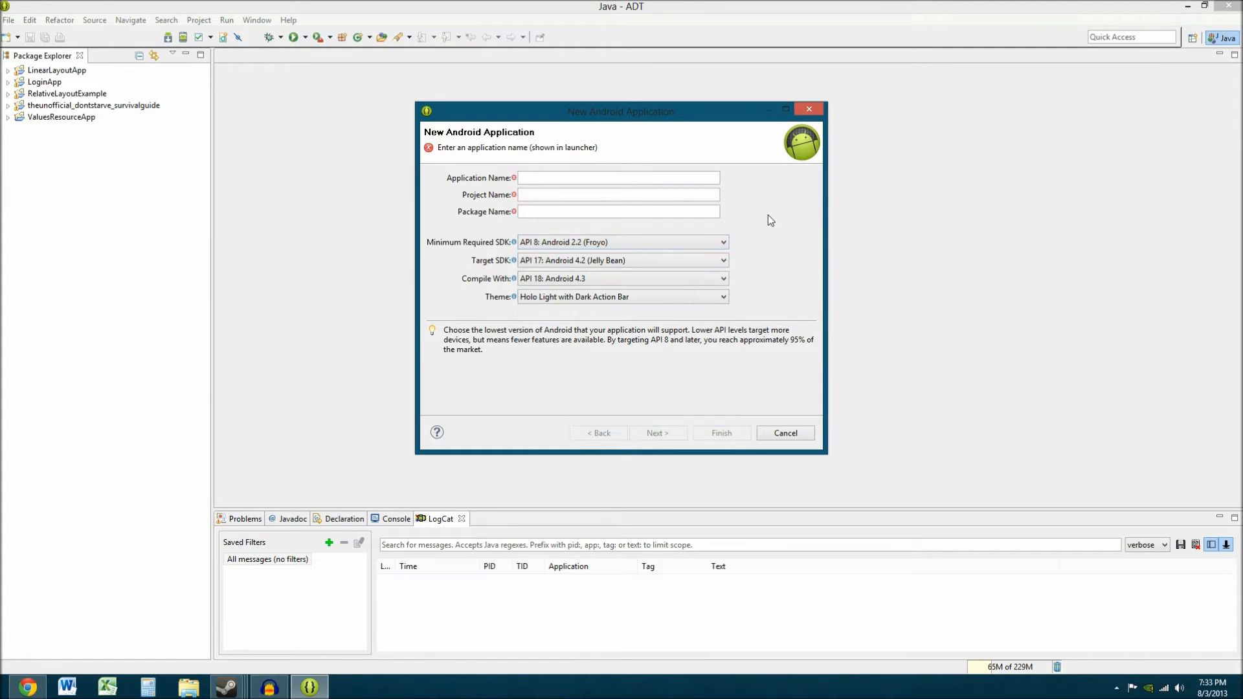
{"action": "mouse_move", "coordinate": [680, 268]}
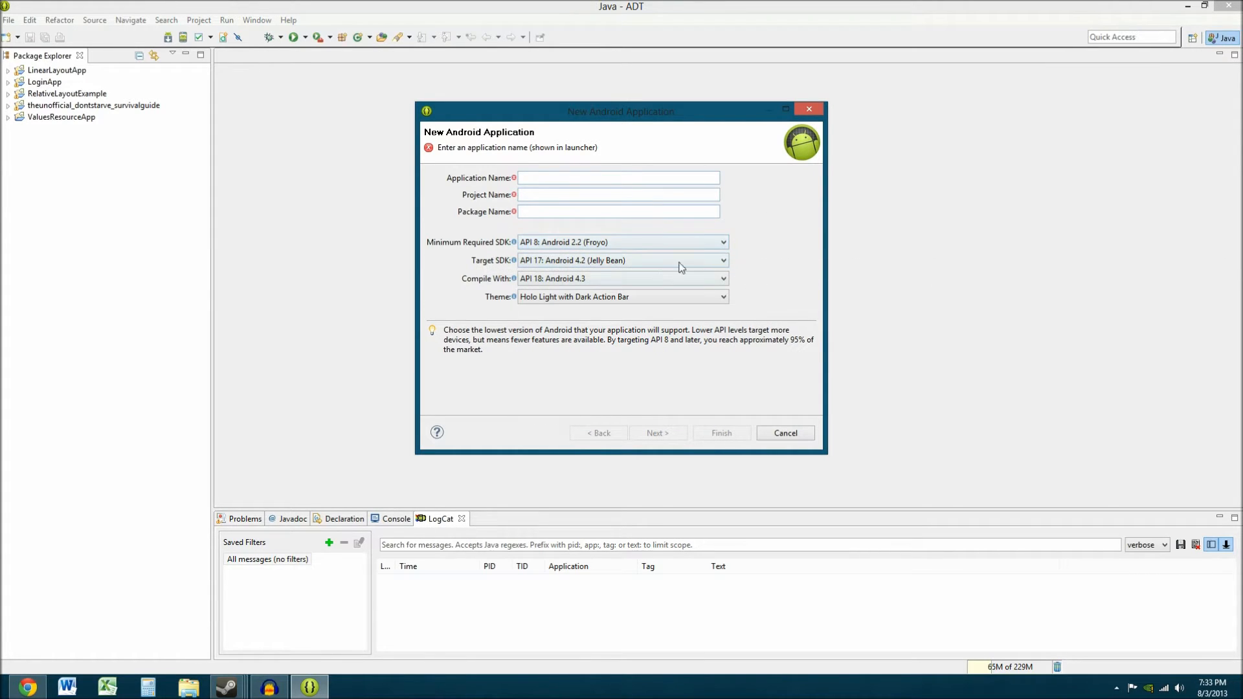
{"action": "mouse_move", "coordinate": [661, 279]}
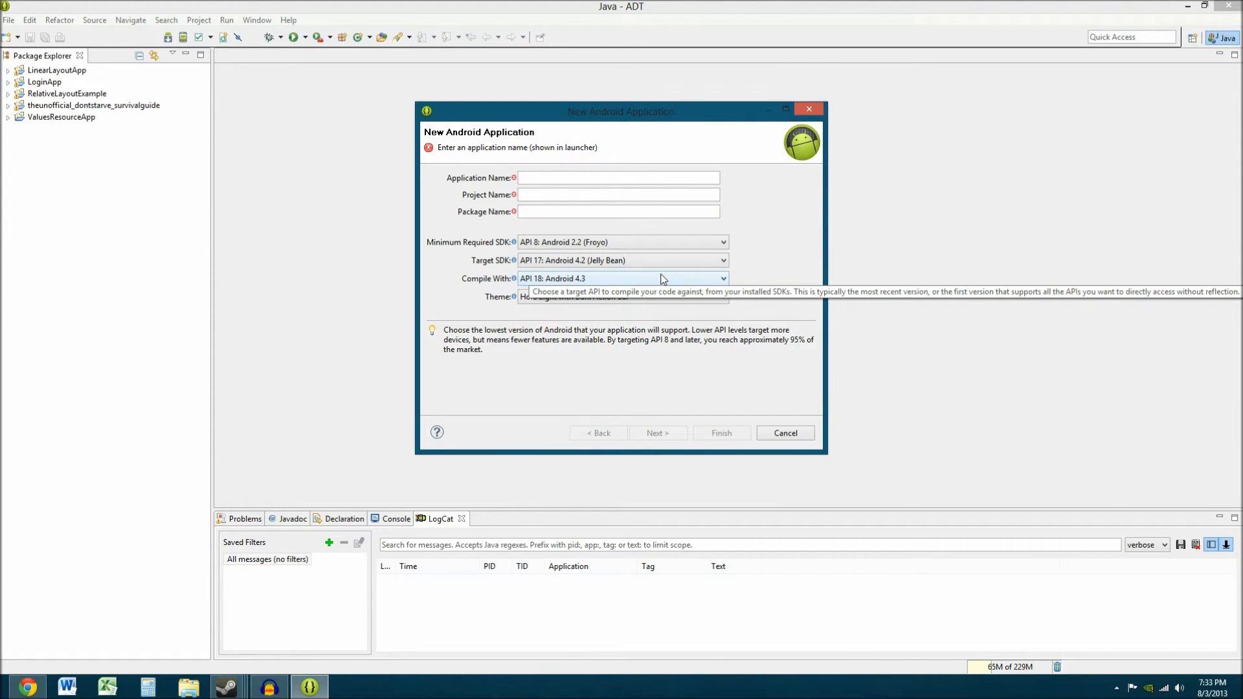
{"action": "mouse_move", "coordinate": [587, 240]}
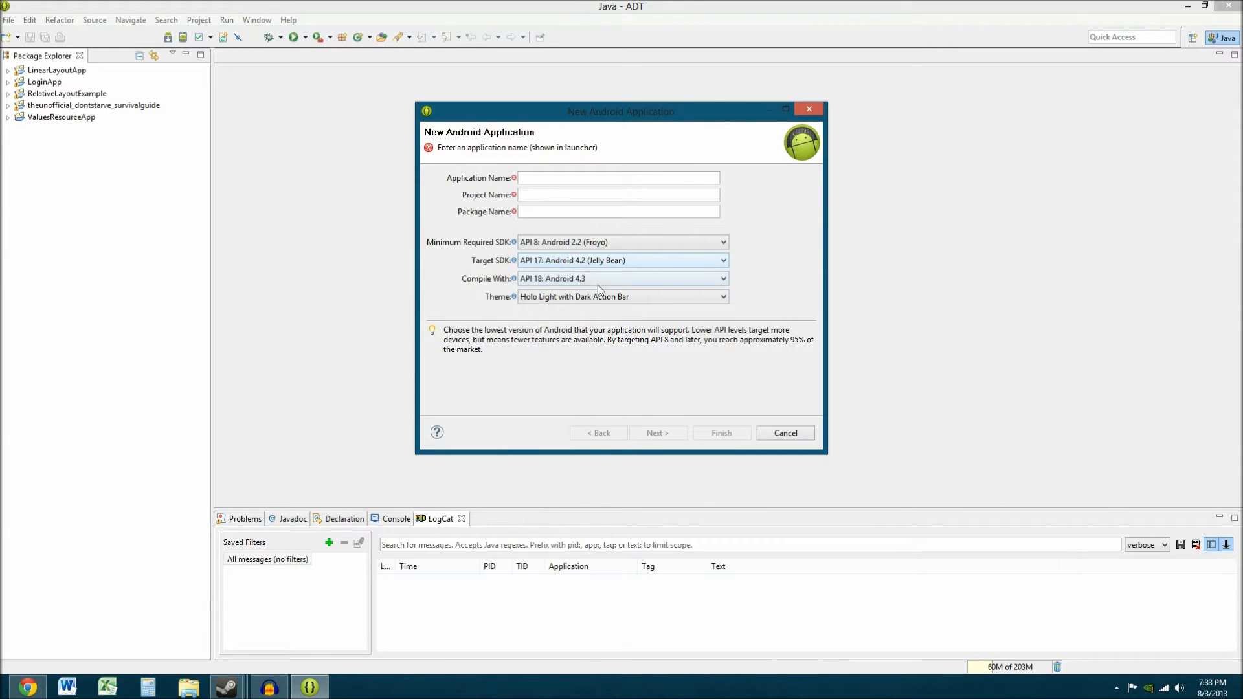
{"action": "mouse_move", "coordinate": [572, 279]}
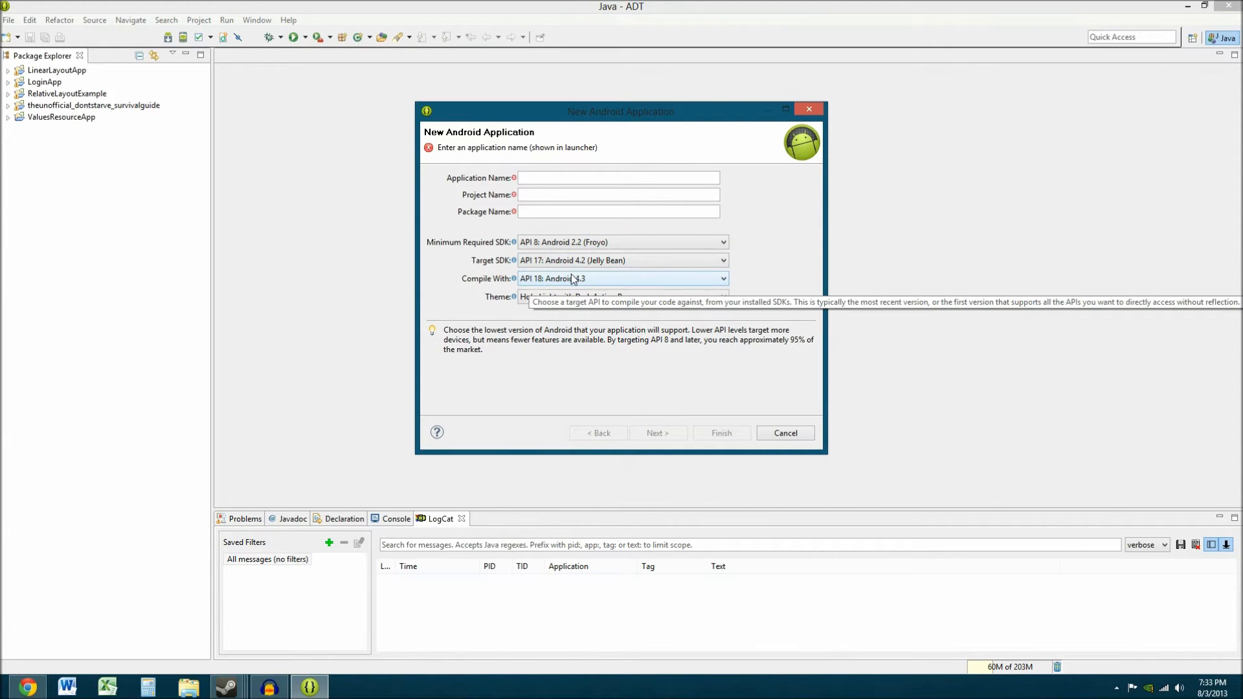
{"action": "mouse_move", "coordinate": [606, 275]}
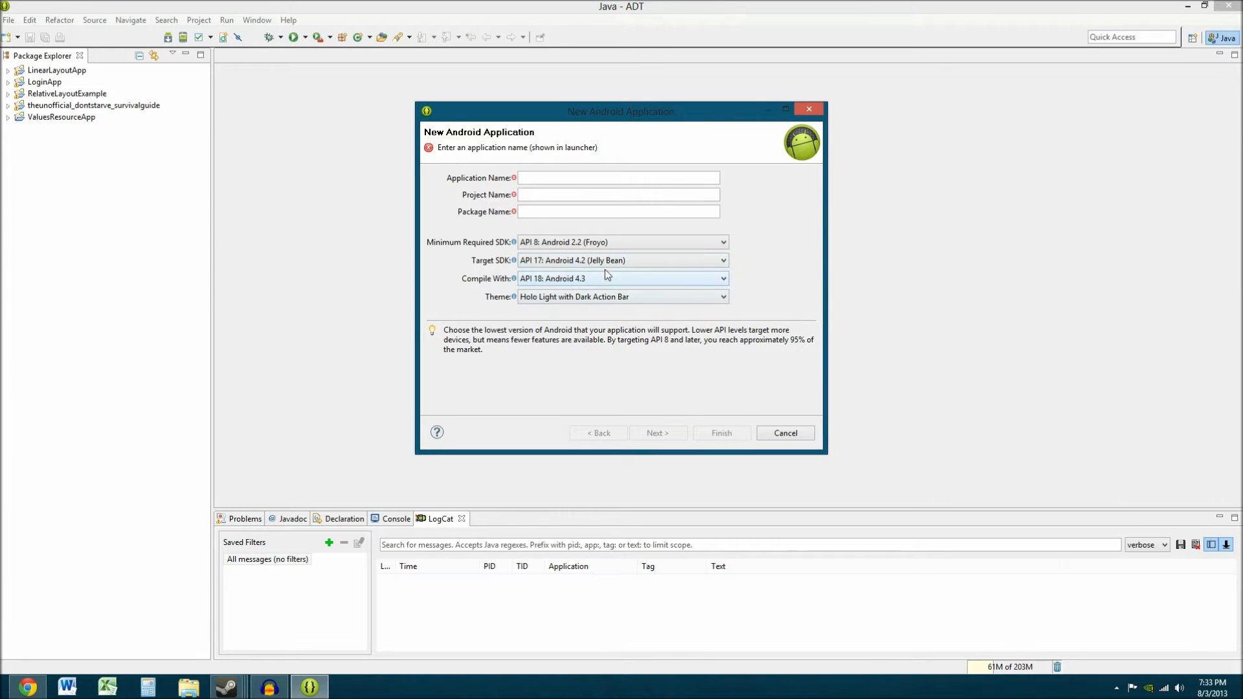
{"action": "left_click", "coordinate": [721, 279]}
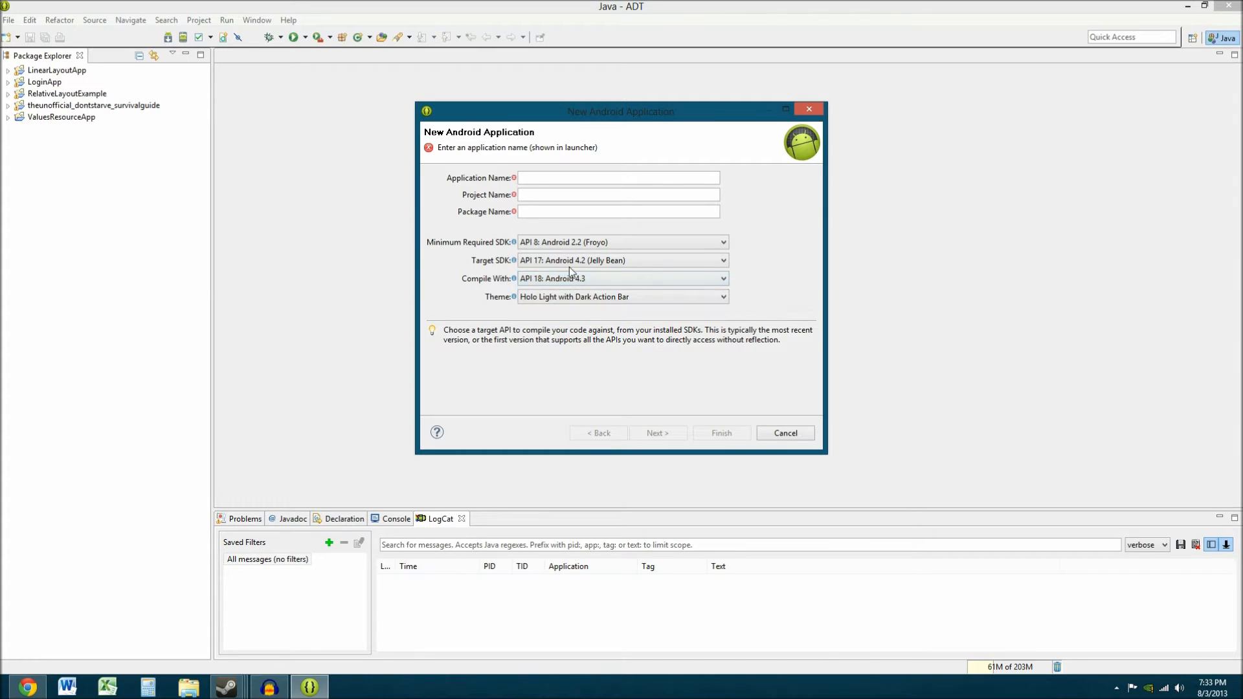
{"action": "mouse_move", "coordinate": [538, 314]}
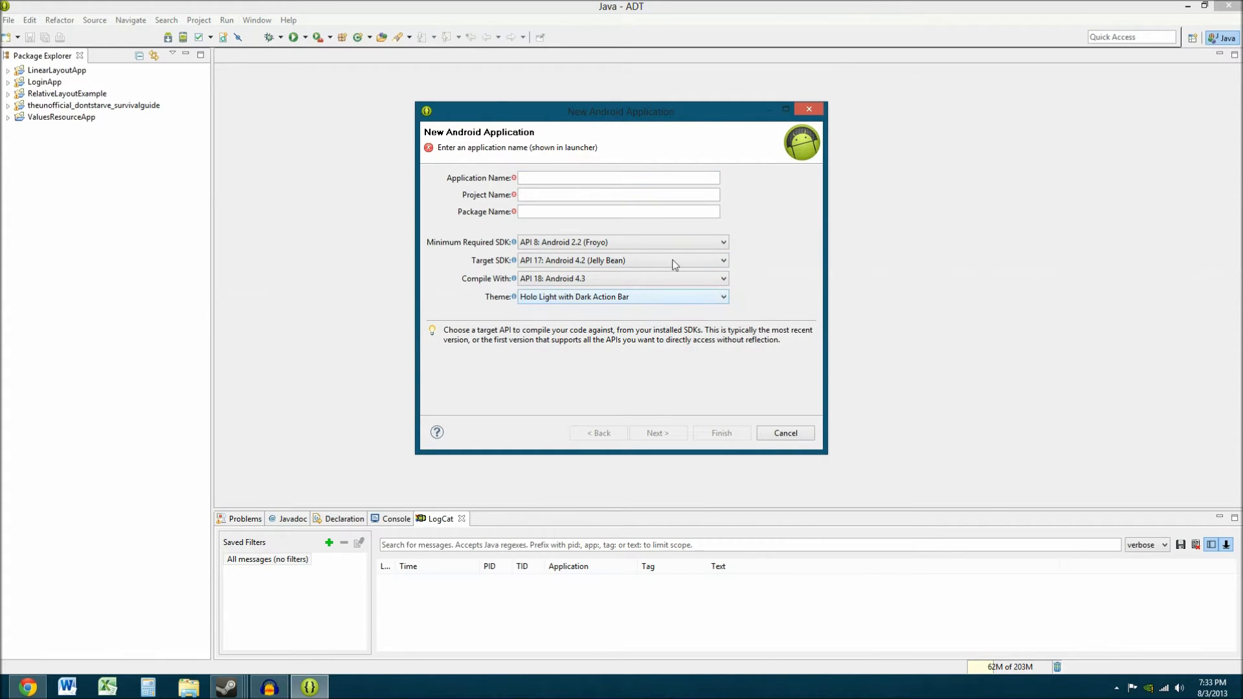
{"action": "mouse_move", "coordinate": [452, 283]}
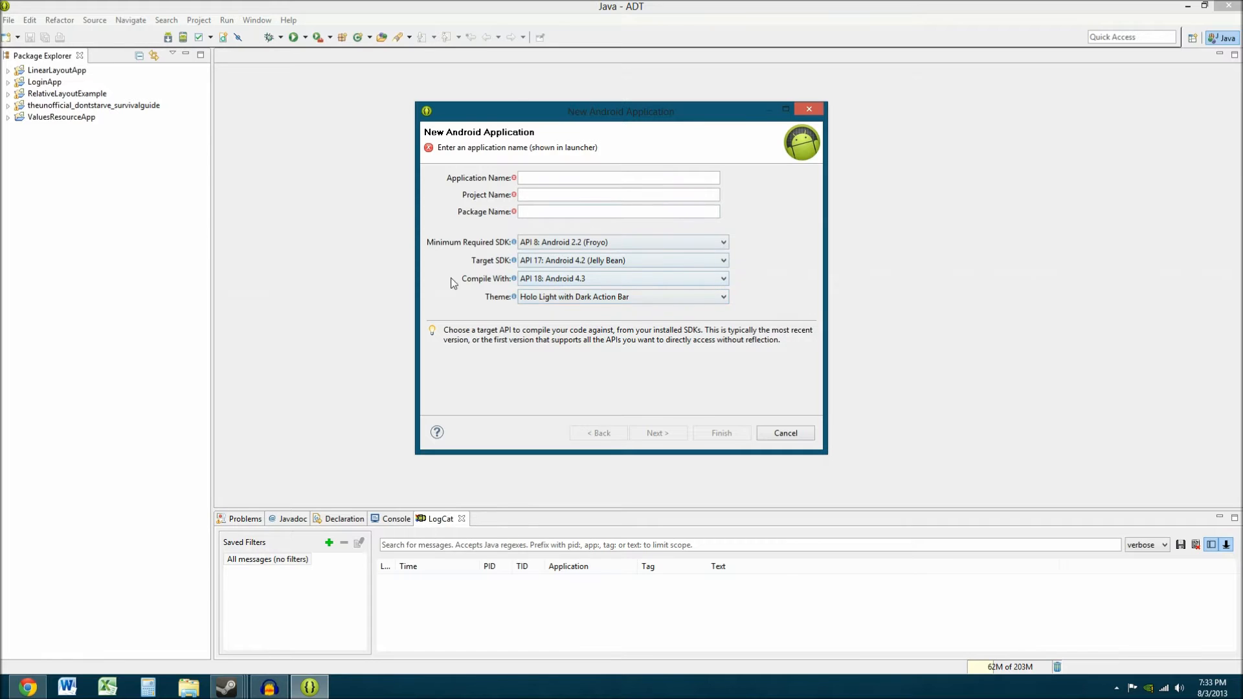
{"action": "mouse_move", "coordinate": [504, 419]}
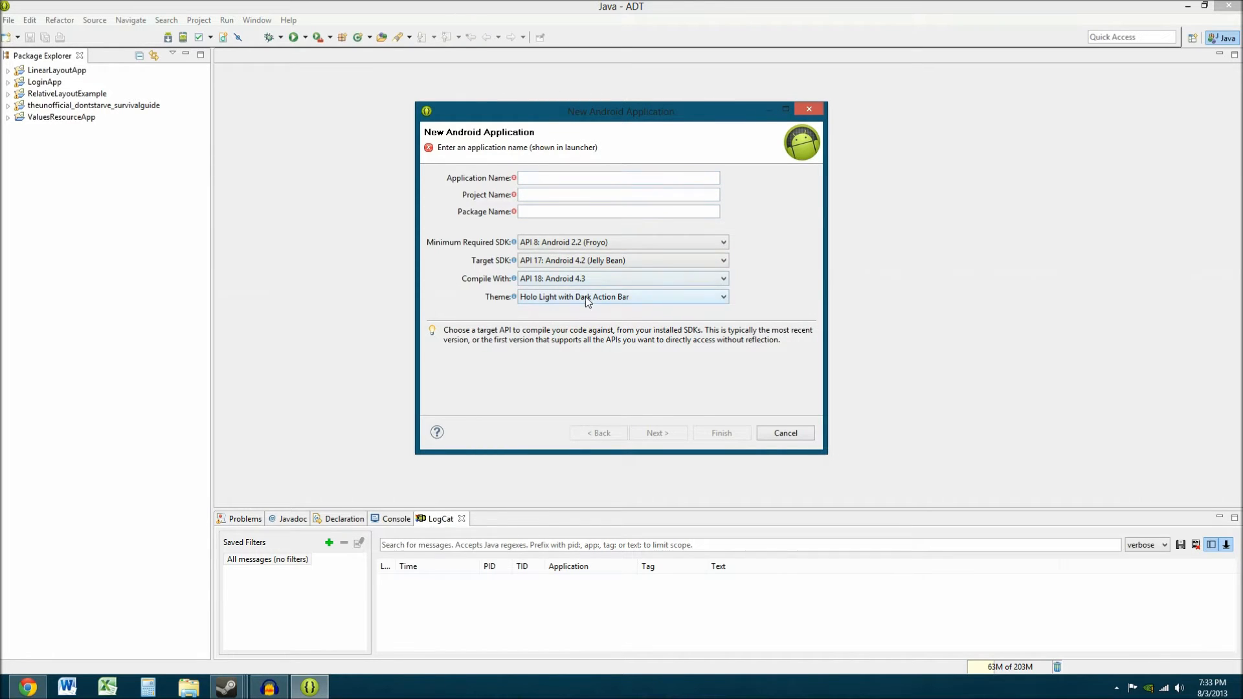
Open and close the theme list, keeping Holo Light with Dark Action Bar
{"action": "left_click", "coordinate": [720, 297]}
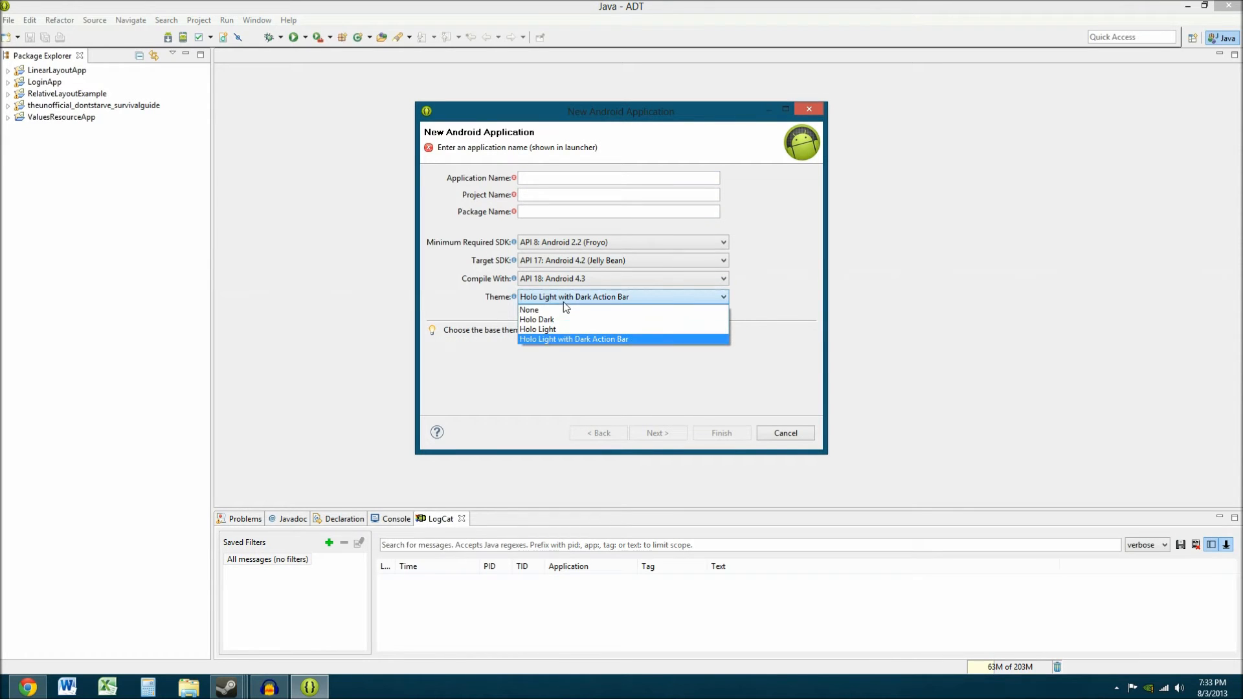
{"action": "mouse_move", "coordinate": [543, 359]}
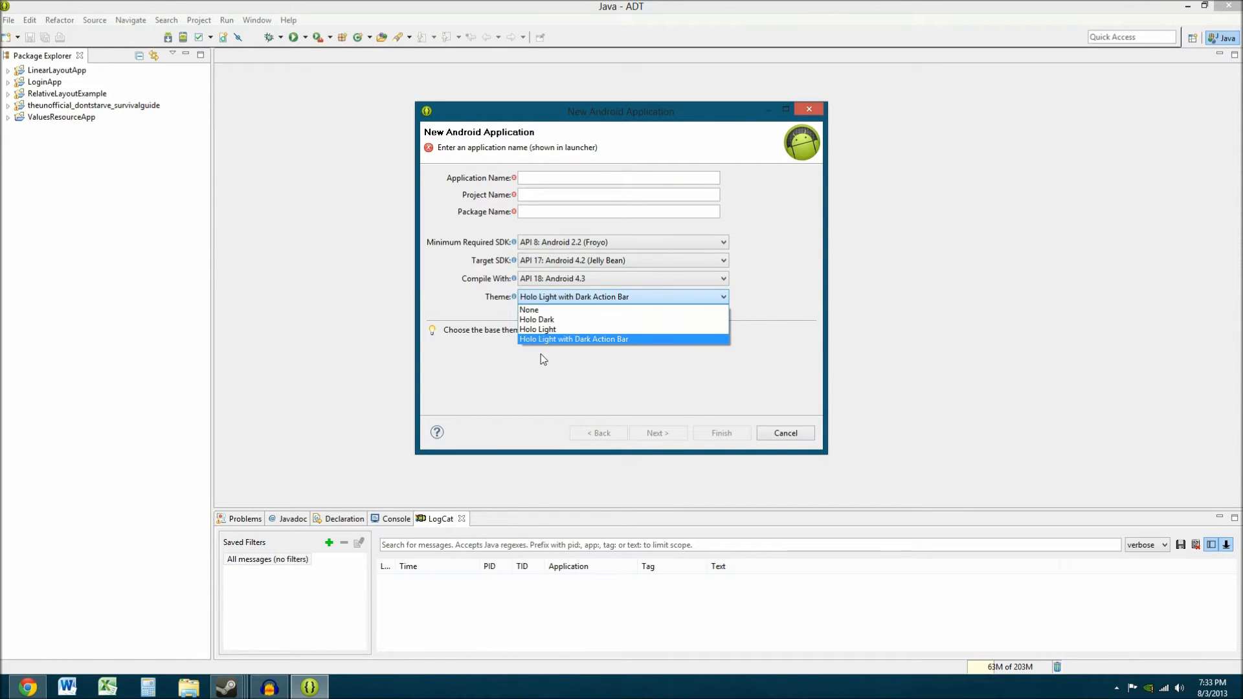
{"action": "left_click", "coordinate": [573, 338]}
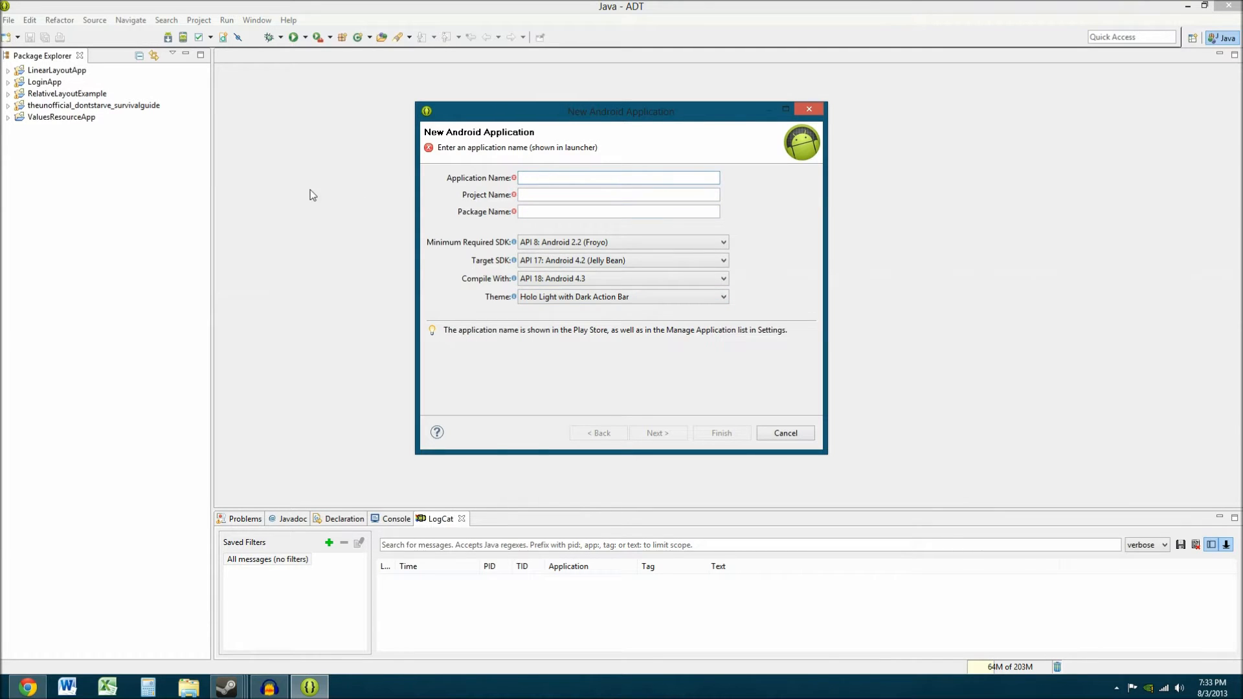
{"action": "mouse_move", "coordinate": [601, 350]}
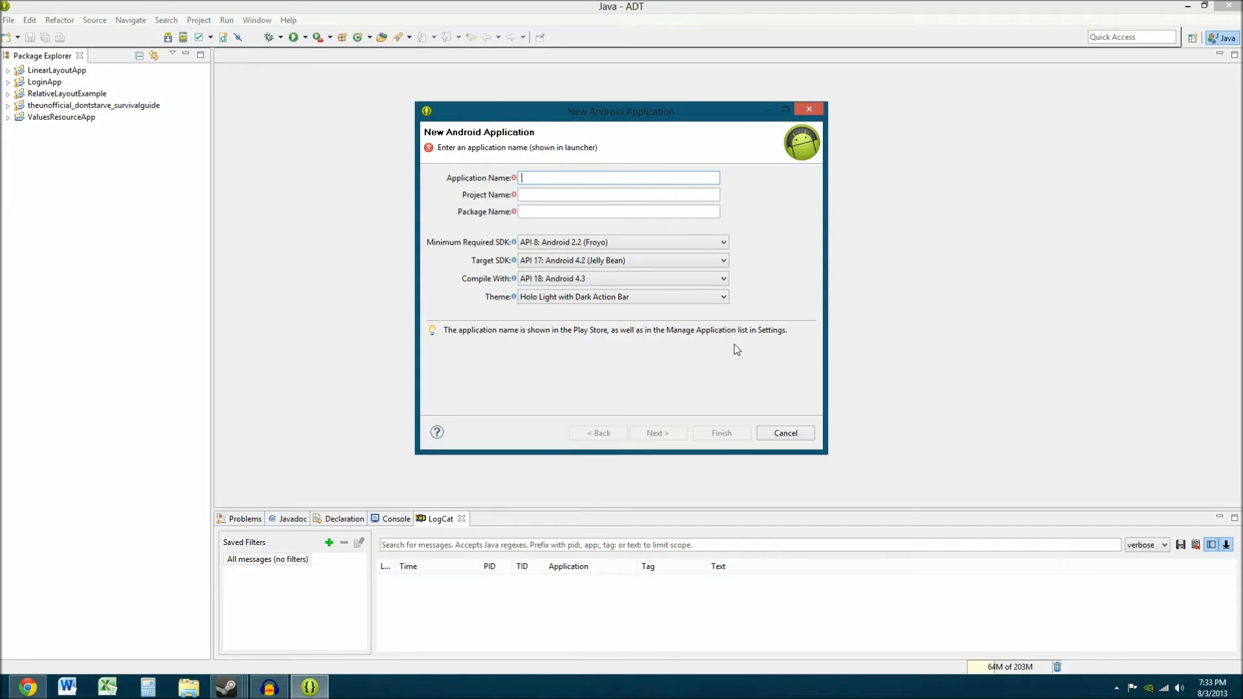
{"action": "mouse_move", "coordinate": [462, 367]}
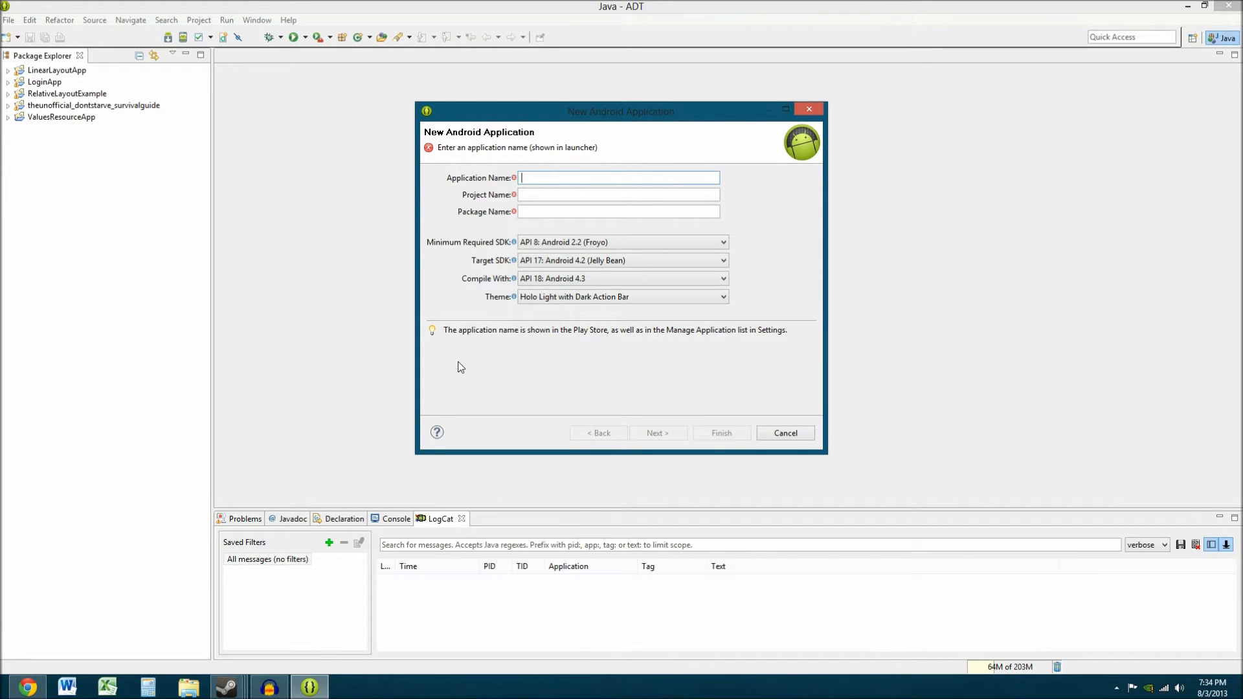
{"action": "mouse_move", "coordinate": [462, 279]}
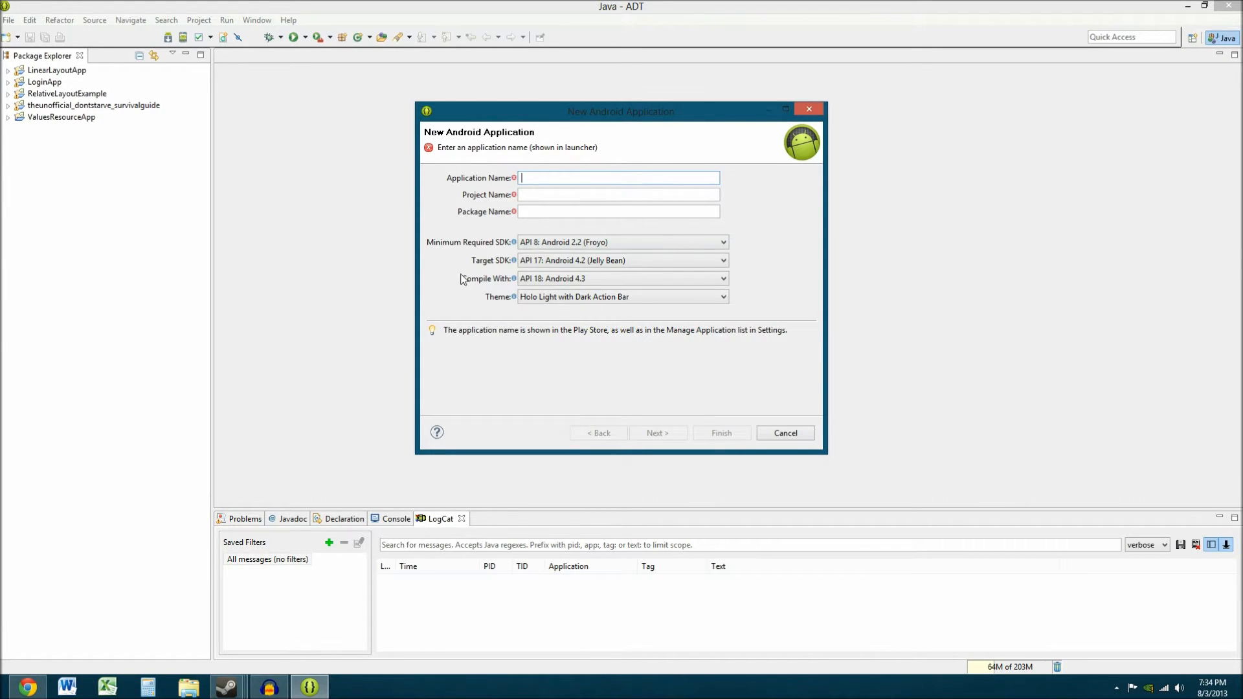
{"action": "mouse_move", "coordinate": [798, 423]}
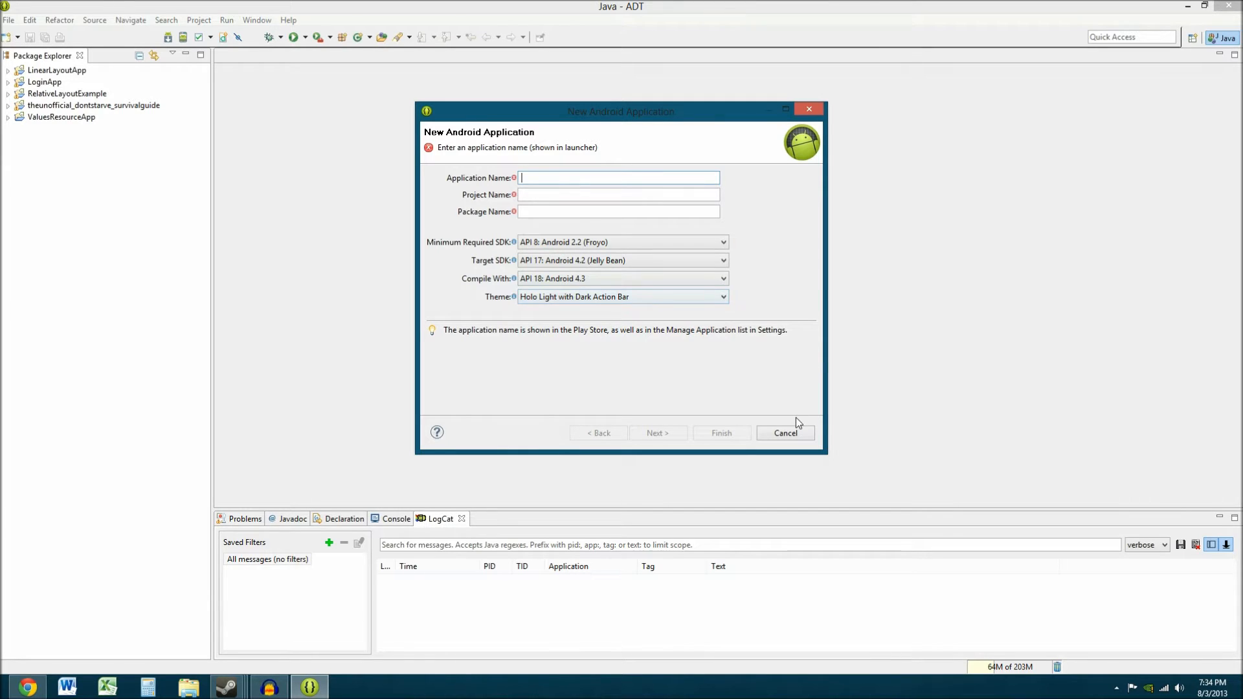
{"action": "mouse_move", "coordinate": [618, 191]}
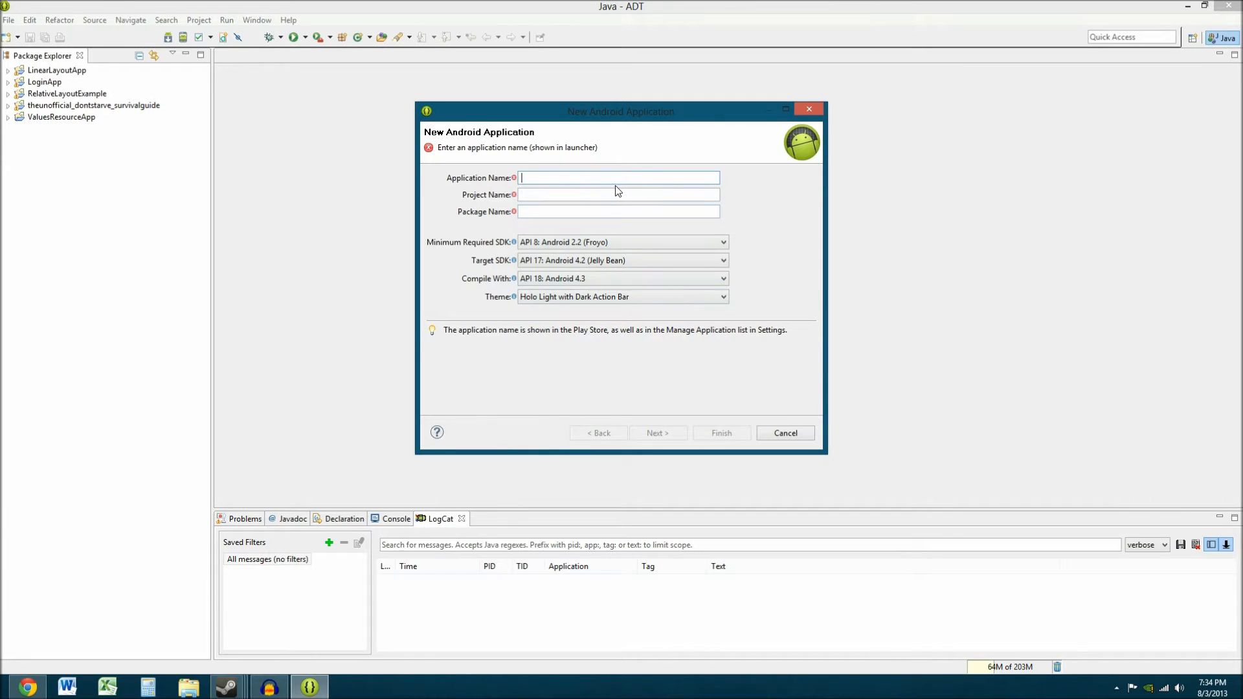
{"action": "mouse_move", "coordinate": [480, 351]}
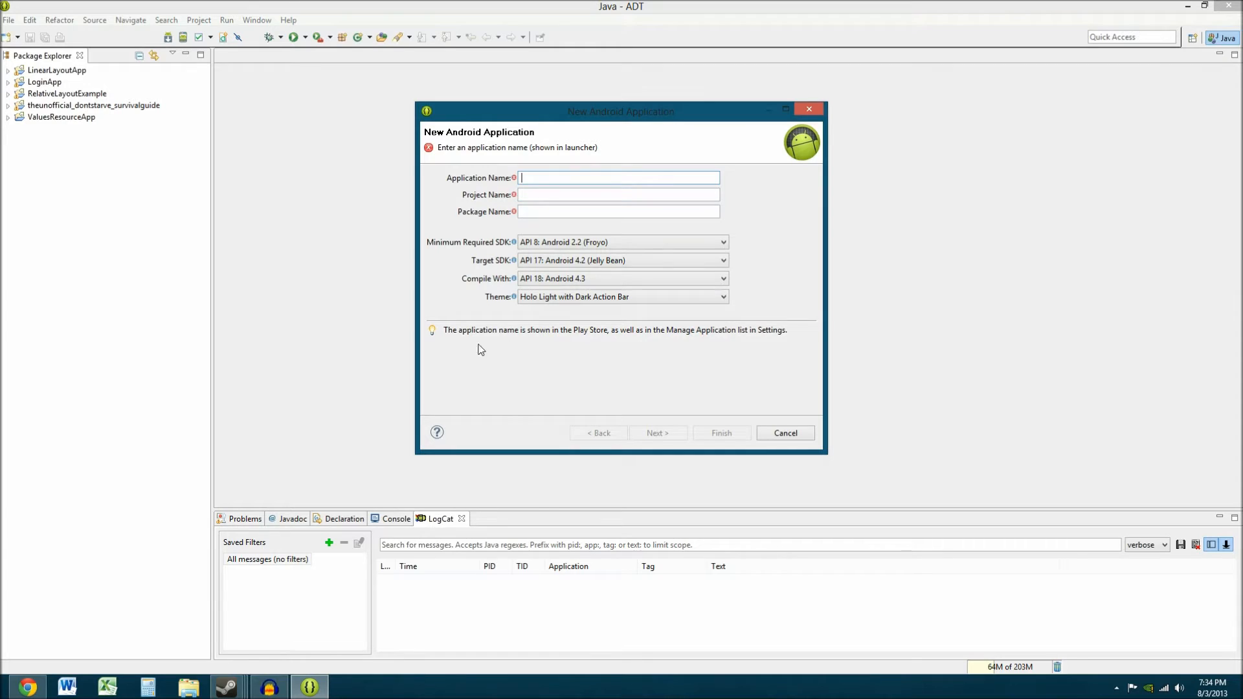
{"action": "mouse_move", "coordinate": [473, 355]}
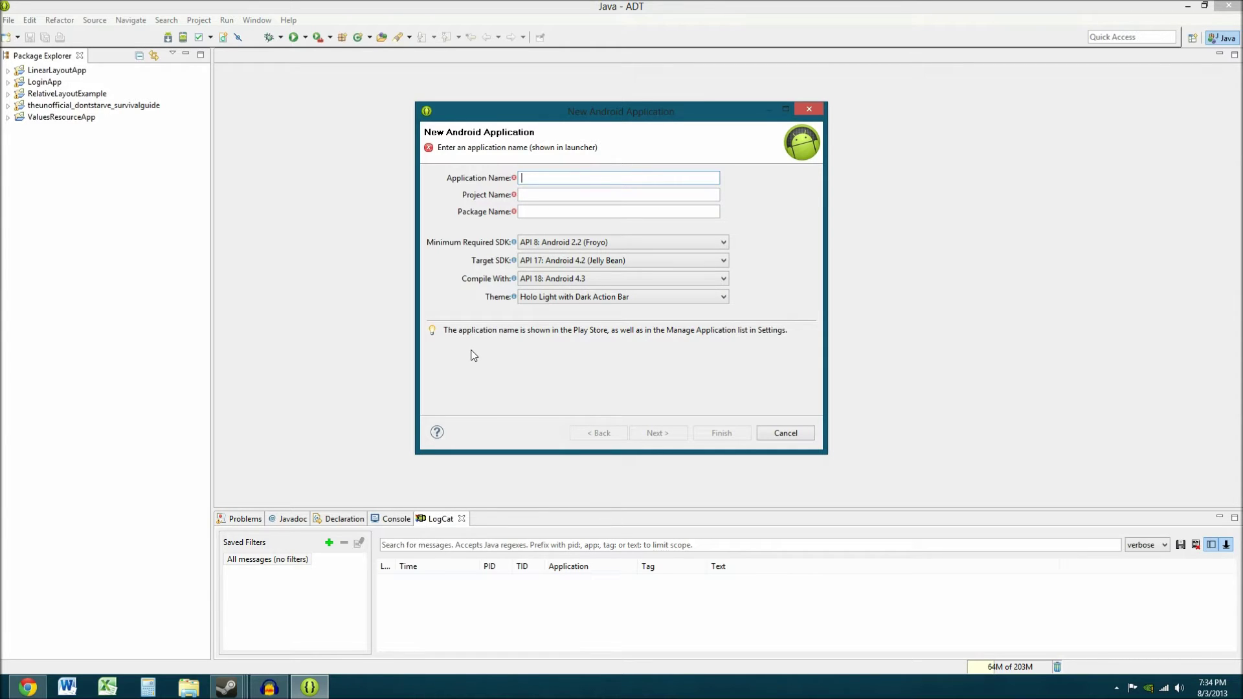
{"action": "mouse_move", "coordinate": [608, 177]}
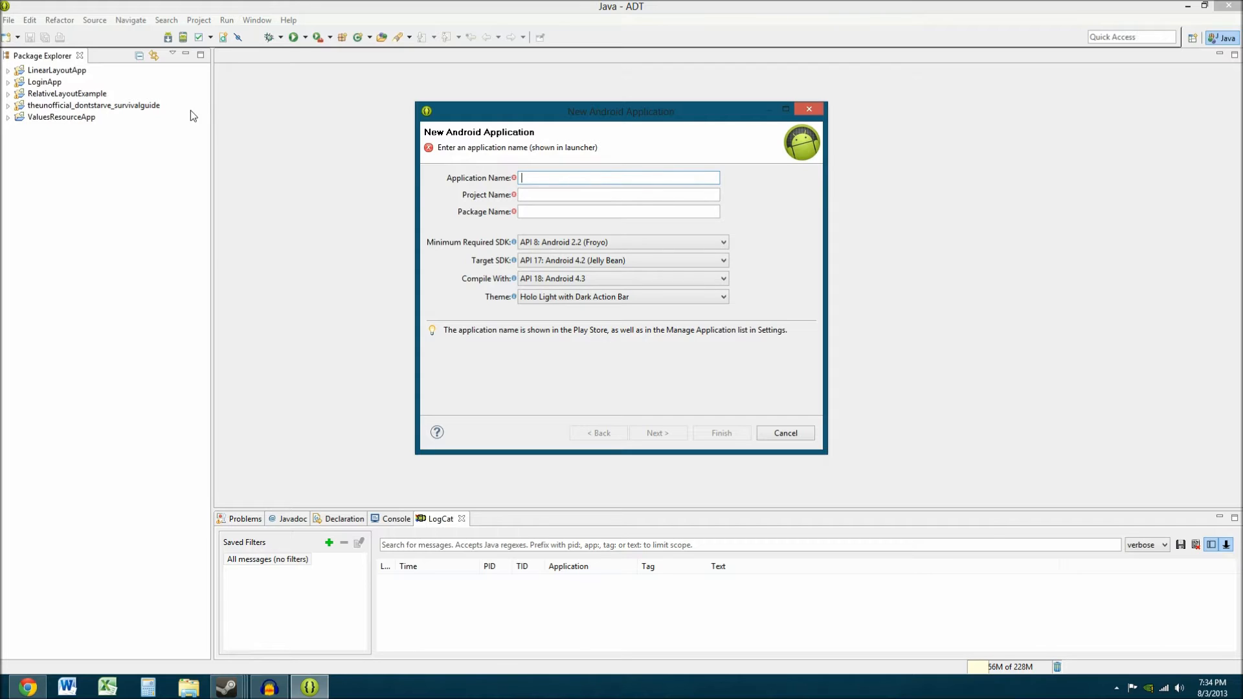
{"action": "mouse_move", "coordinate": [618, 195]}
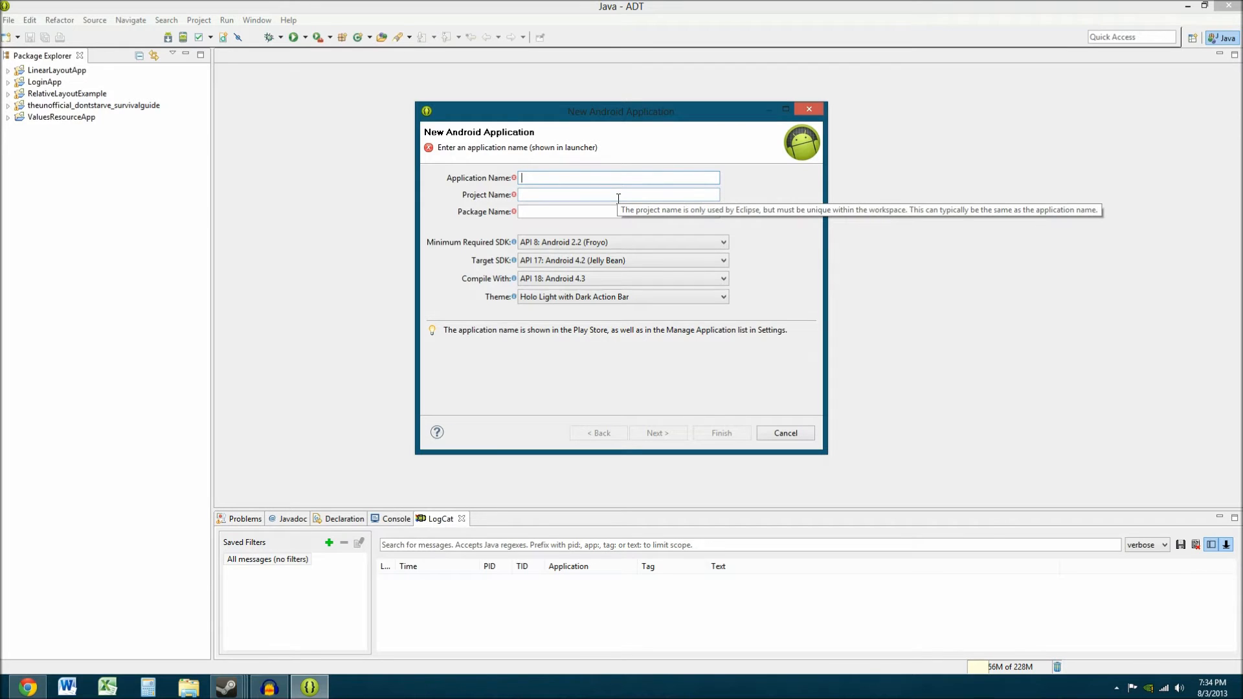
{"action": "mouse_move", "coordinate": [586, 399]}
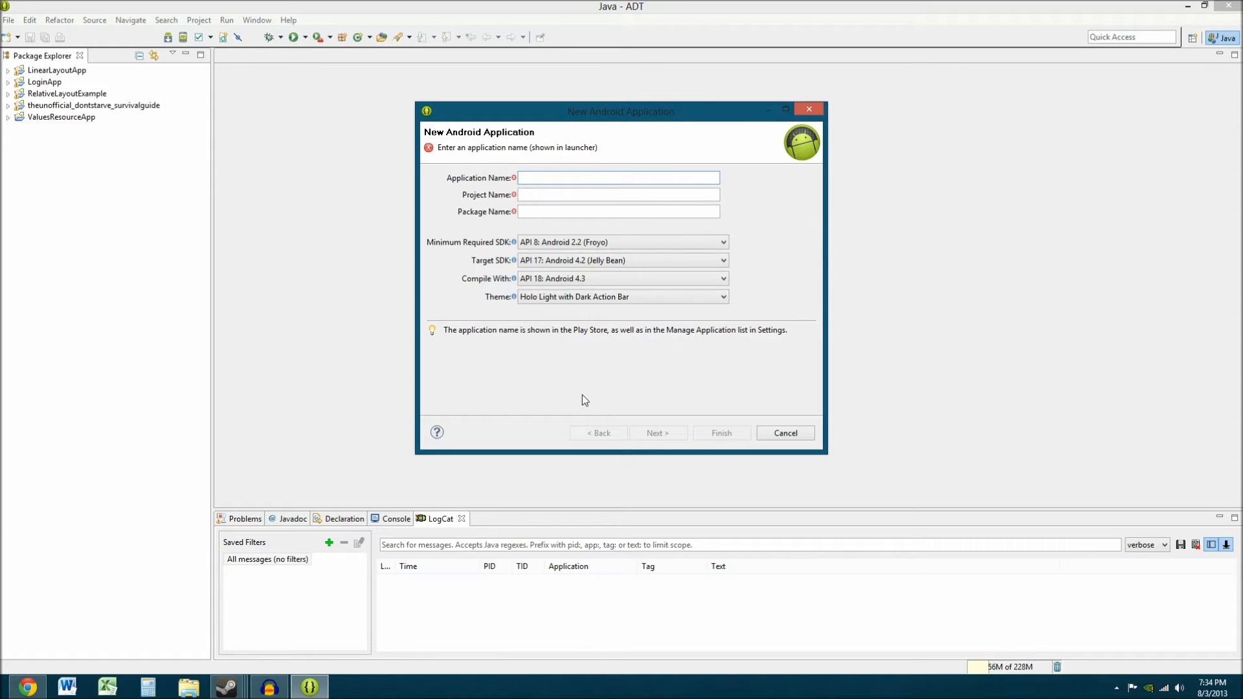
{"action": "mouse_move", "coordinate": [509, 179]}
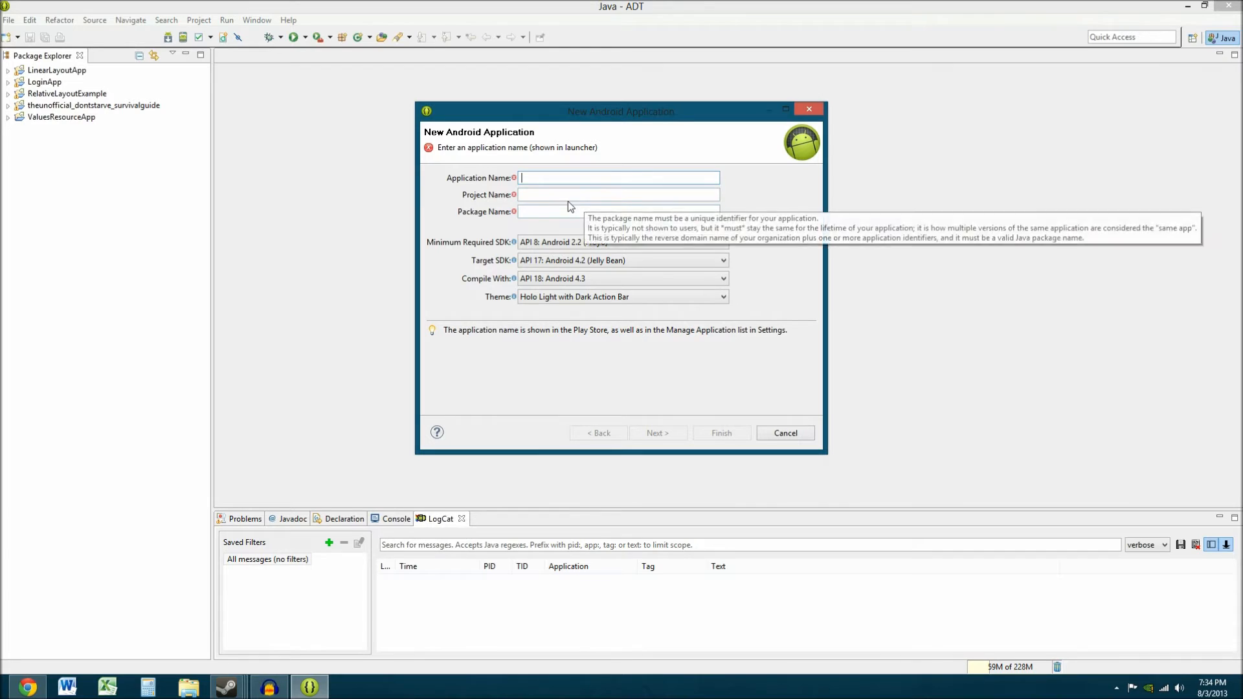
{"action": "mouse_move", "coordinate": [493, 147]}
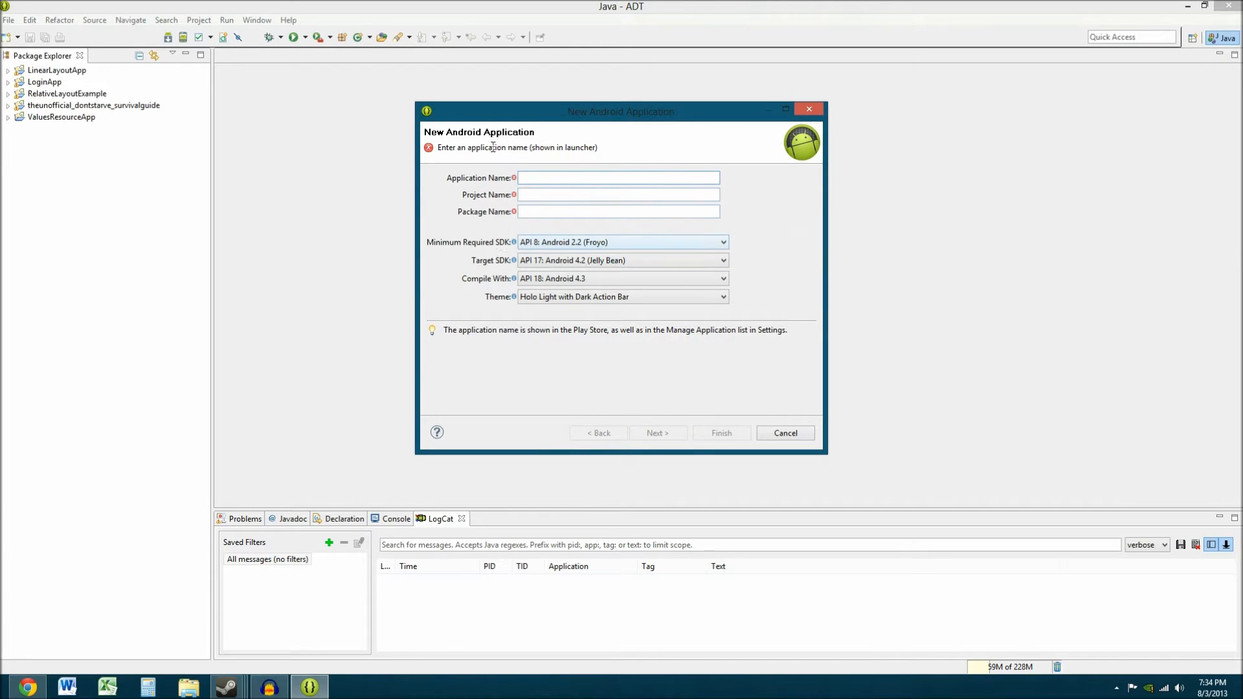
Enter 'Practice App1' as the application name, auto-filling PracticeApp1 and com.example.practiceapp1
{"action": "left_click", "coordinate": [618, 178]}
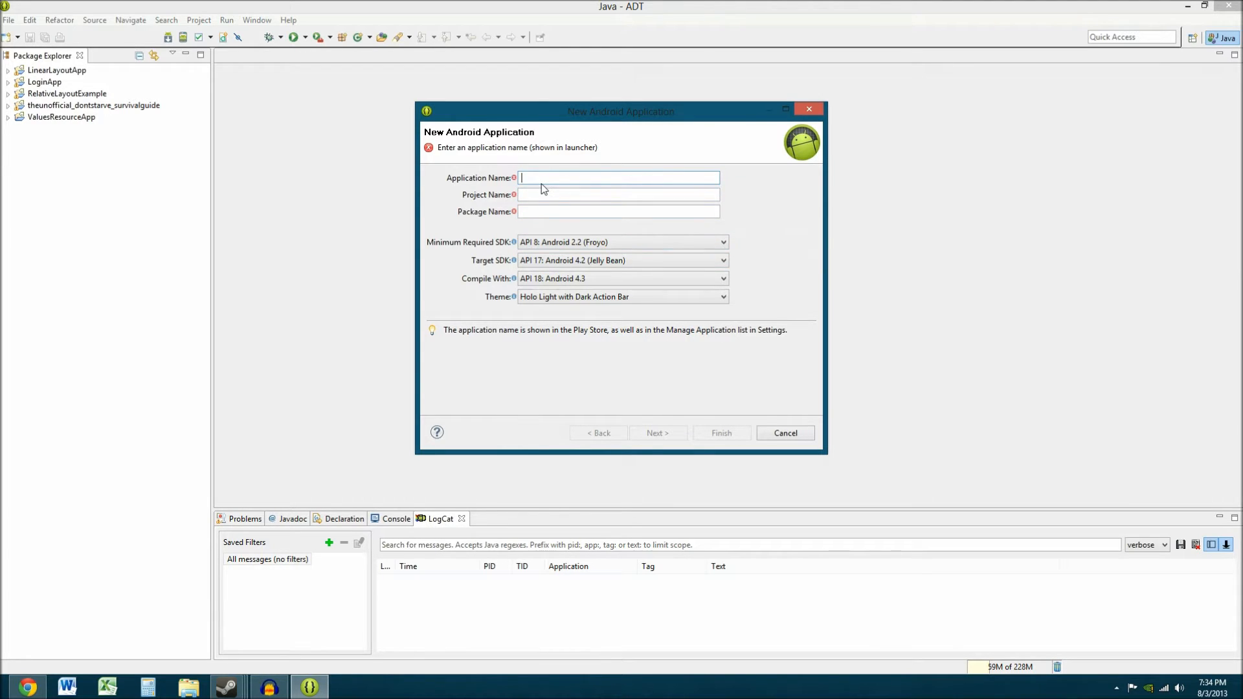
{"action": "type", "text": "Practi"}
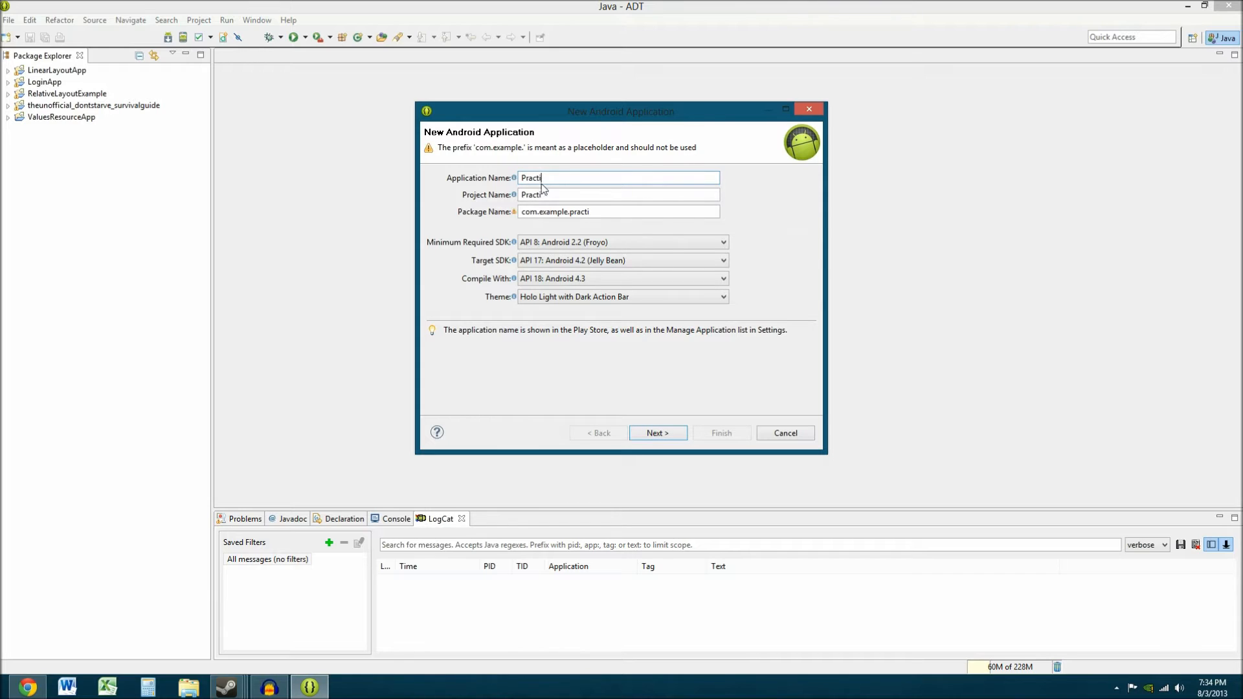
{"action": "type", "text": "ce App1"}
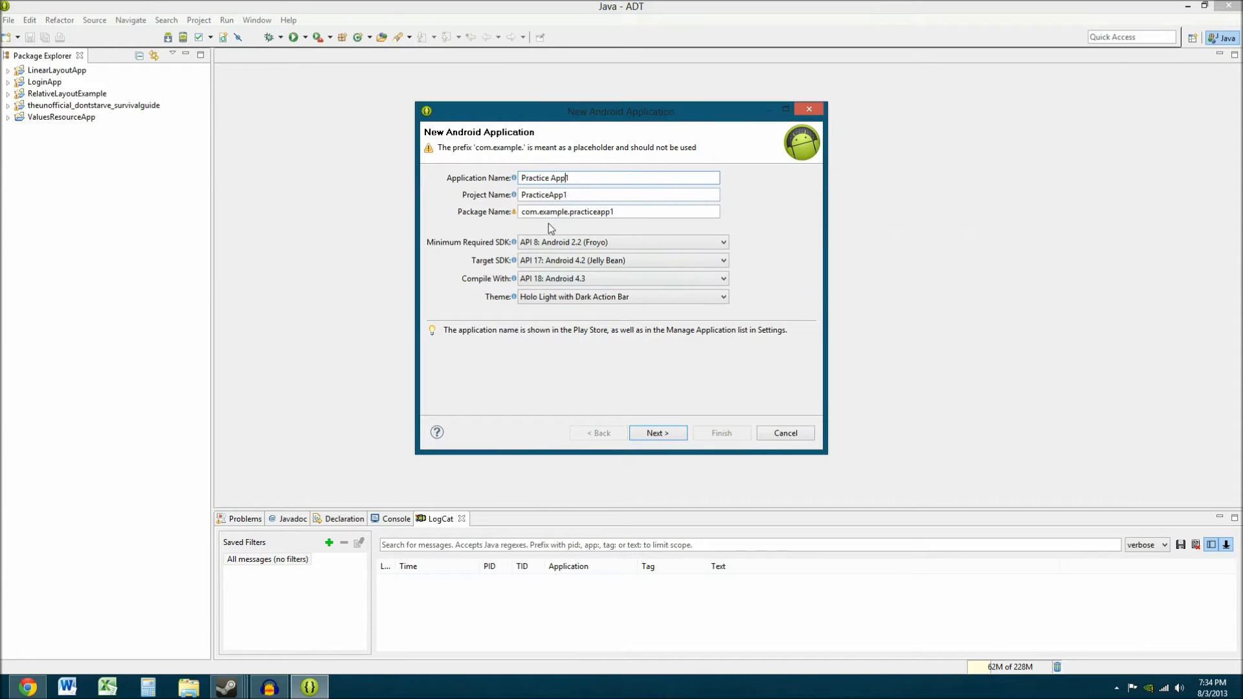
{"action": "mouse_move", "coordinate": [567, 211]}
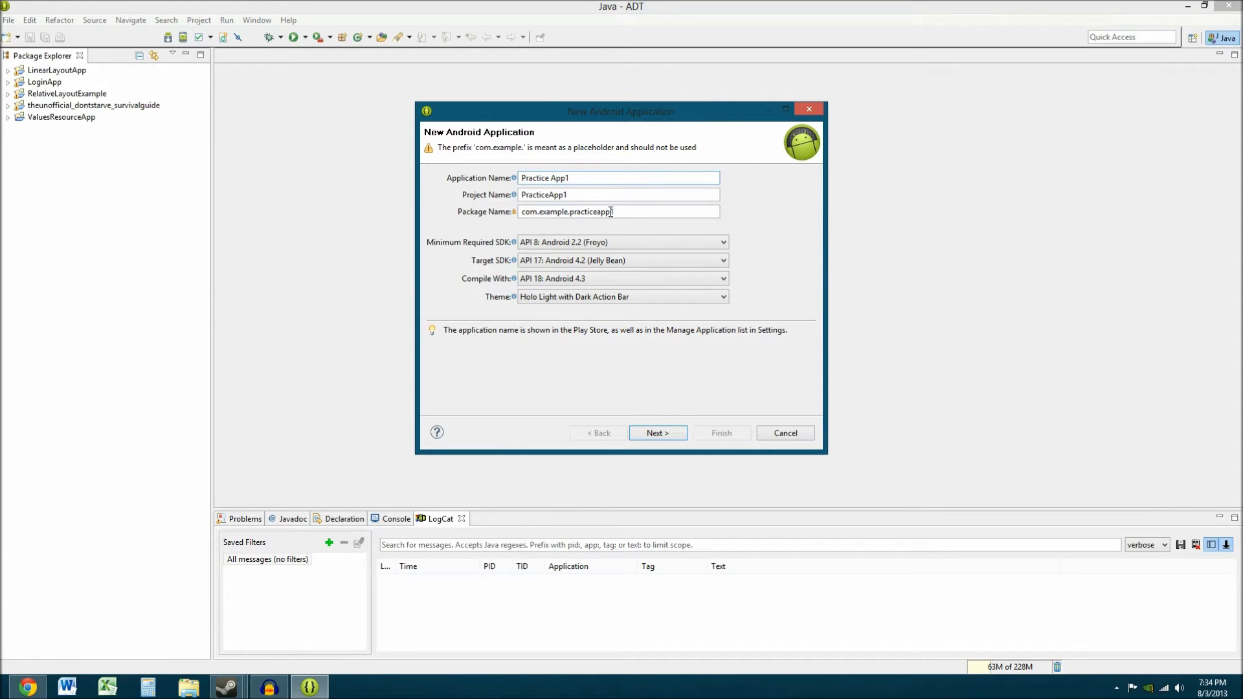
{"action": "mouse_move", "coordinate": [618, 212]}
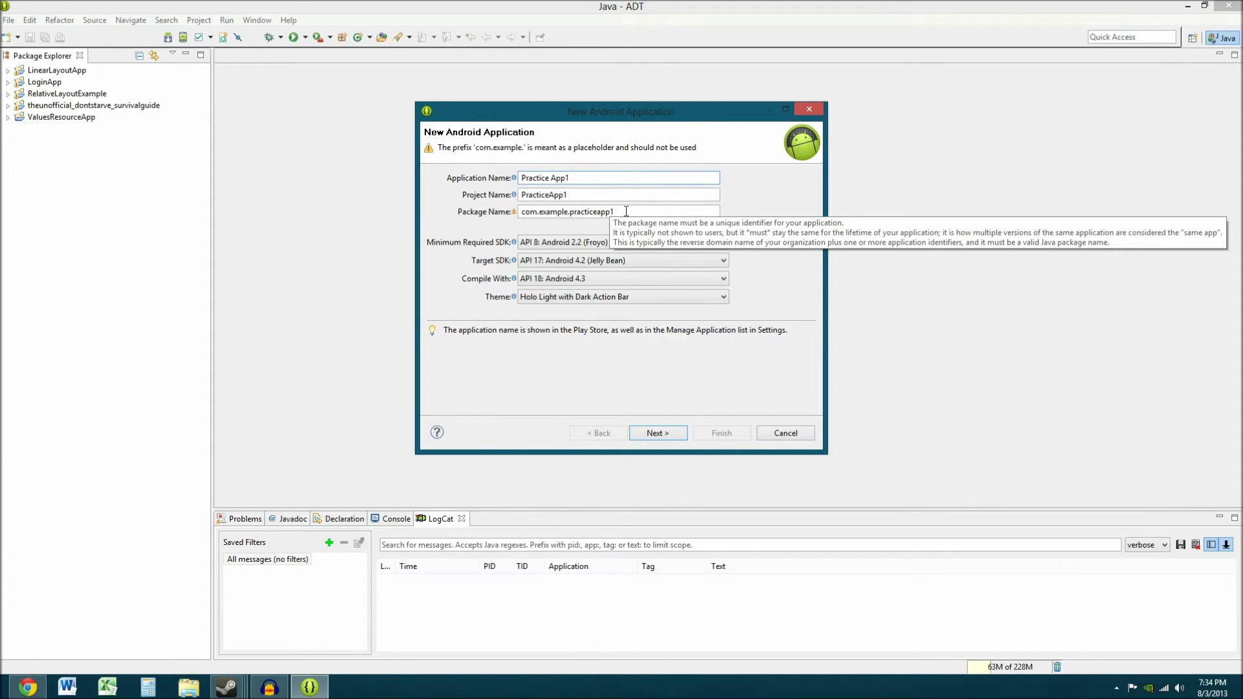
{"action": "mouse_move", "coordinate": [636, 220]}
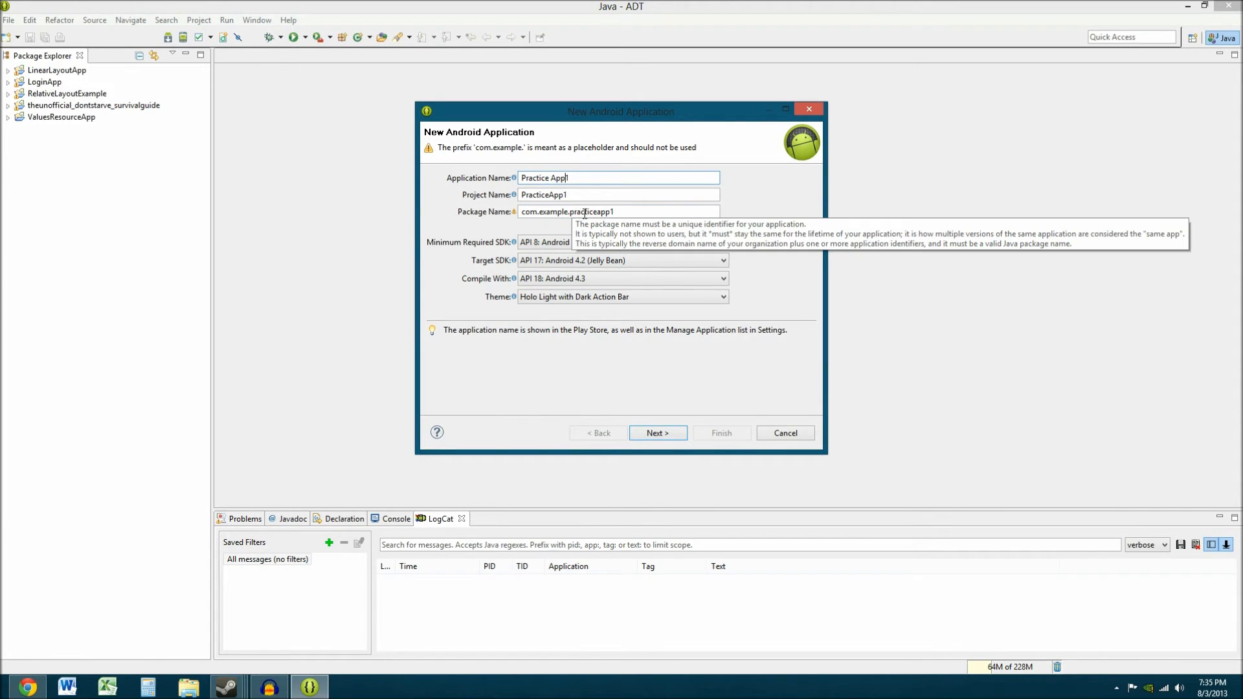
{"action": "mouse_move", "coordinate": [622, 232]}
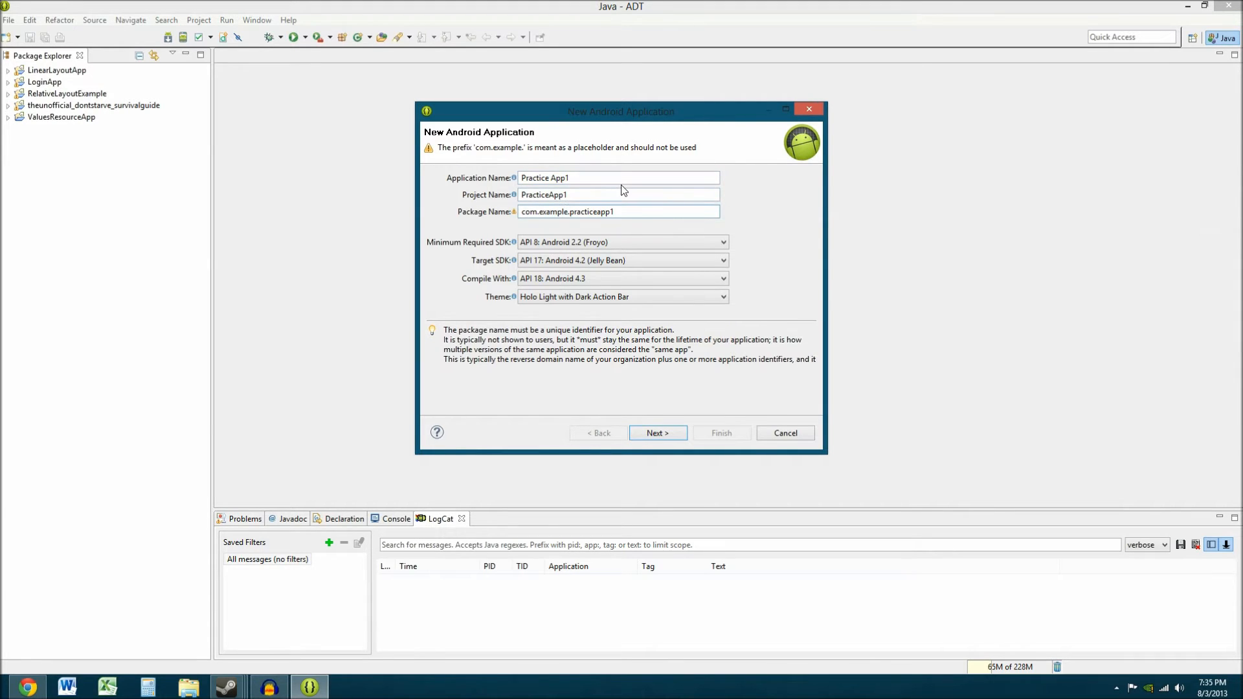
Replace 'example' with 'TSWGames' in the package name, giving com.TSWGames.practiceapp1
{"action": "left_click", "coordinate": [618, 212]}
{"action": "type", "text": "T"}
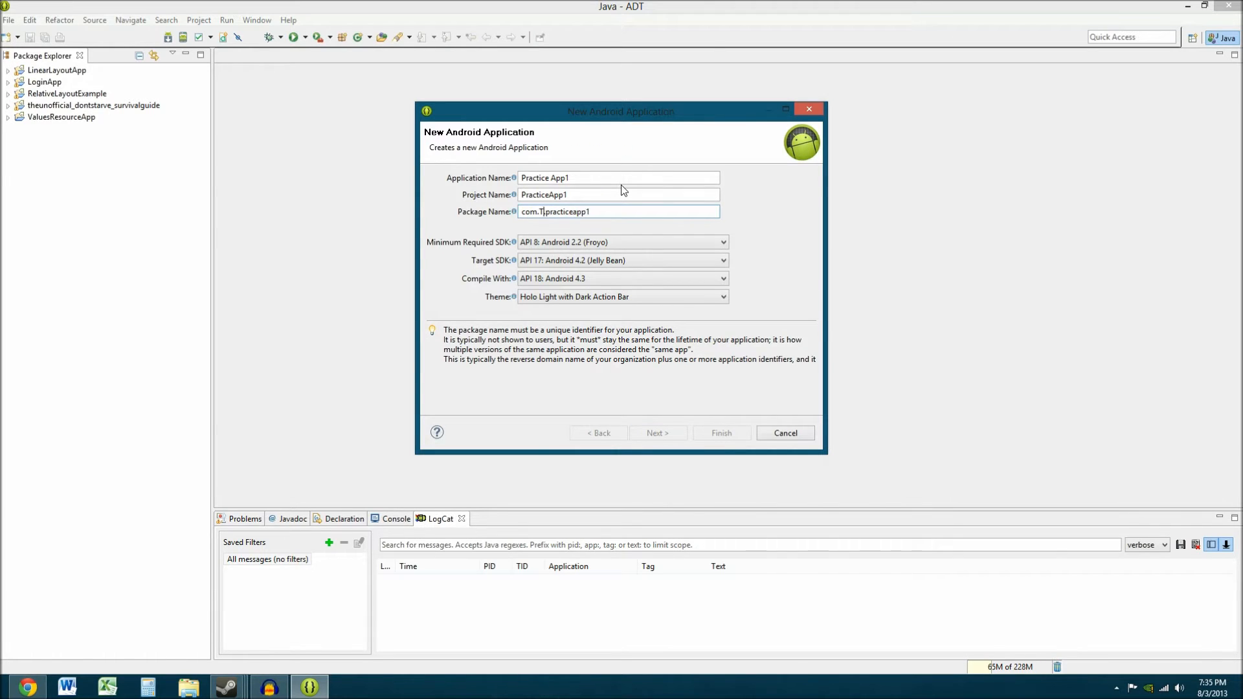
{"action": "type", "text": "SW."}
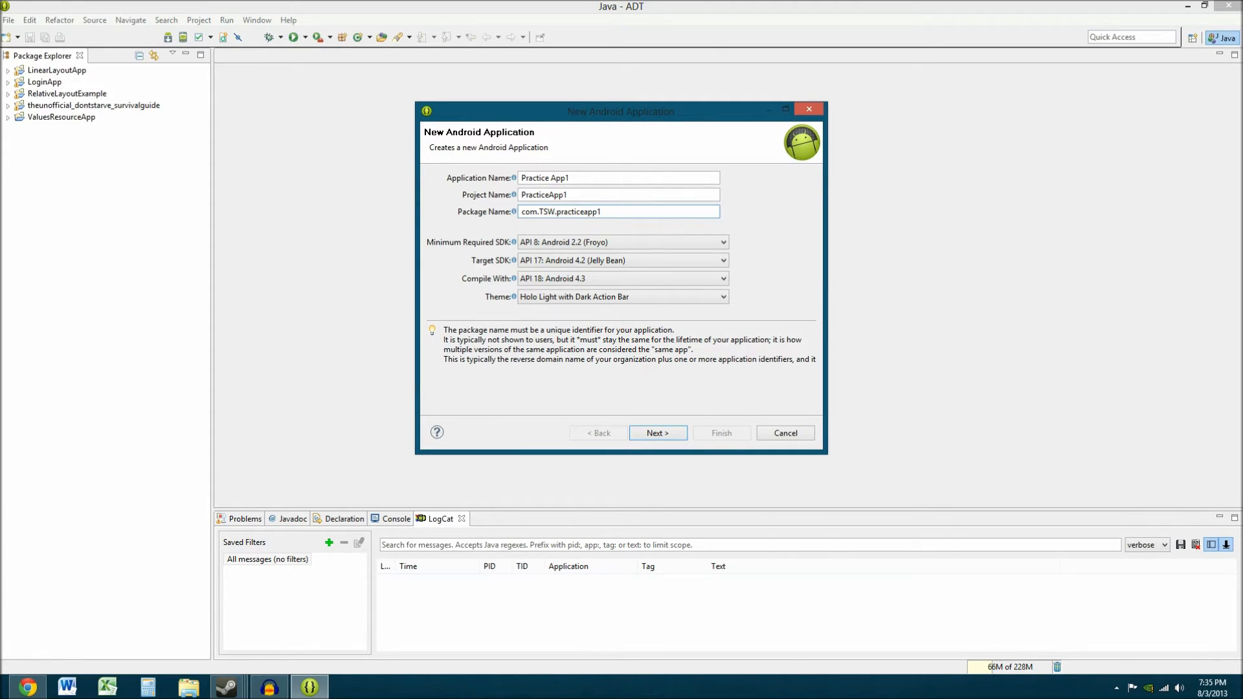
{"action": "type", "text": "Game"}
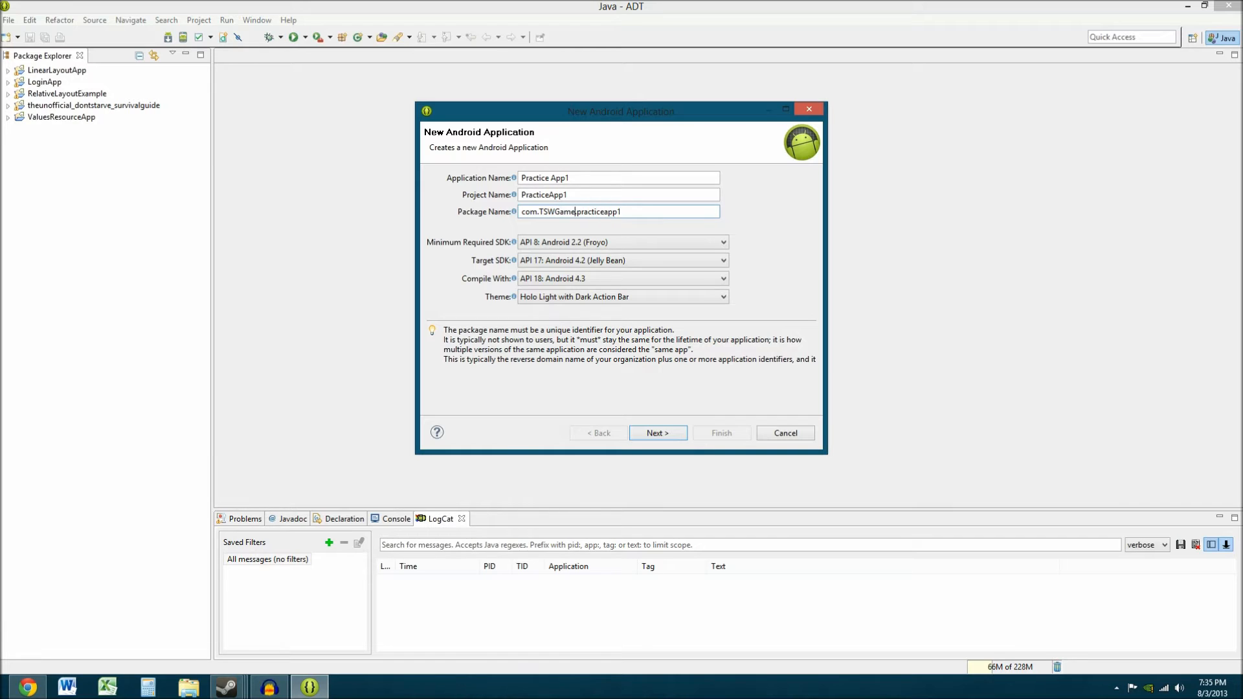
{"action": "type", "text": "s"}
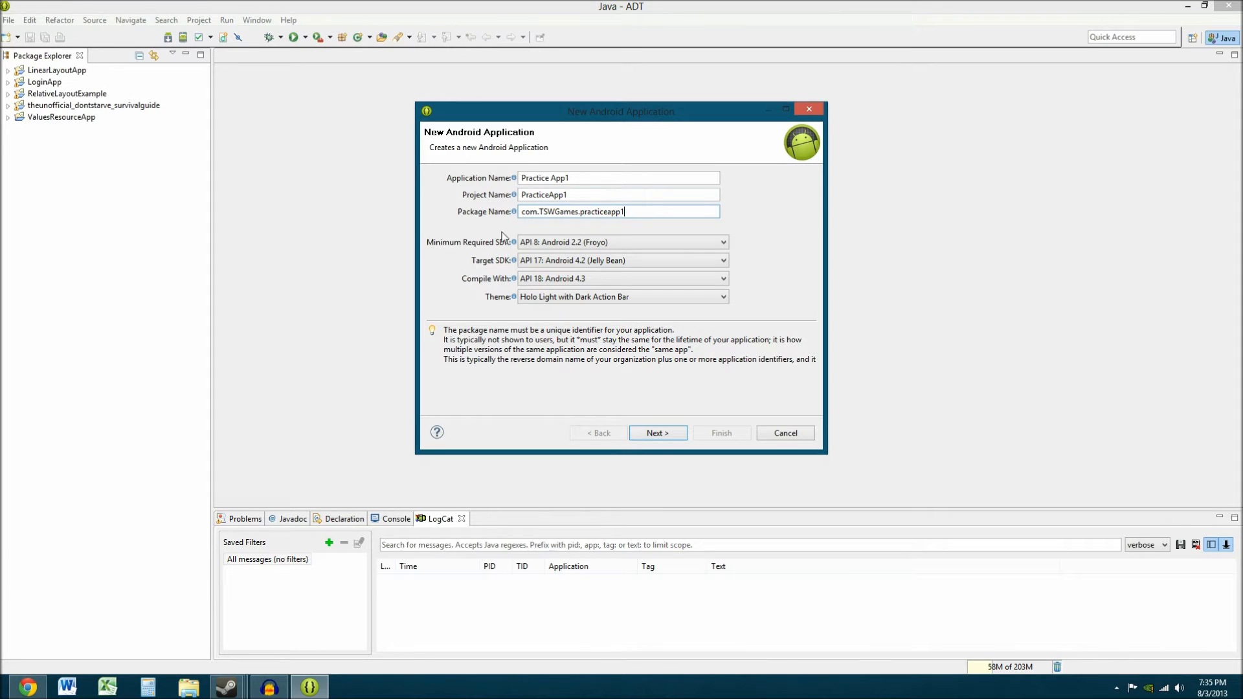
{"action": "mouse_move", "coordinate": [608, 228]}
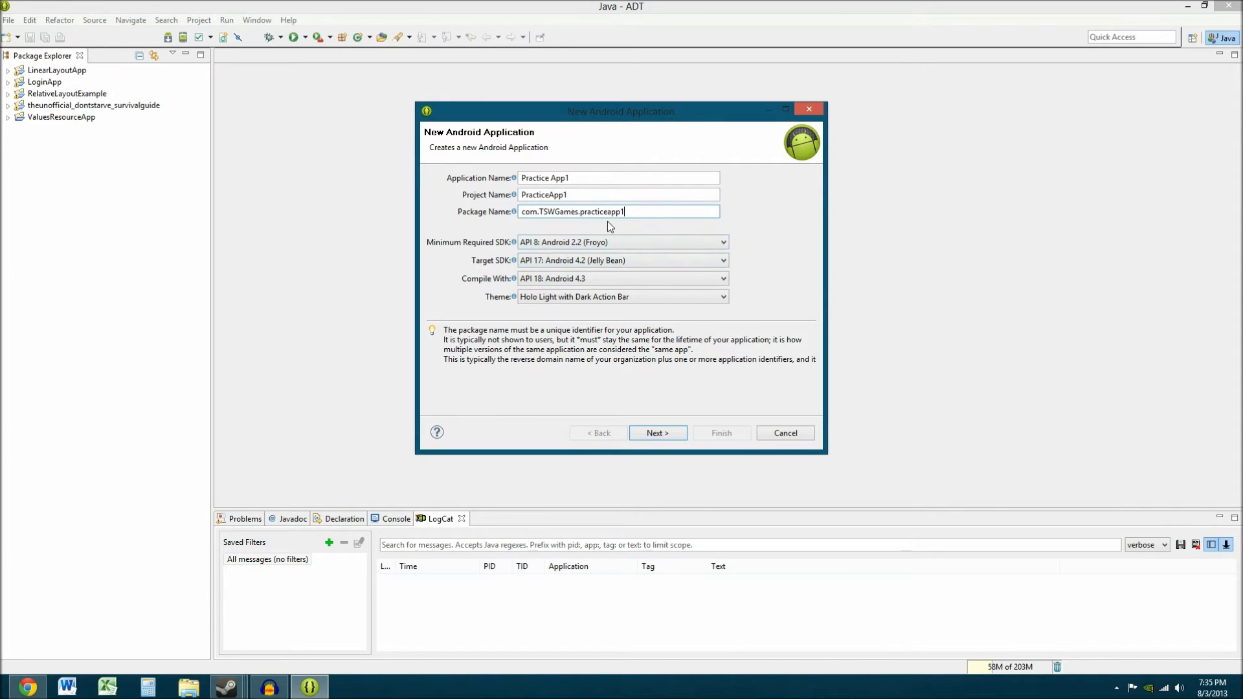
{"action": "mouse_move", "coordinate": [618, 212]}
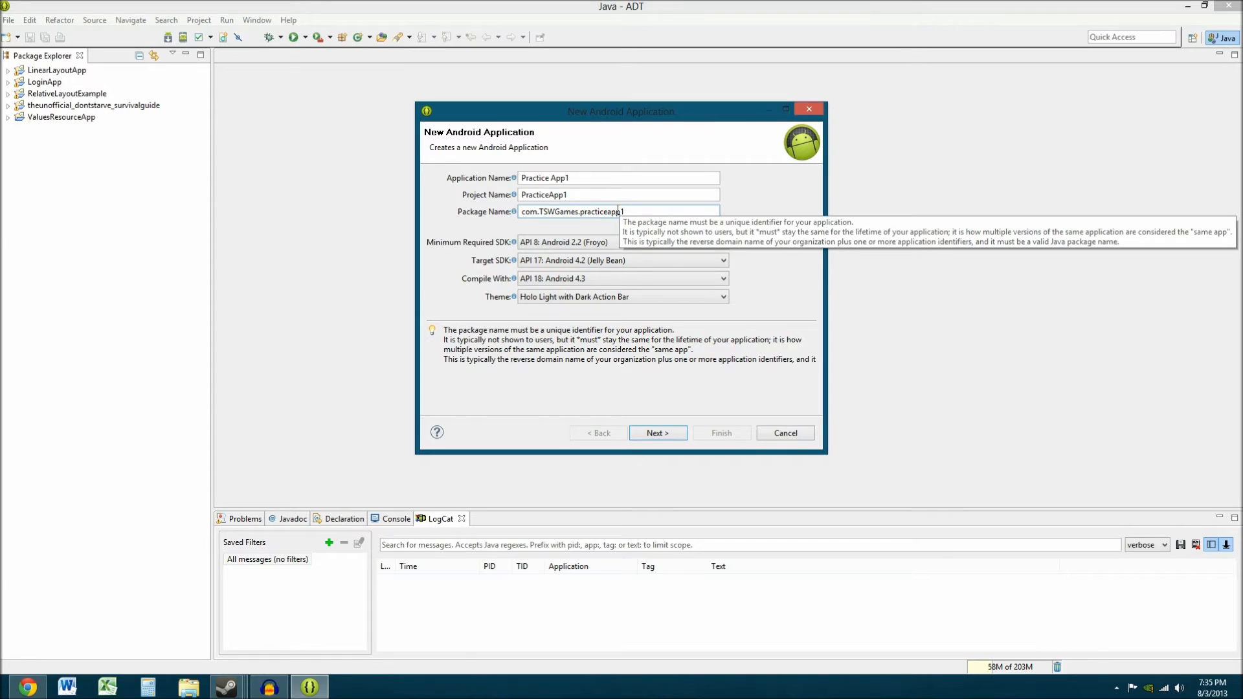
{"action": "mouse_move", "coordinate": [625, 282]}
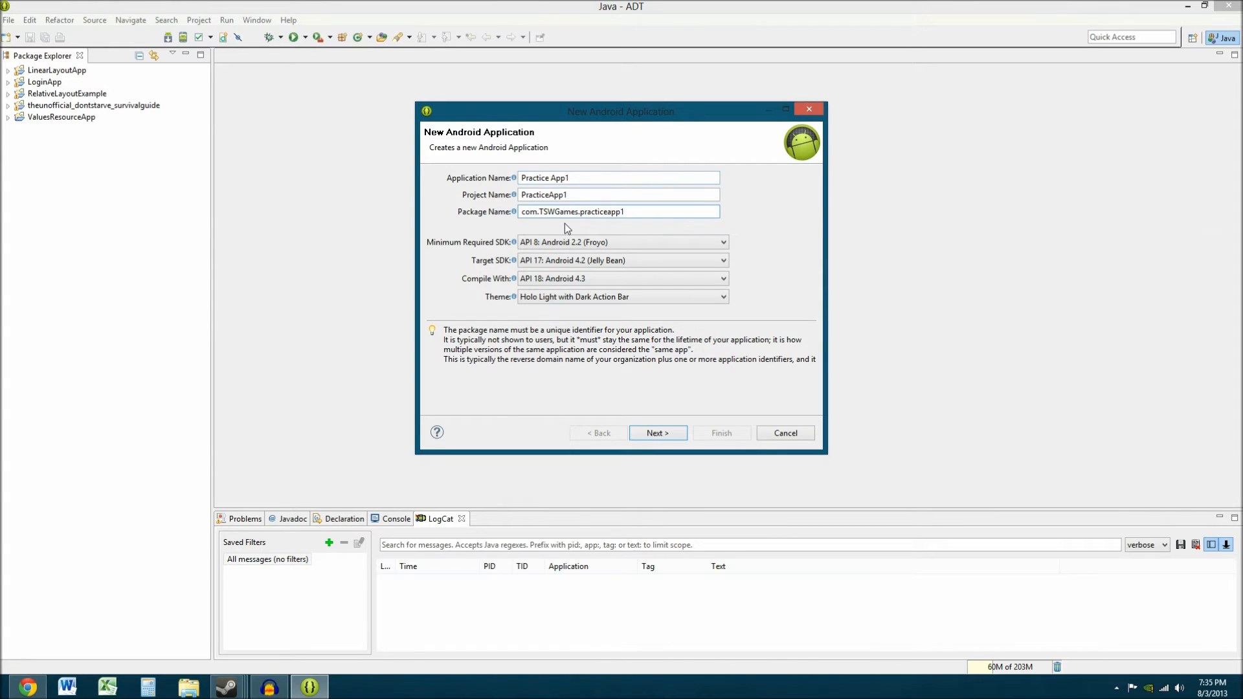
Advance past Configure Project with default checkboxes to the launcher icon settings
{"action": "left_click", "coordinate": [657, 433]}
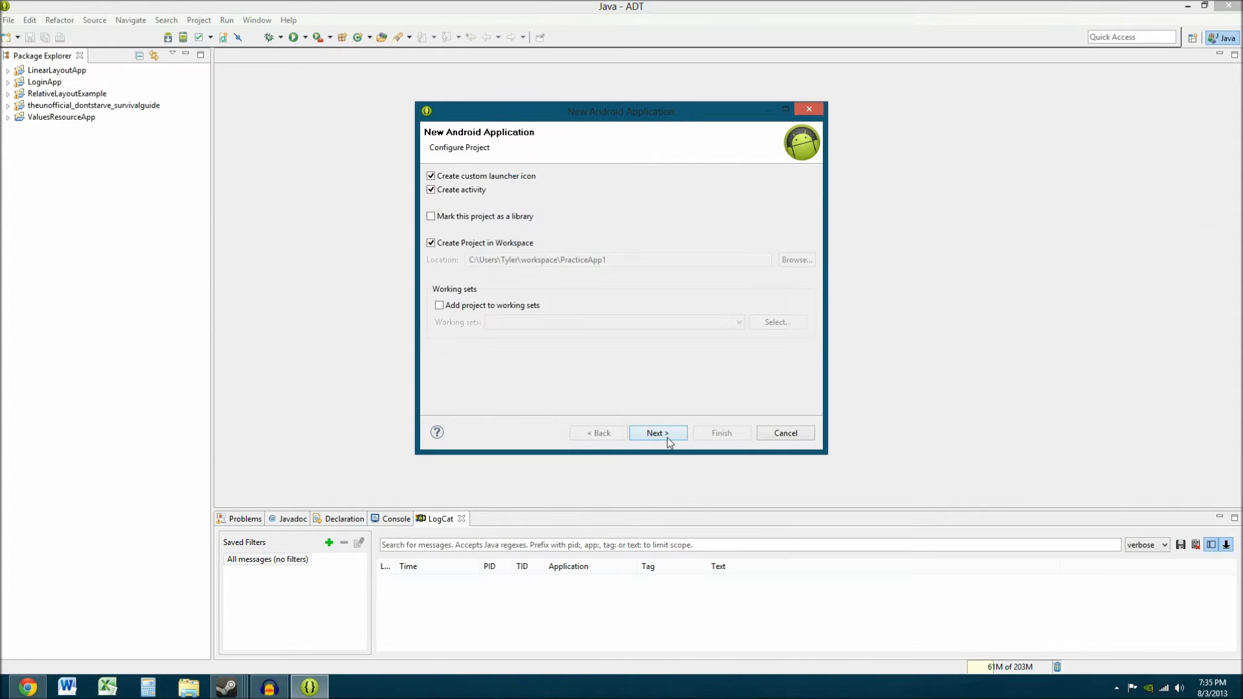
{"action": "mouse_move", "coordinate": [466, 177]}
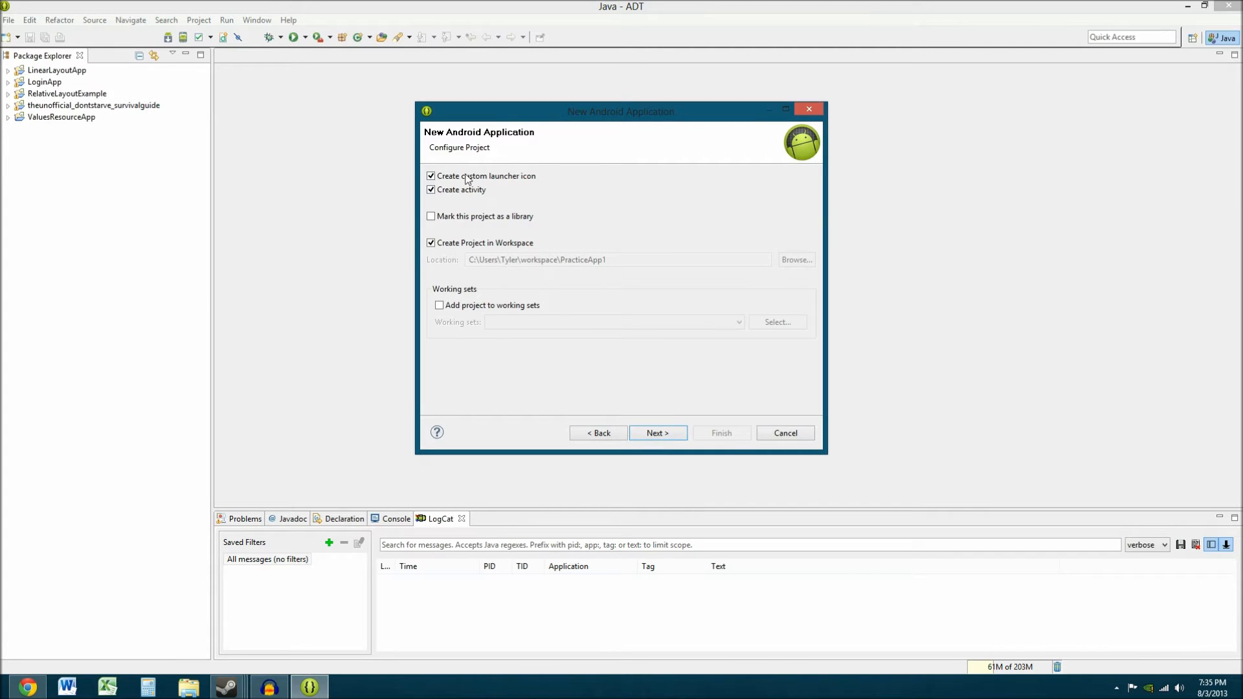
{"action": "mouse_move", "coordinate": [482, 337]}
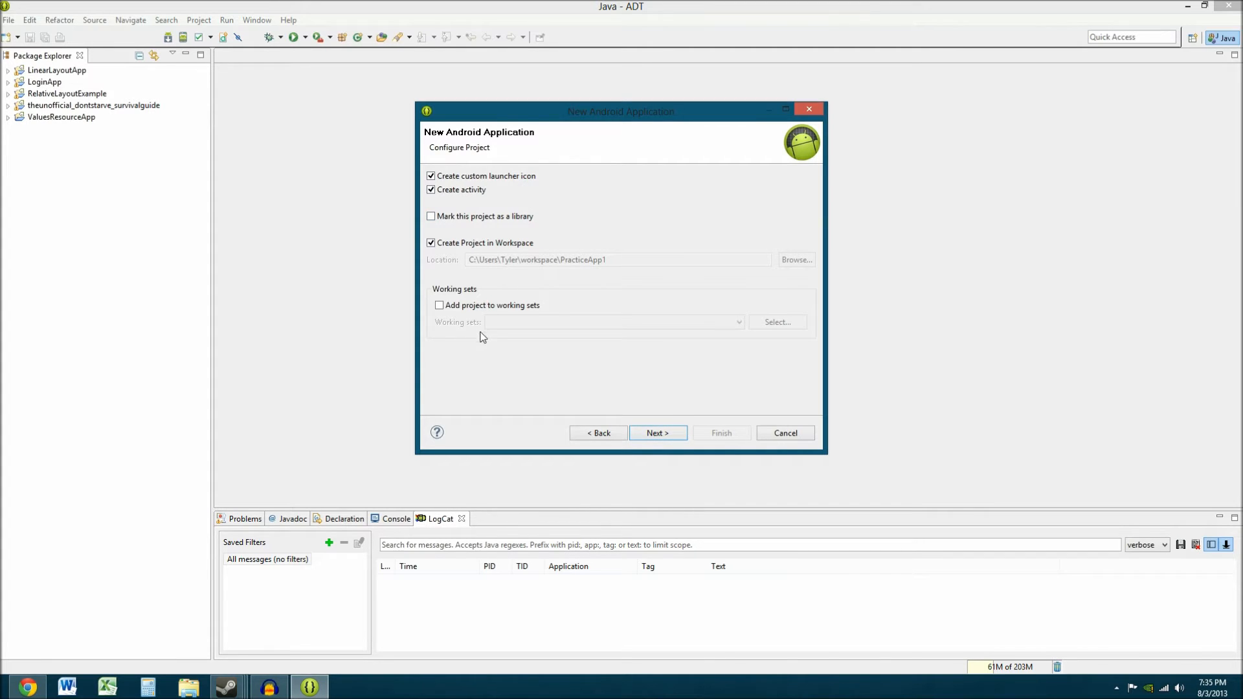
{"action": "mouse_move", "coordinate": [579, 278]}
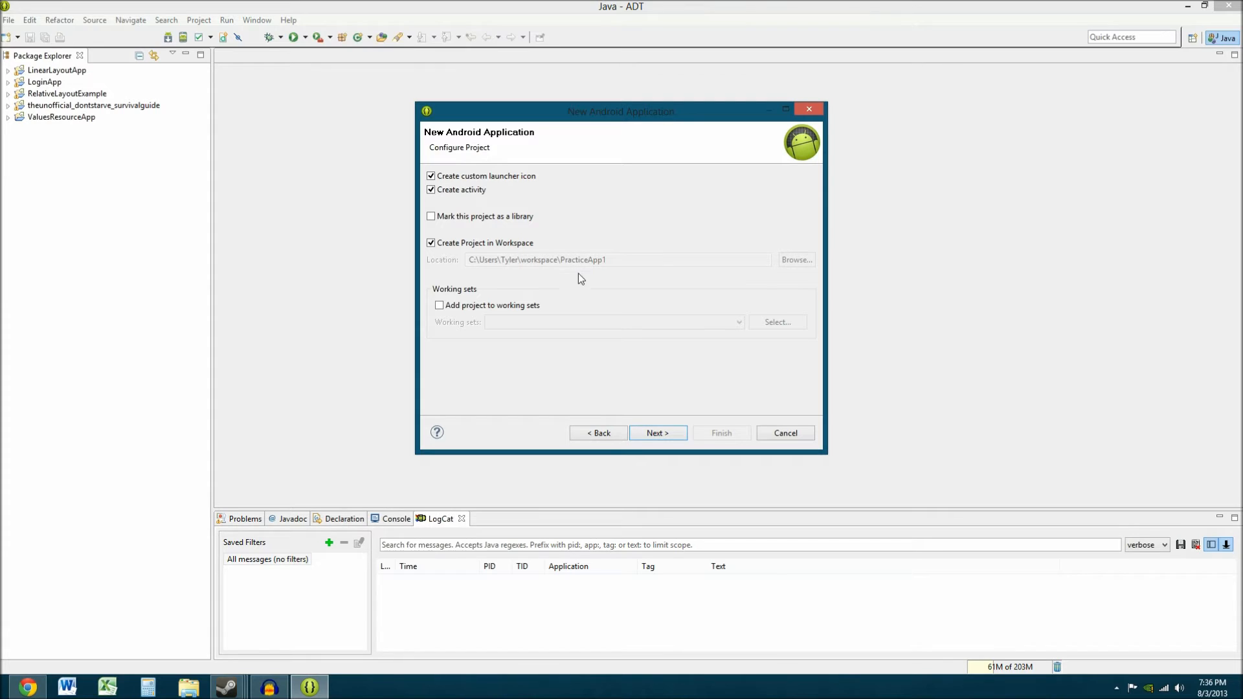
{"action": "mouse_move", "coordinate": [575, 244]}
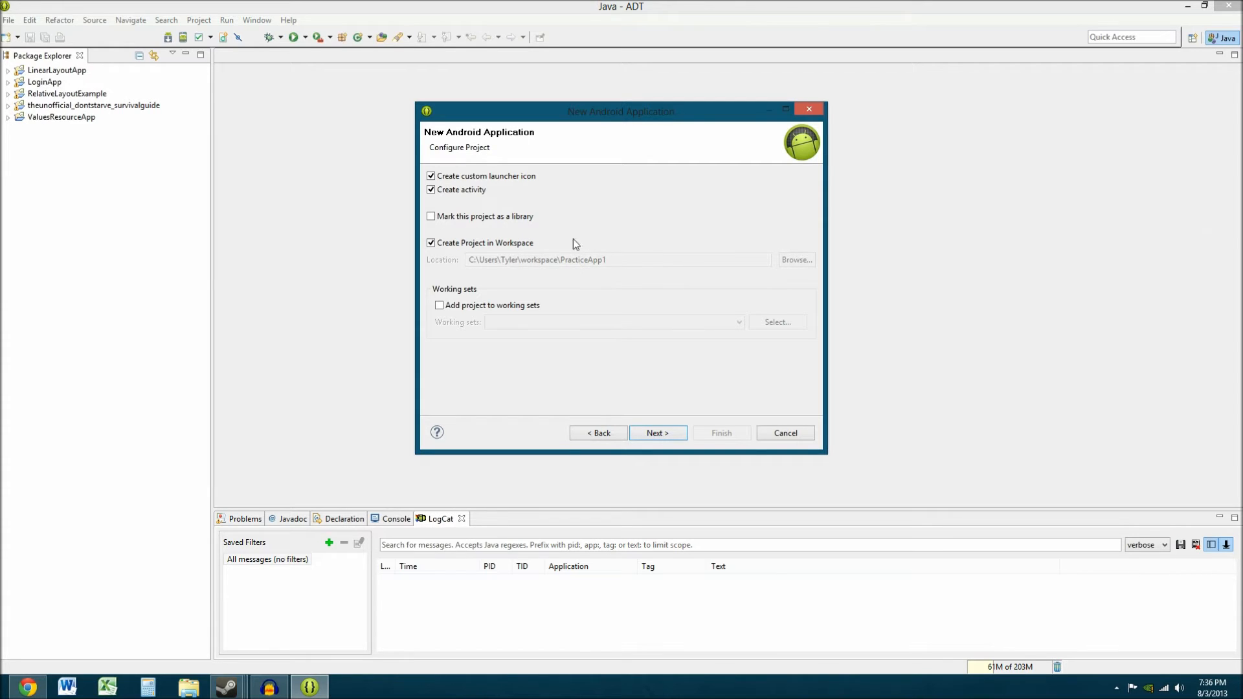
{"action": "mouse_move", "coordinate": [727, 365]}
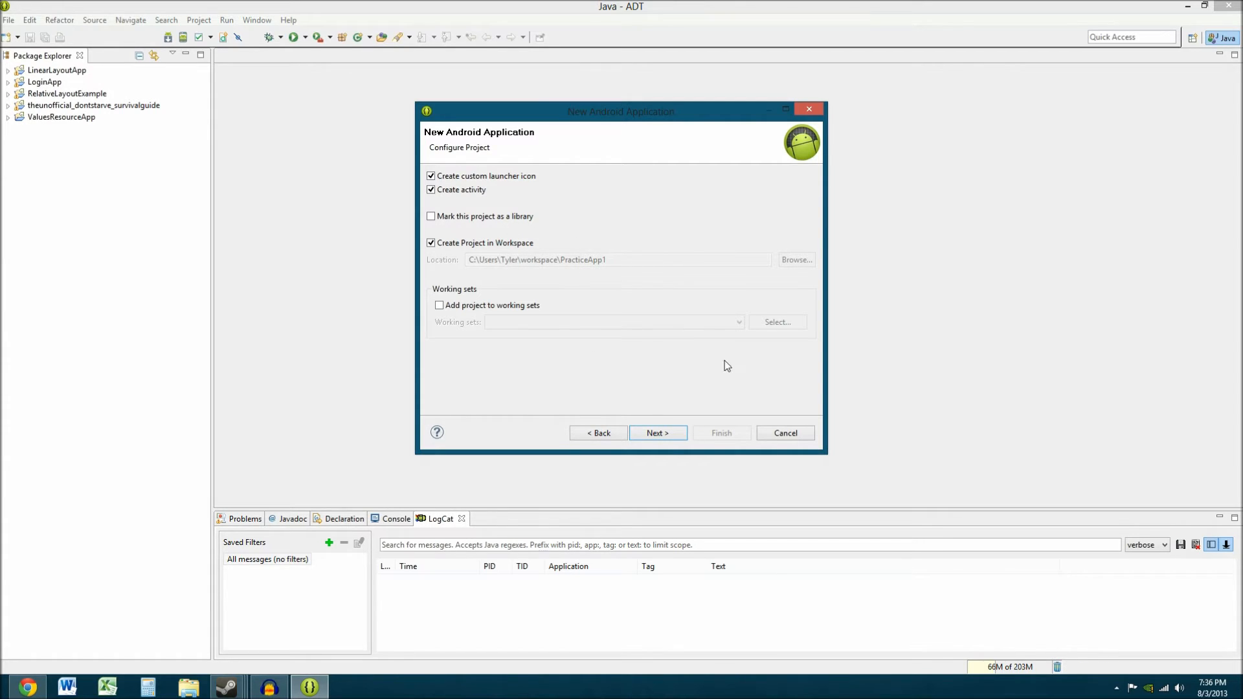
{"action": "left_click", "coordinate": [658, 434]}
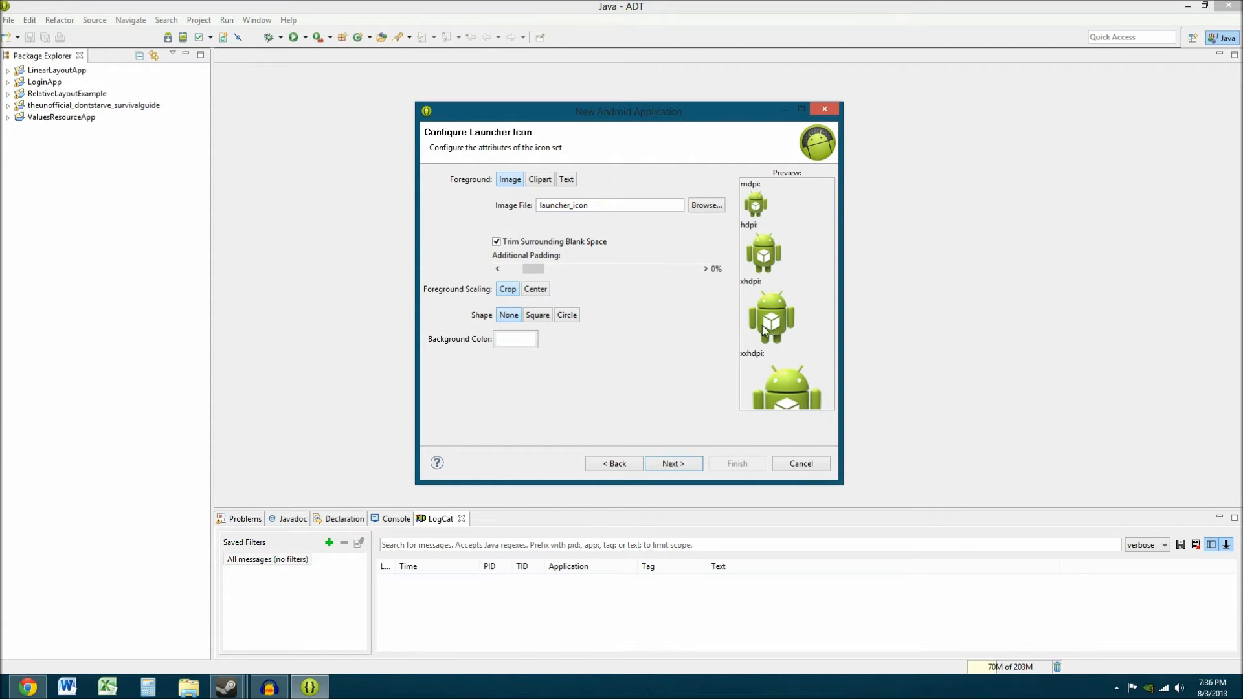
{"action": "mouse_move", "coordinate": [654, 231]}
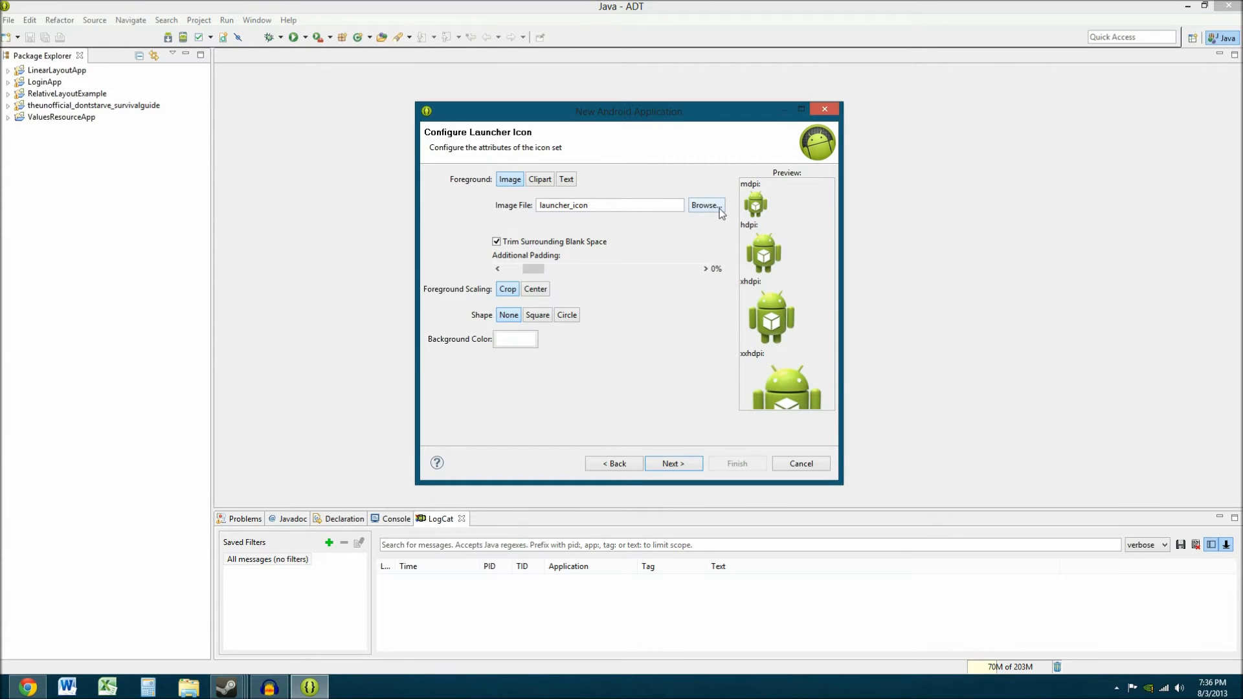
Browse to W:\Pictures\card-deck and use 2c.jpg as the launcher icon image
{"action": "left_click", "coordinate": [703, 205]}
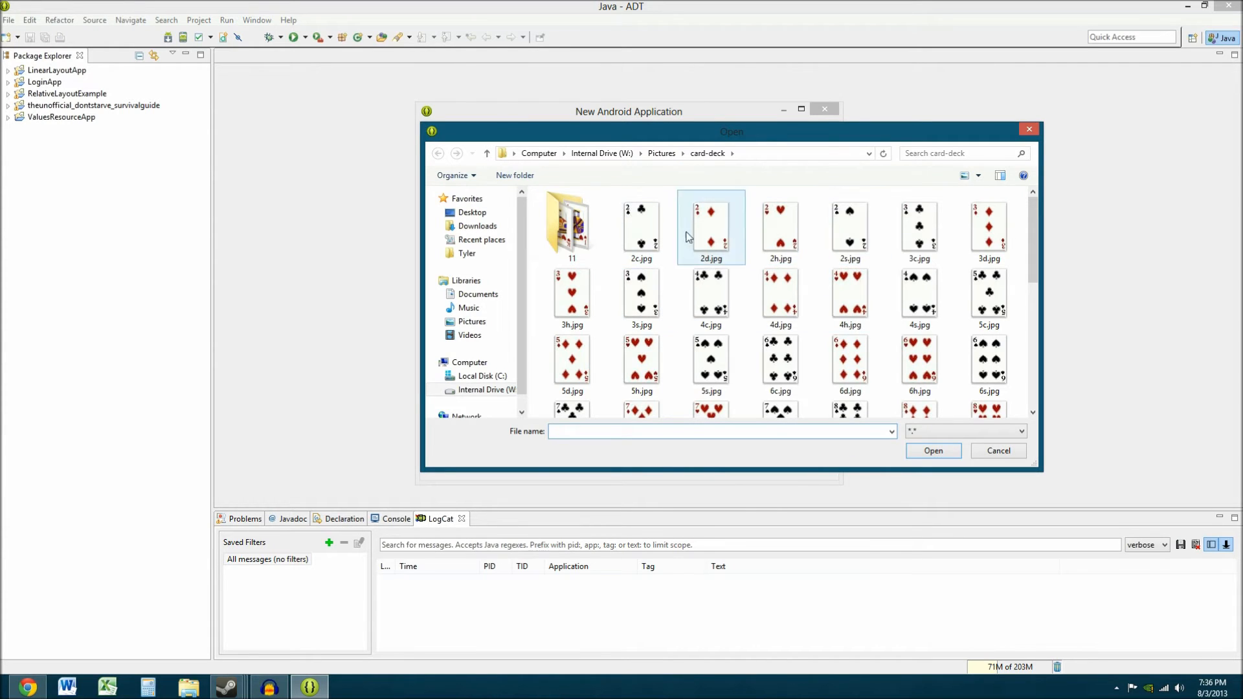
{"action": "left_click", "coordinate": [989, 226]}
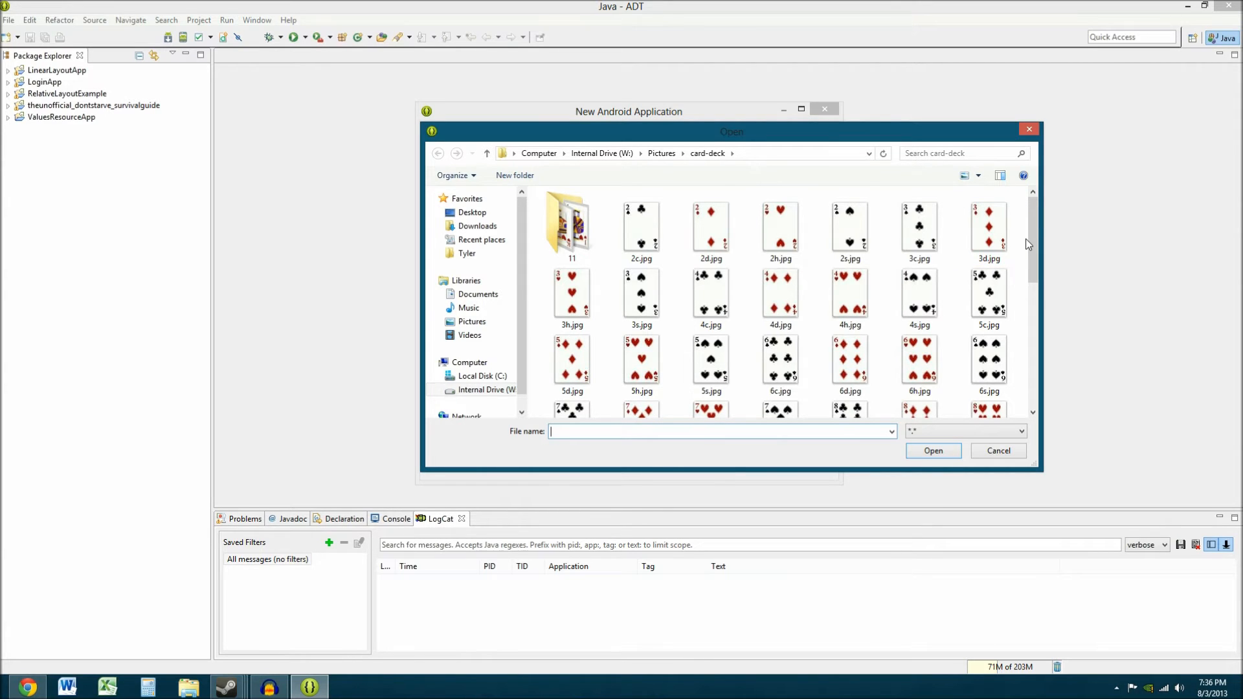
{"action": "scroll", "scroll_direction": "down", "scroll_amount": 3}
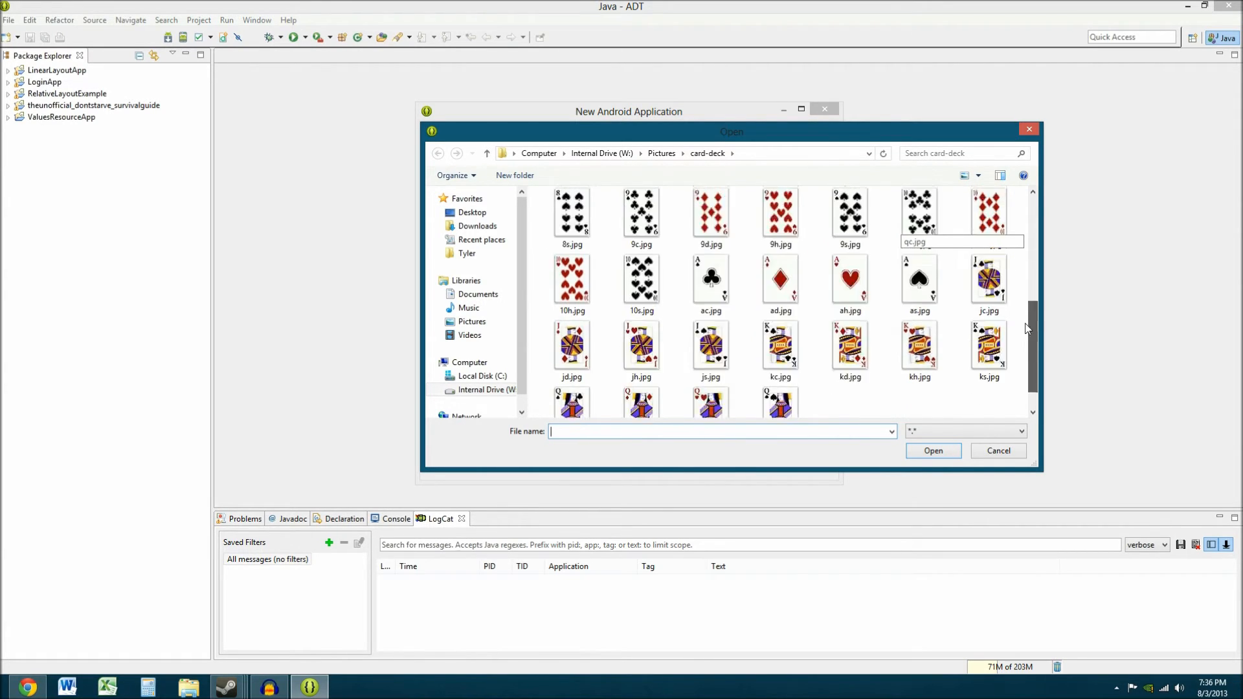
{"action": "scroll", "scroll_direction": "up", "scroll_amount": 3}
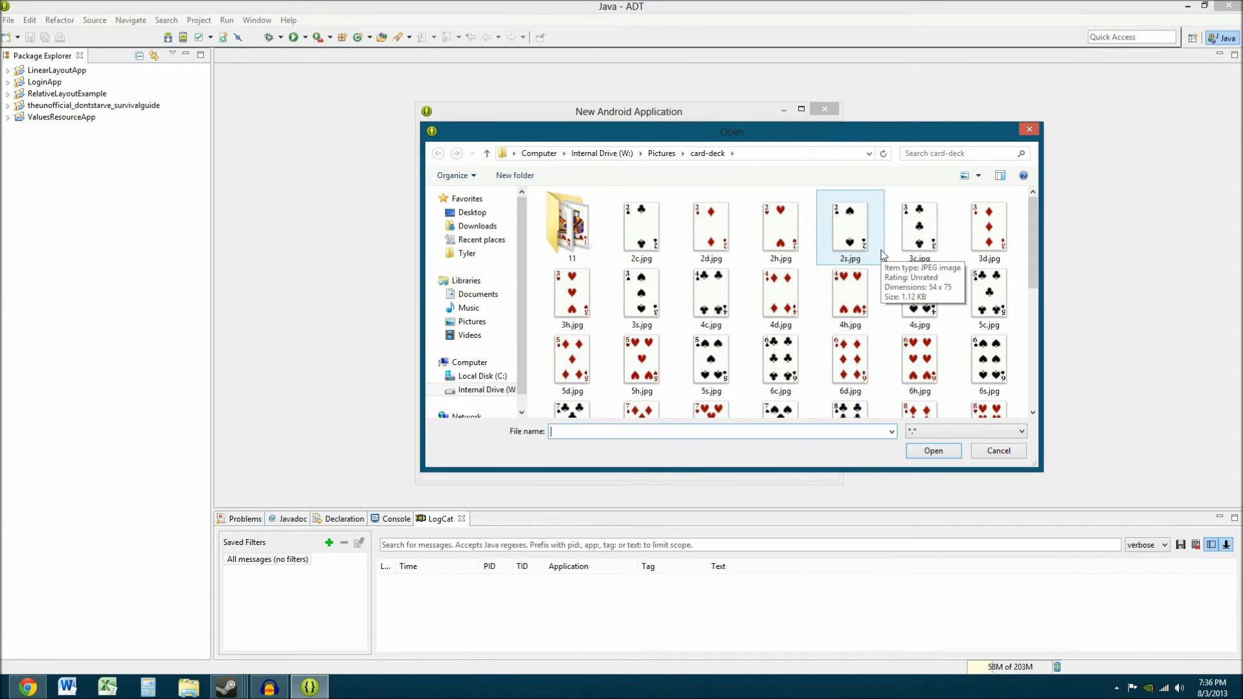
{"action": "mouse_move", "coordinate": [992, 125]}
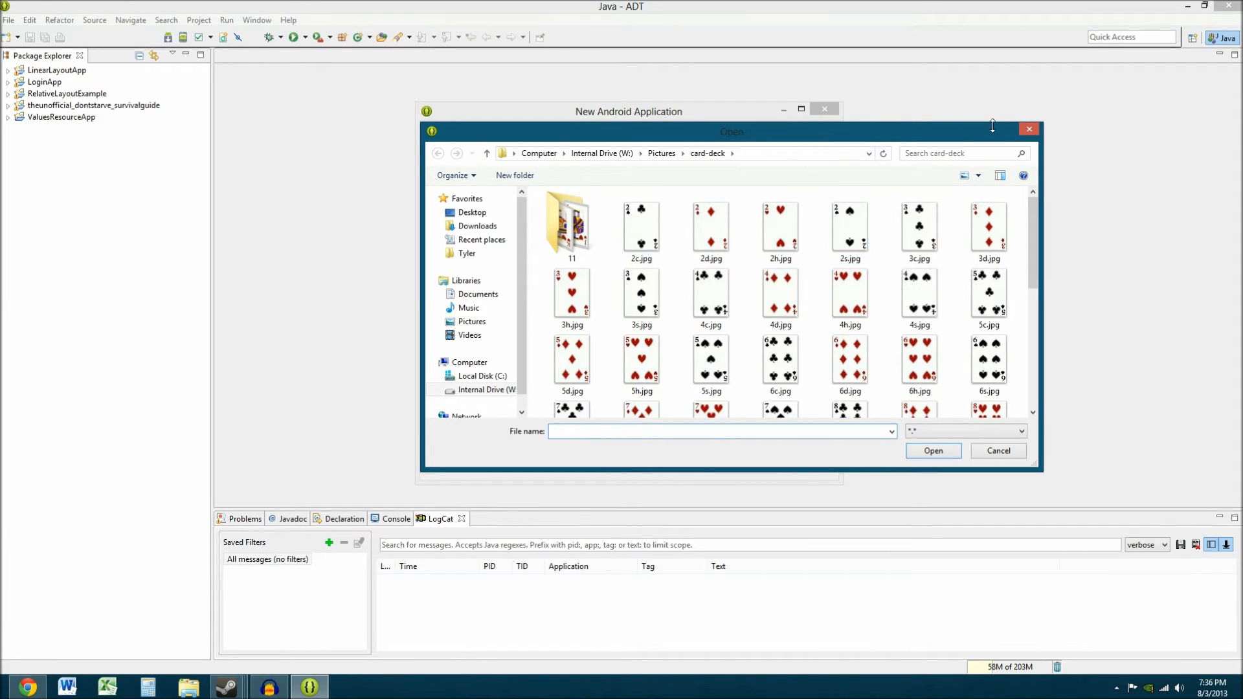
{"action": "mouse_move", "coordinate": [999, 132]}
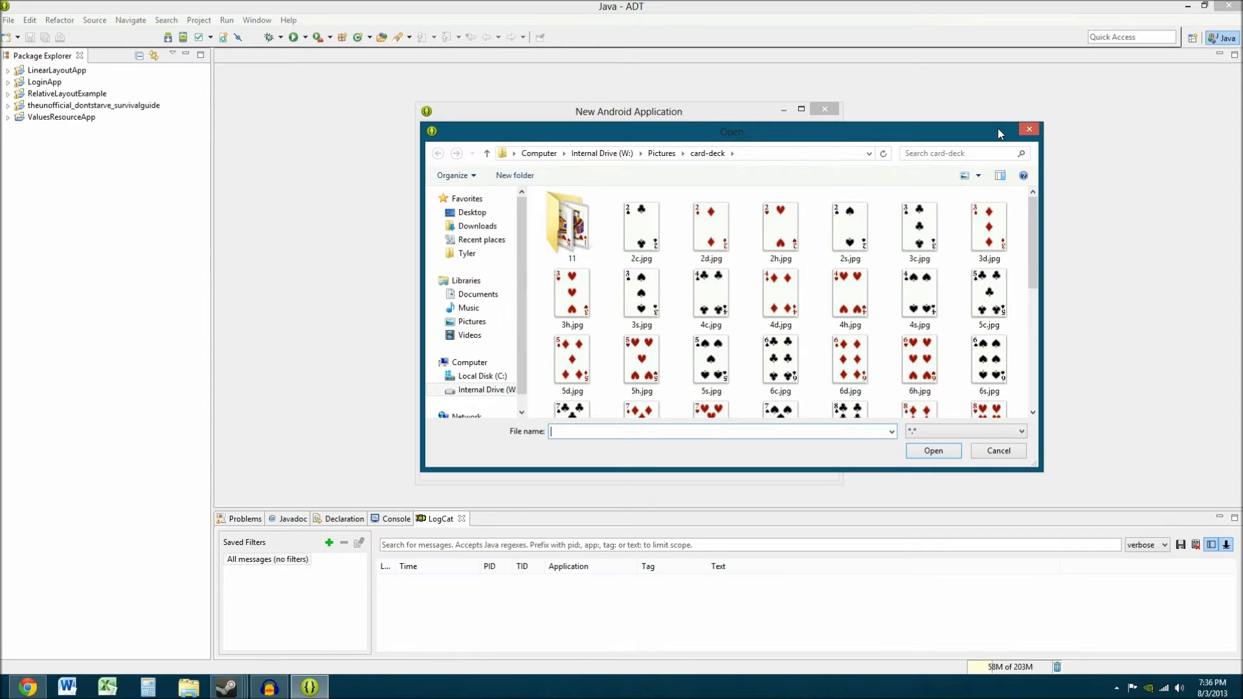
{"action": "left_click", "coordinate": [933, 450]}
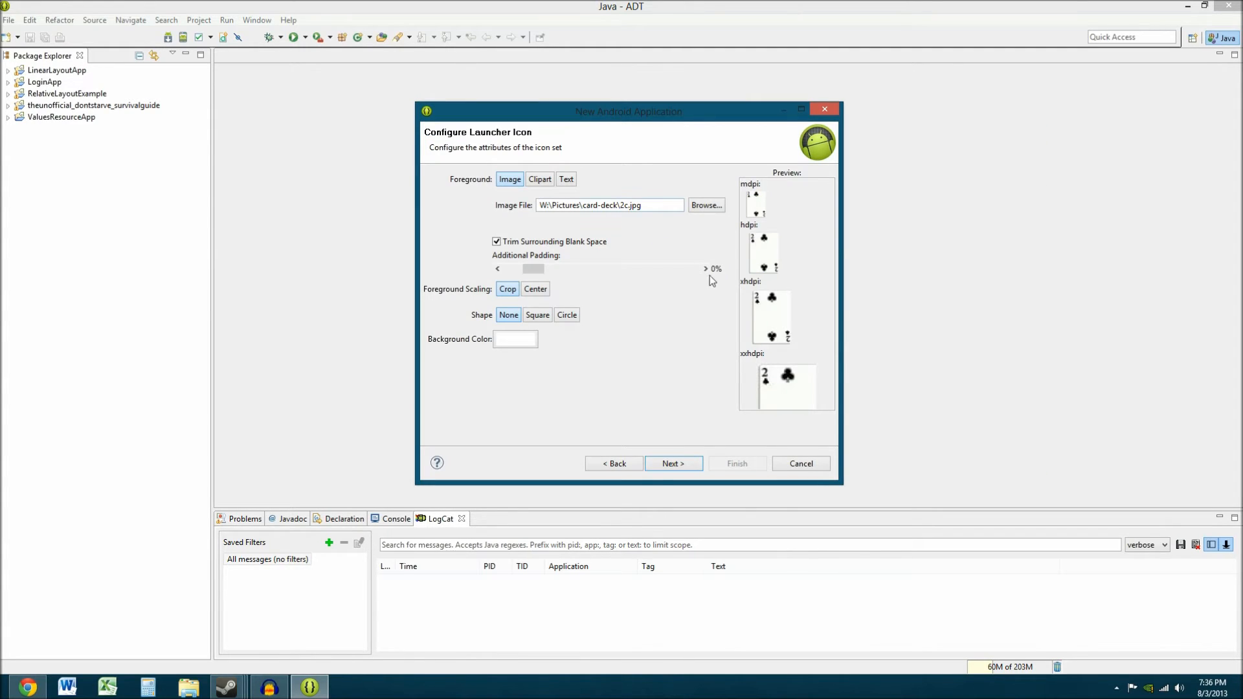
{"action": "mouse_move", "coordinate": [797, 356]}
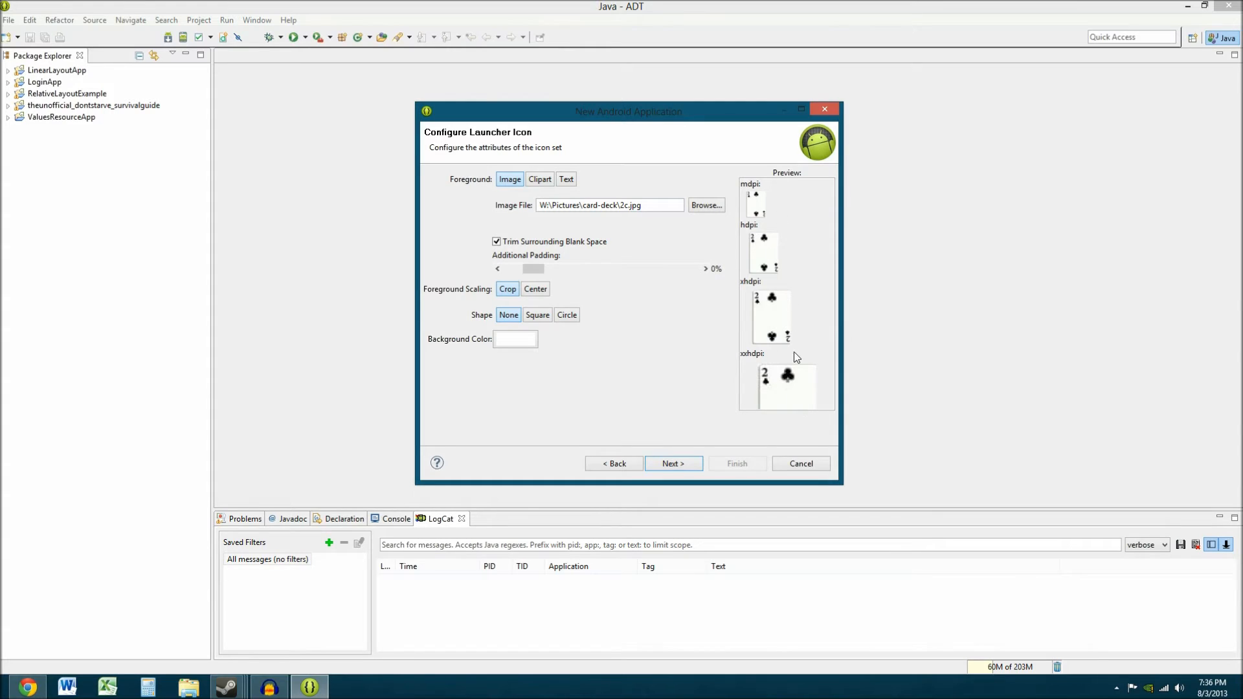
{"action": "mouse_move", "coordinate": [788, 398]}
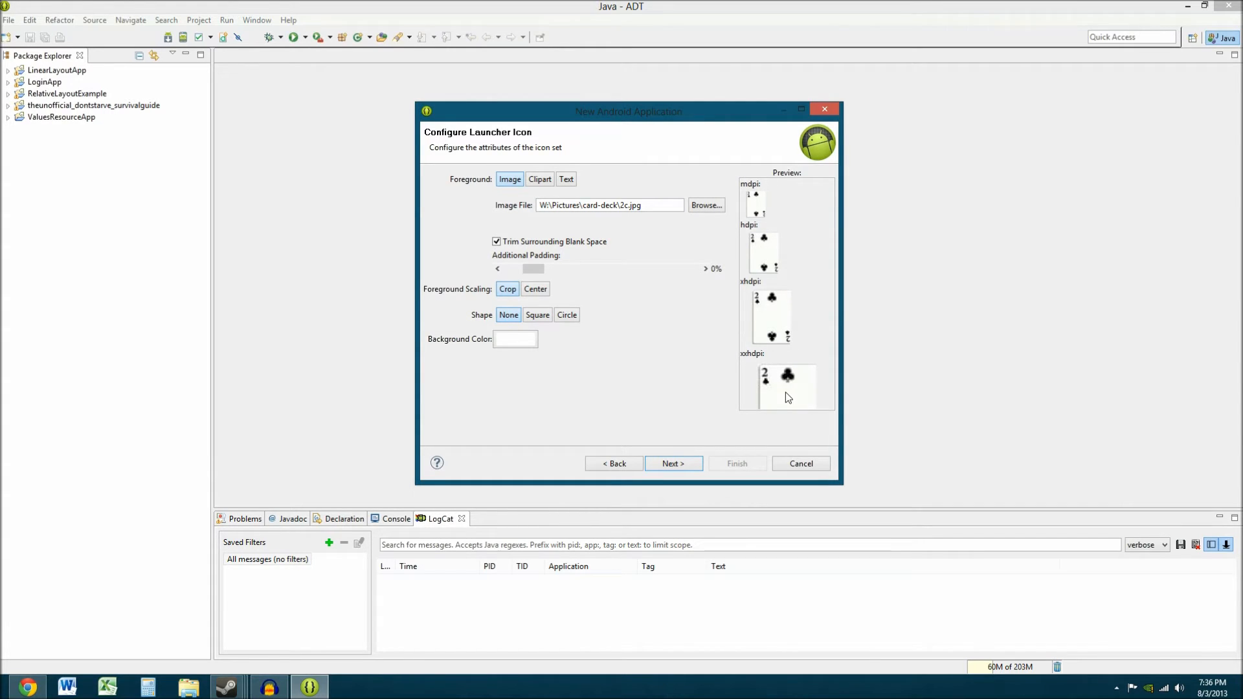
{"action": "mouse_move", "coordinate": [796, 403]}
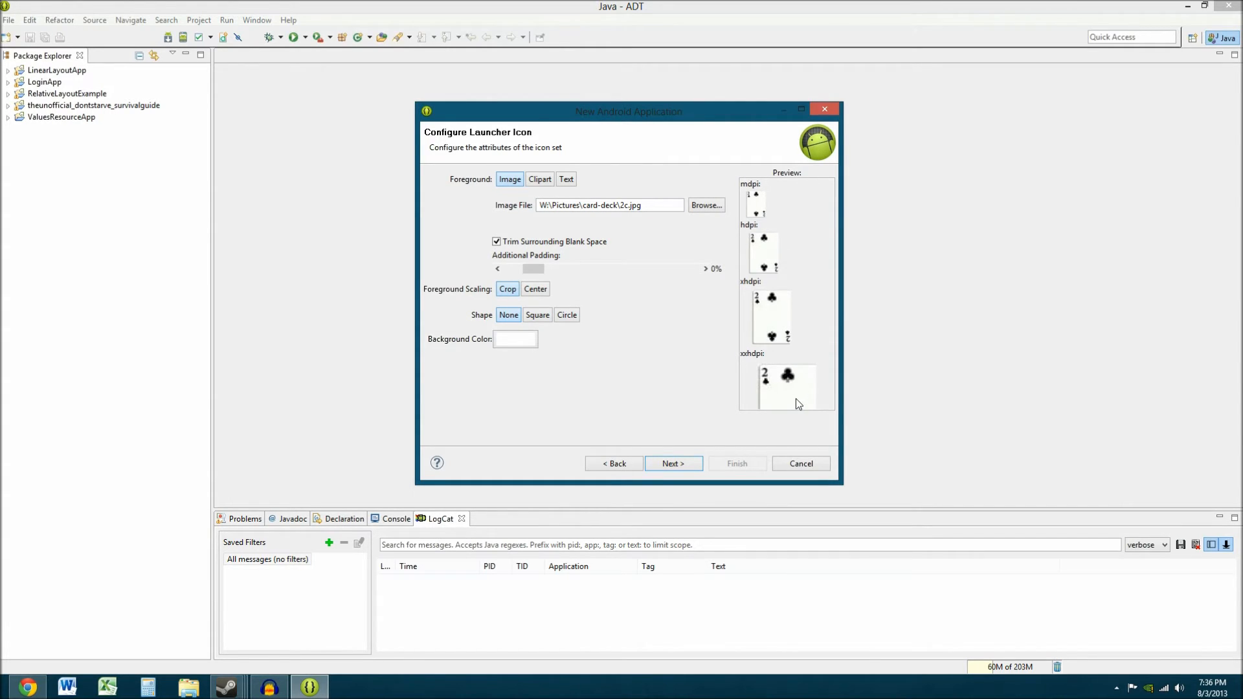
{"action": "mouse_move", "coordinate": [519, 278]}
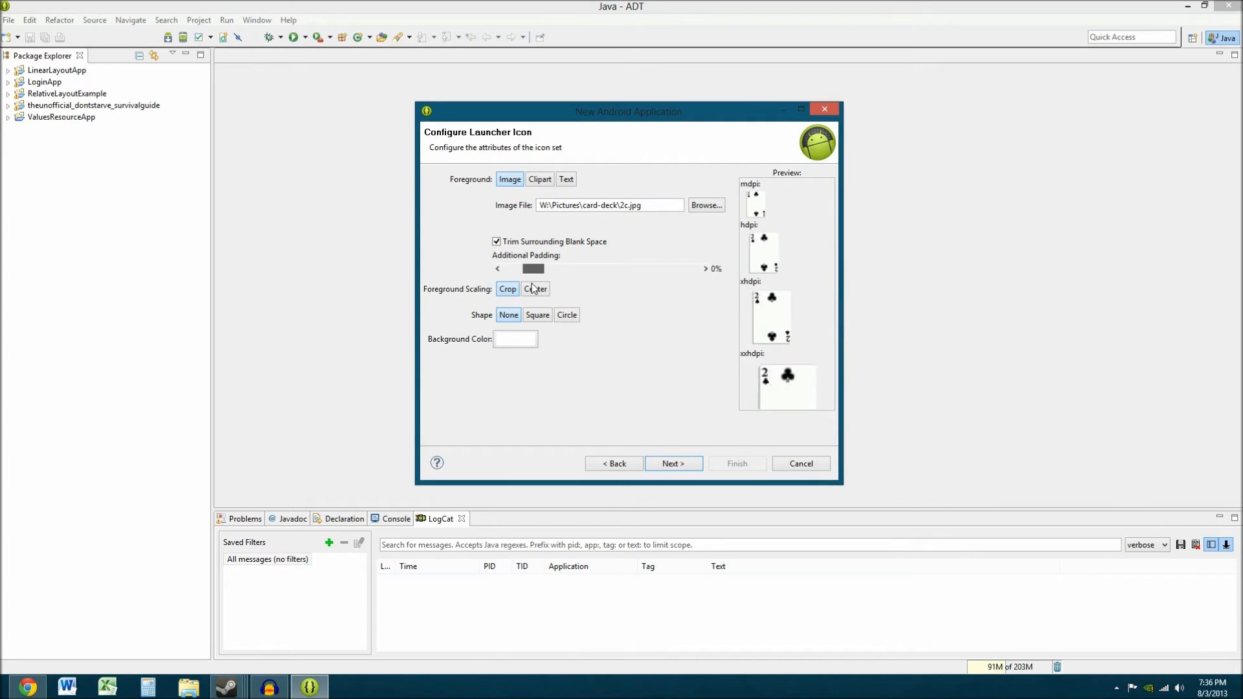
Give the card launcher icon a dark purple background with no backdrop shape, then continue
{"action": "left_click", "coordinate": [537, 315]}
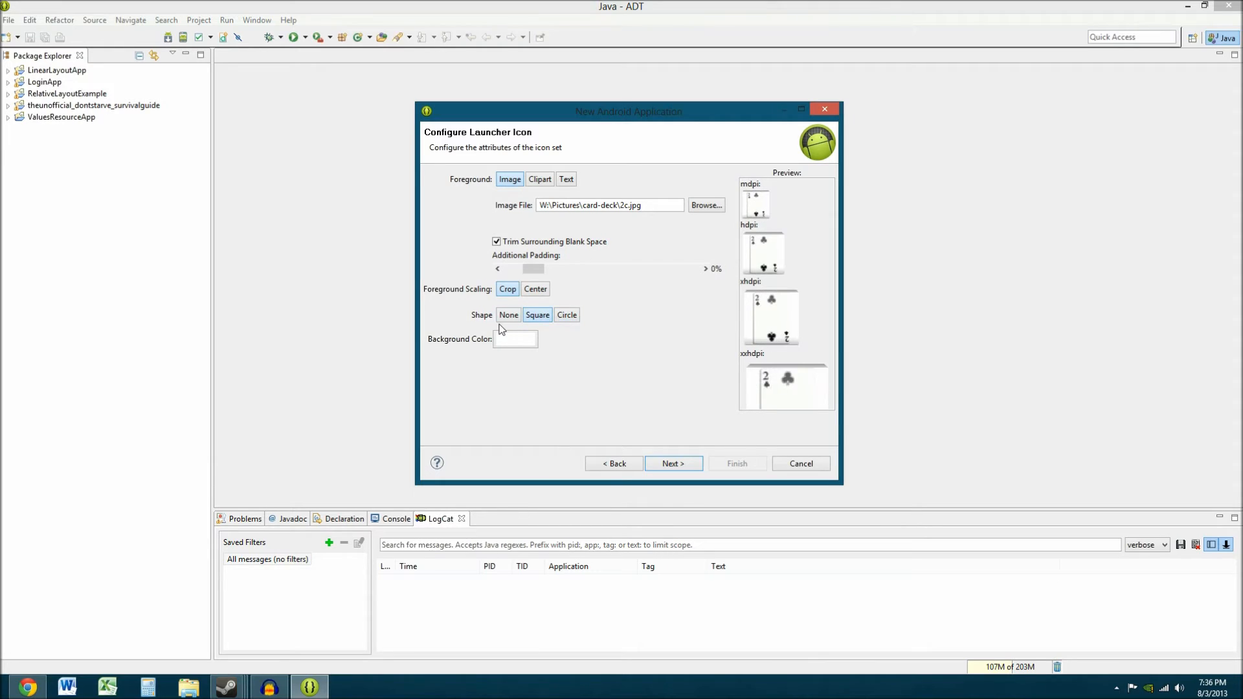
{"action": "left_click", "coordinate": [515, 339]}
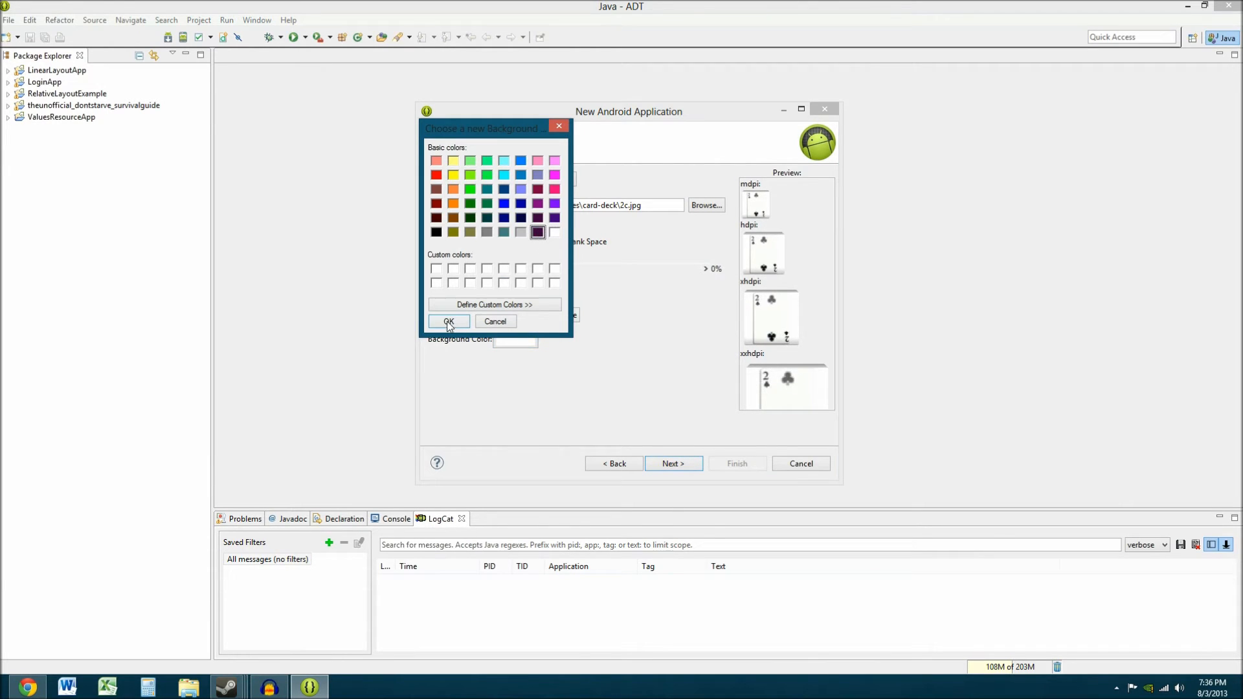
{"action": "left_click", "coordinate": [448, 321]}
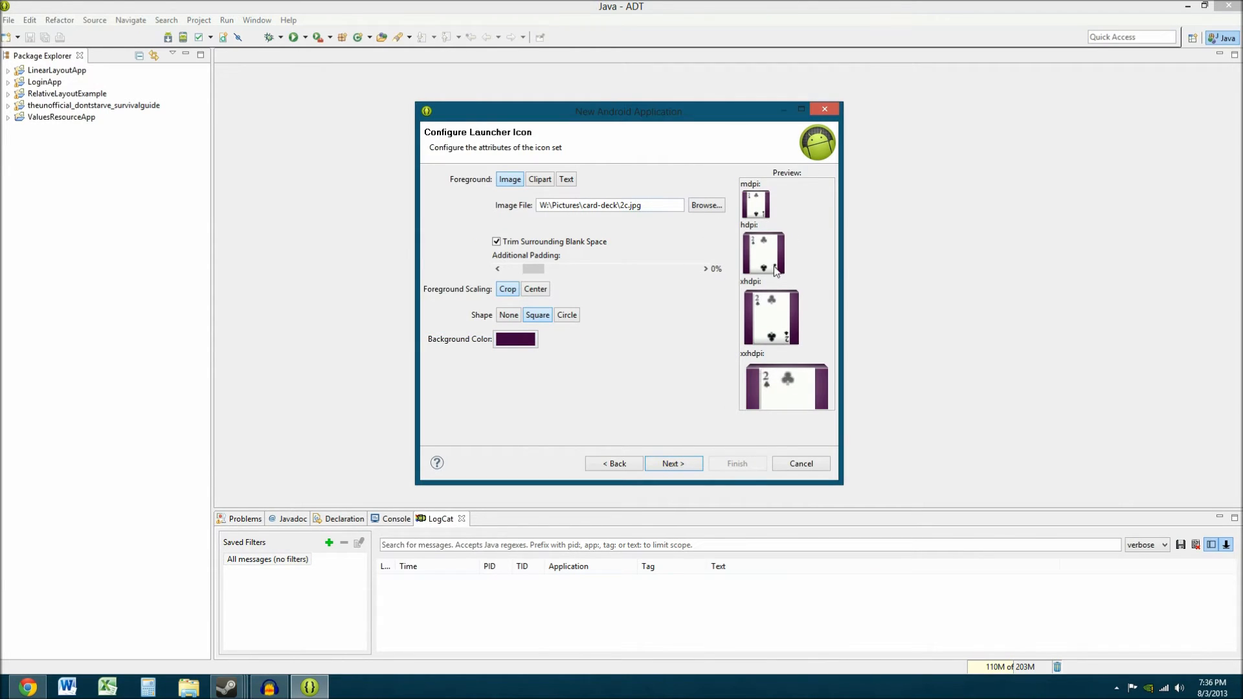
{"action": "mouse_move", "coordinate": [731, 261]}
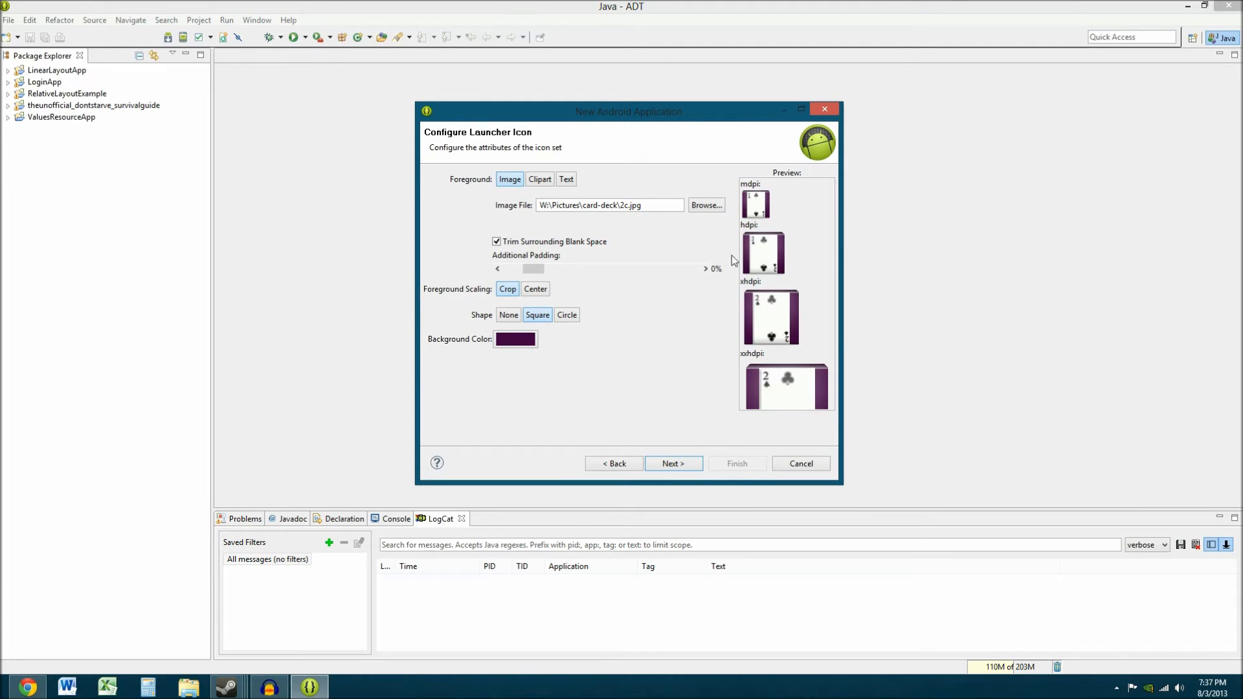
{"action": "mouse_move", "coordinate": [760, 300]}
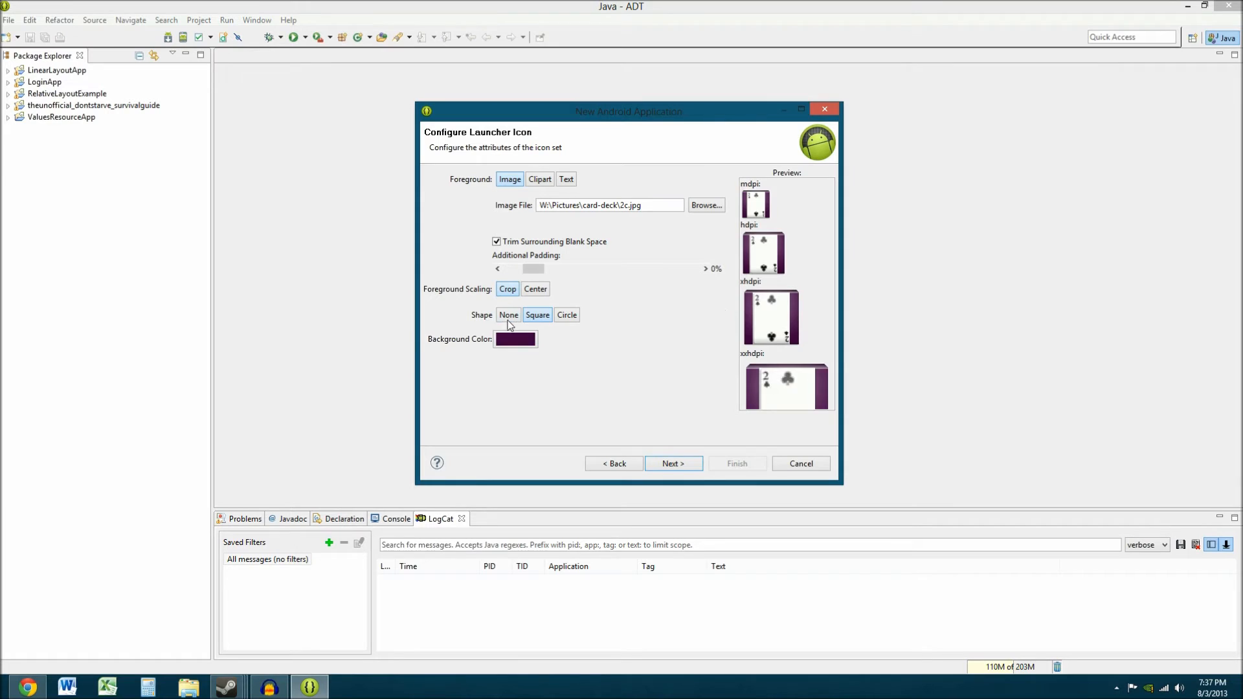
{"action": "left_click", "coordinate": [508, 315]}
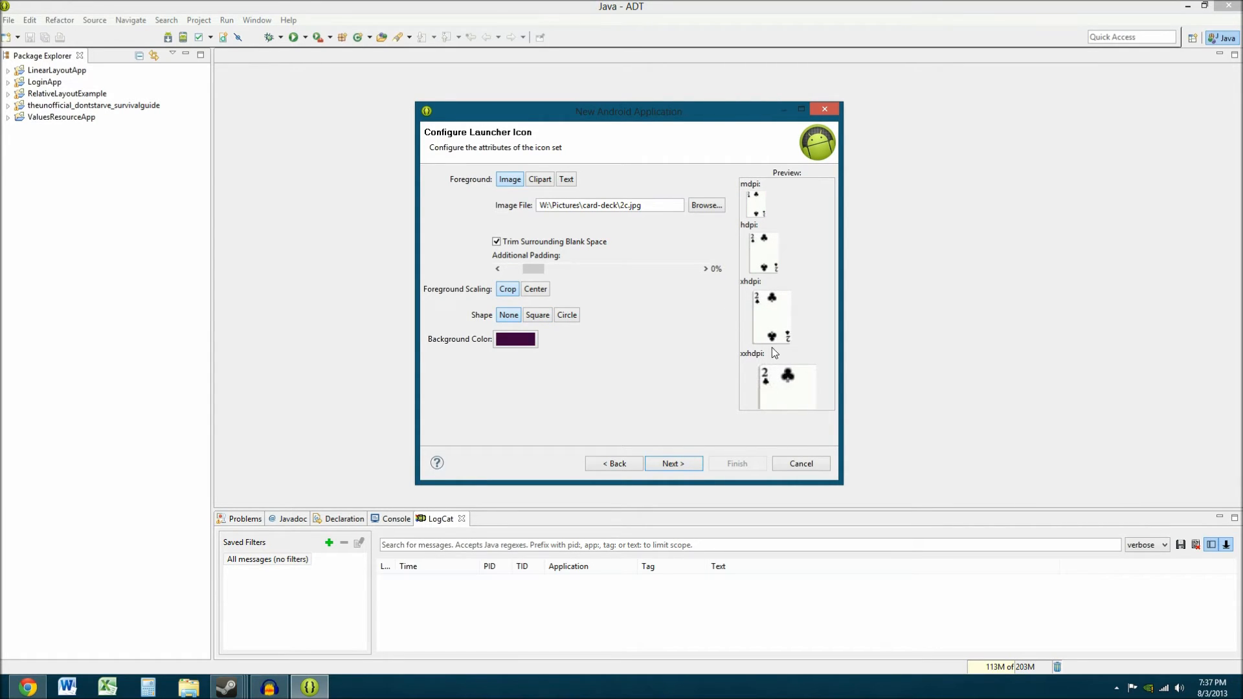
{"action": "mouse_move", "coordinate": [750, 286]}
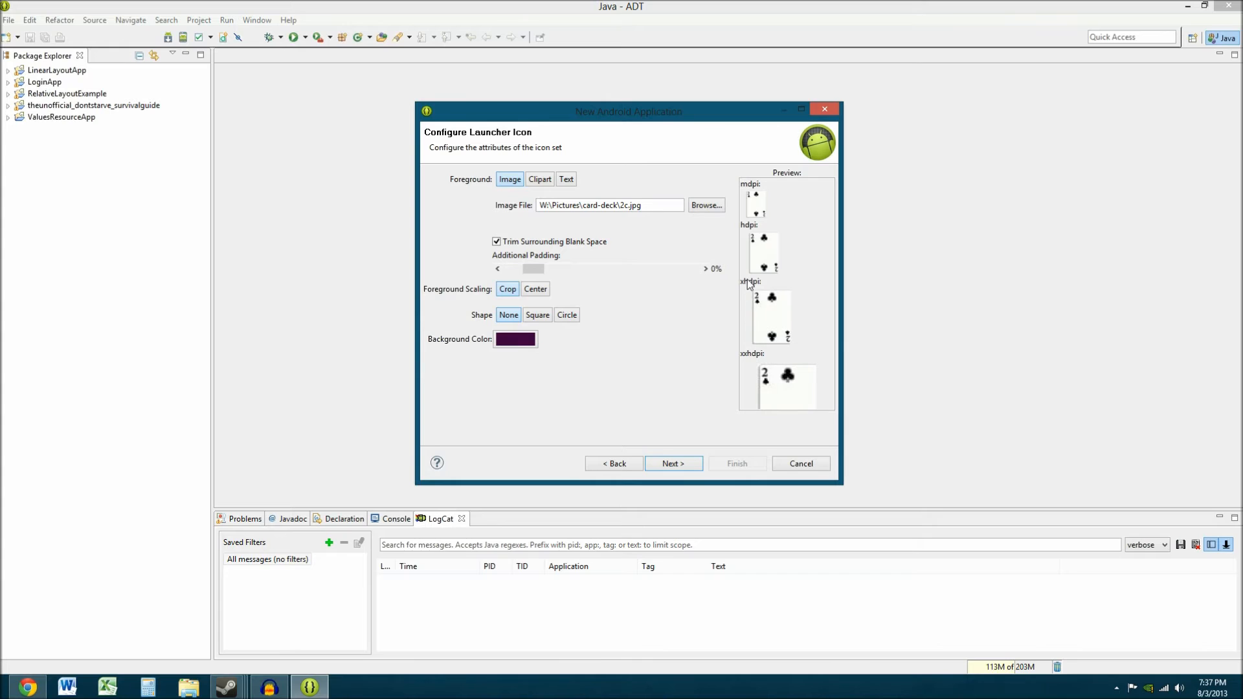
{"action": "mouse_move", "coordinate": [792, 337]}
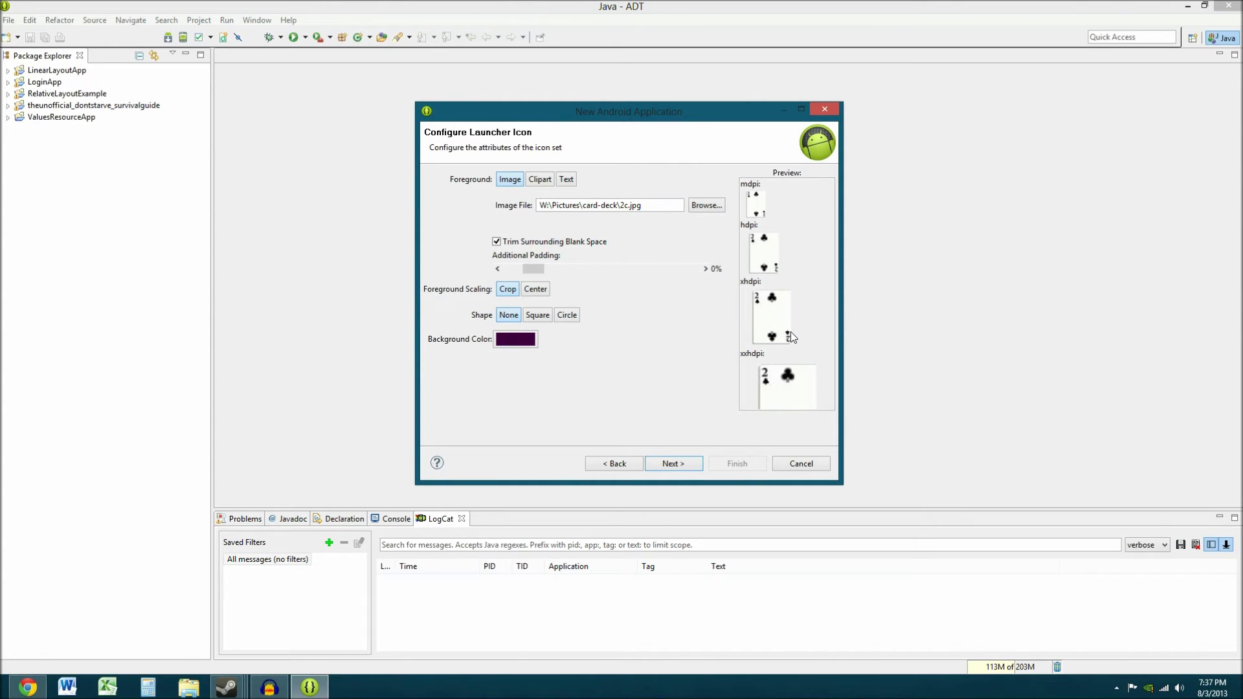
{"action": "mouse_move", "coordinate": [741, 287]}
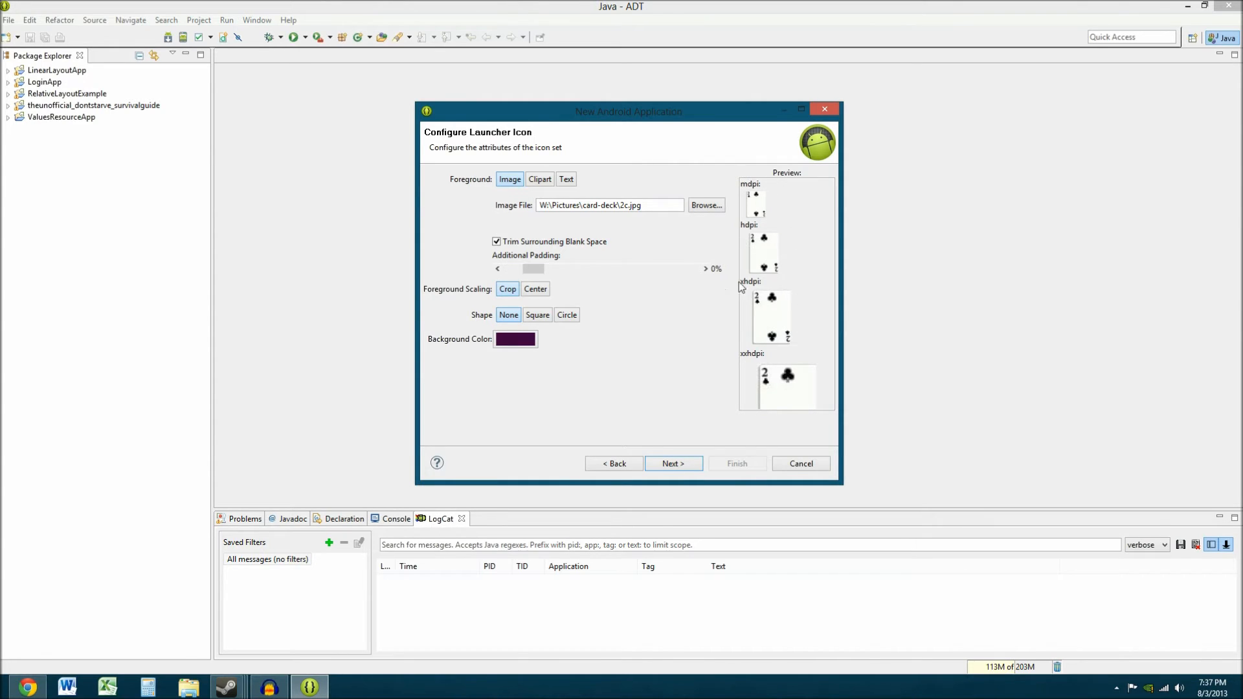
{"action": "mouse_move", "coordinate": [833, 251]}
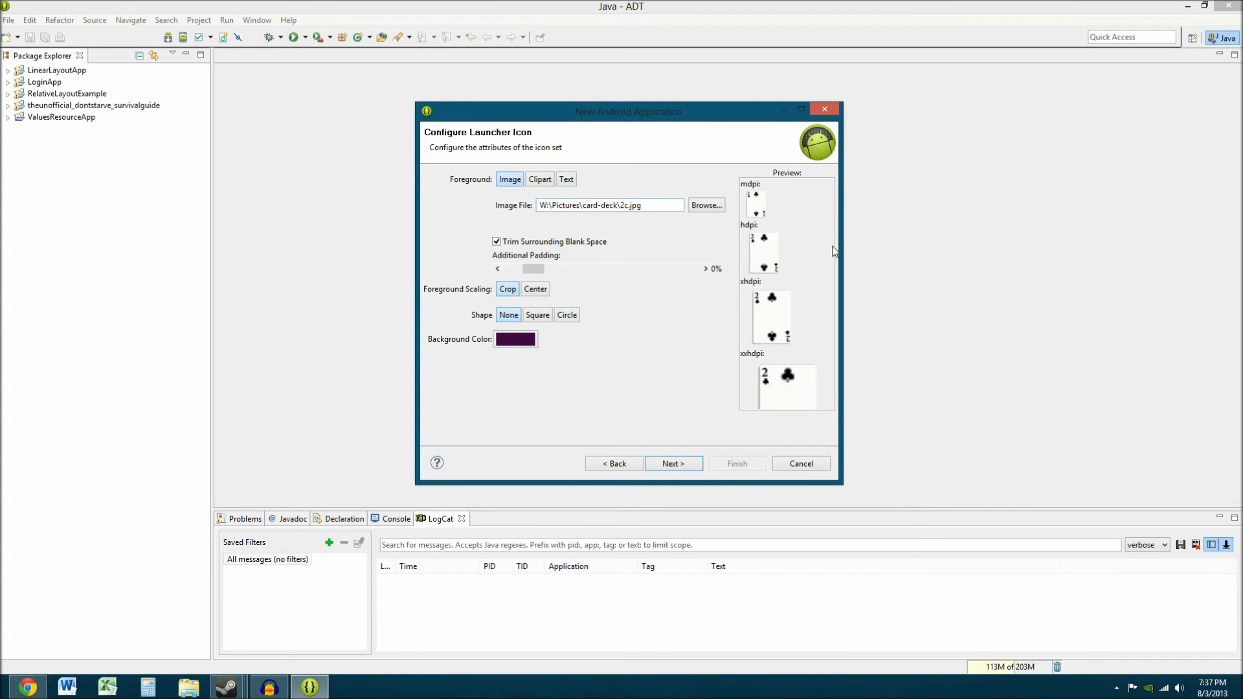
{"action": "mouse_move", "coordinate": [781, 220]}
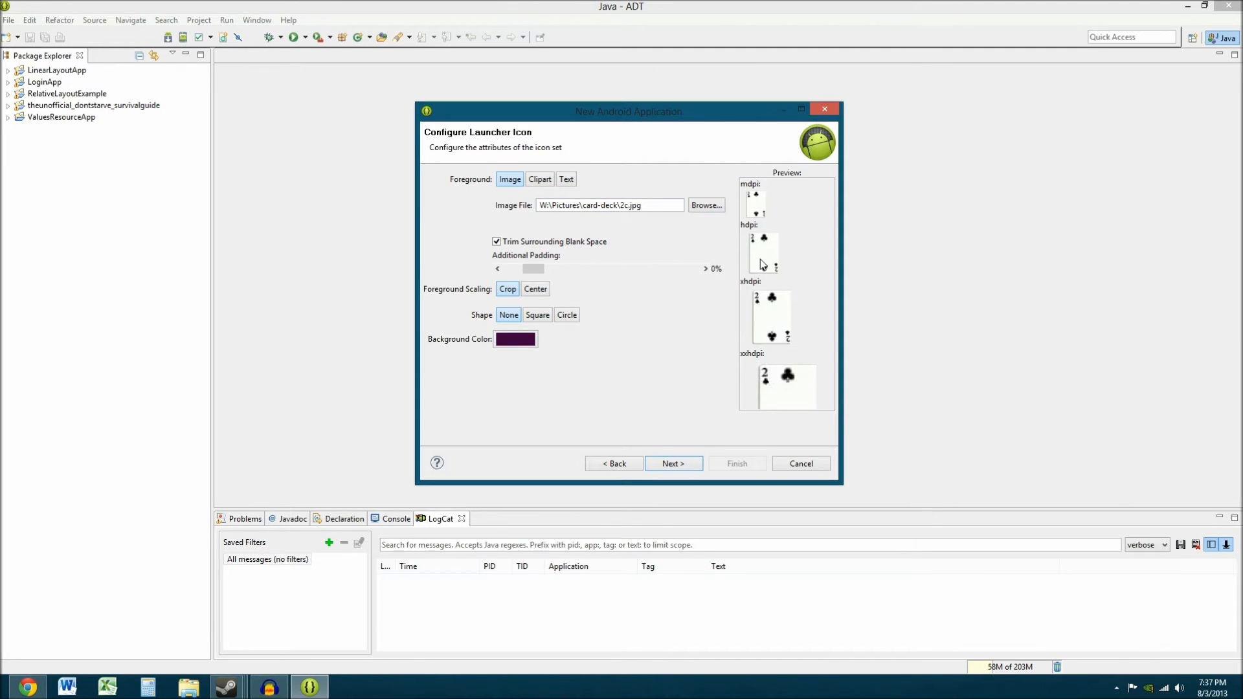
{"action": "mouse_move", "coordinate": [753, 216]}
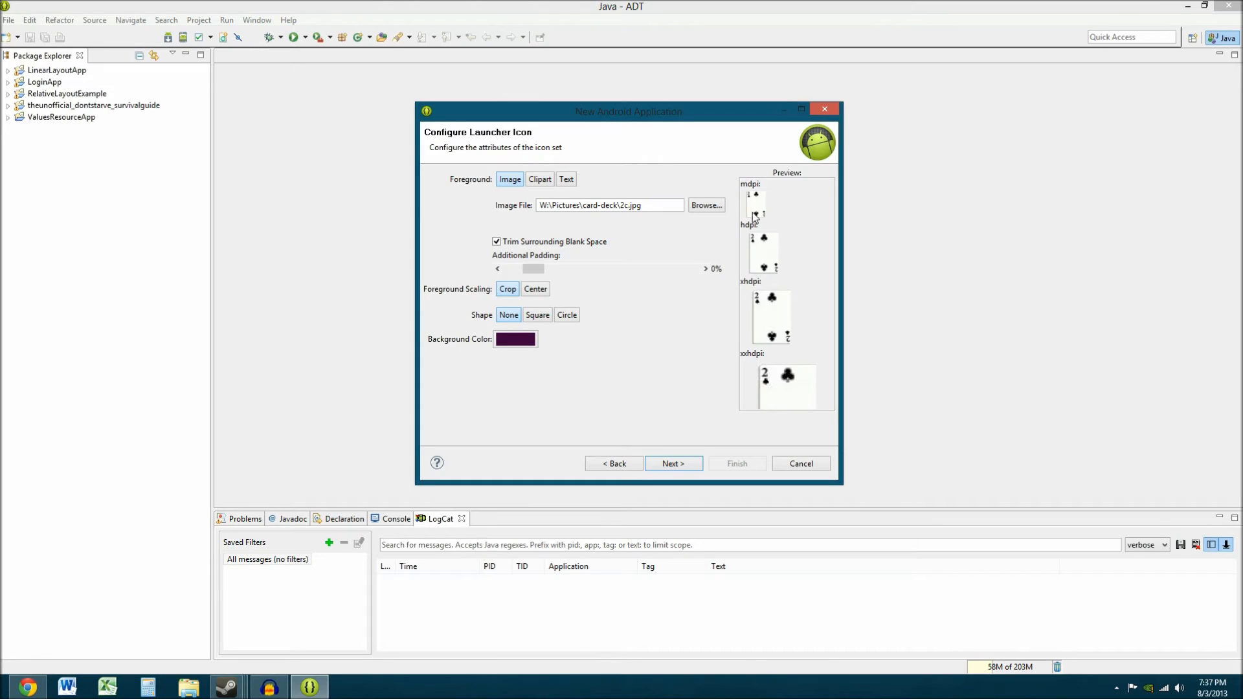
{"action": "mouse_move", "coordinate": [810, 264]}
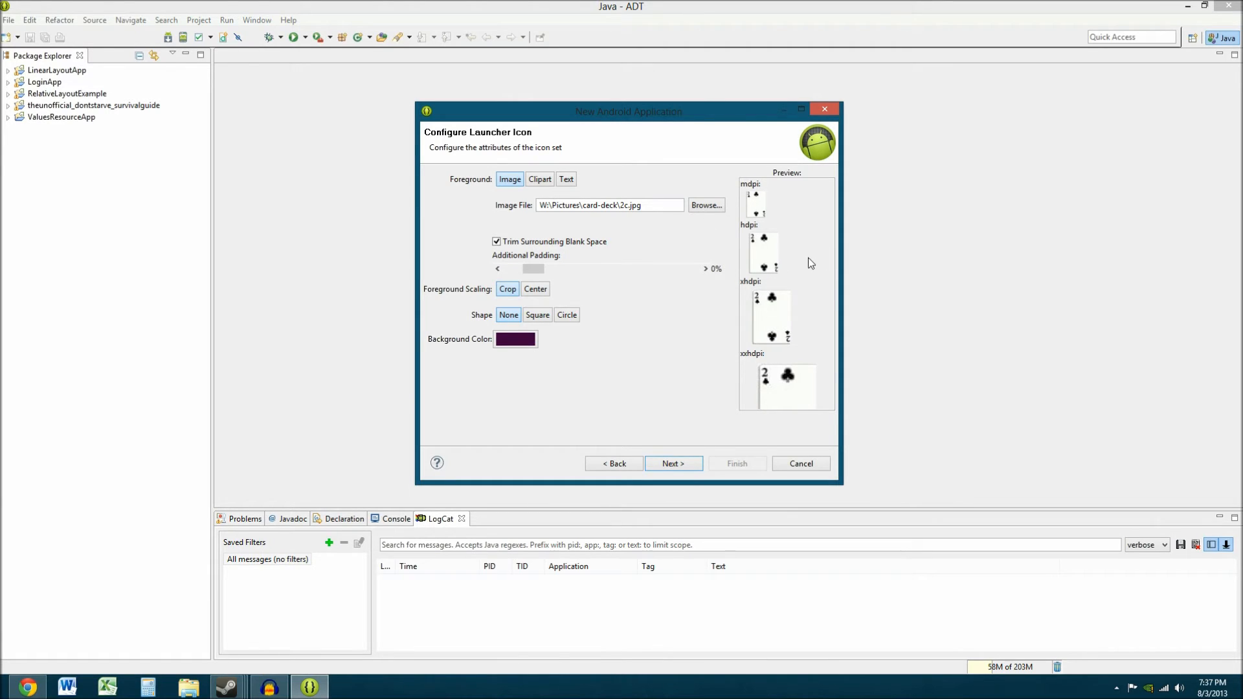
{"action": "mouse_move", "coordinate": [789, 214]}
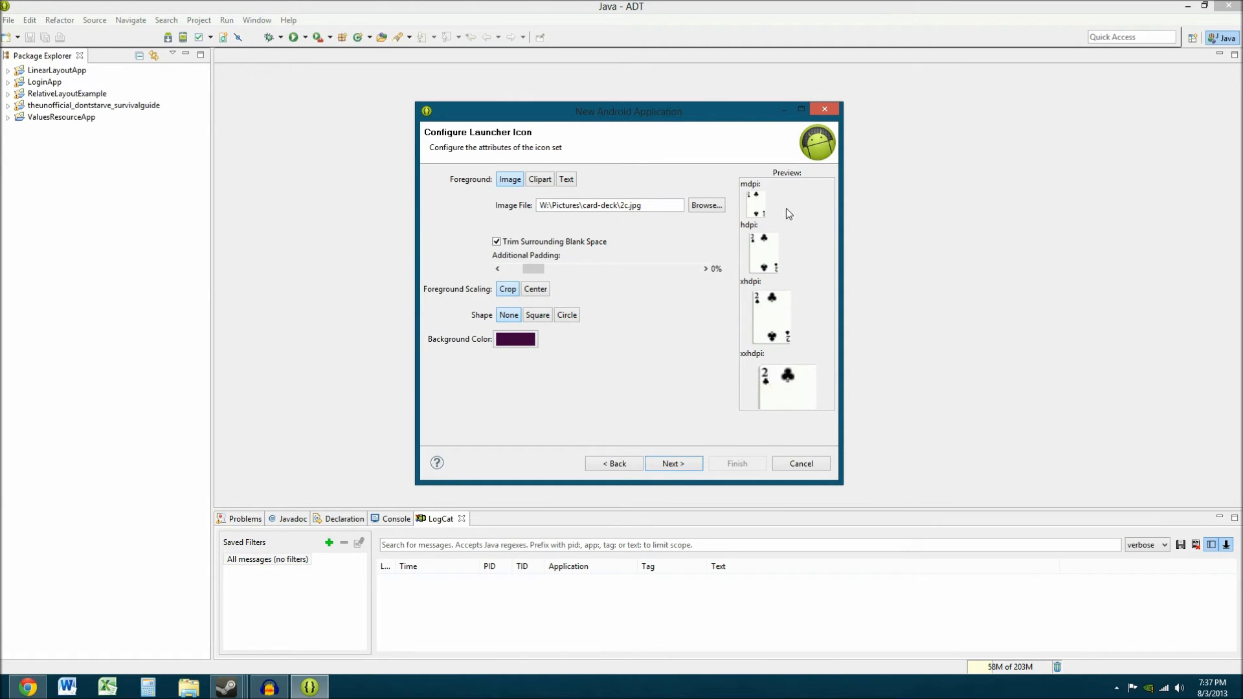
{"action": "mouse_move", "coordinate": [684, 426]}
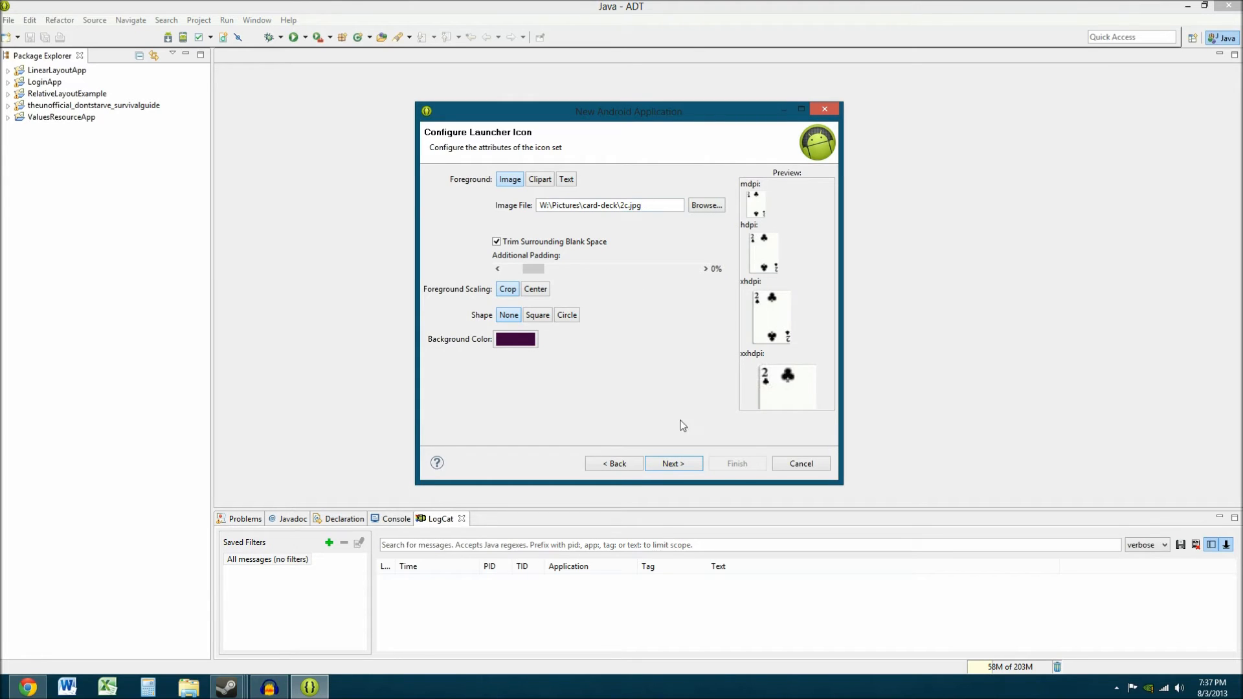
{"action": "left_click", "coordinate": [672, 464]}
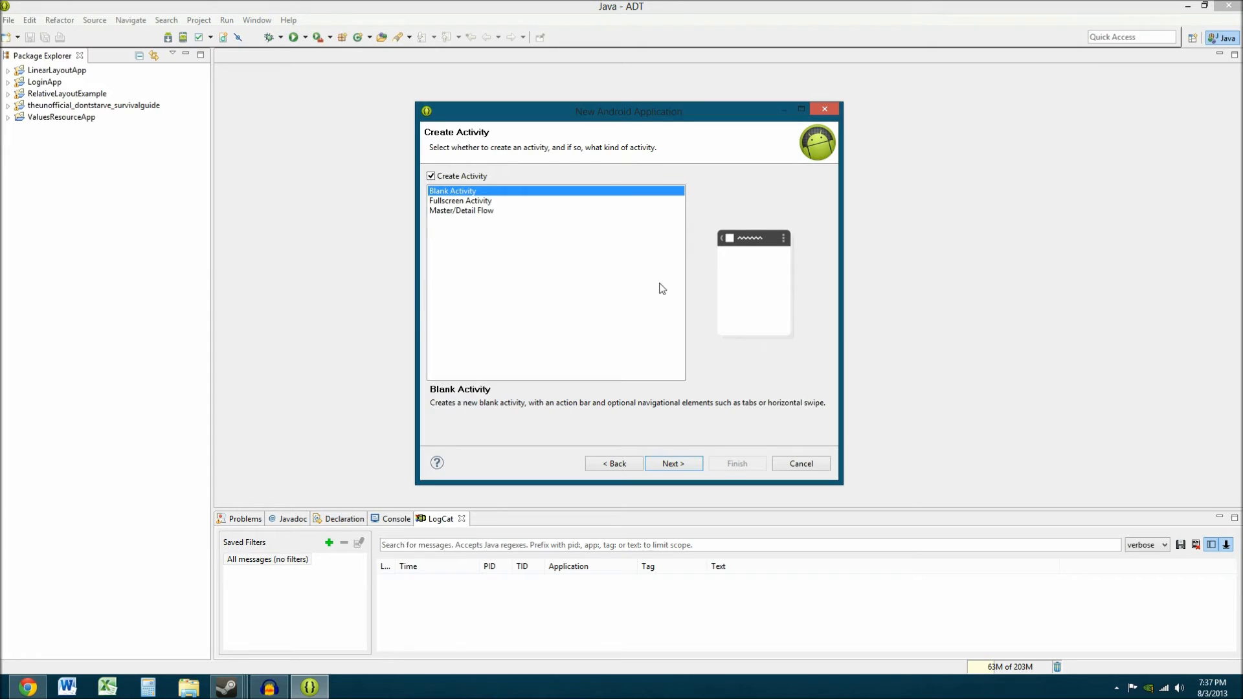
Preview the Fullscreen Activity and Master/Detail Flow templates, then go with Blank Activity
{"action": "left_click", "coordinate": [460, 200]}
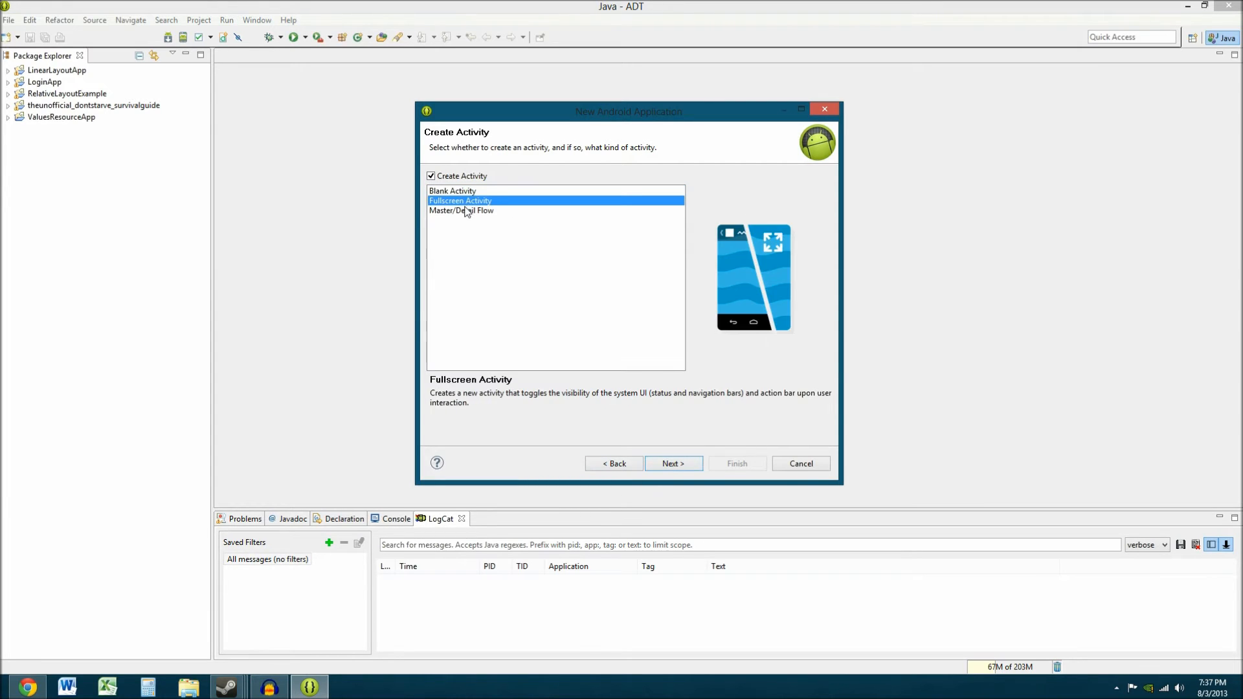
{"action": "left_click", "coordinate": [462, 209]}
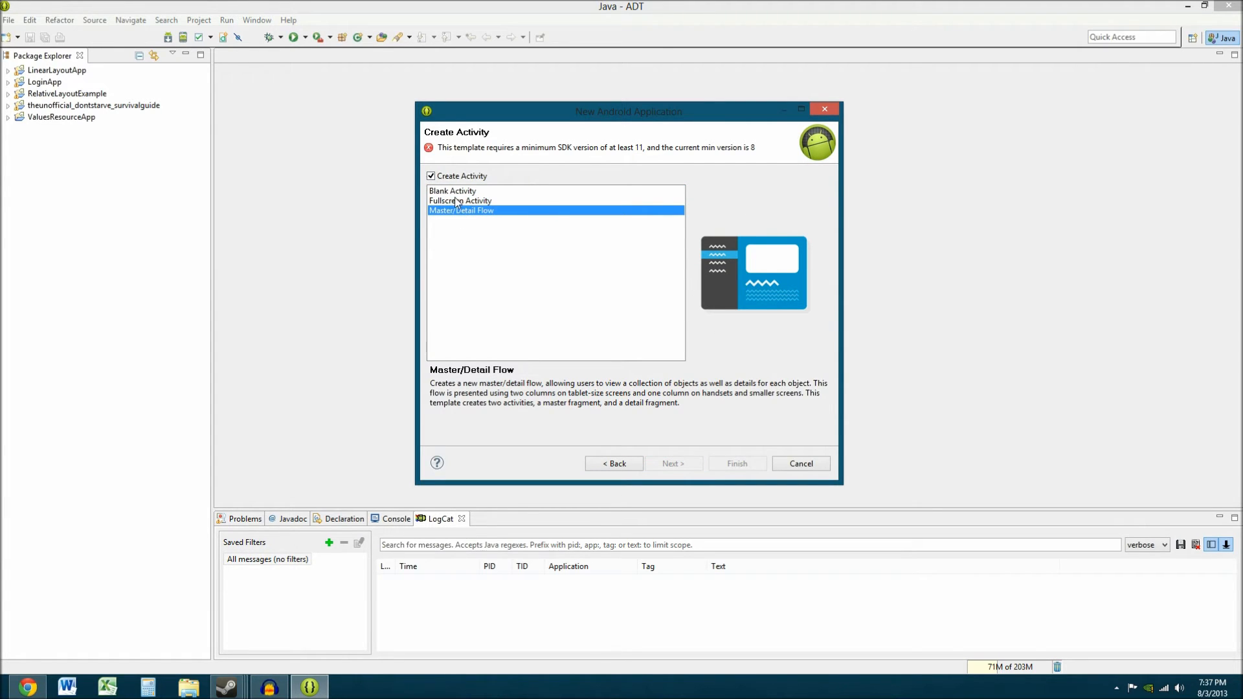
{"action": "left_click", "coordinate": [453, 191]}
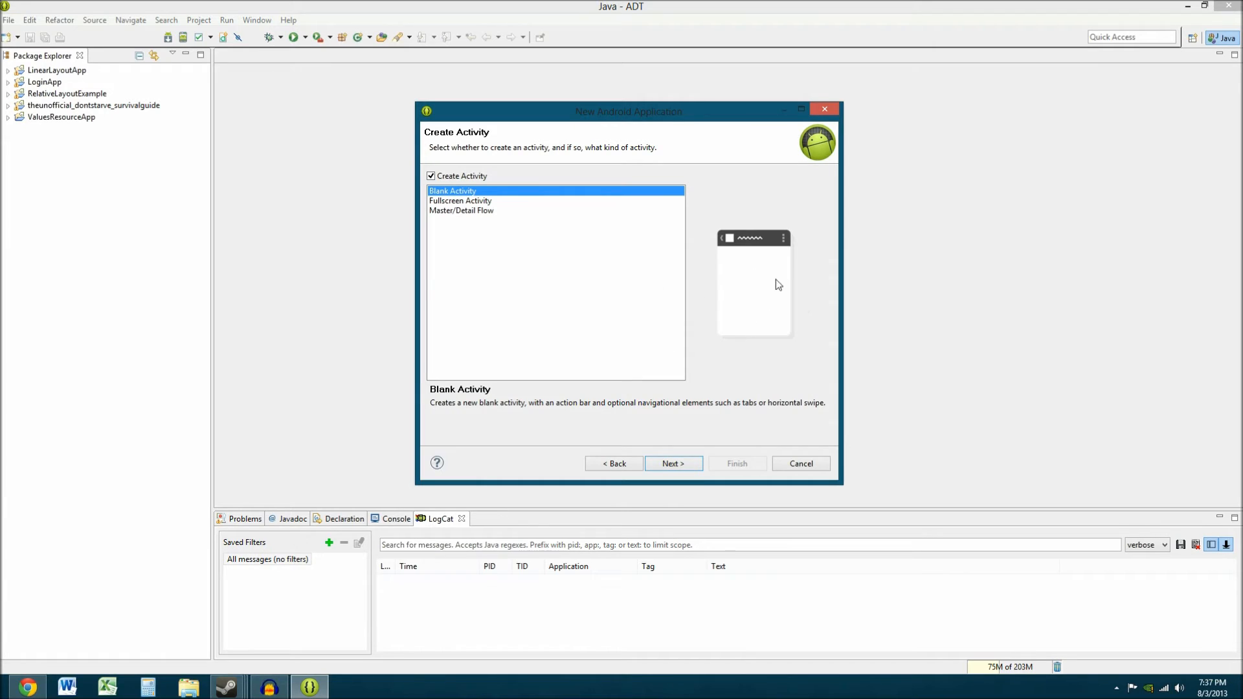
{"action": "left_click", "coordinate": [672, 463]}
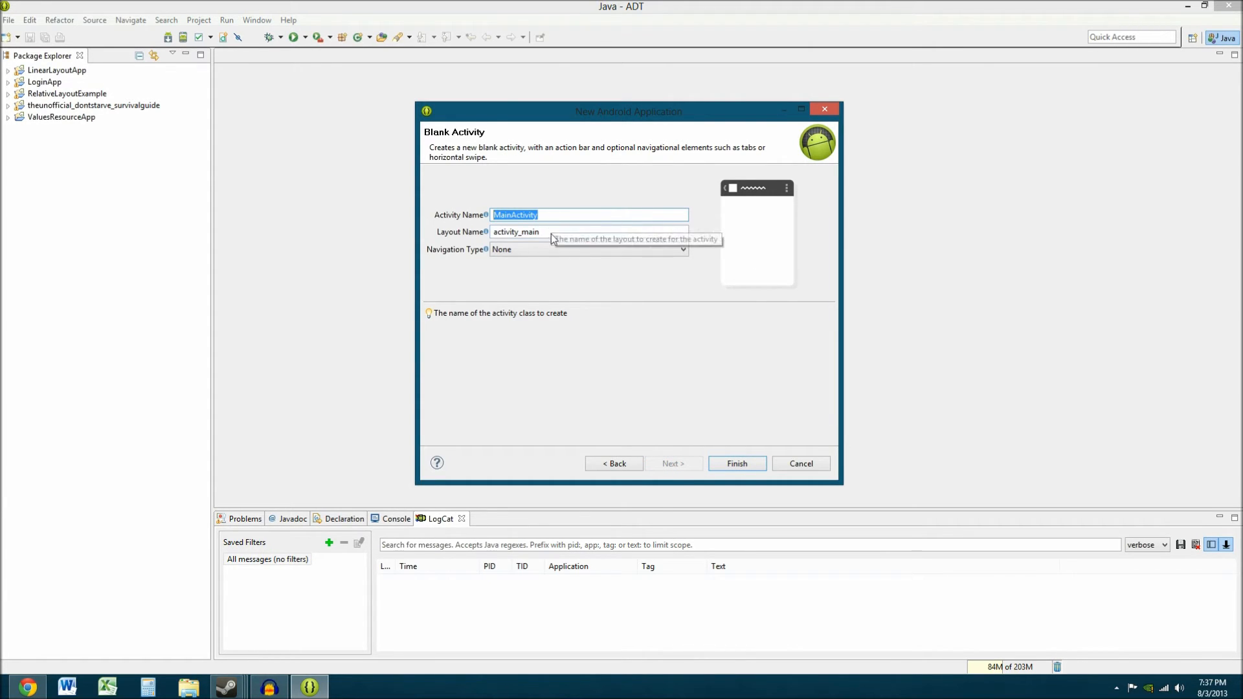
{"action": "mouse_move", "coordinate": [587, 232]}
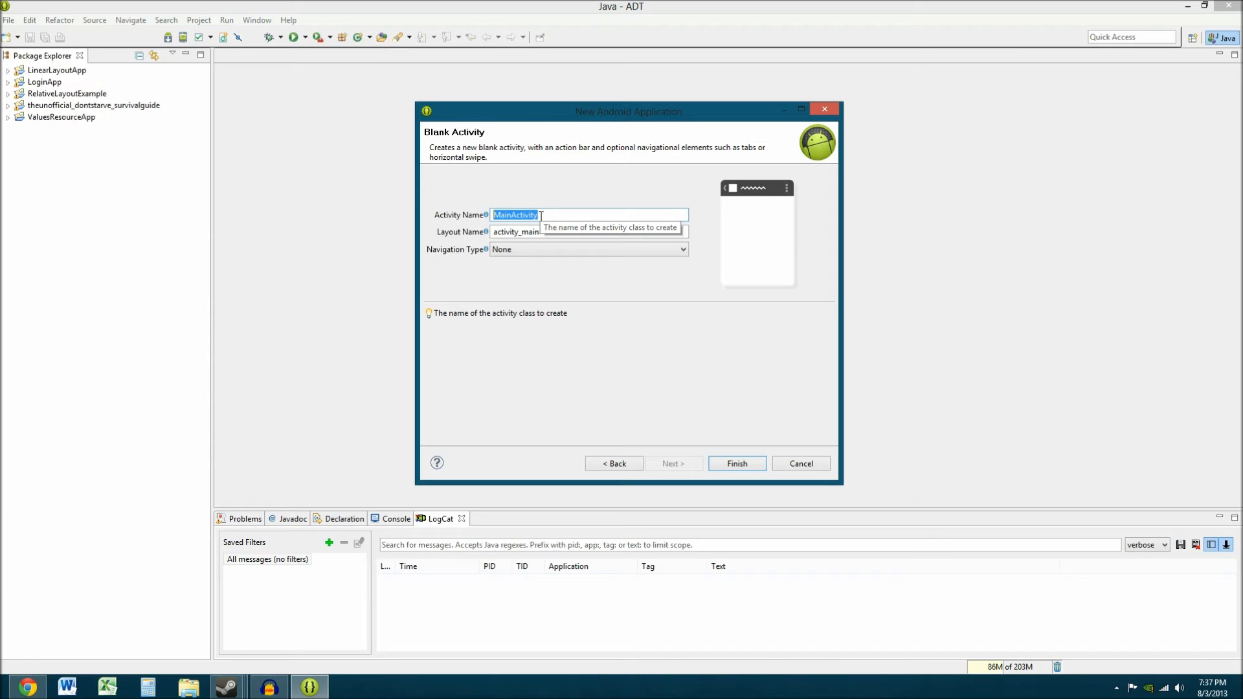
Name the activity LauncherActivity with layout activity_launcher and finish the wizard
{"action": "type", "text": "launc"}
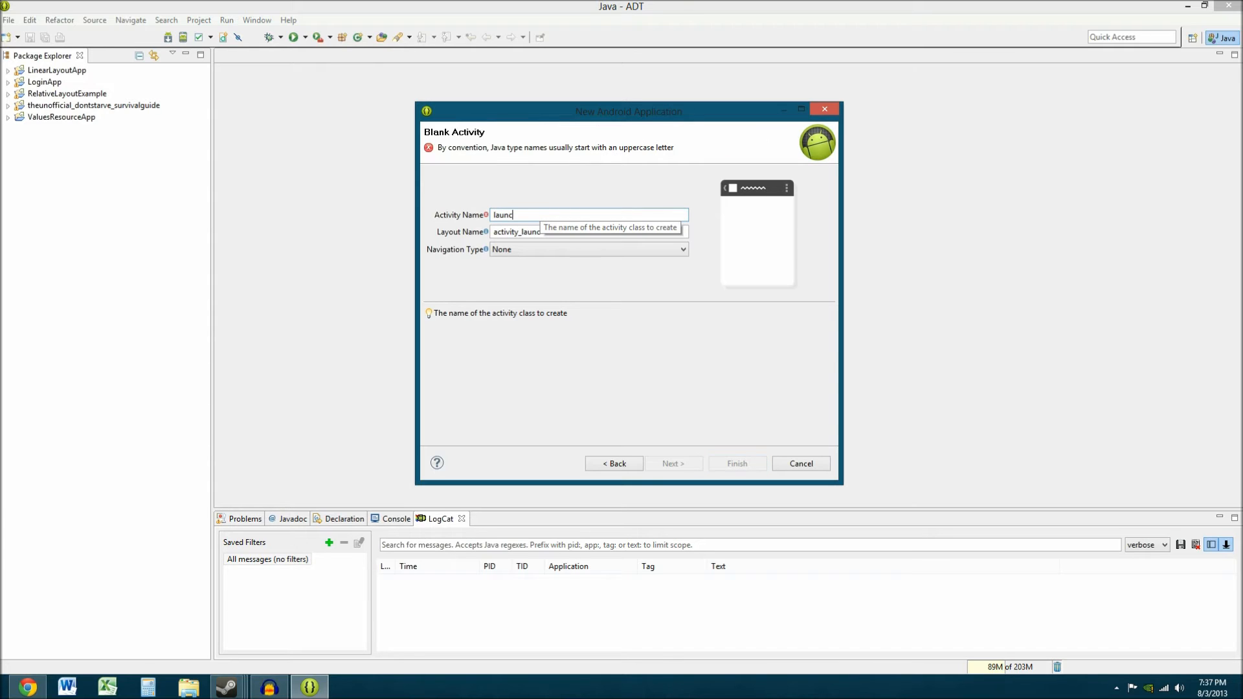
{"action": "type", "text": "her"}
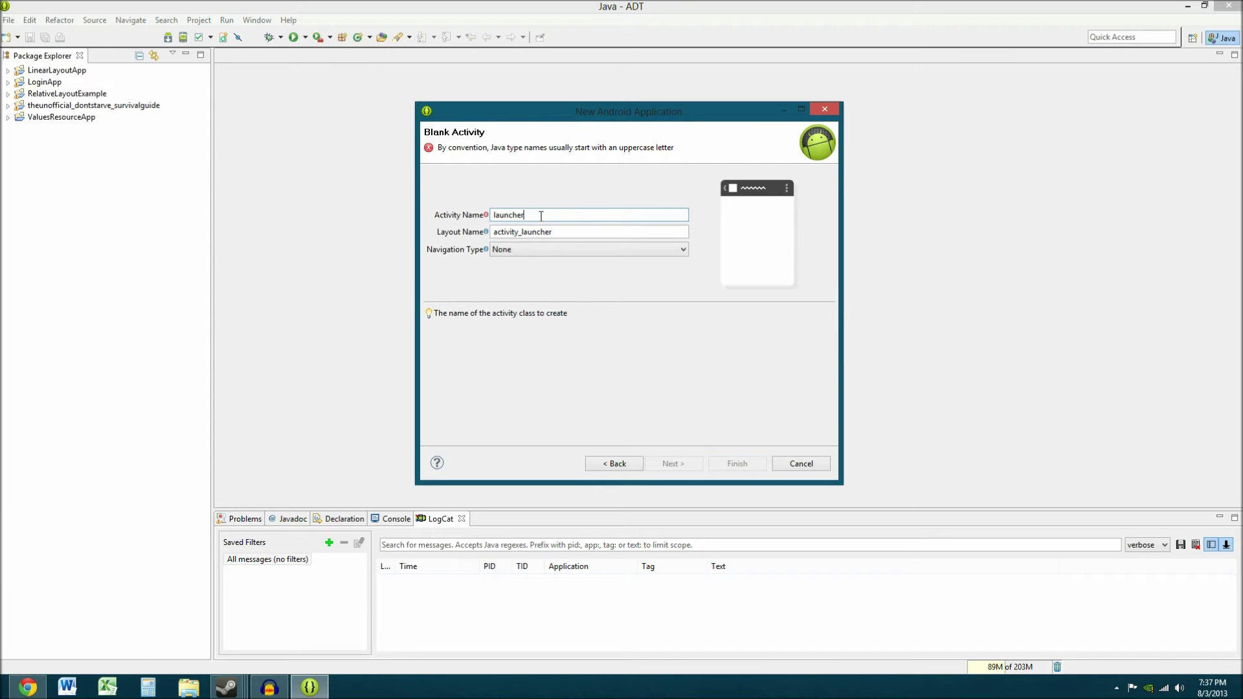
{"action": "type", "text": "_acticity"}
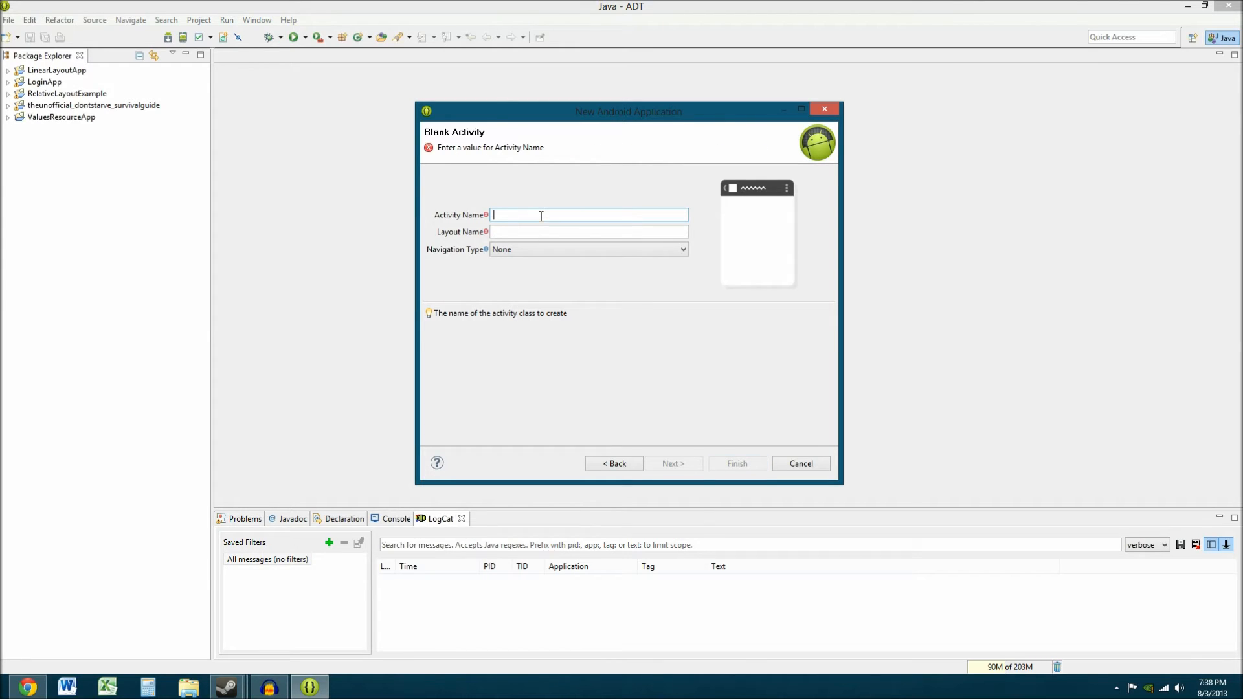
{"action": "type", "text": "Laun"}
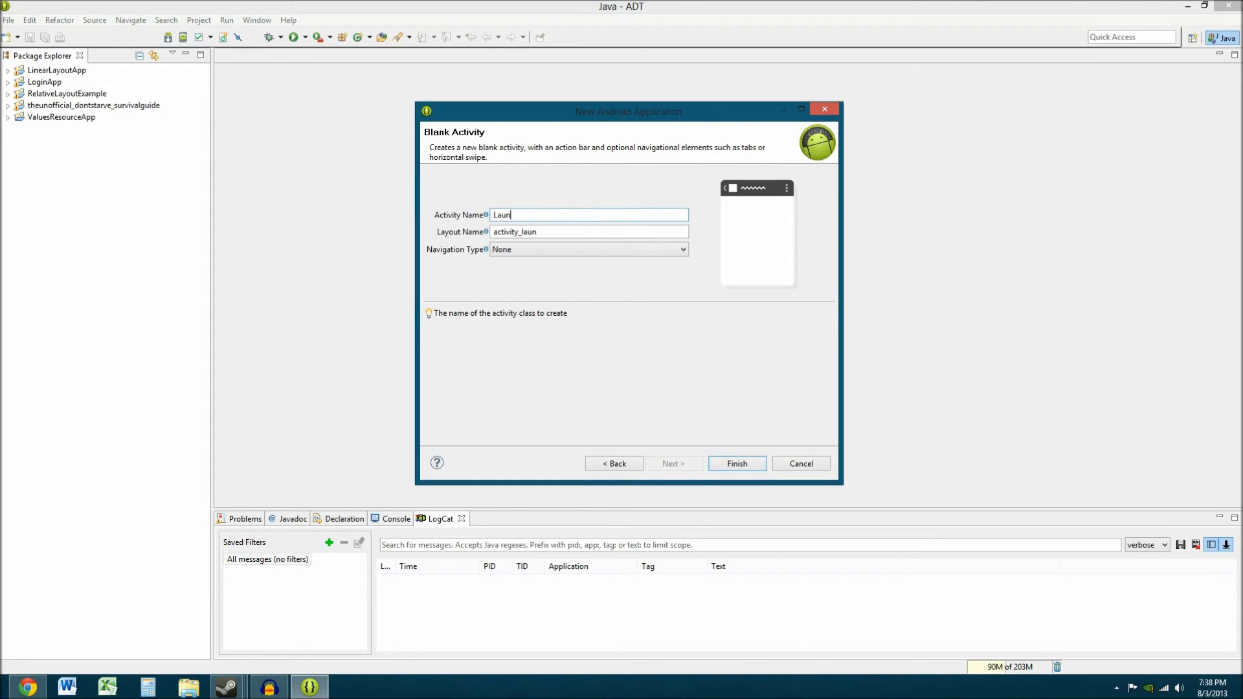
{"action": "type", "text": "cherActivity"}
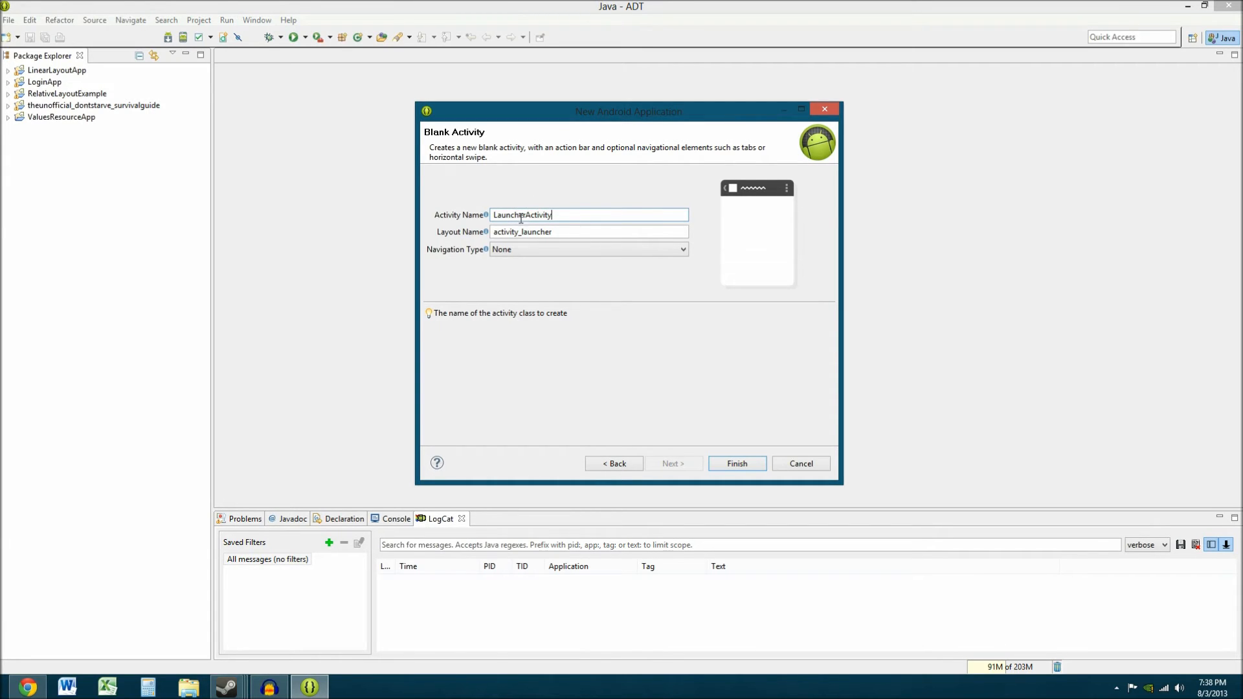
{"action": "mouse_move", "coordinate": [535, 232]}
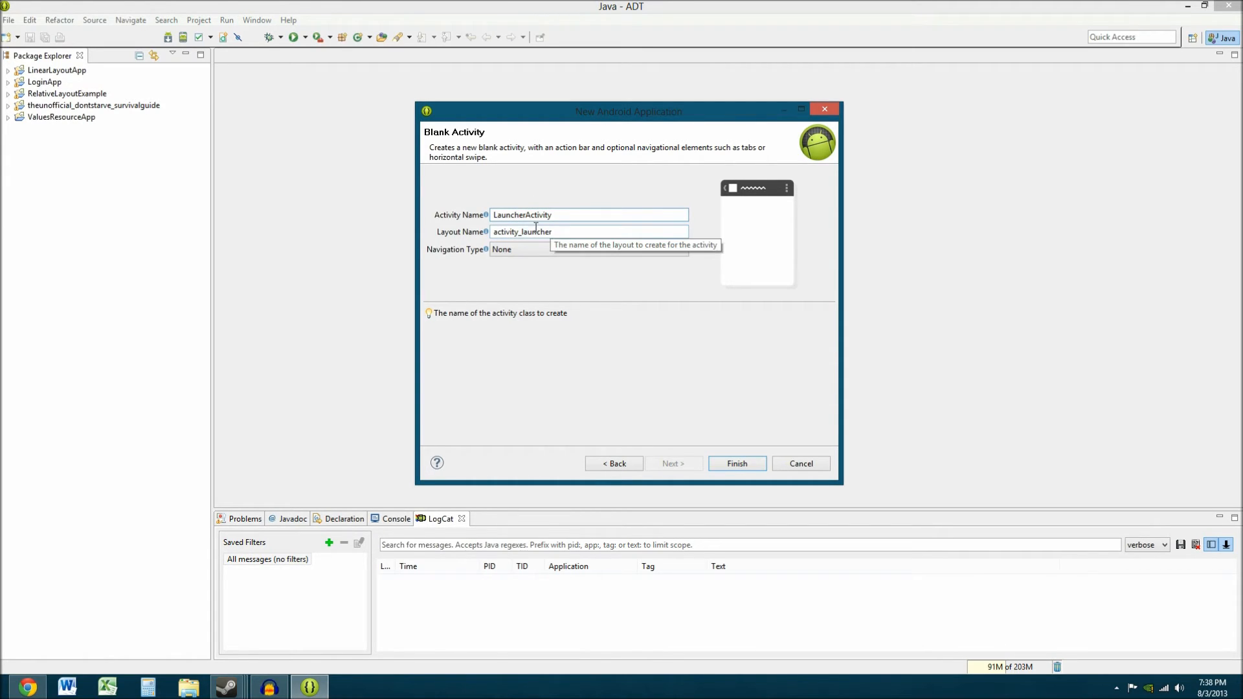
{"action": "mouse_move", "coordinate": [541, 232]}
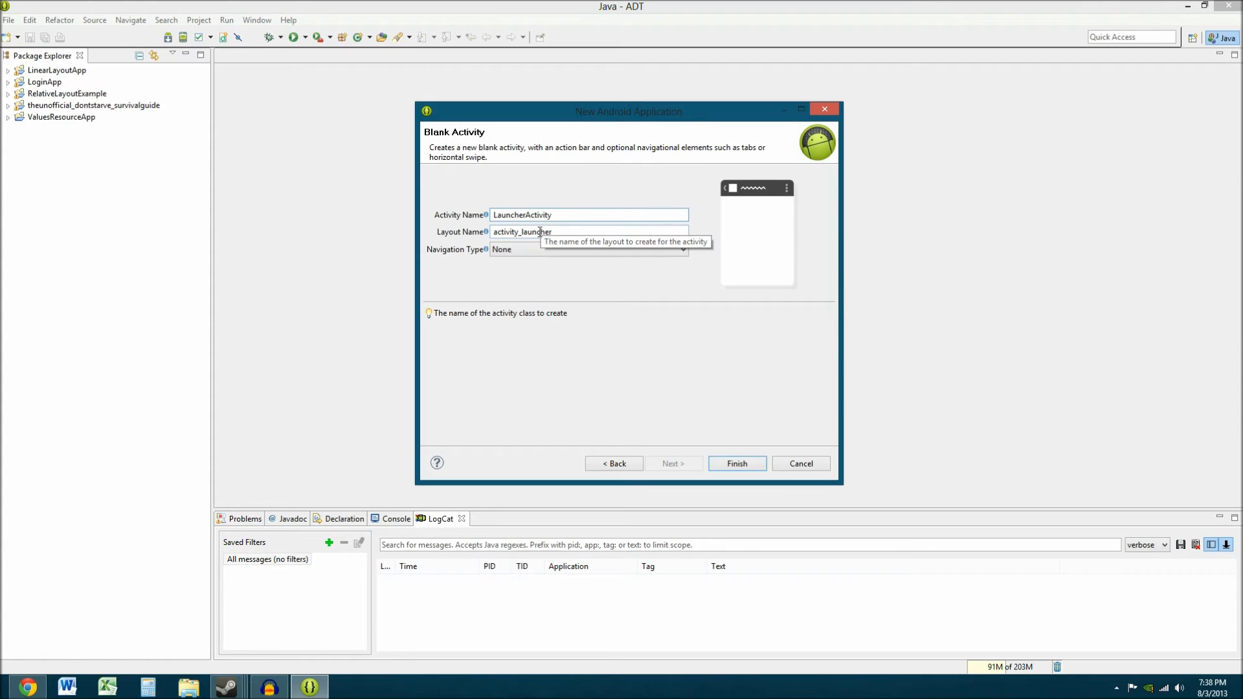
{"action": "left_click", "coordinate": [589, 215]}
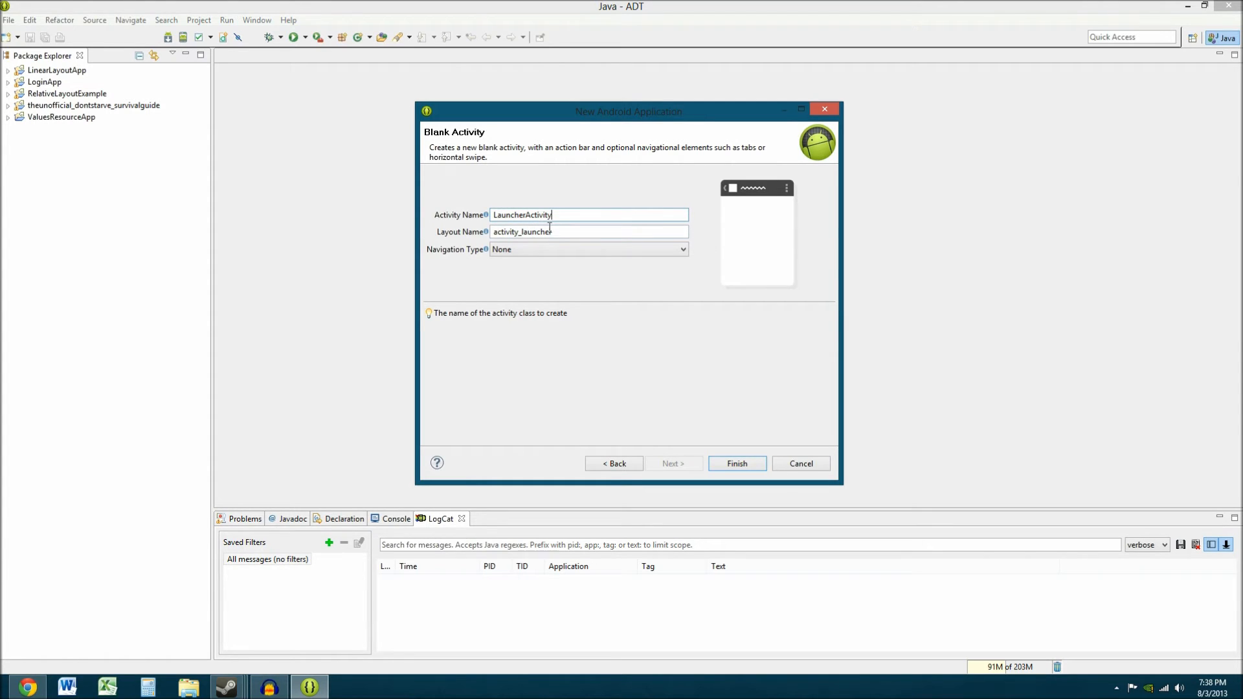
{"action": "left_click", "coordinate": [736, 464]}
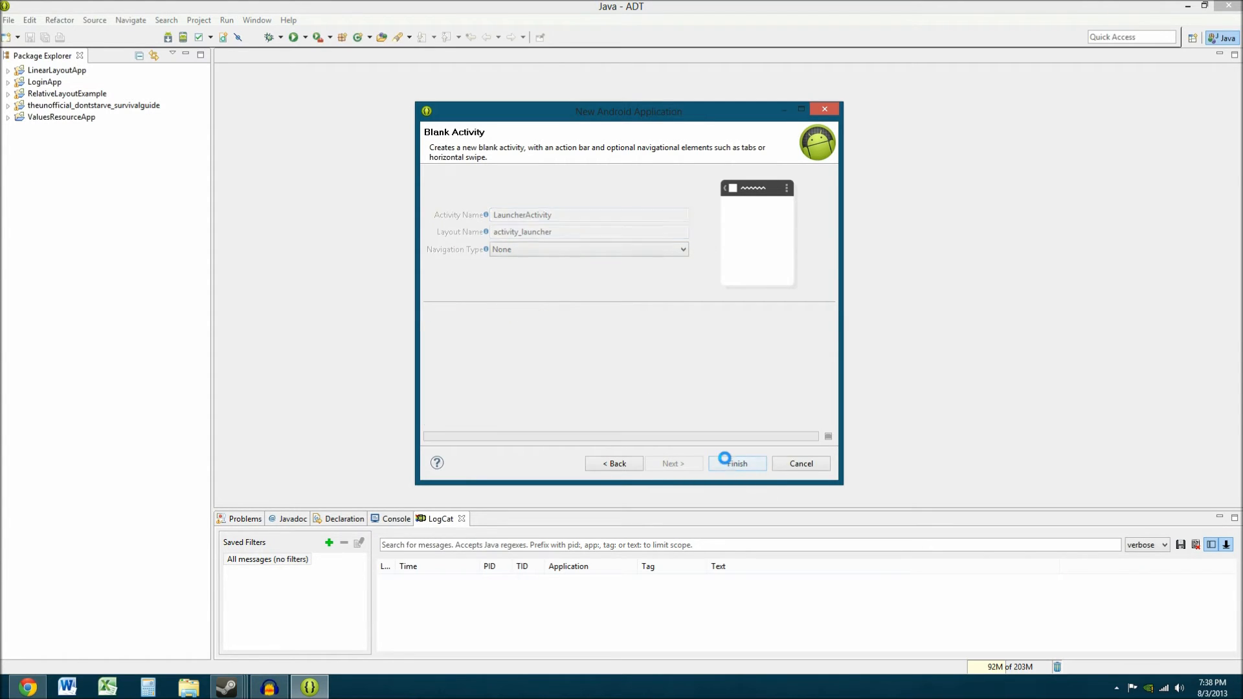
Let PracticeApp1 generate, then open activity_launcher.xml in the Graphical Layout editor
{"action": "left_click", "coordinate": [735, 463]}
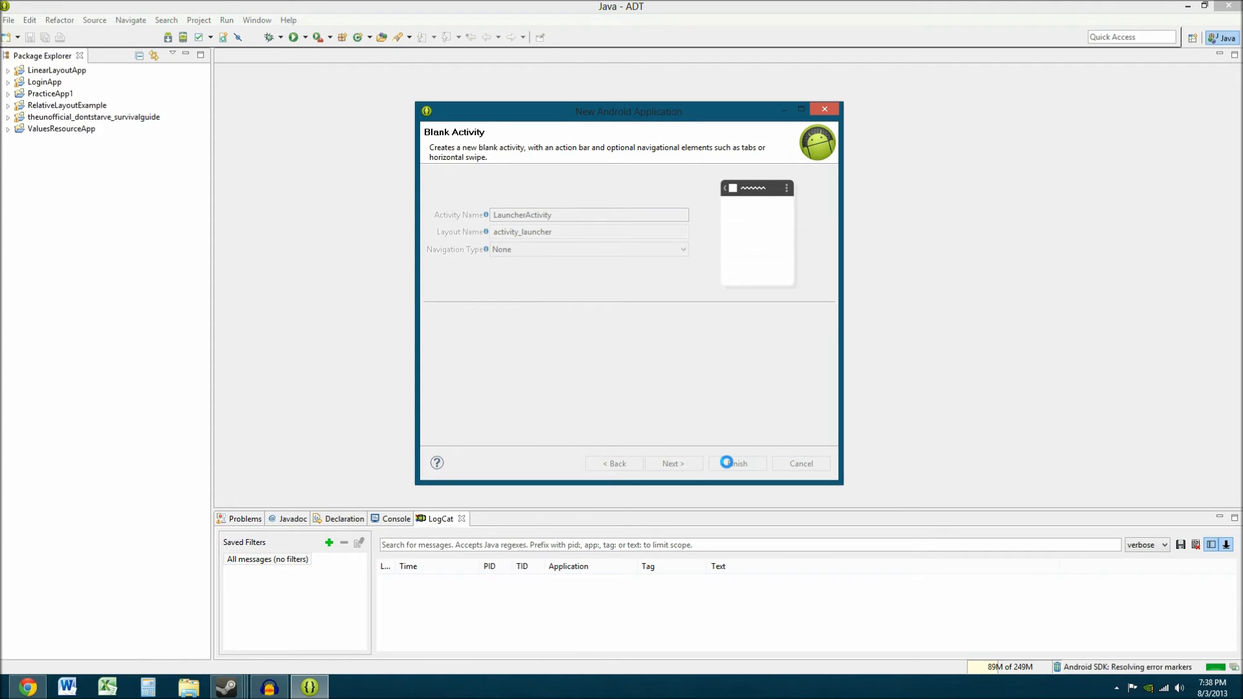
{"action": "left_click", "coordinate": [735, 463]}
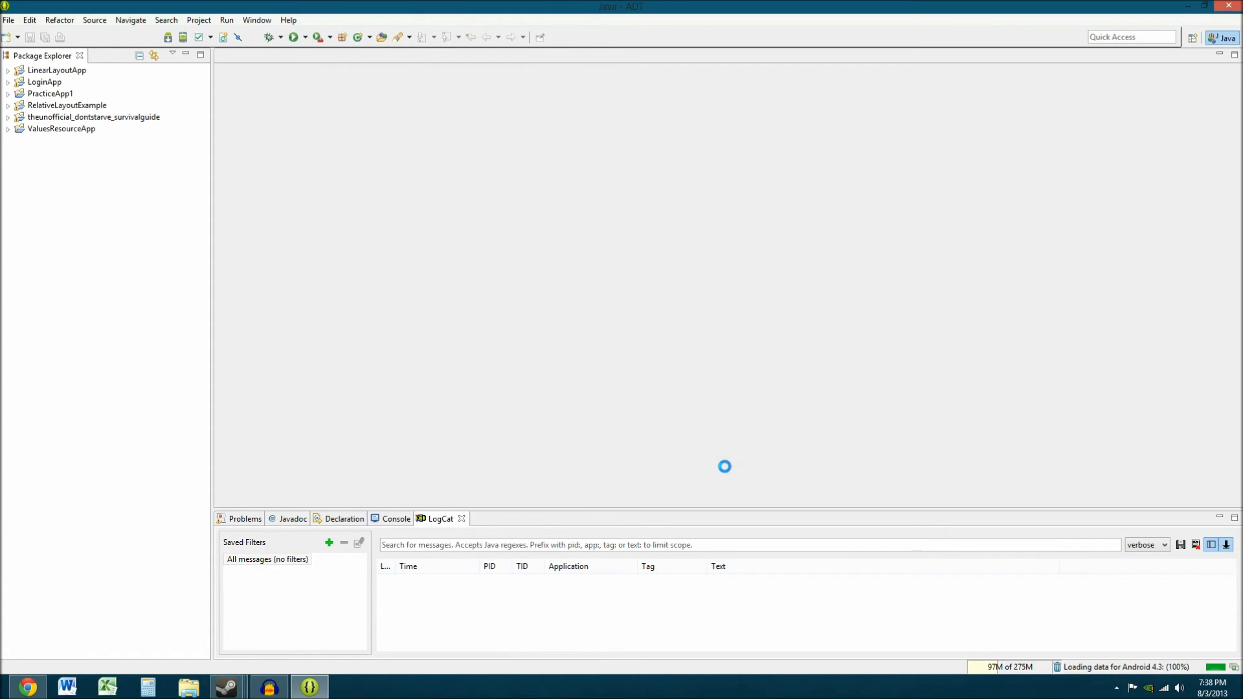
{"action": "double_click", "coordinate": [100, 268]}
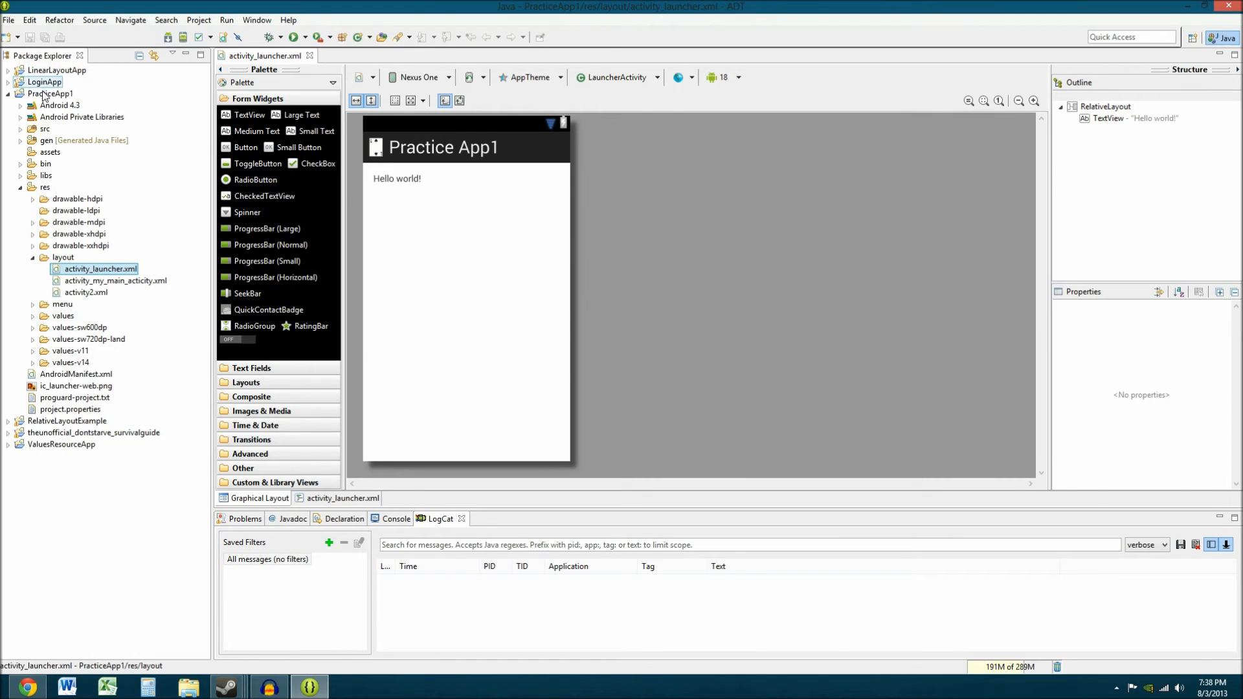
Delete activity_my_main_acticity.xml and place a Button below the Hello world text
{"action": "left_click", "coordinate": [424, 244]}
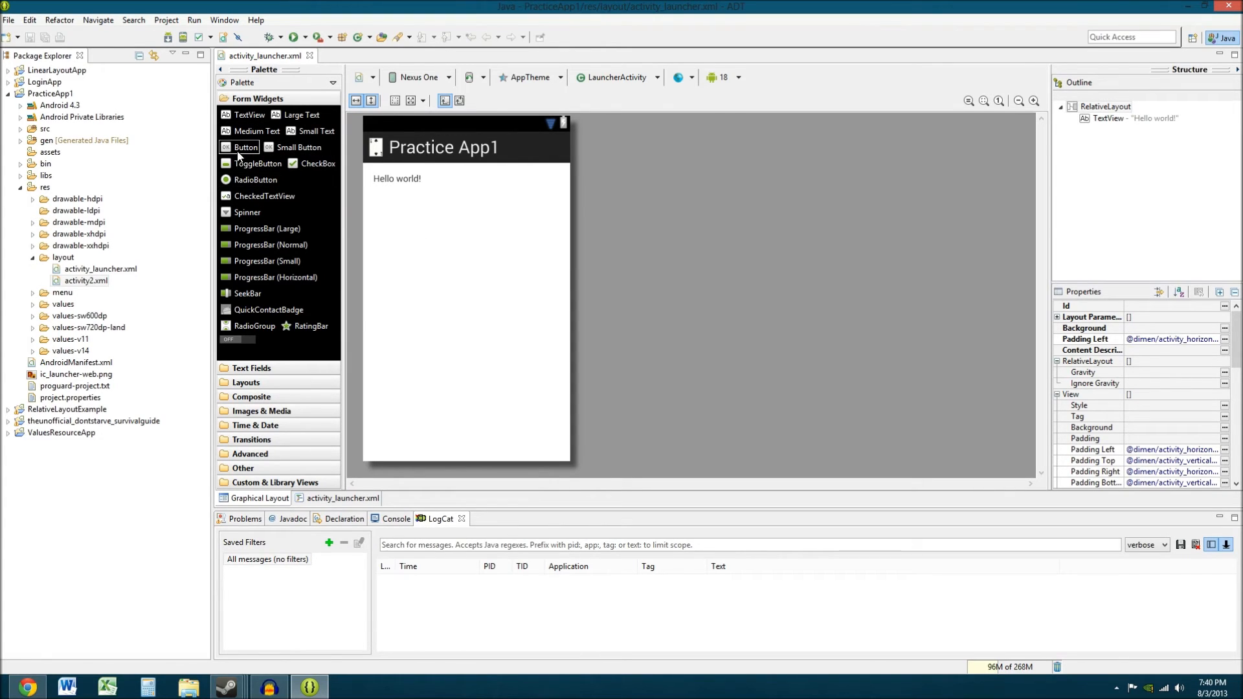
{"action": "left_click_drag", "start_coordinate": [244, 147], "coordinate": [445, 258]}
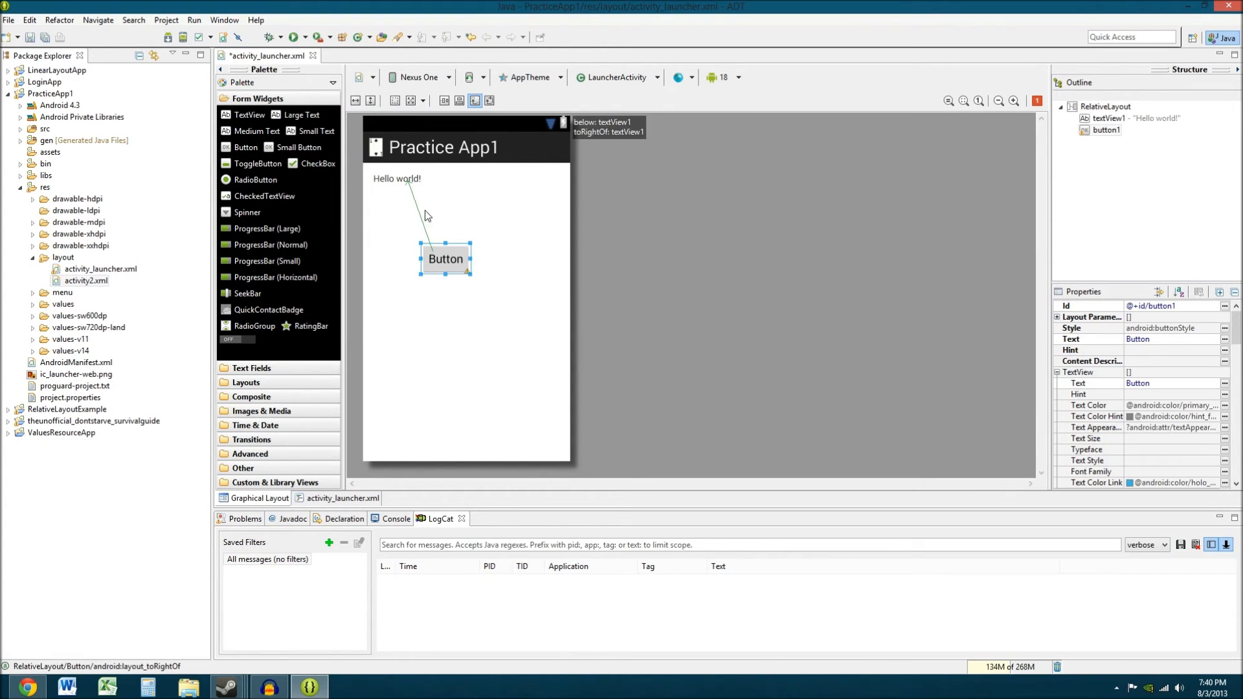
{"action": "mouse_move", "coordinate": [540, 99]}
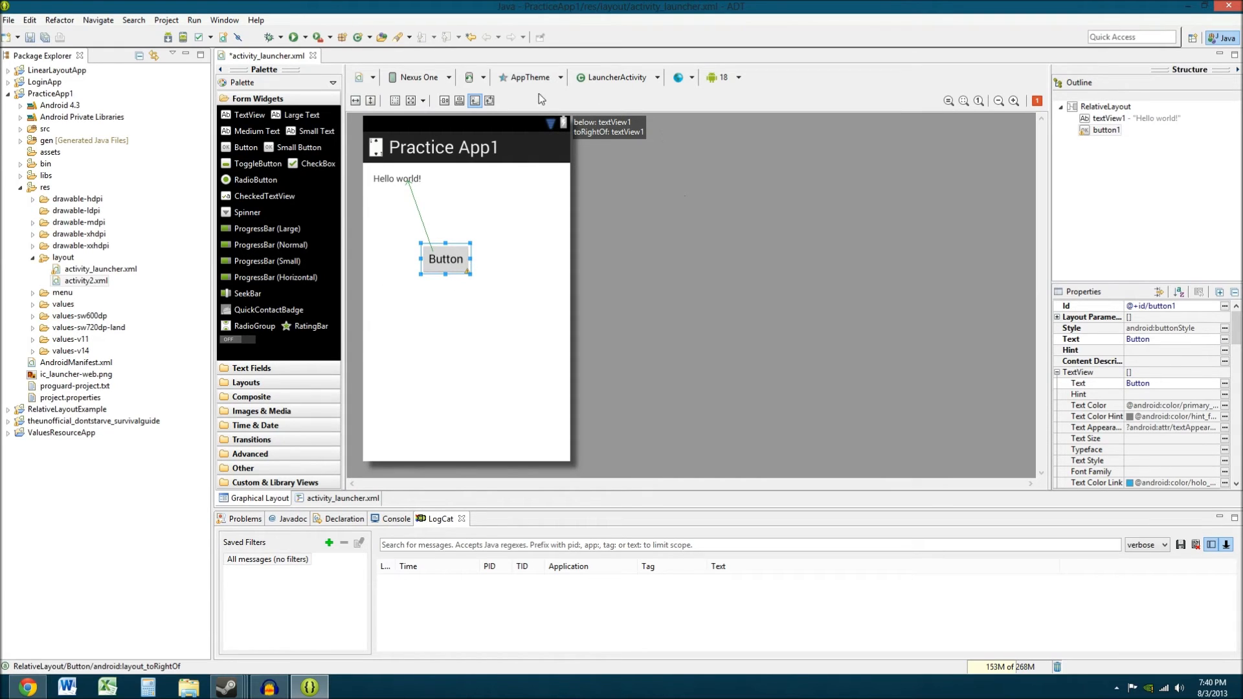
{"action": "mouse_move", "coordinate": [584, 142]}
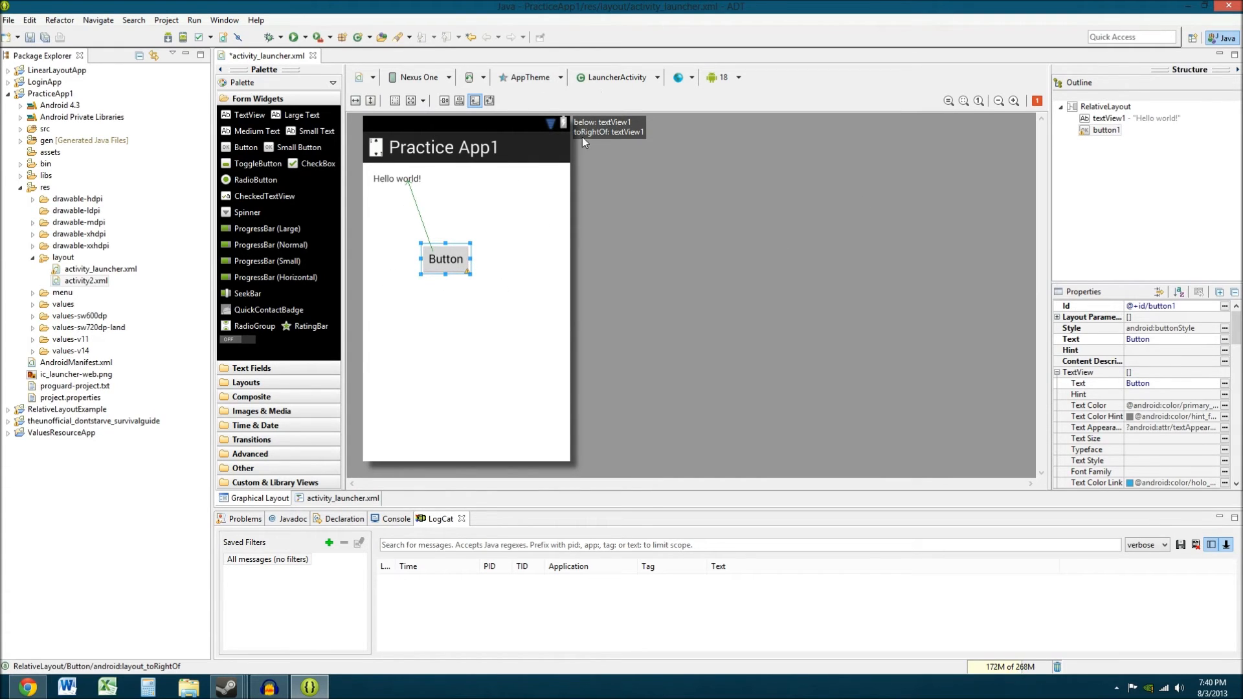
{"action": "mouse_move", "coordinate": [496, 262]}
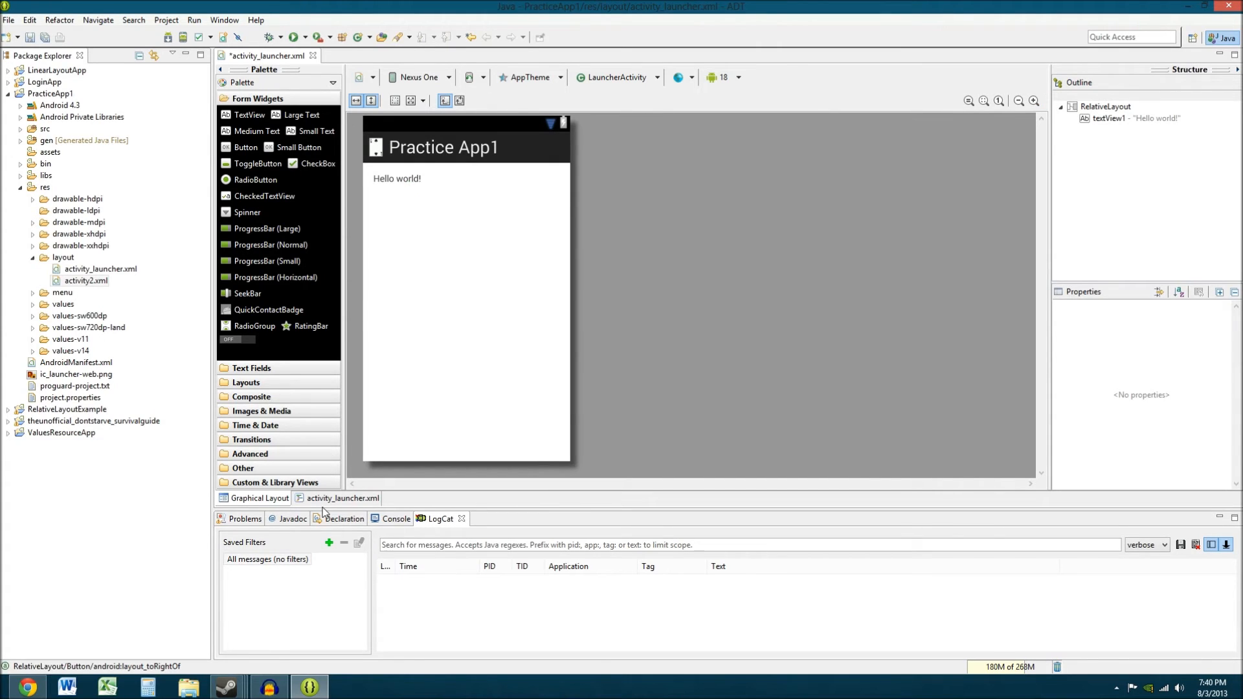
Show activity_launcher.xml as XML source with only the Hello world TextView and save
{"action": "left_click", "coordinate": [343, 498]}
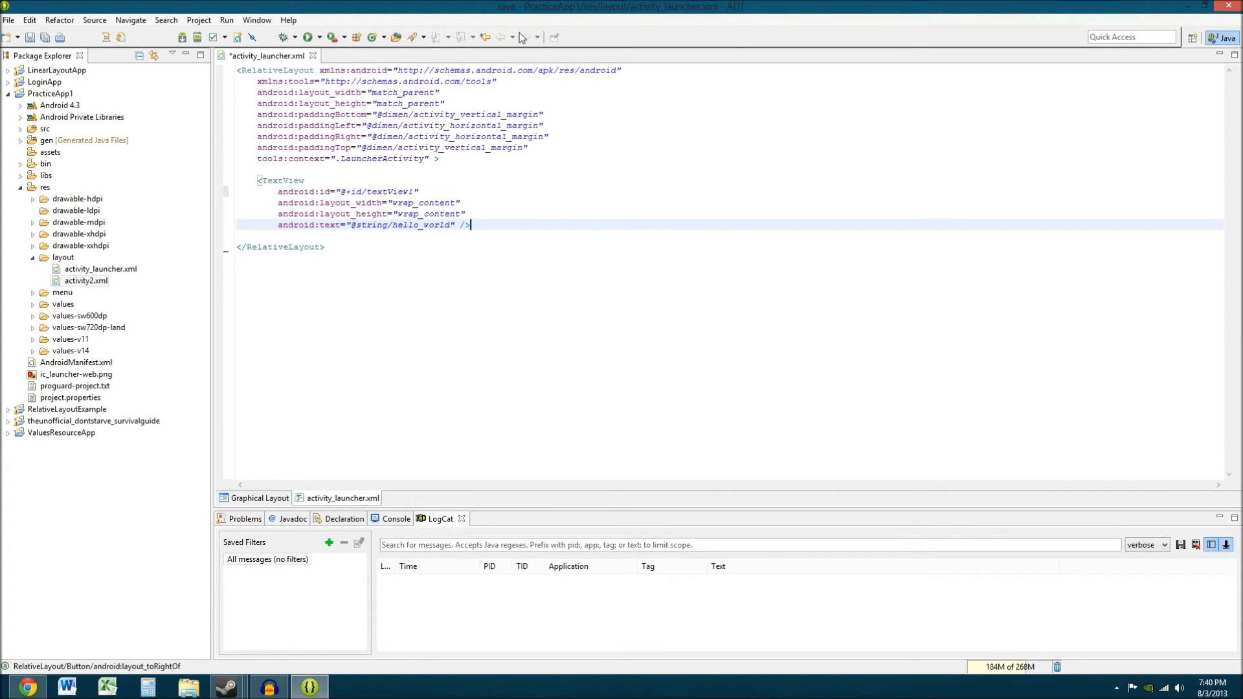
{"action": "mouse_move", "coordinate": [318, 209]}
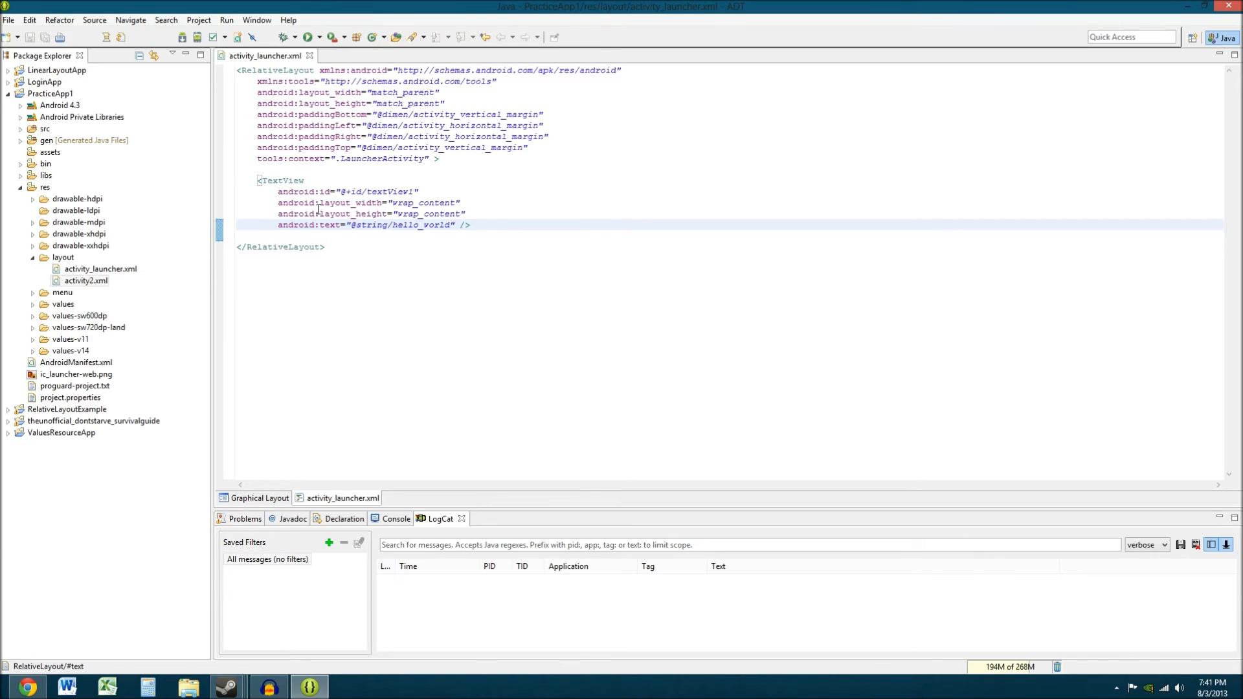
{"action": "left_click", "coordinate": [470, 225]}
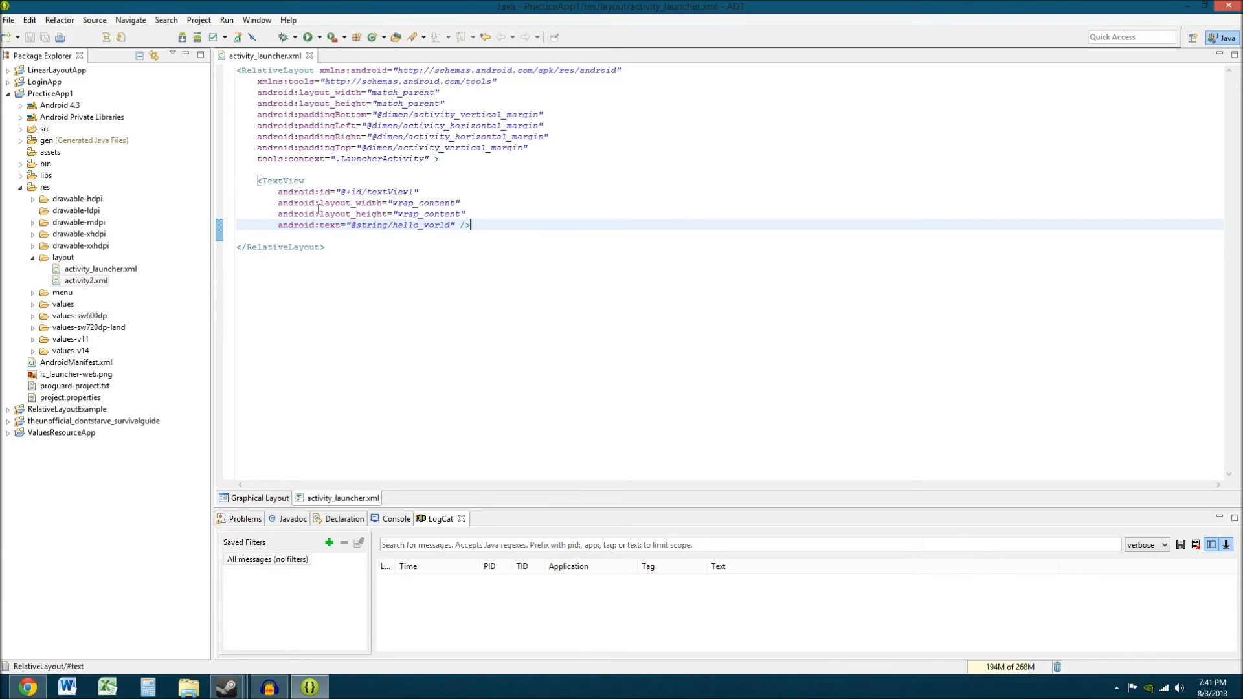
{"action": "mouse_move", "coordinate": [236, 187]}
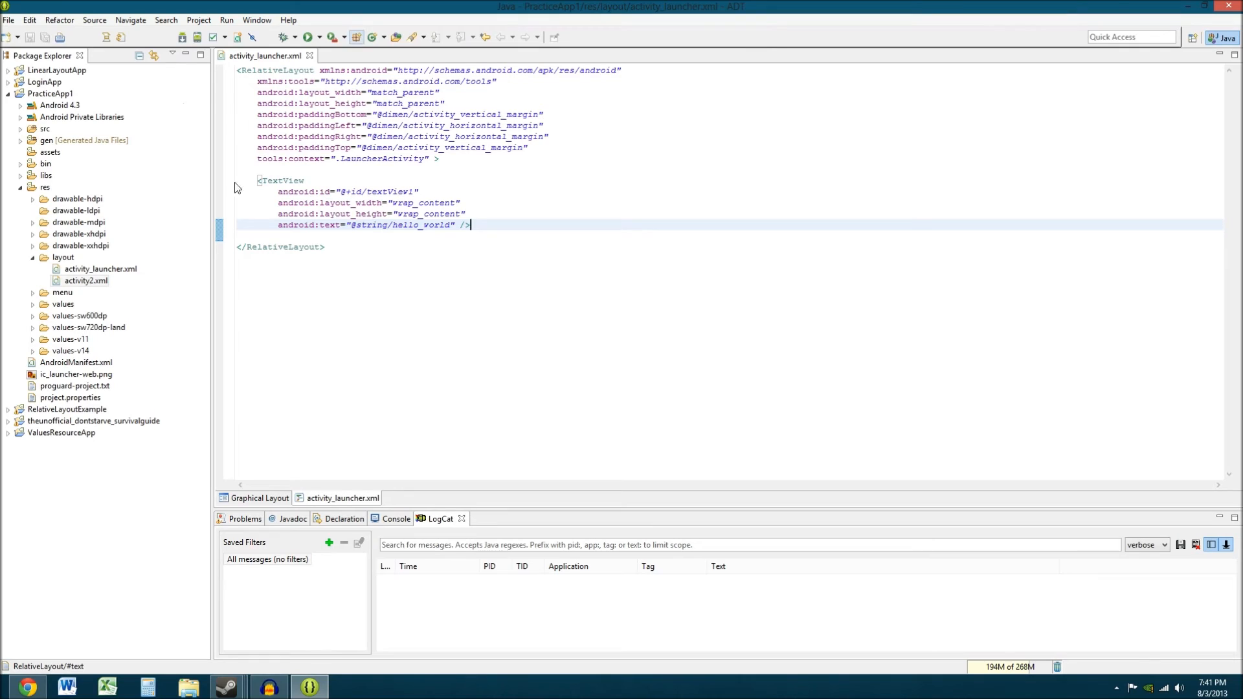
{"action": "mouse_move", "coordinate": [360, 262]}
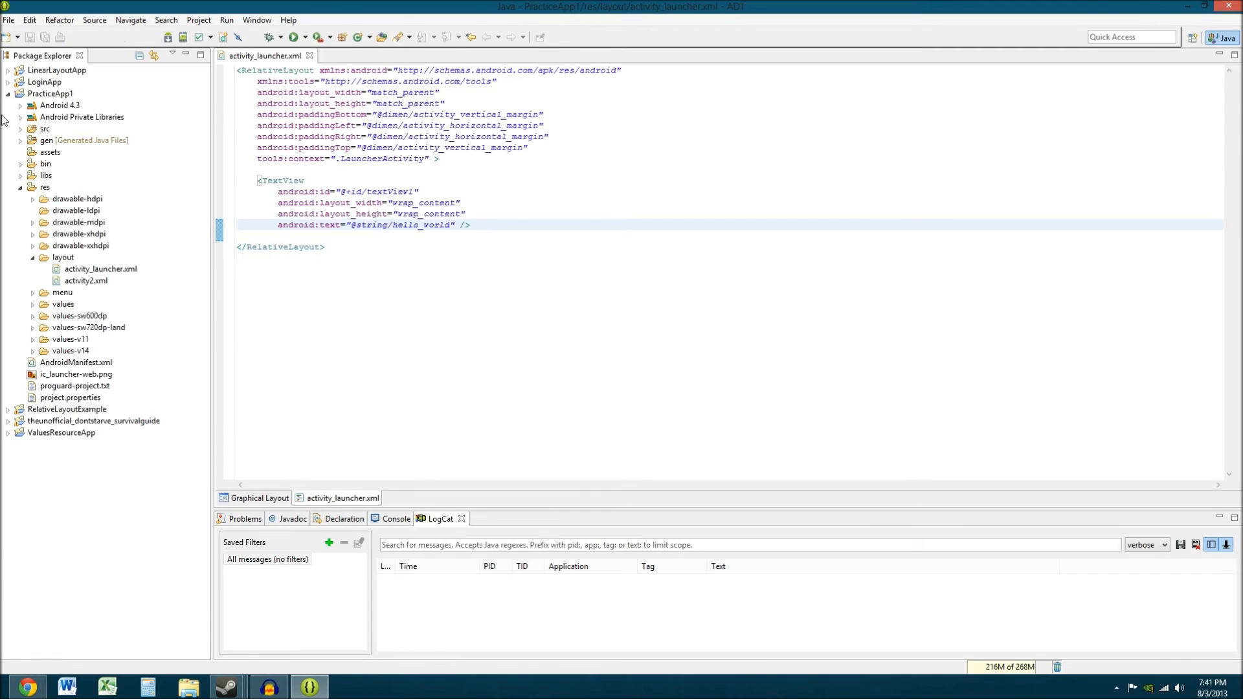
Expand src and com.TSWGames.practiceapp1 in Package Explorer and open LauncherActivity.java
{"action": "left_click", "coordinate": [20, 129]}
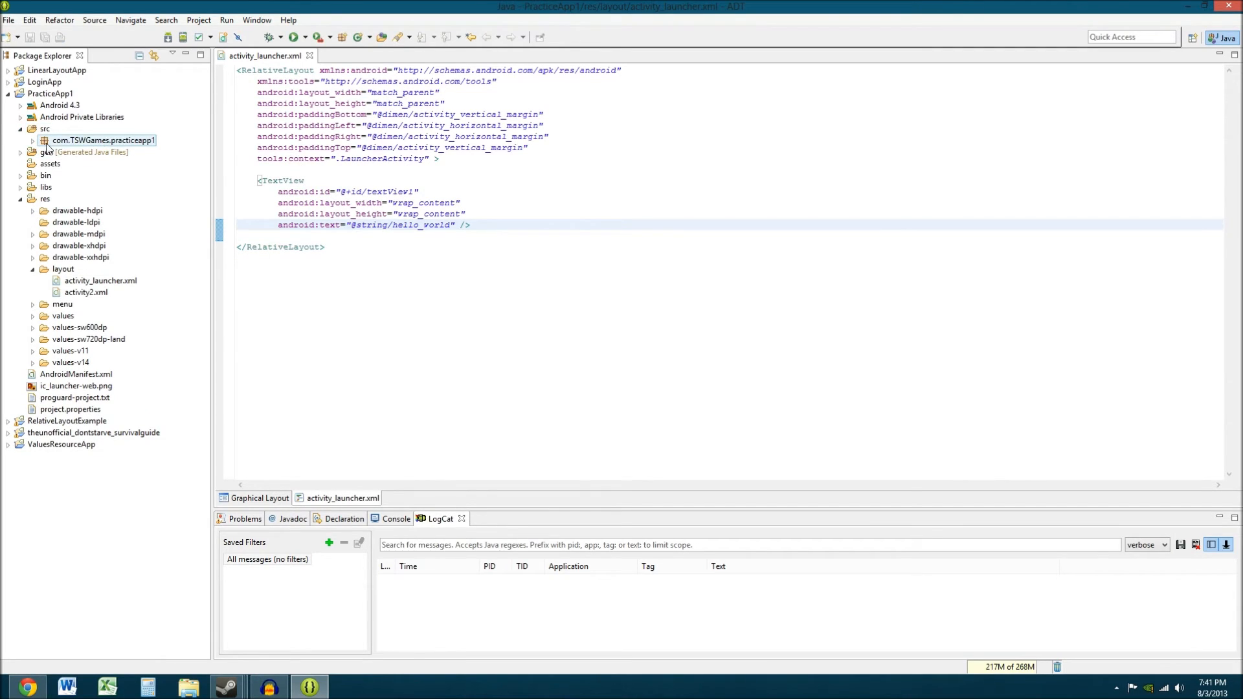
{"action": "left_click", "coordinate": [33, 140]}
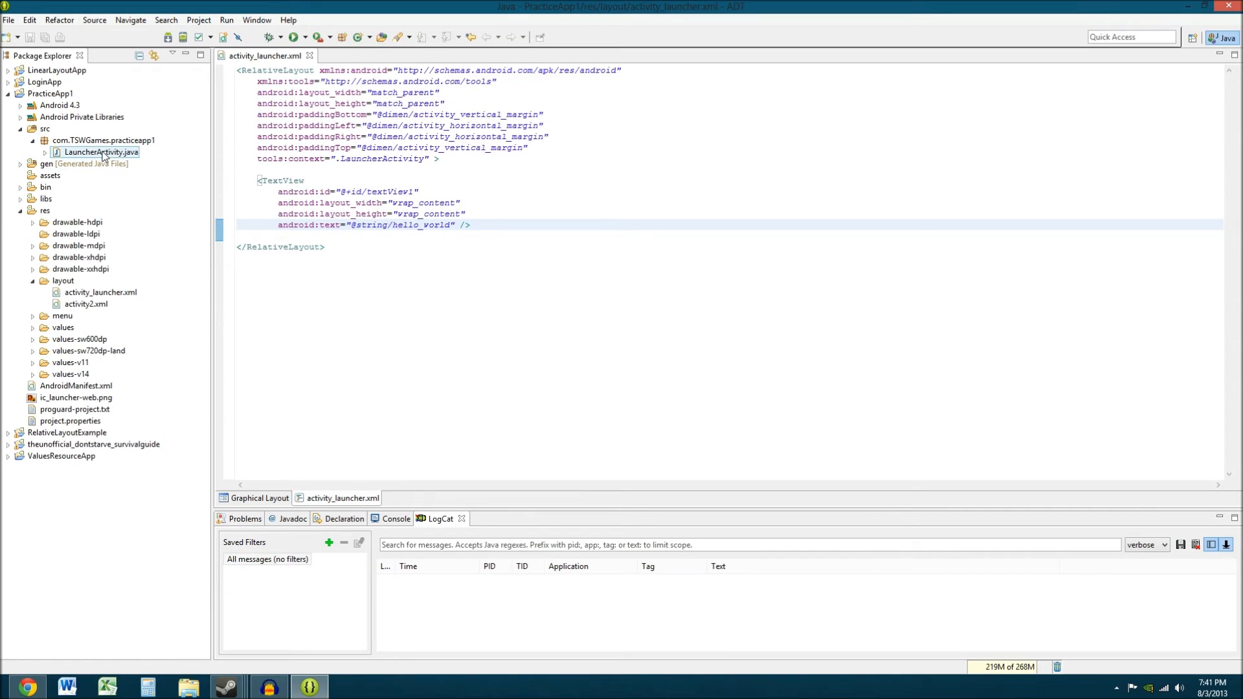
{"action": "left_click", "coordinate": [100, 292]}
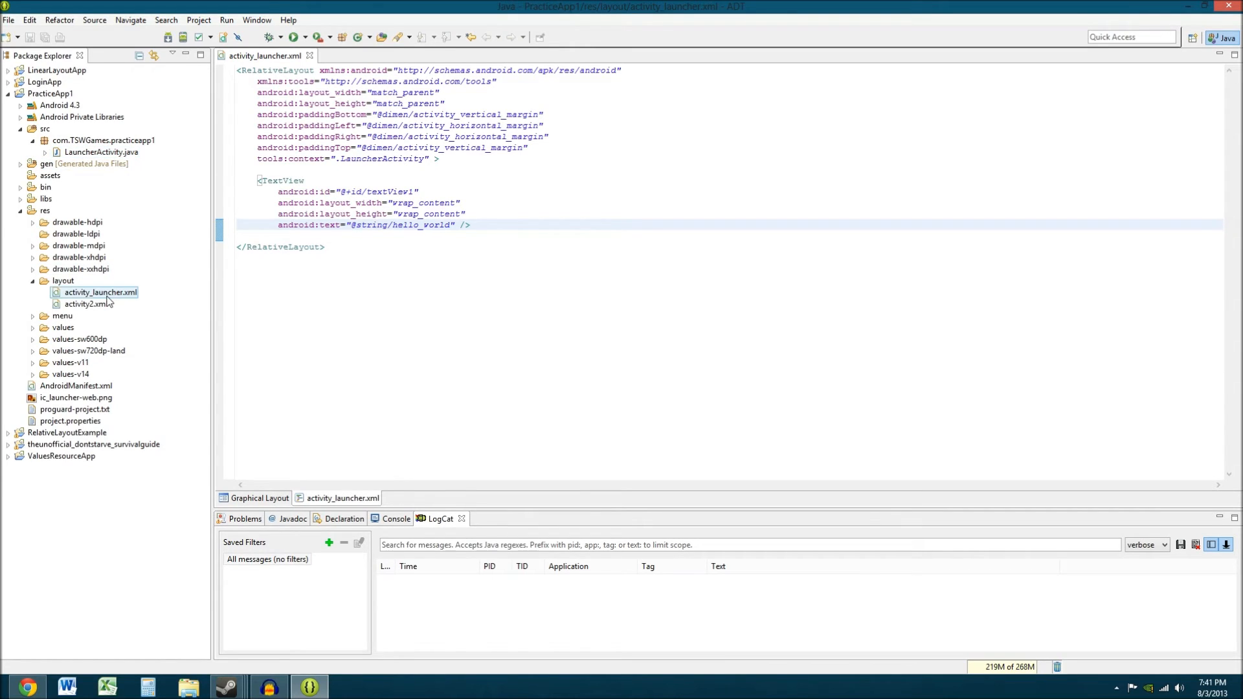
{"action": "double_click", "coordinate": [102, 152]}
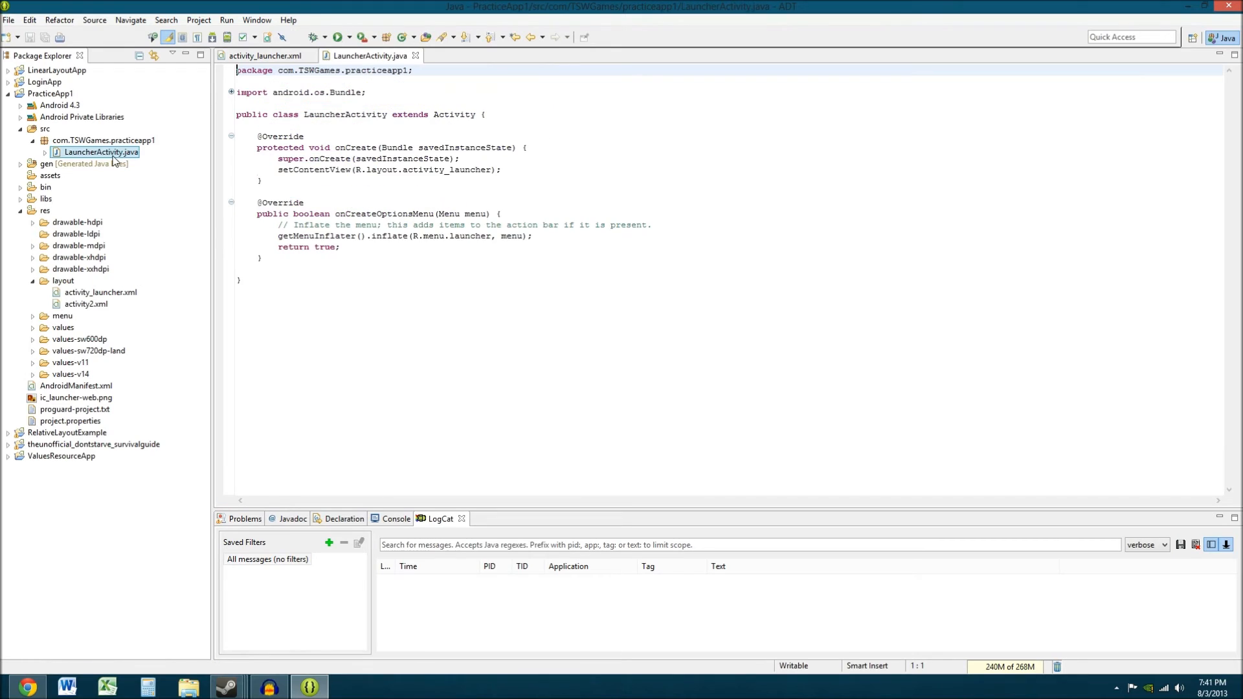
Expand the imports, put opening braces on their own lines, and save LauncherActivity.java
{"action": "left_click", "coordinate": [538, 246]}
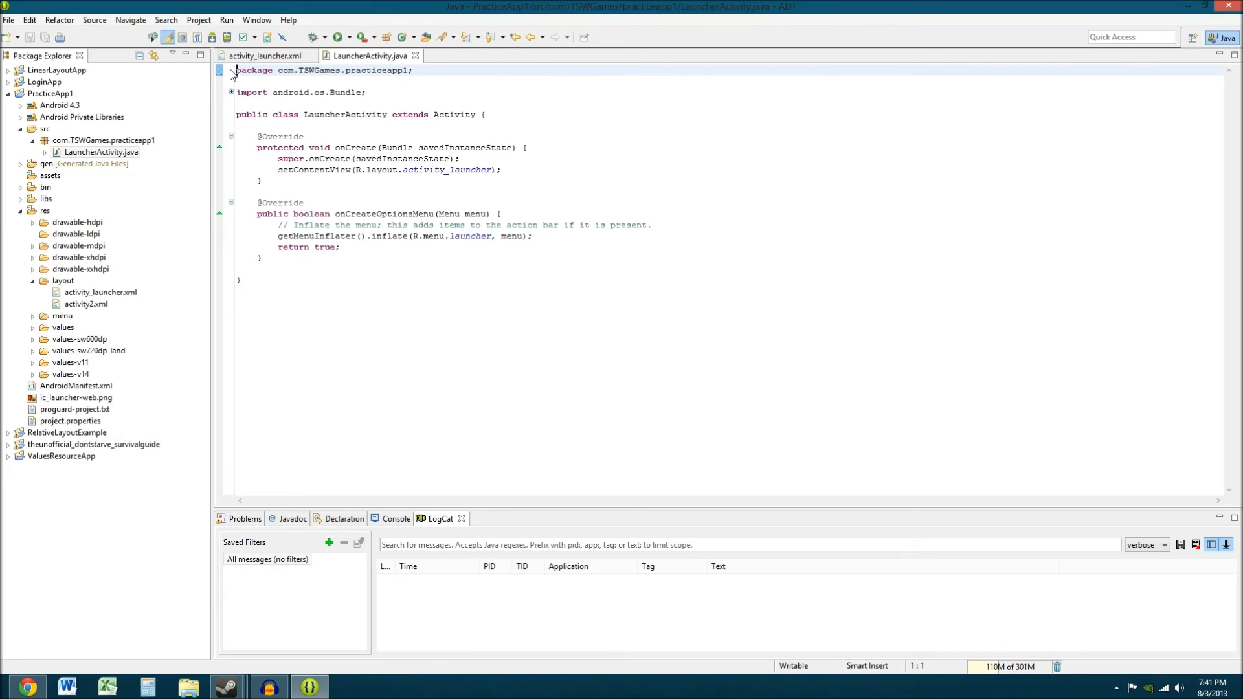
{"action": "mouse_move", "coordinate": [235, 89]}
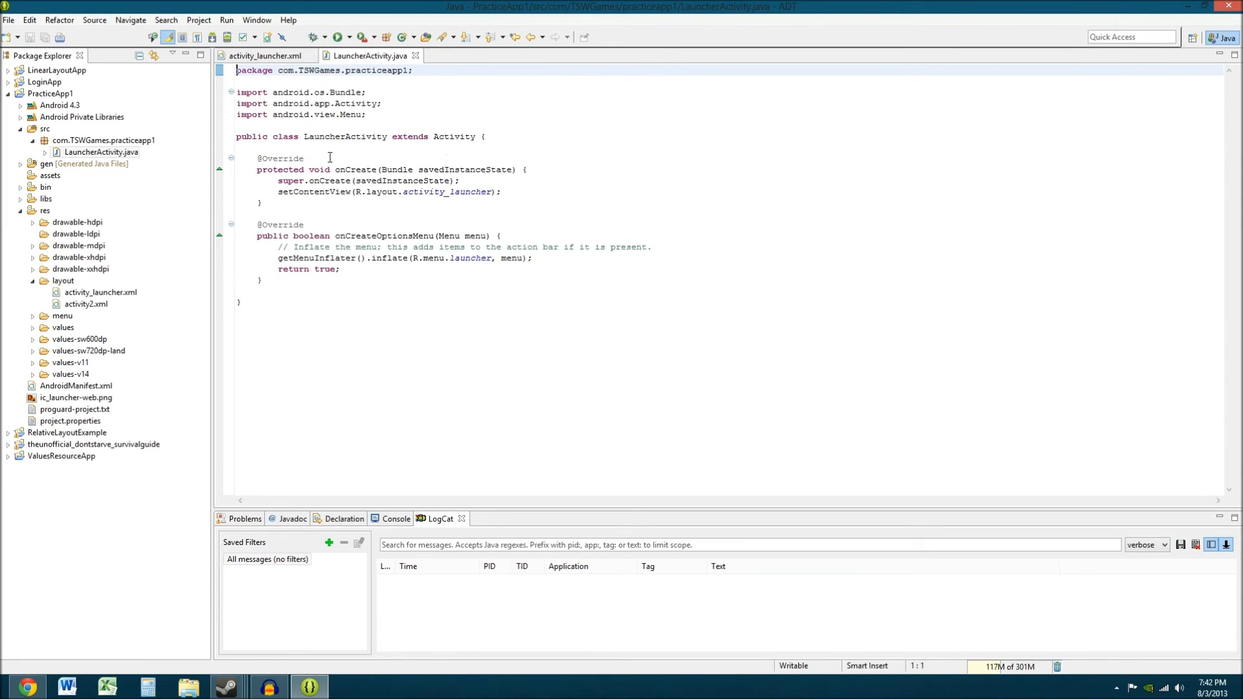
{"action": "left_click", "coordinate": [481, 136]}
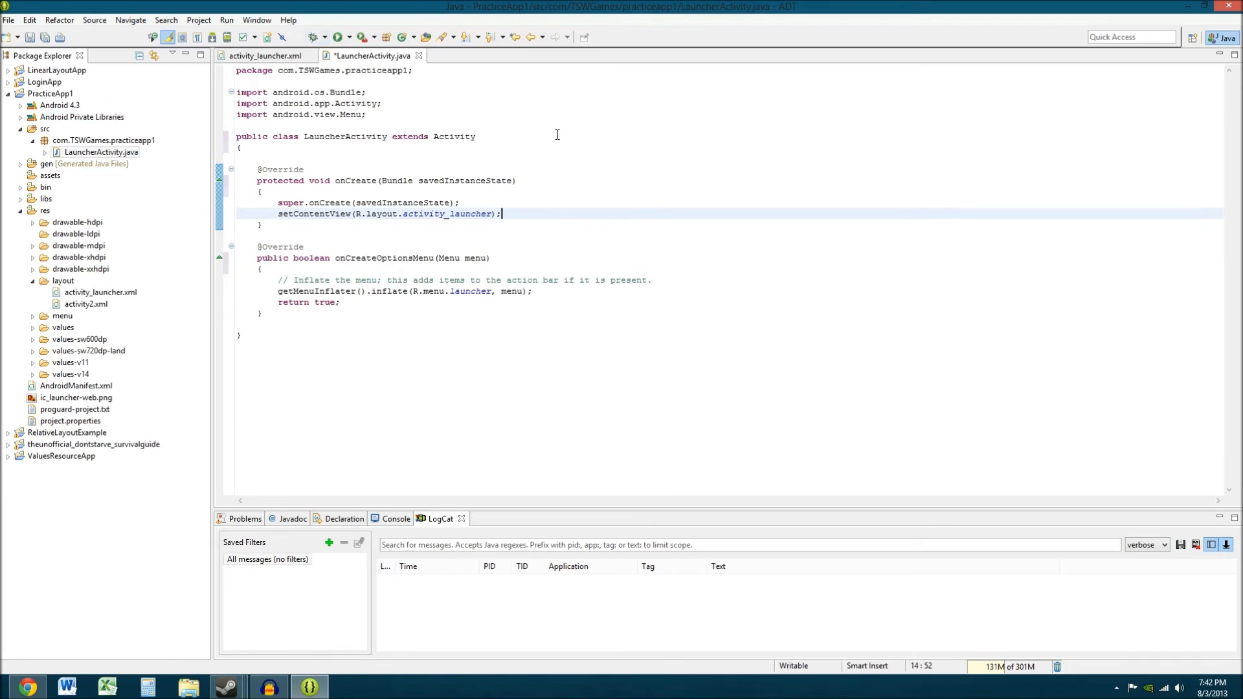
{"action": "mouse_move", "coordinate": [672, 278]}
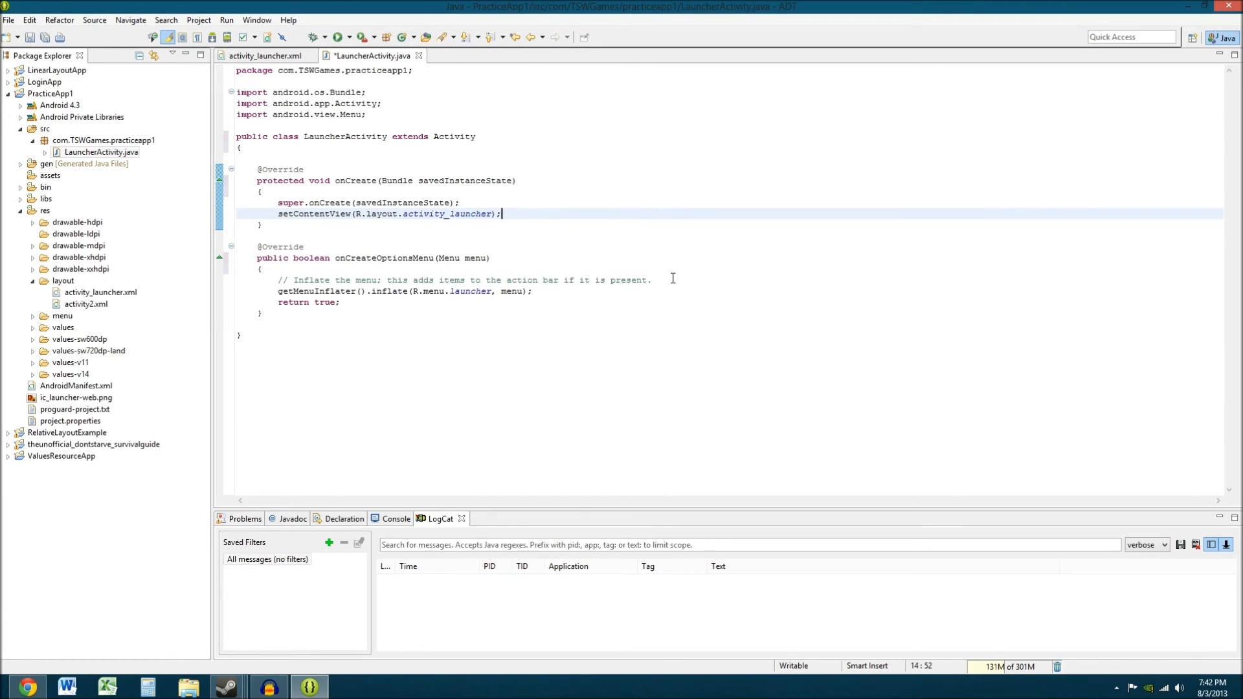
{"action": "mouse_move", "coordinate": [361, 135]}
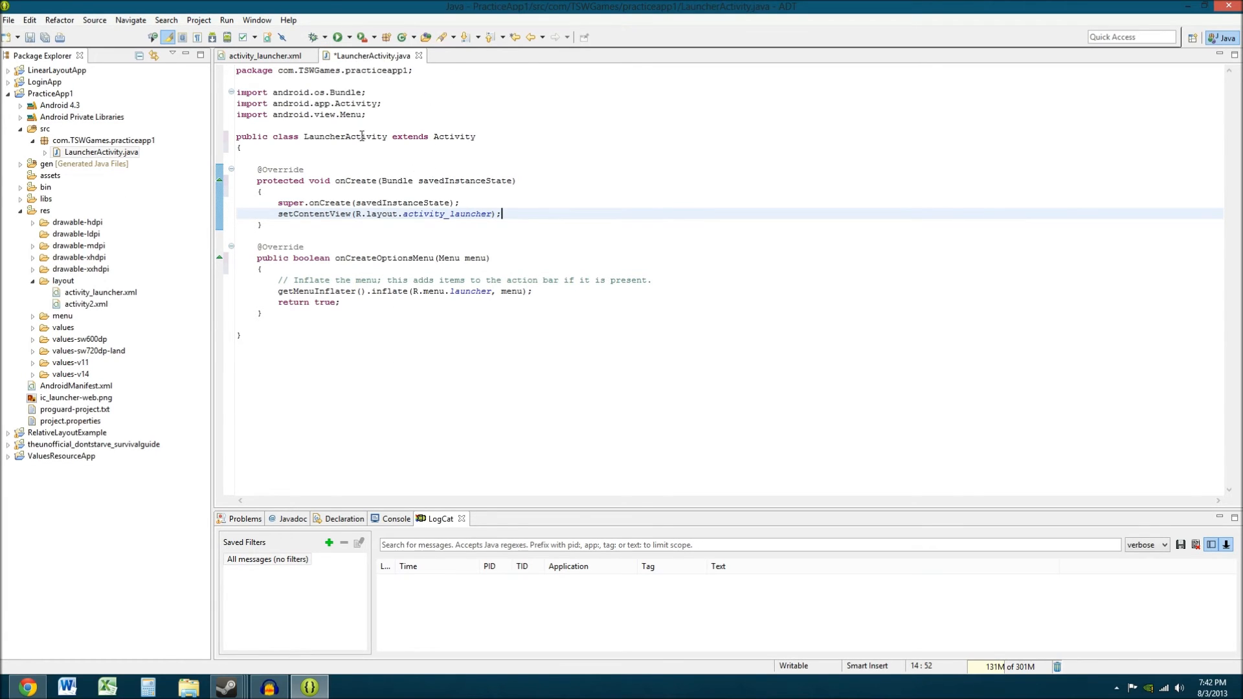
{"action": "key", "text": "ctrl+s"}
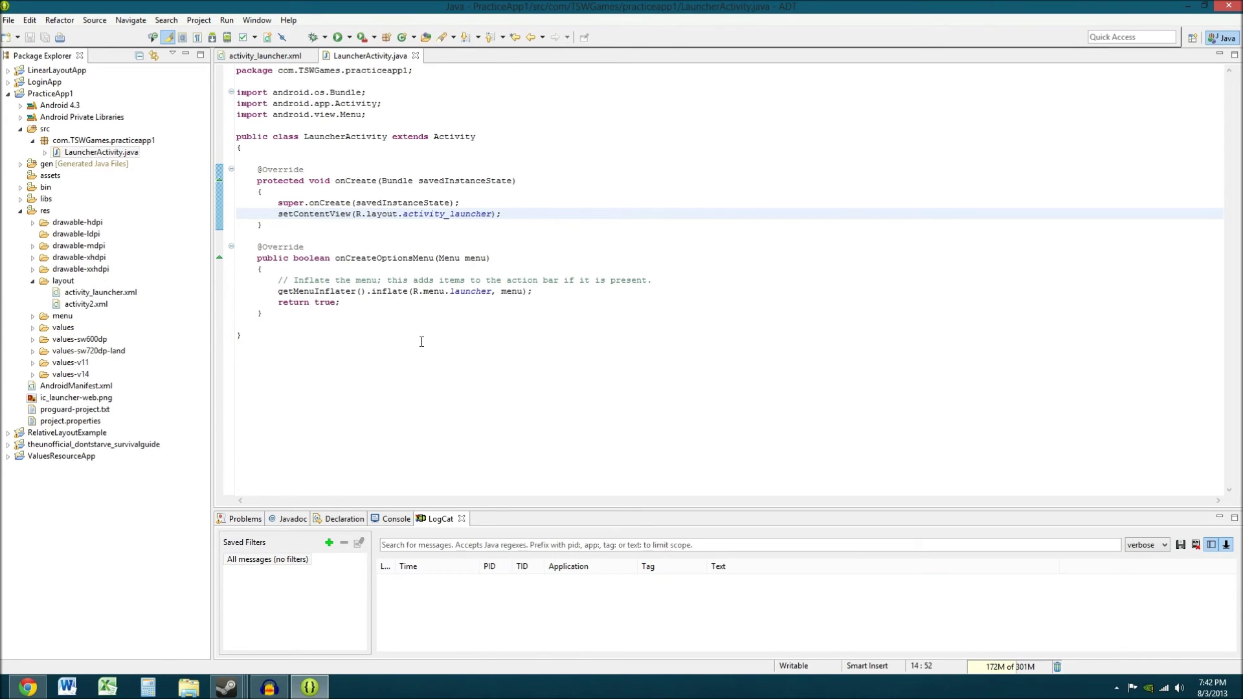
Highlight the onCreate method and its super.onCreate call, then view activity_launcher.xml source
{"action": "left_click", "coordinate": [501, 214]}
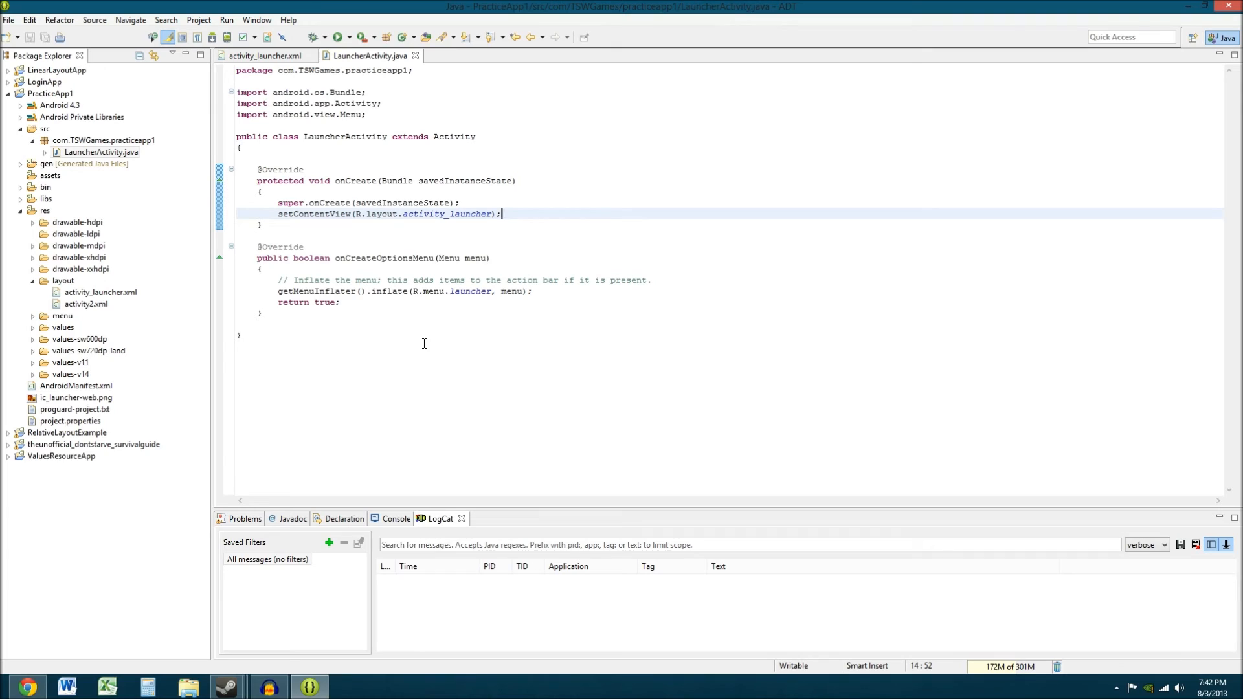
{"action": "mouse_move", "coordinate": [402, 209]}
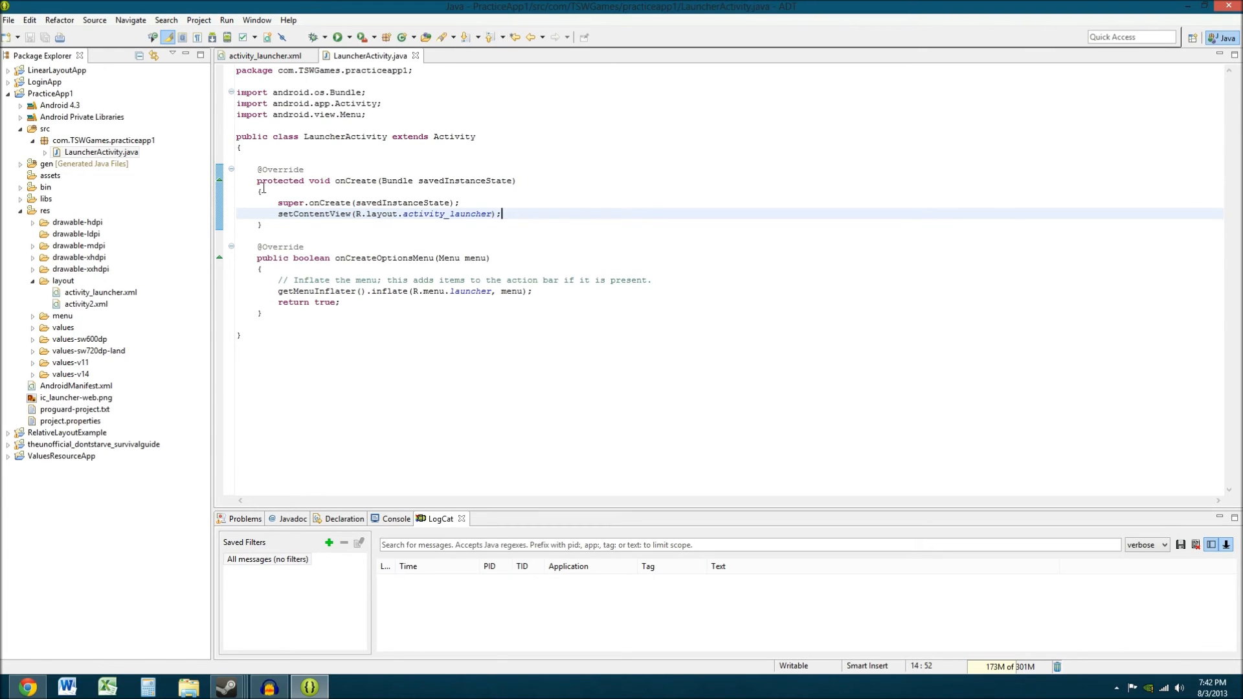
{"action": "mouse_move", "coordinate": [804, 272]}
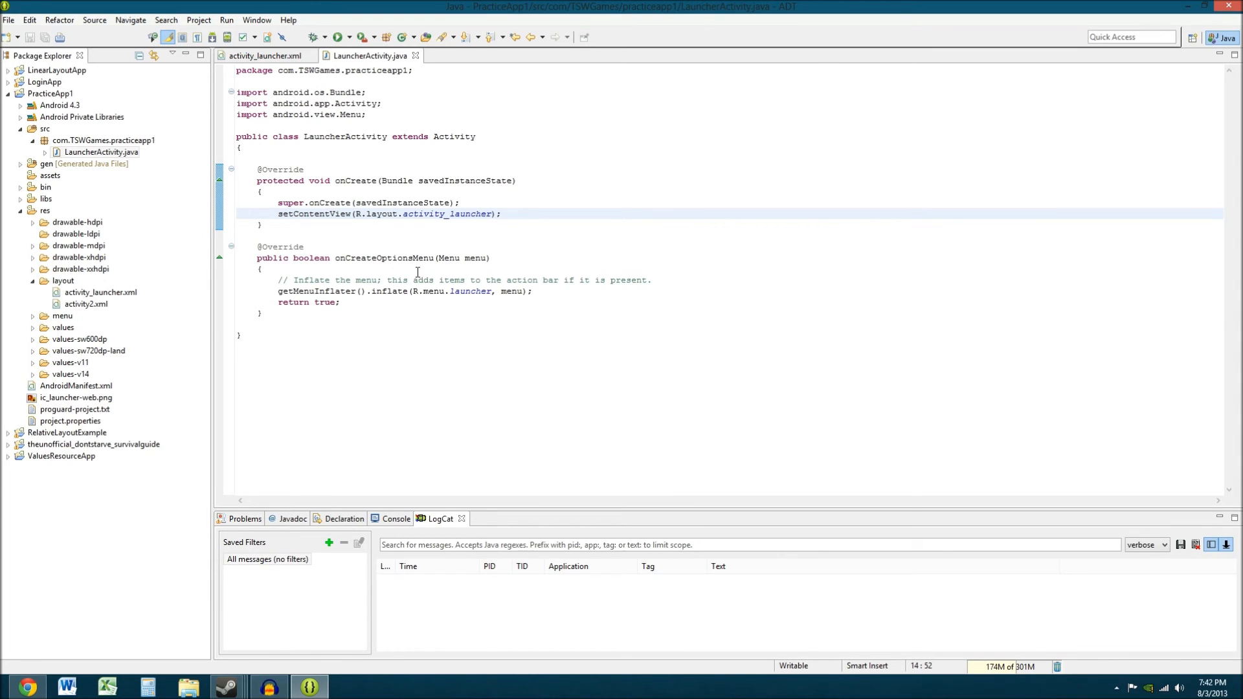
{"action": "left_click_drag", "start_coordinate": [304, 180], "coordinate": [258, 169]}
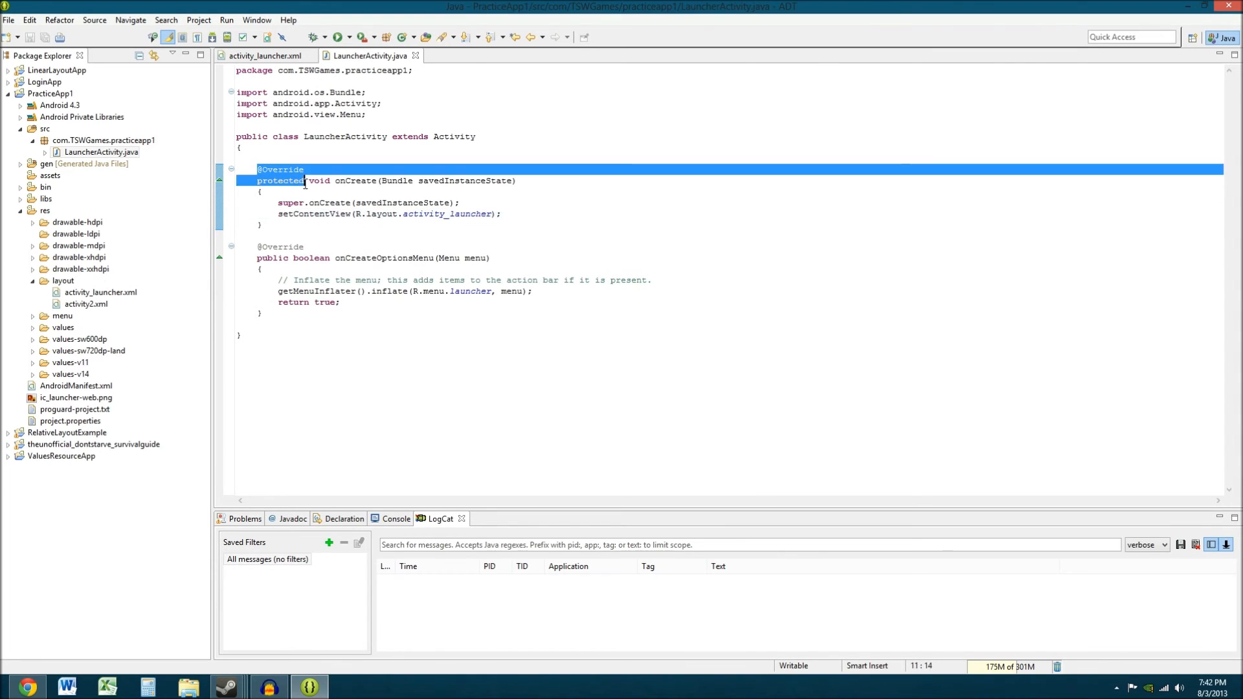
{"action": "left_click_drag", "start_coordinate": [304, 181], "coordinate": [309, 223]}
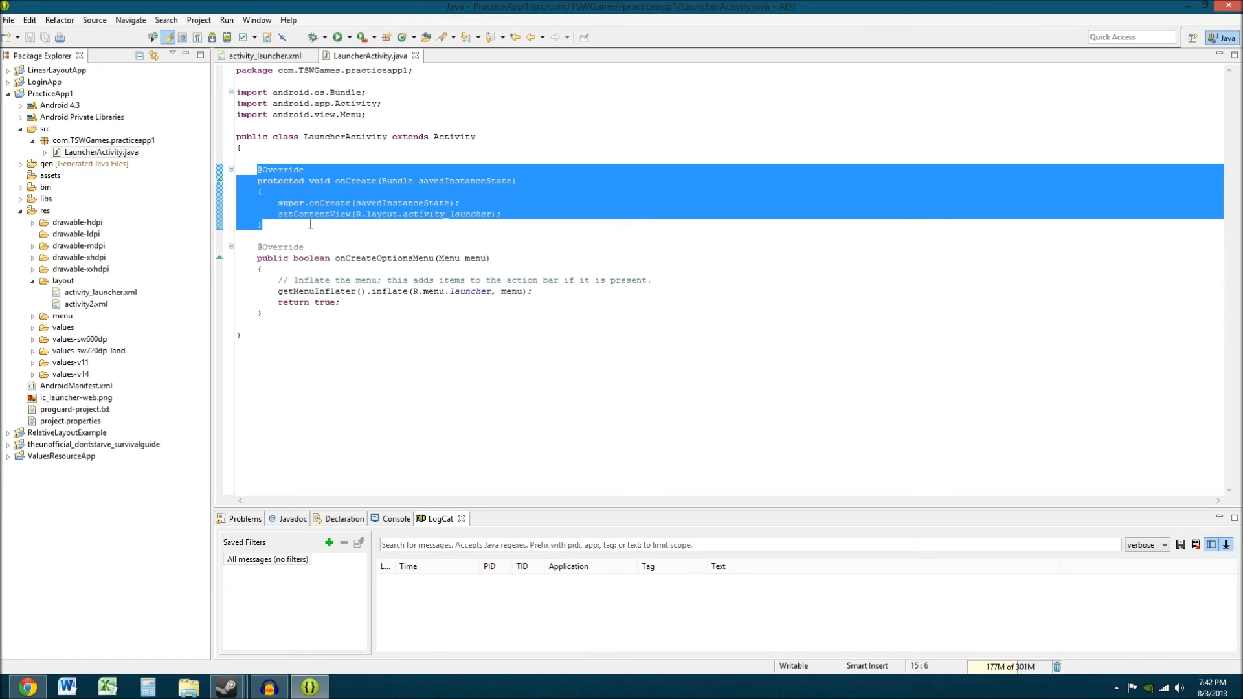
{"action": "left_click", "coordinate": [355, 180]}
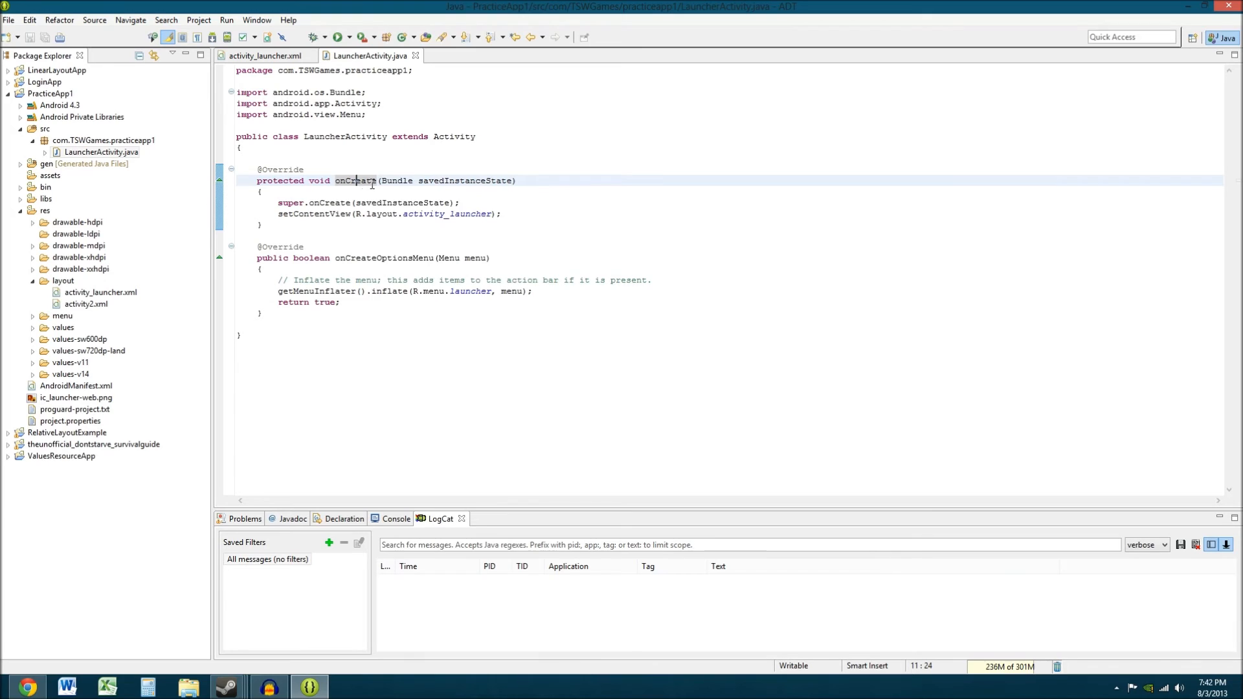
{"action": "mouse_move", "coordinate": [371, 129]}
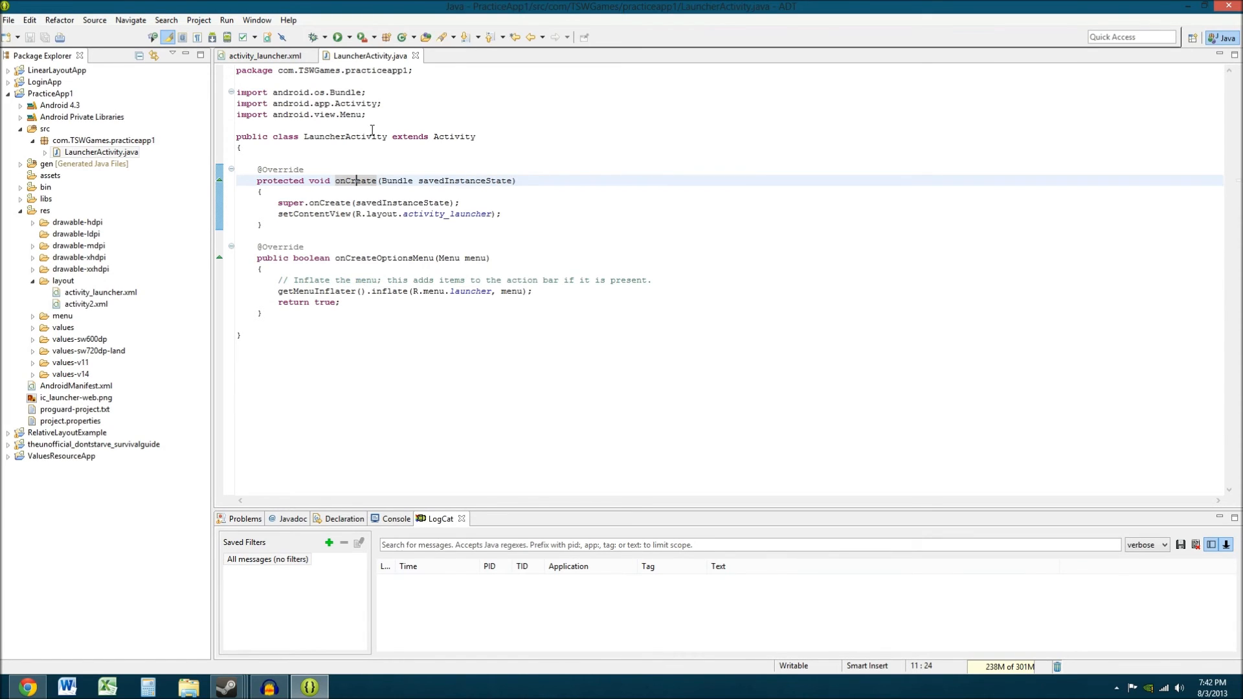
{"action": "mouse_move", "coordinate": [363, 186]}
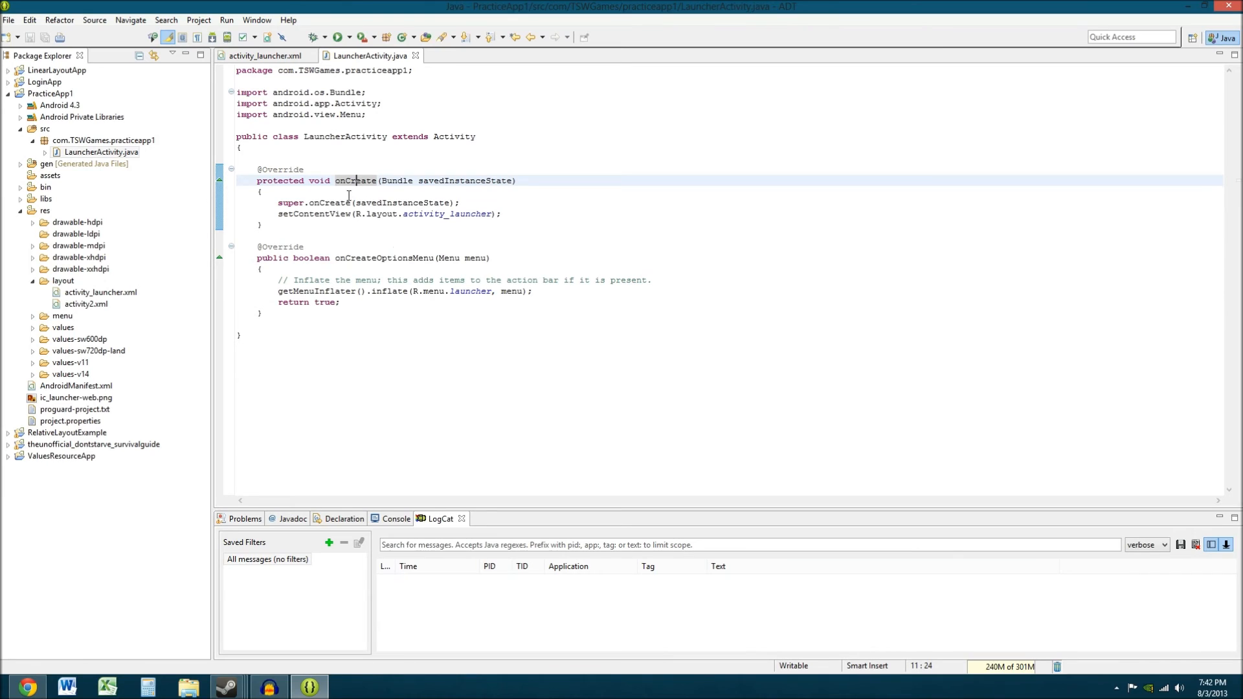
{"action": "left_click", "coordinate": [102, 151]}
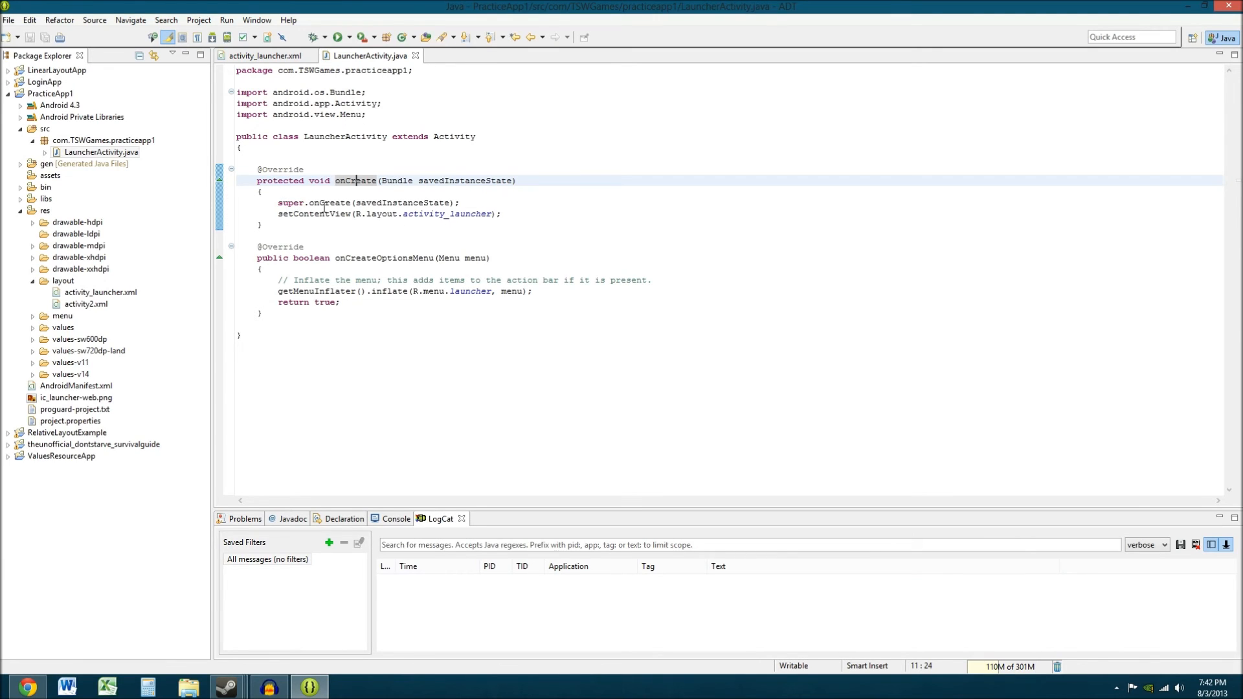
{"action": "mouse_move", "coordinate": [445, 192]}
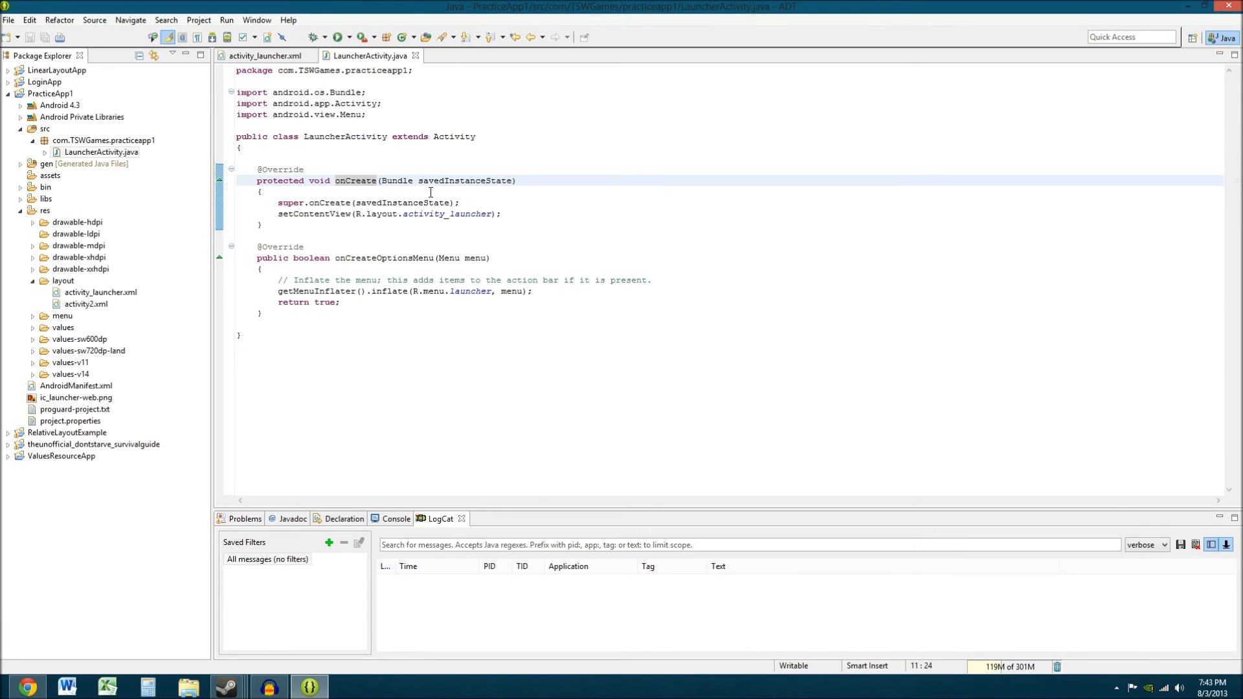
{"action": "left_click", "coordinate": [264, 56]}
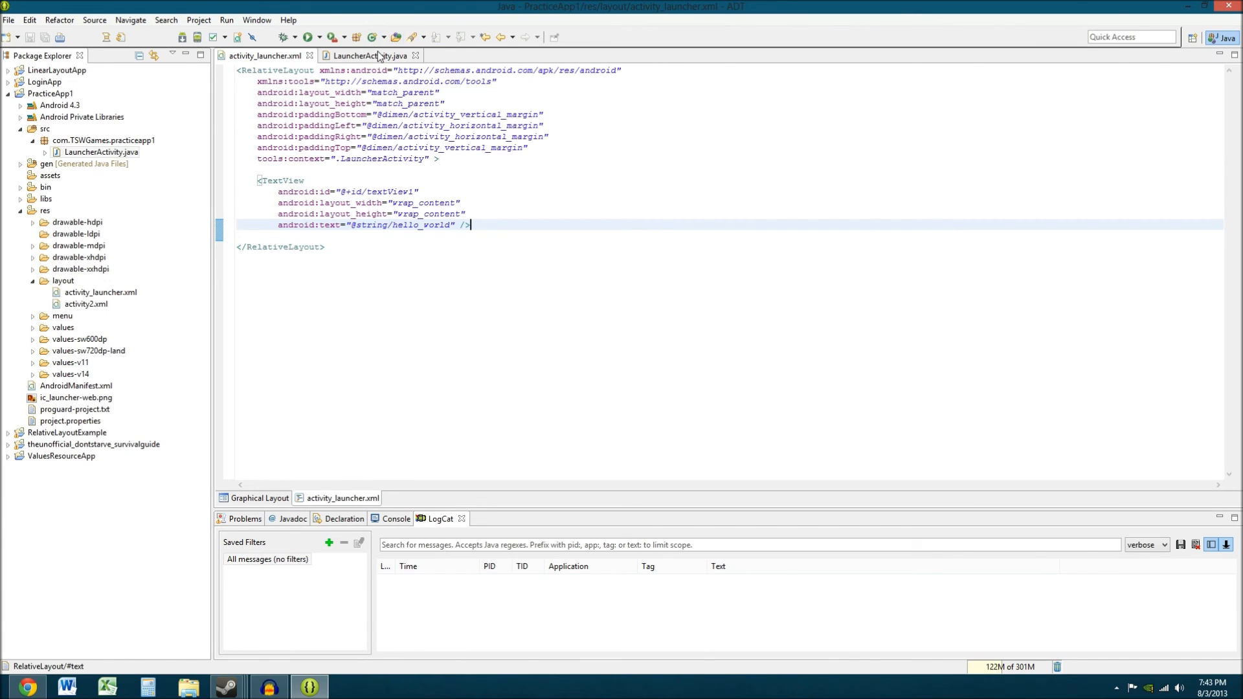
Return to LauncherActivity.java with the caret on the setContentView call in onCreate
{"action": "left_click", "coordinate": [371, 56]}
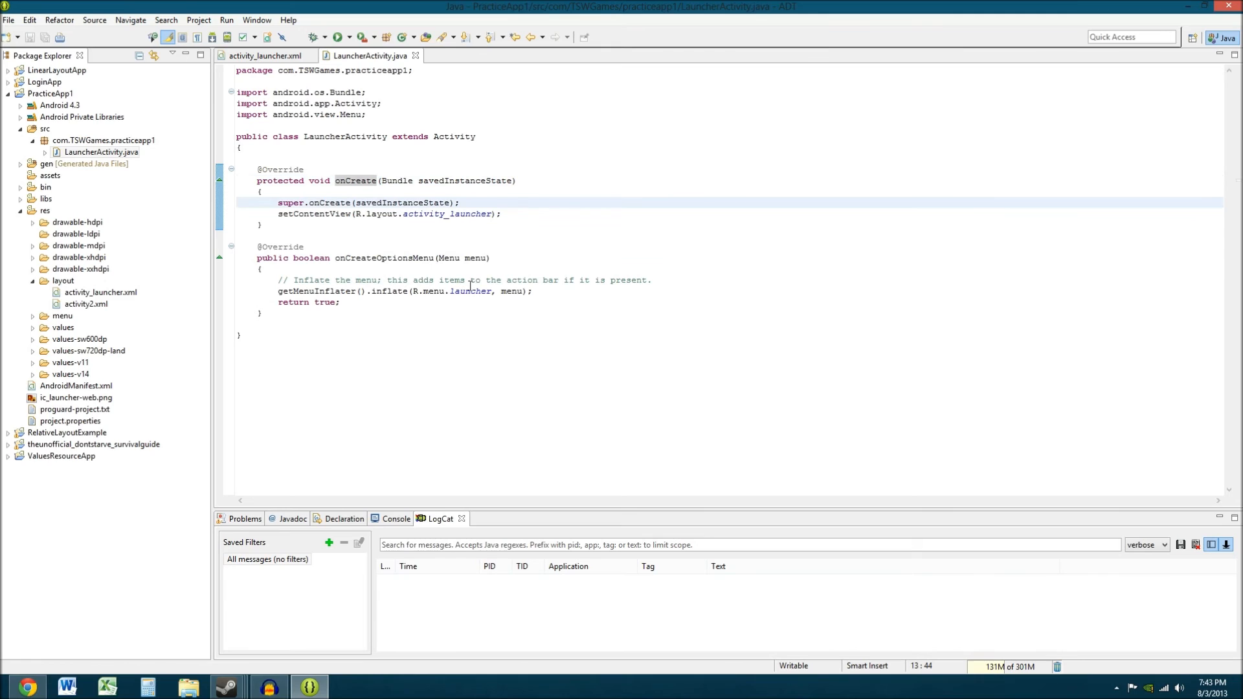
{"action": "mouse_move", "coordinate": [359, 226]}
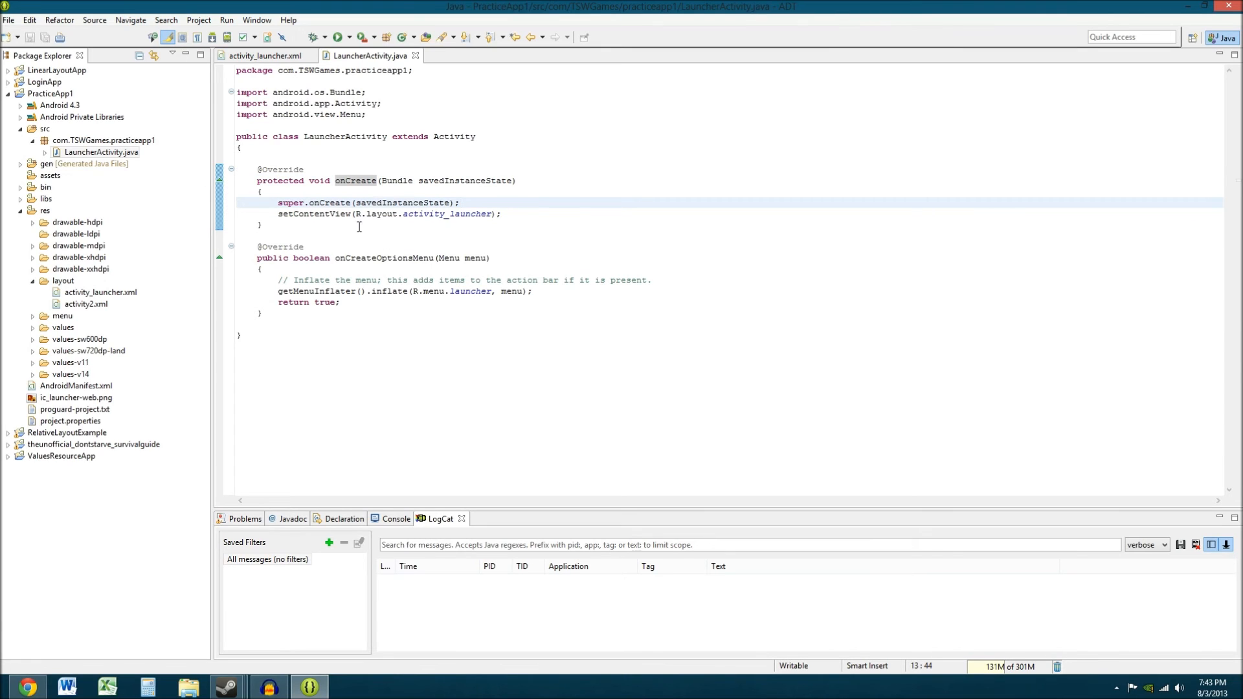
{"action": "left_click", "coordinate": [354, 213]}
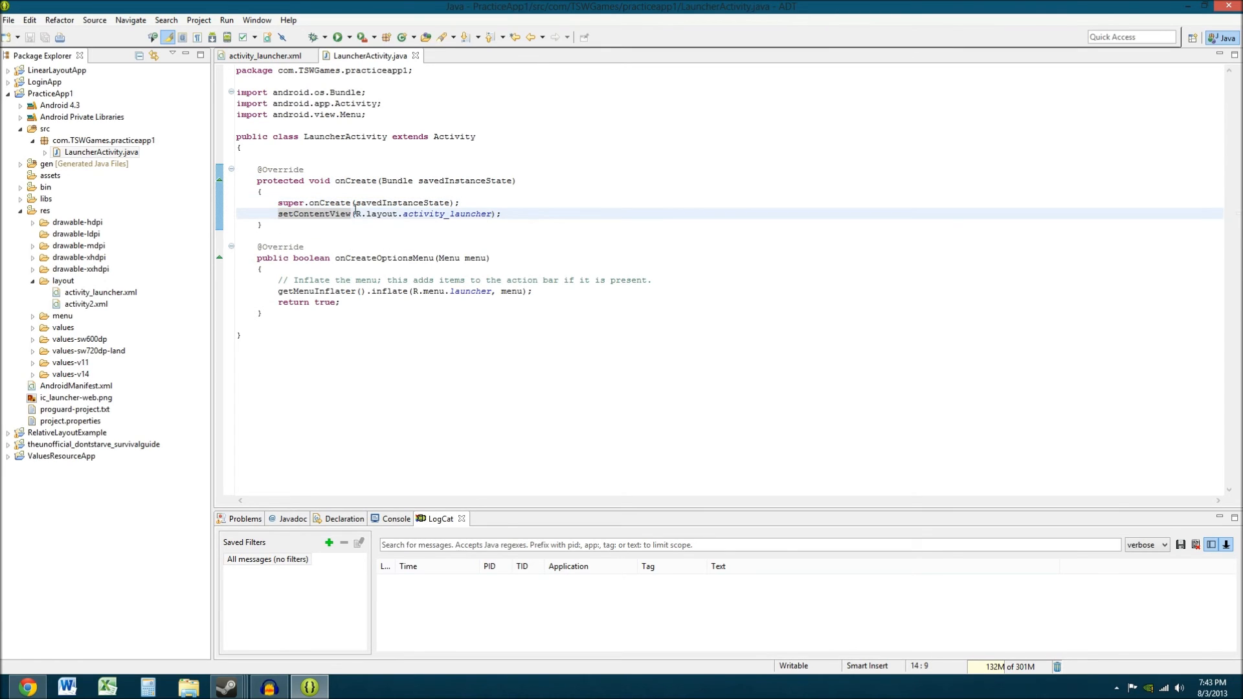
{"action": "mouse_move", "coordinate": [464, 214]}
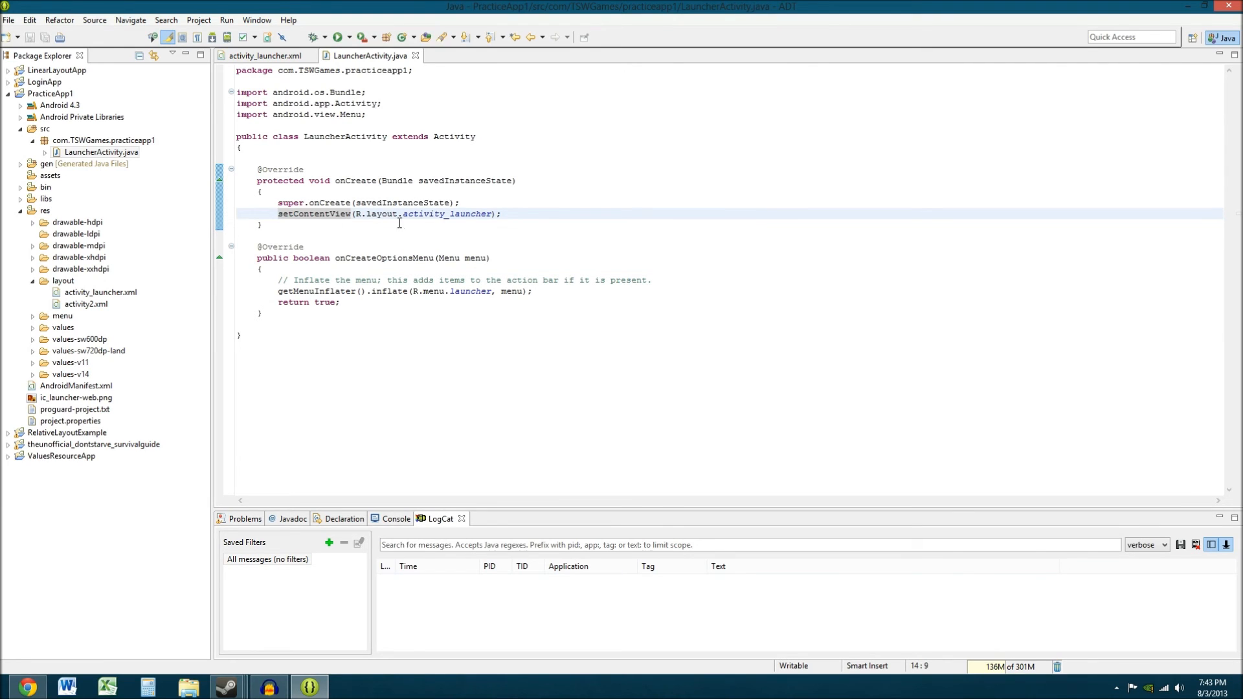
{"action": "mouse_move", "coordinate": [314, 170]}
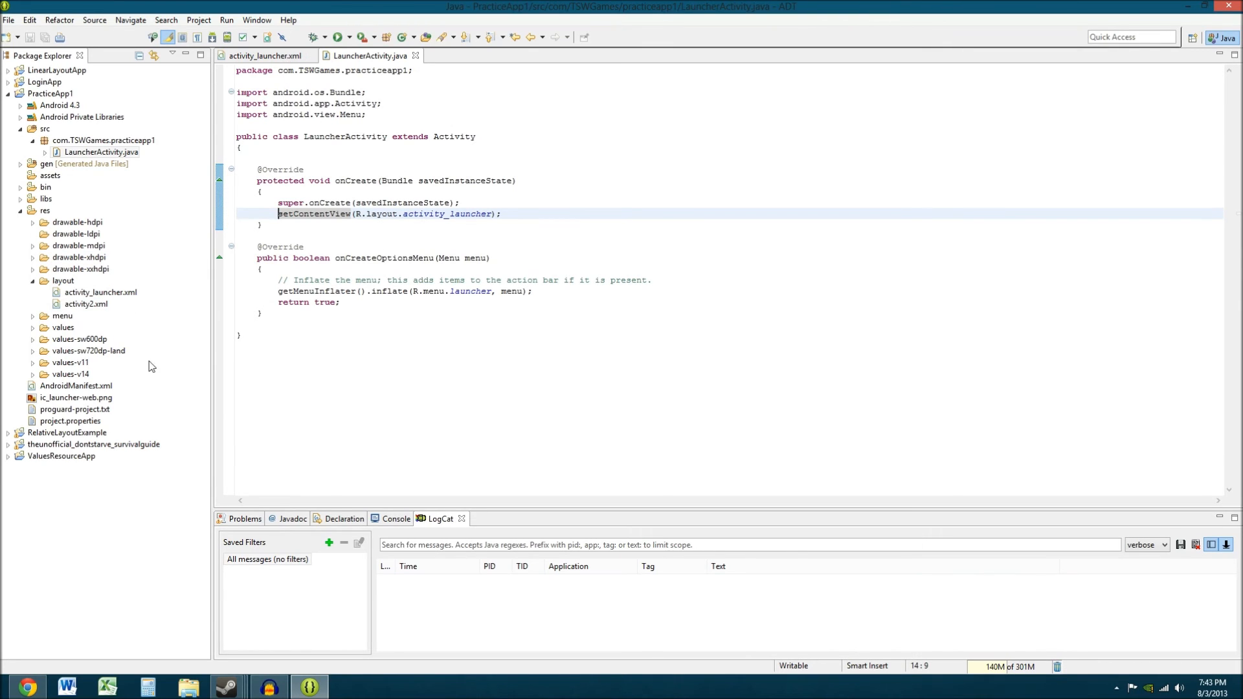
{"action": "mouse_move", "coordinate": [81, 286]}
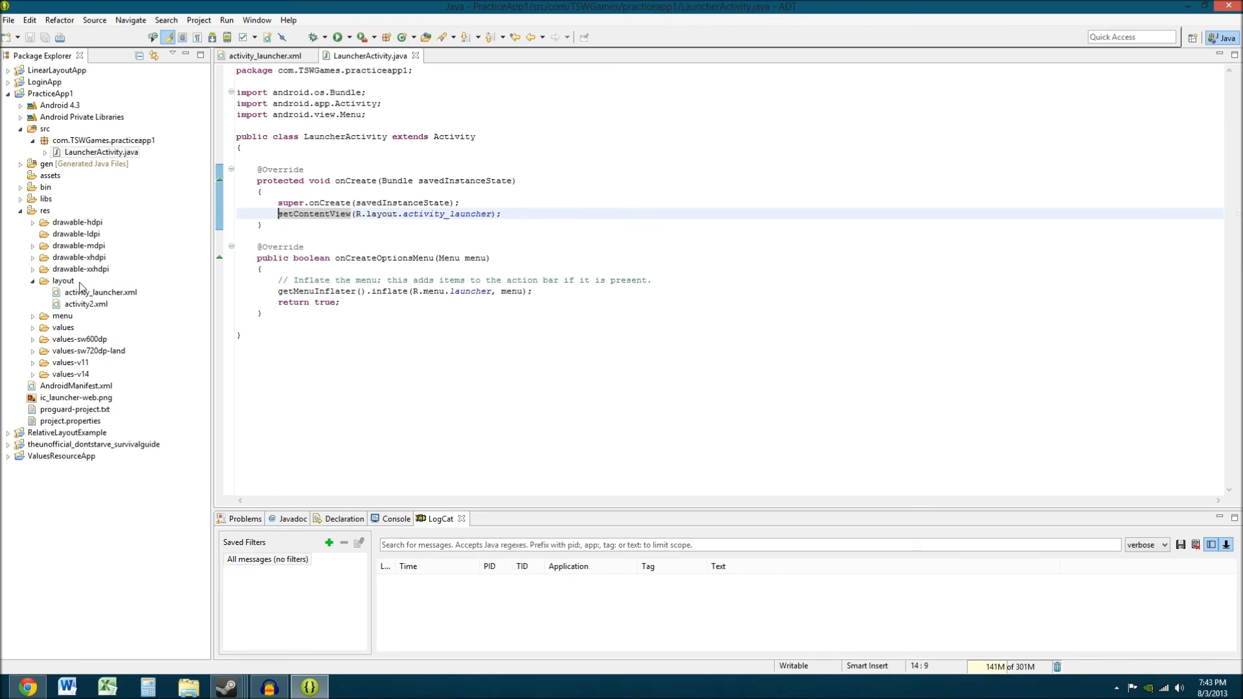
Open the activity2.xml layout file from the Package Explorer
{"action": "left_click", "coordinate": [85, 304]}
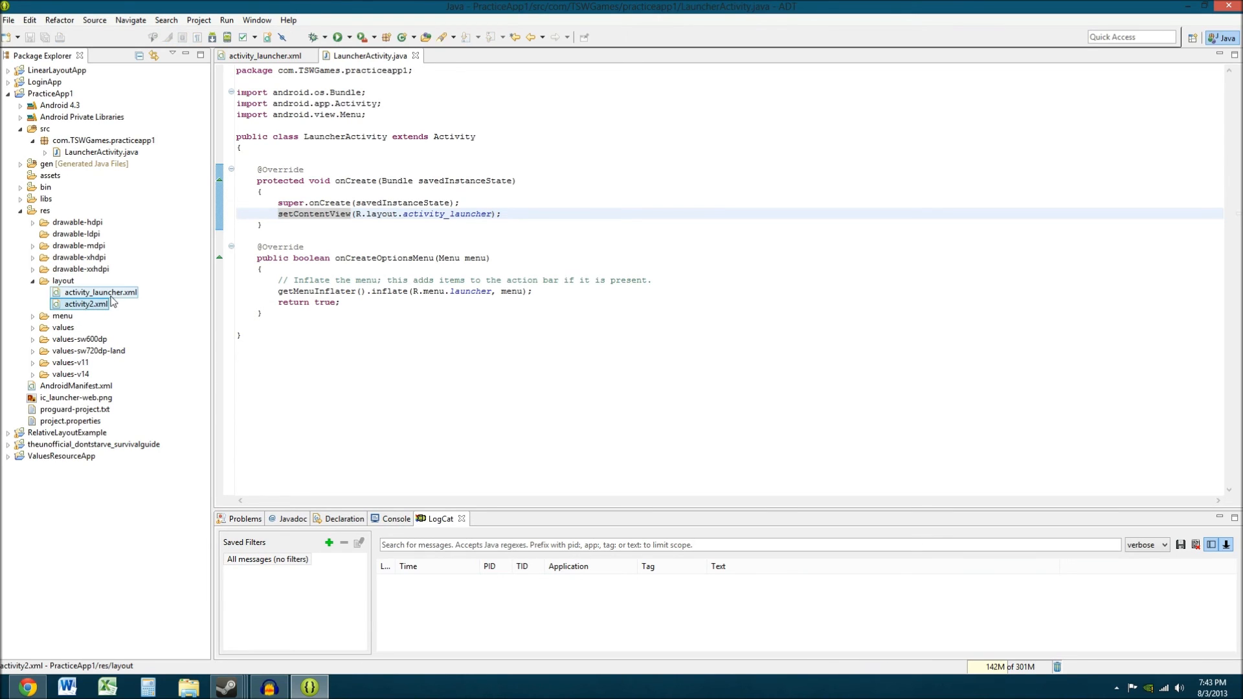
{"action": "left_click", "coordinate": [84, 303]}
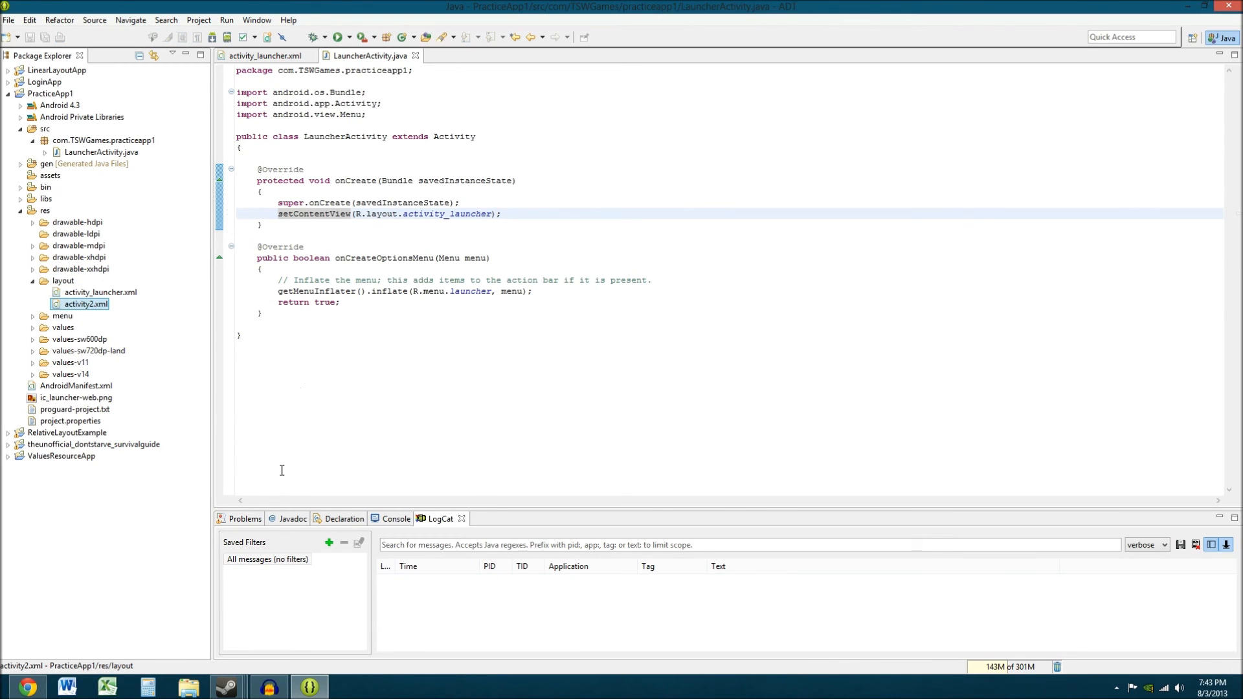
{"action": "double_click", "coordinate": [84, 303]}
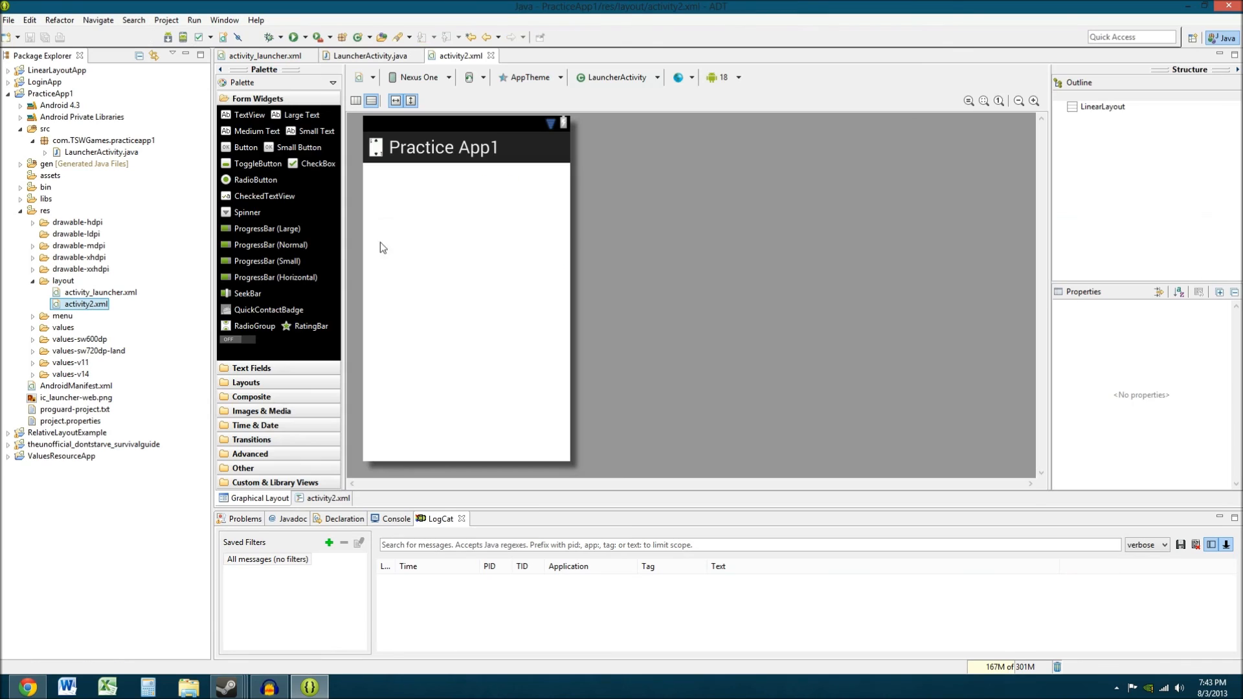
{"action": "mouse_move", "coordinate": [400, 206]}
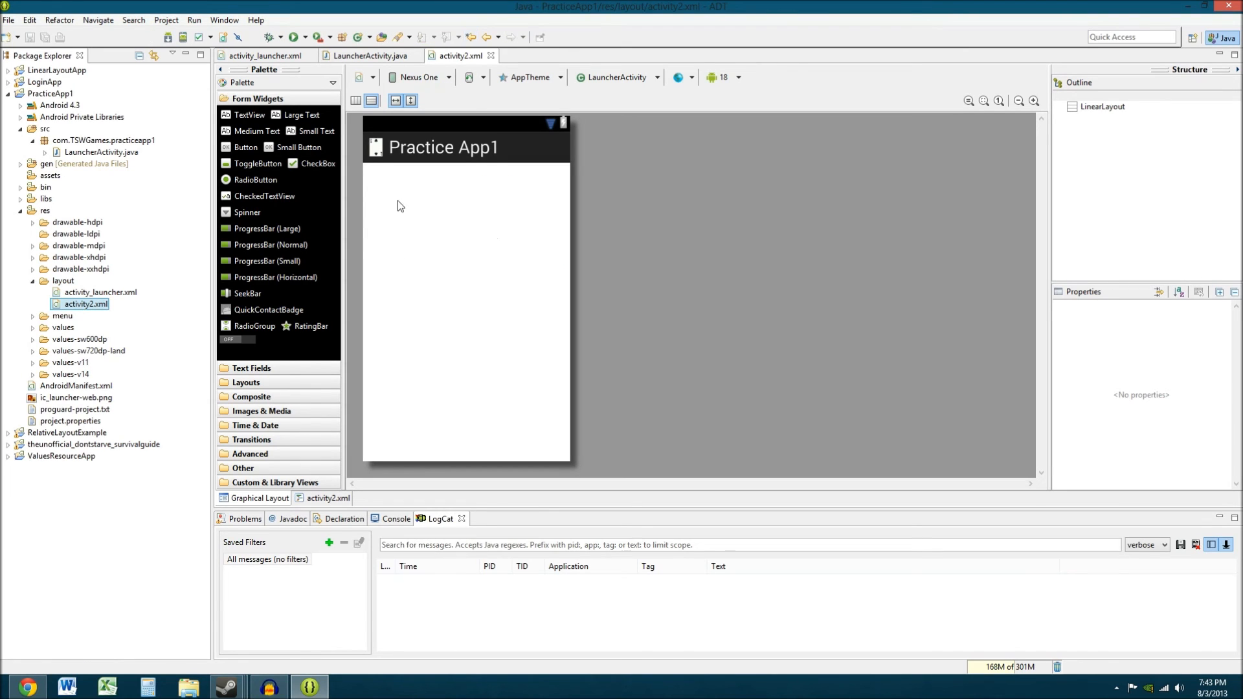
{"action": "mouse_move", "coordinate": [294, 59]}
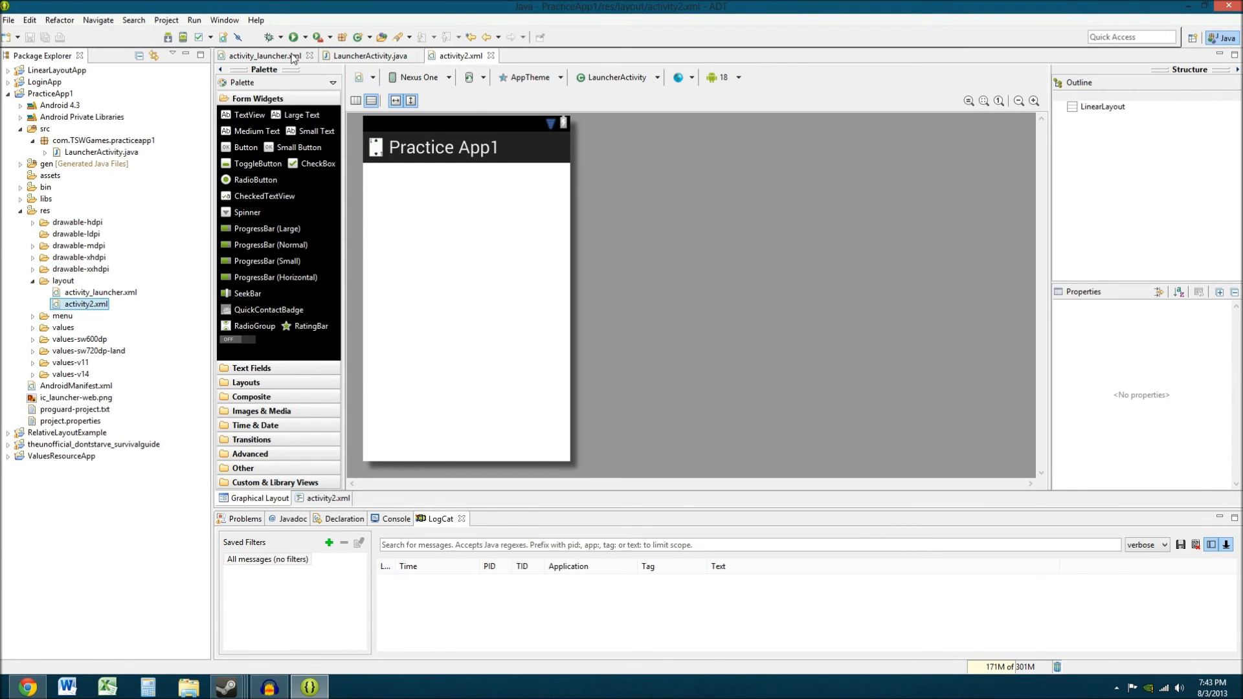
Compare activity2 with activity_launcher and view activity2's empty vertical LinearLayout XML
{"action": "left_click", "coordinate": [369, 55]}
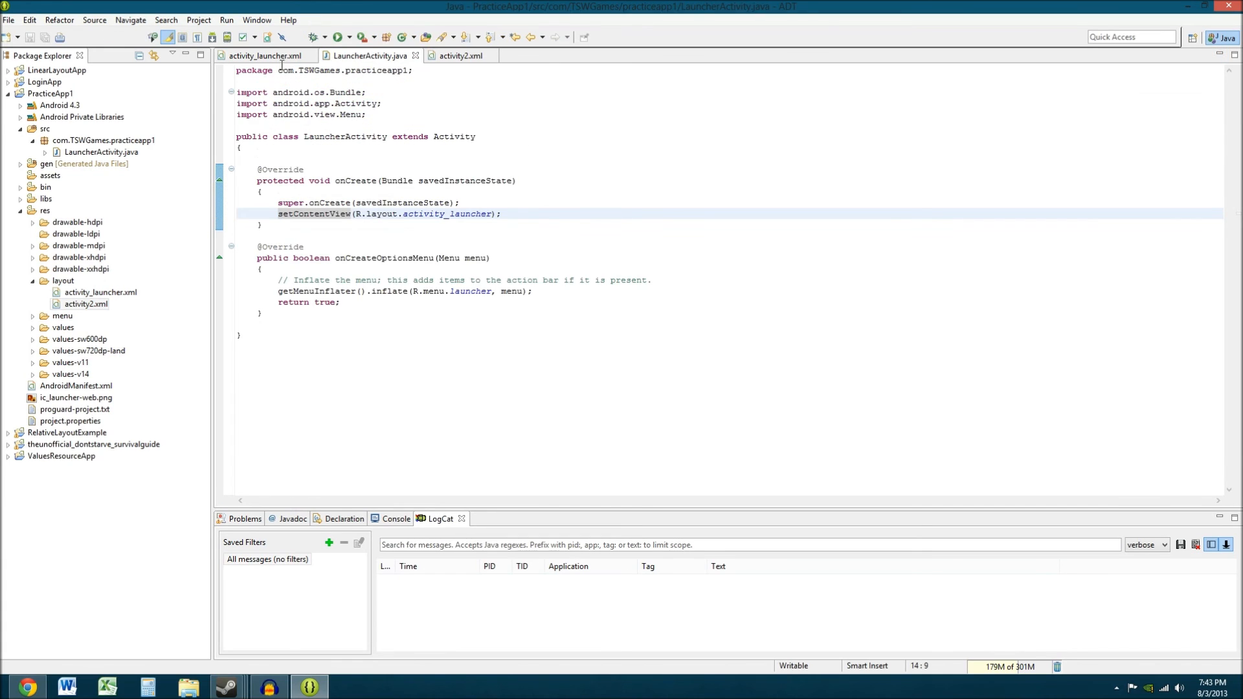
{"action": "left_click", "coordinate": [265, 56]}
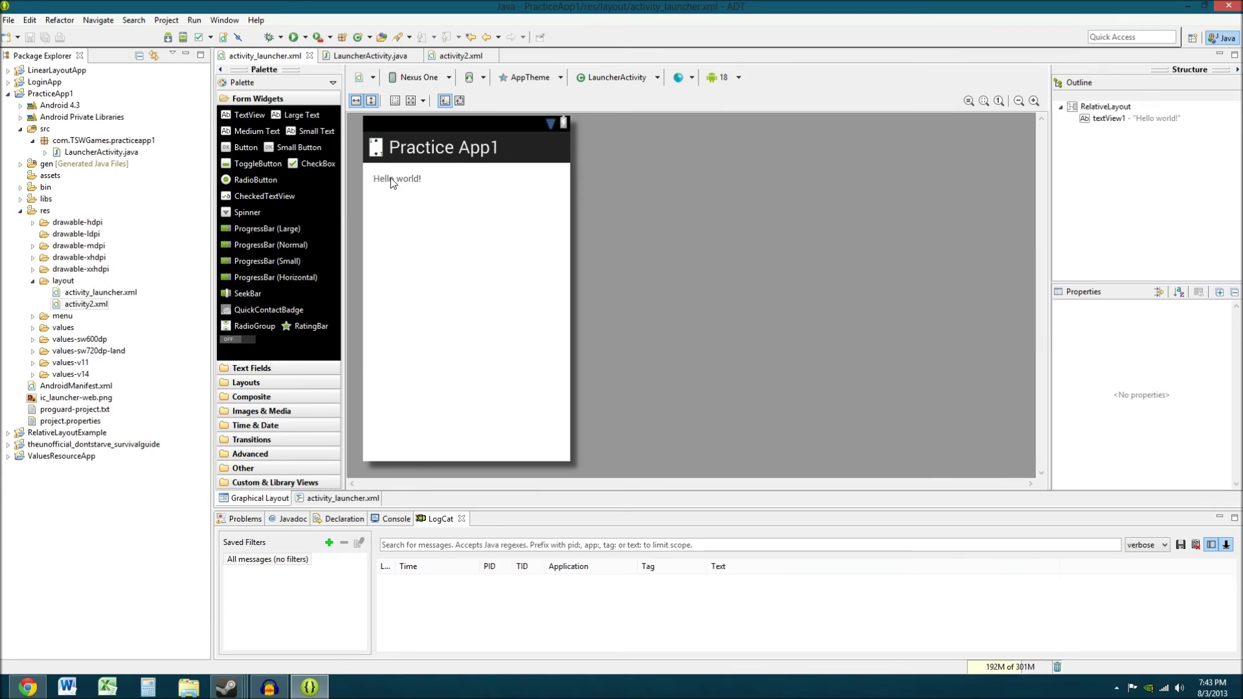
{"action": "left_click", "coordinate": [458, 56]}
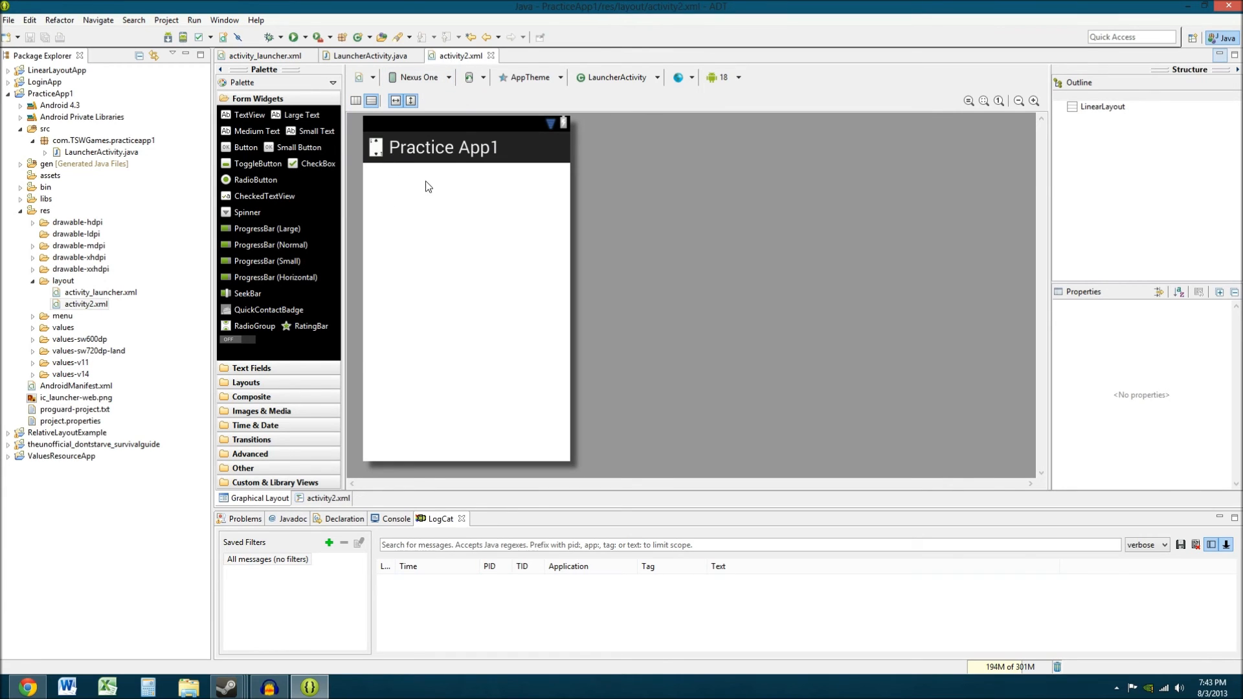
{"action": "left_click", "coordinate": [327, 498]}
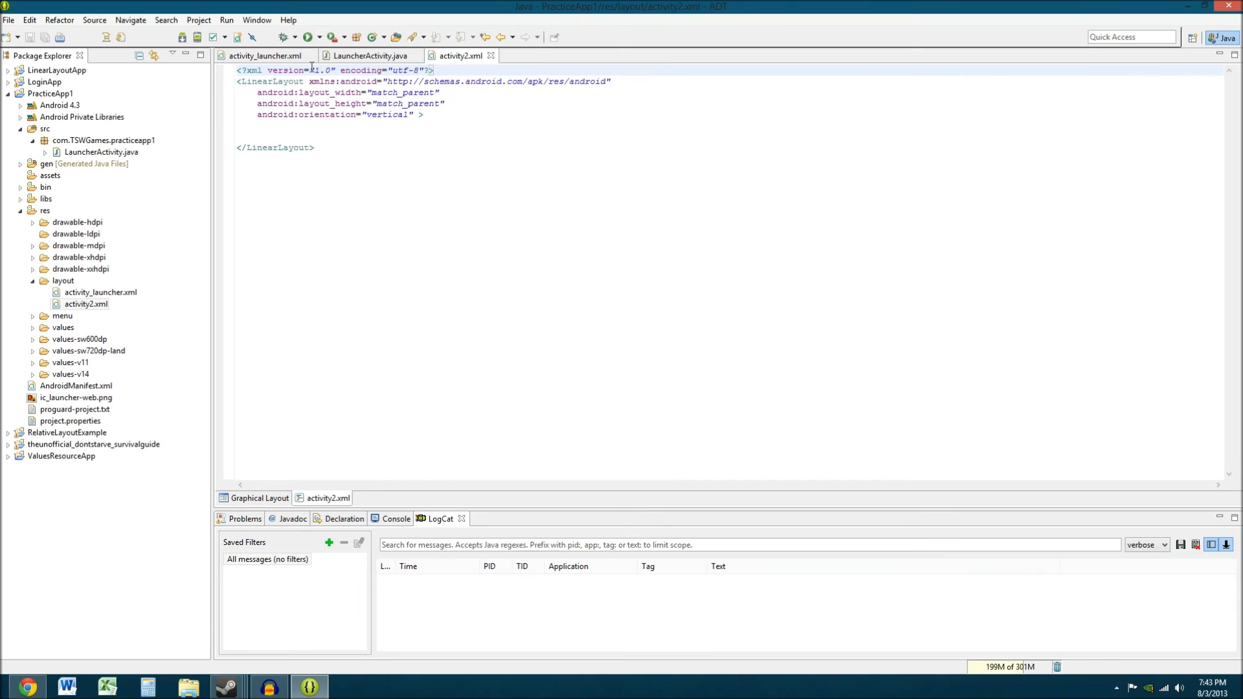
{"action": "left_click", "coordinate": [370, 55]}
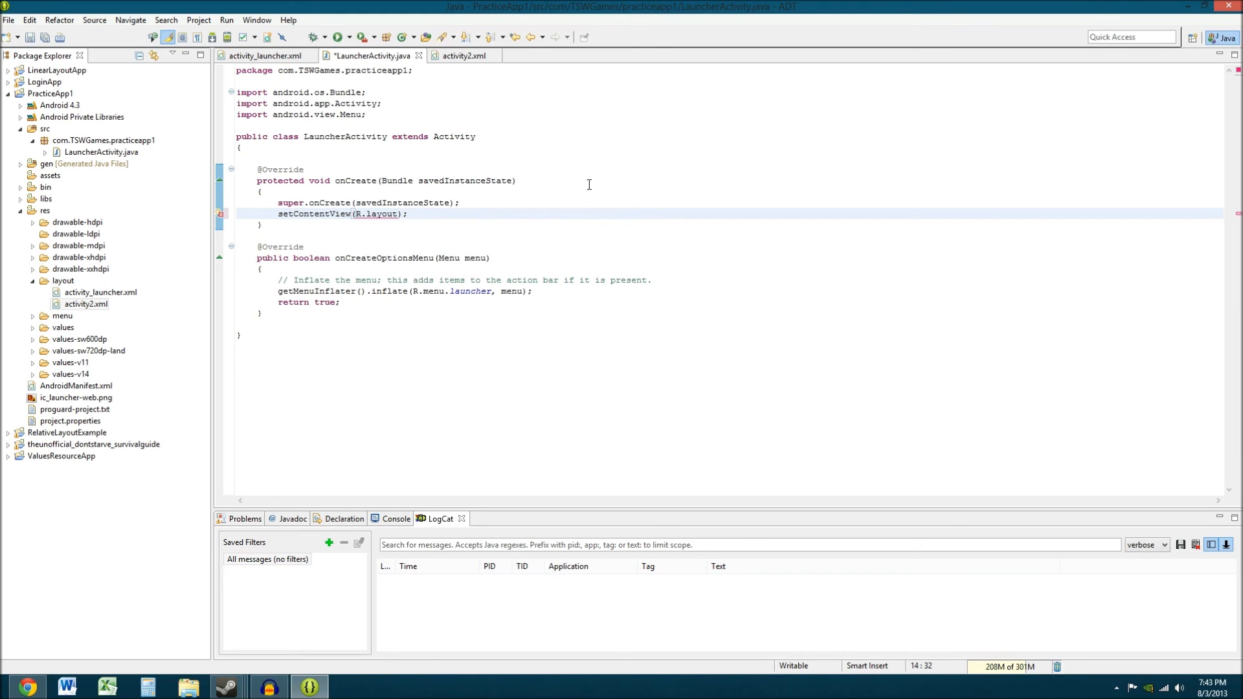
Point setContentView in LauncherActivity's onCreate at R.layout.activity2
{"action": "type", "text": ".activity2"}
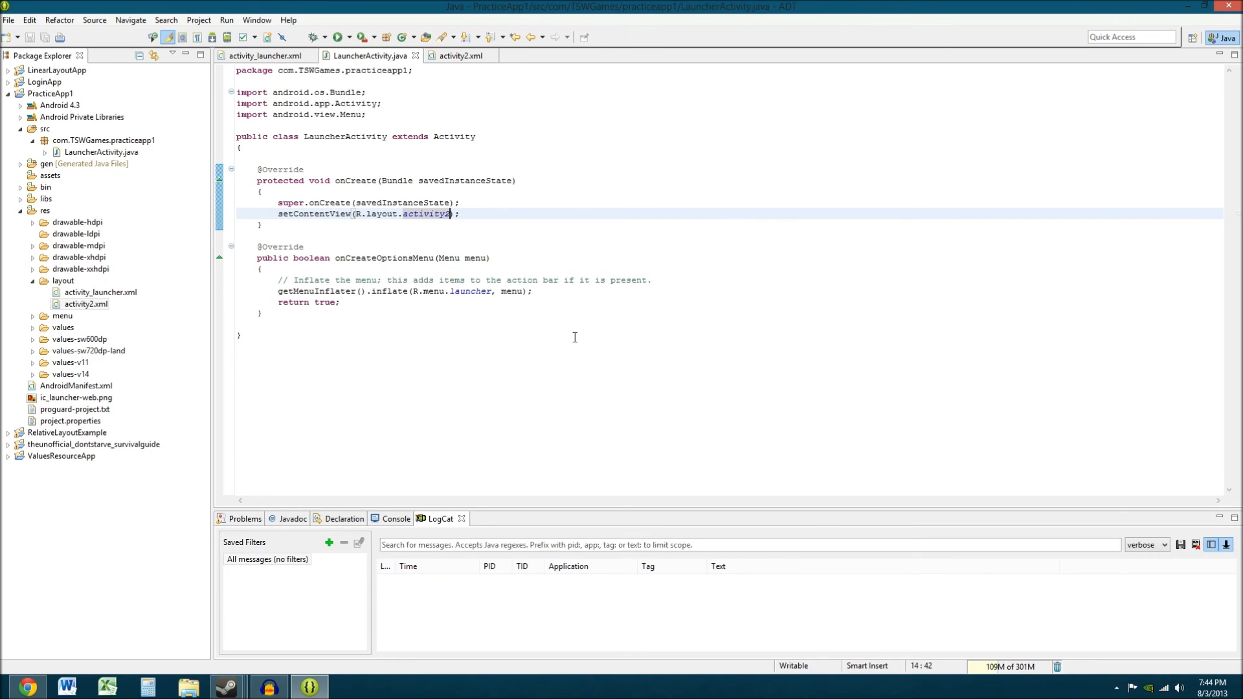
{"action": "mouse_move", "coordinate": [554, 215]}
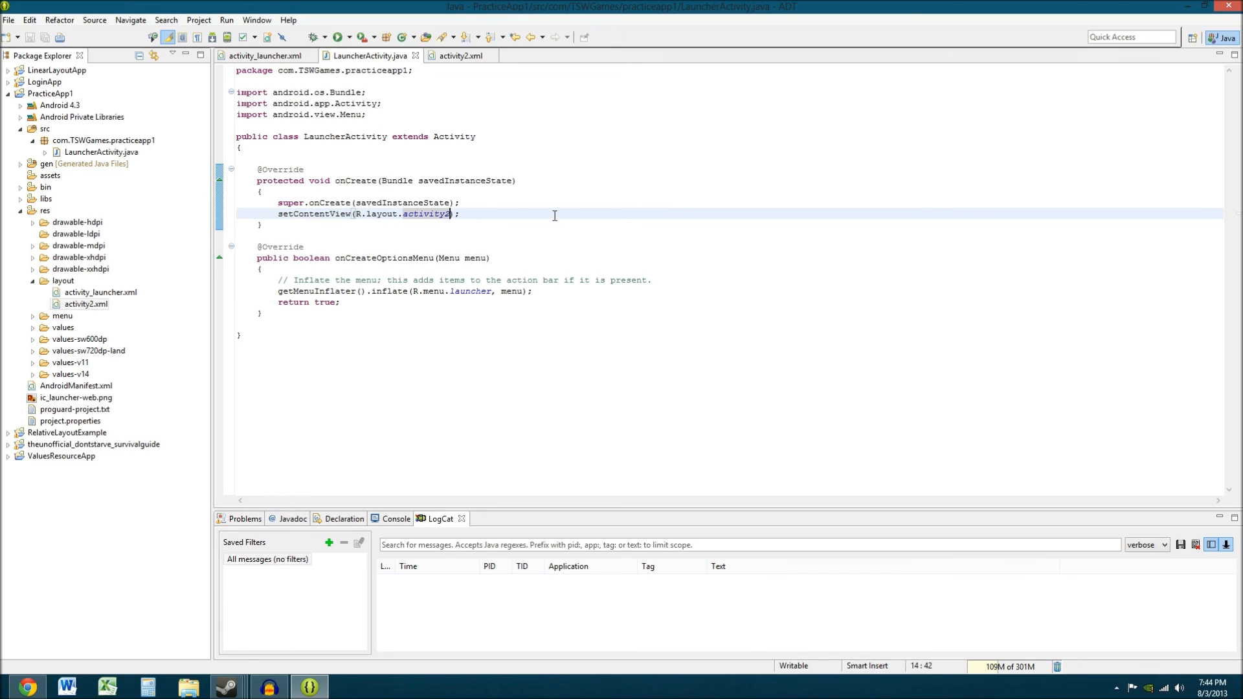
{"action": "mouse_move", "coordinate": [536, 224]}
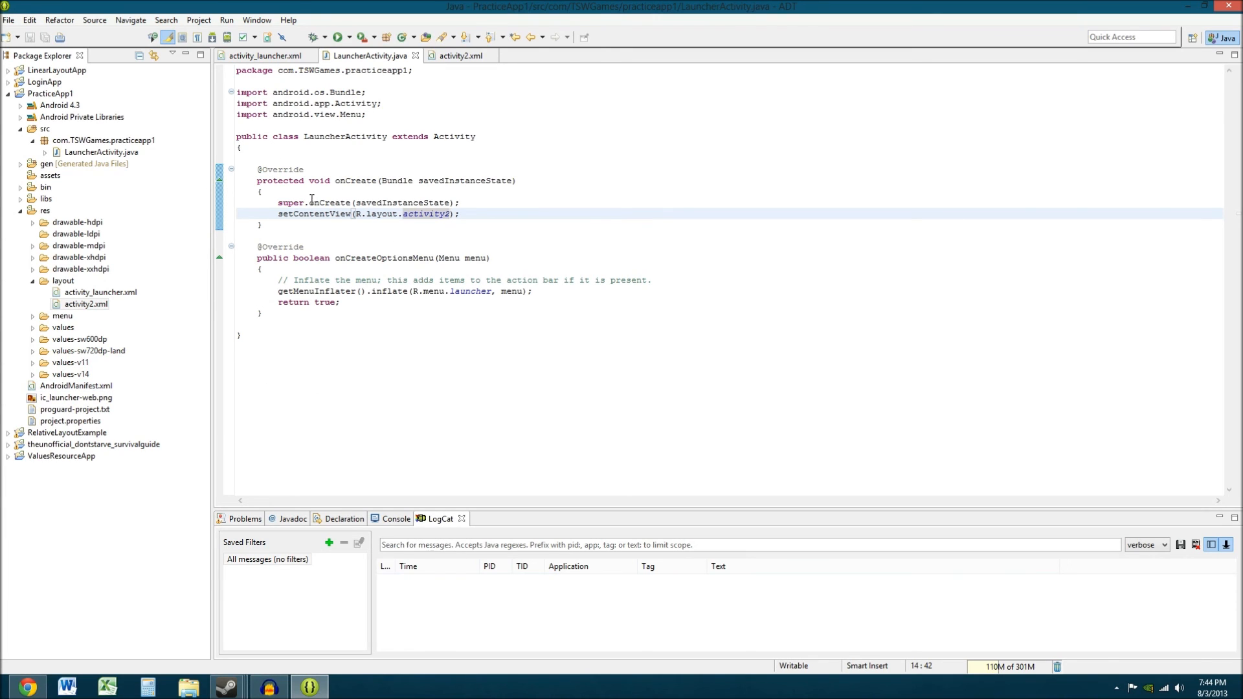
{"action": "mouse_move", "coordinate": [279, 257]}
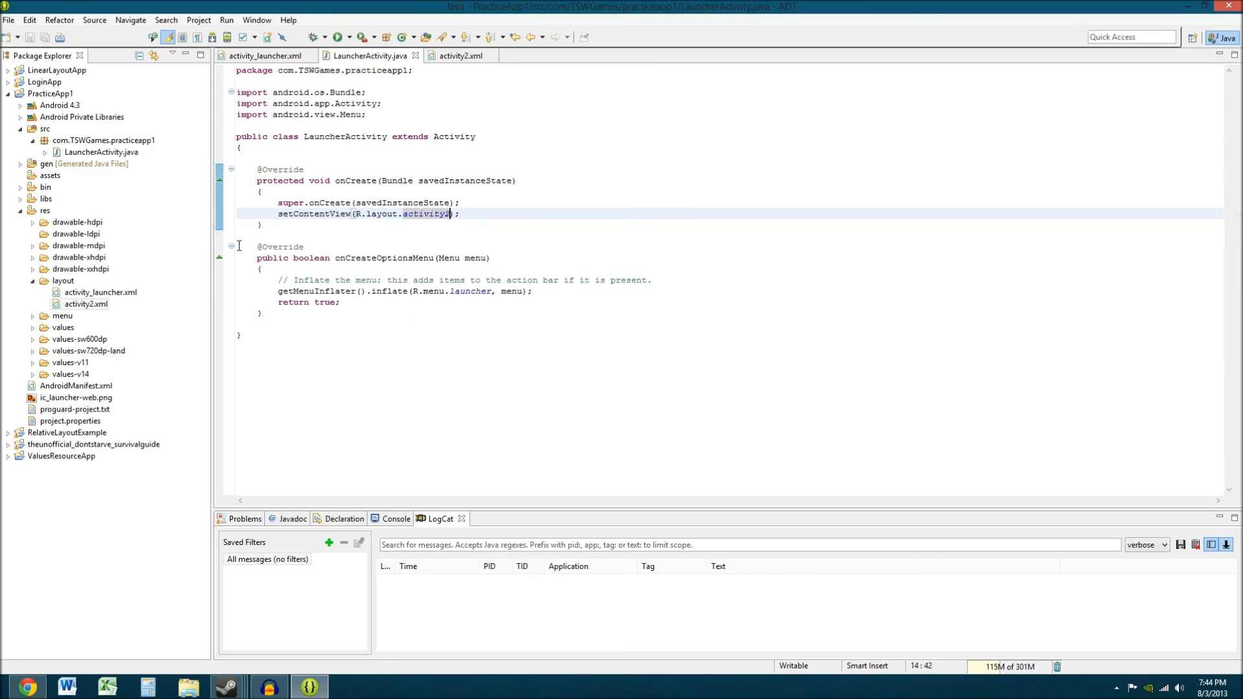
{"action": "mouse_move", "coordinate": [426, 306]}
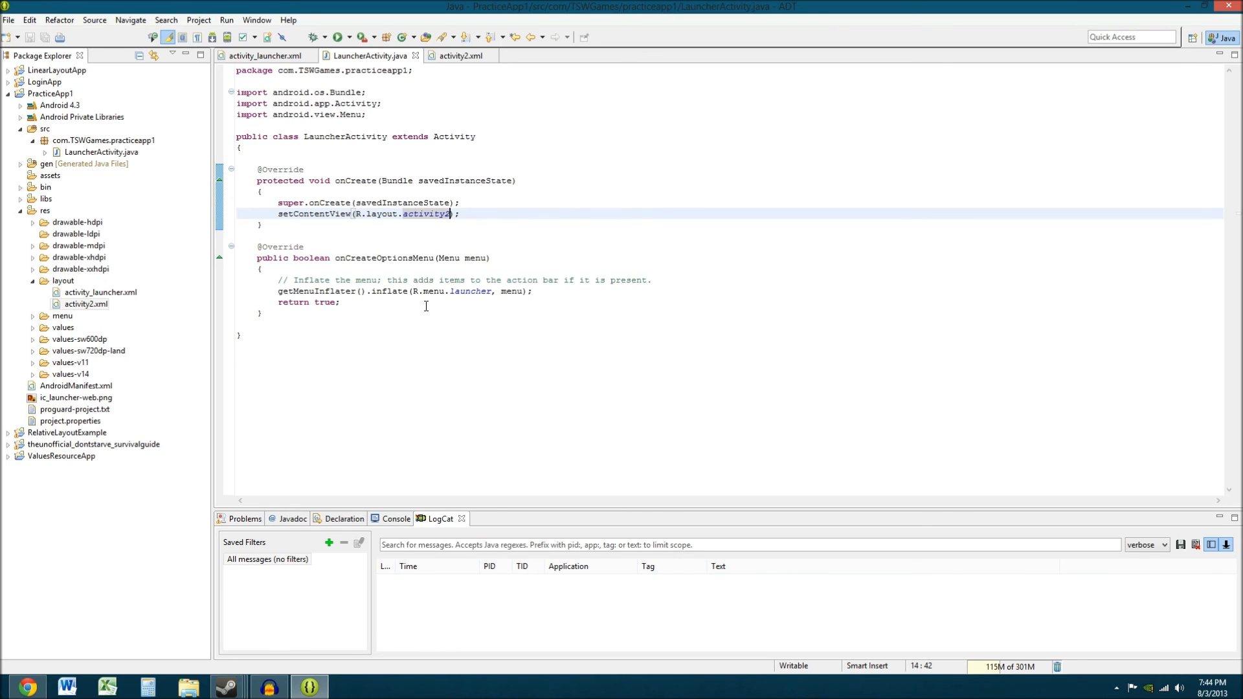
{"action": "mouse_move", "coordinate": [522, 339]}
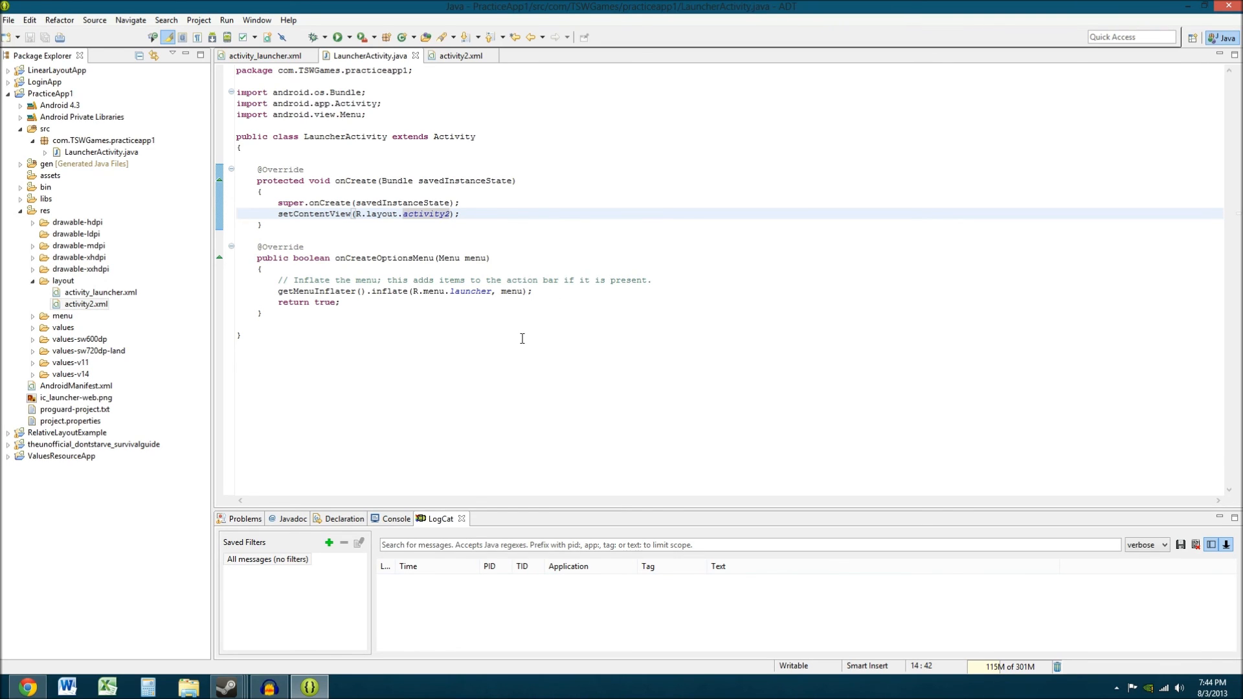
{"action": "mouse_move", "coordinate": [488, 328]}
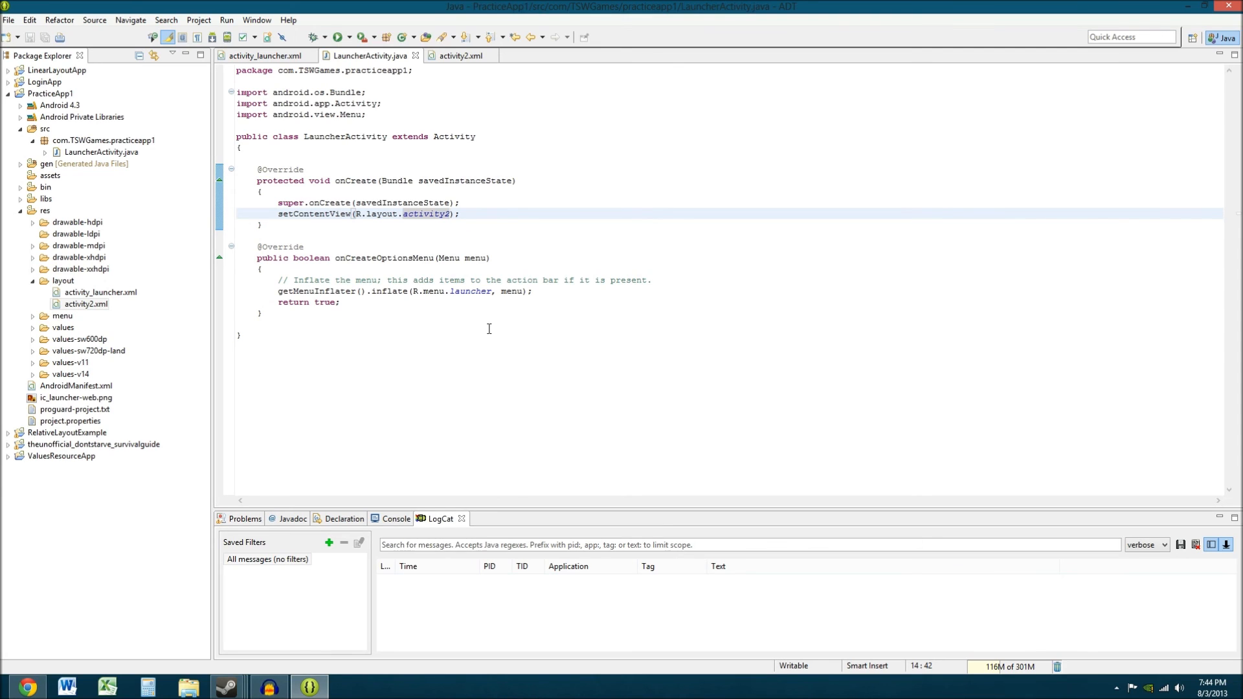
{"action": "mouse_move", "coordinate": [364, 287]}
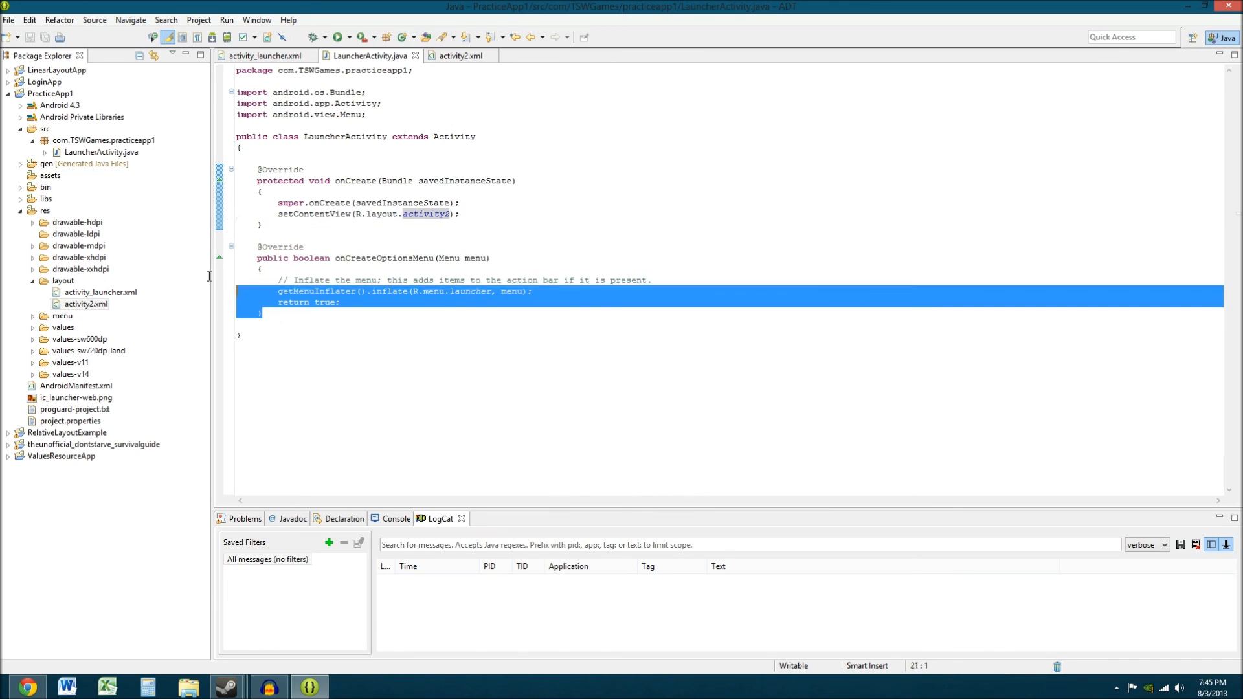
Delete the onCreateOptionsMenu method from LauncherActivity and save the file
{"action": "key", "text": "Delete"}
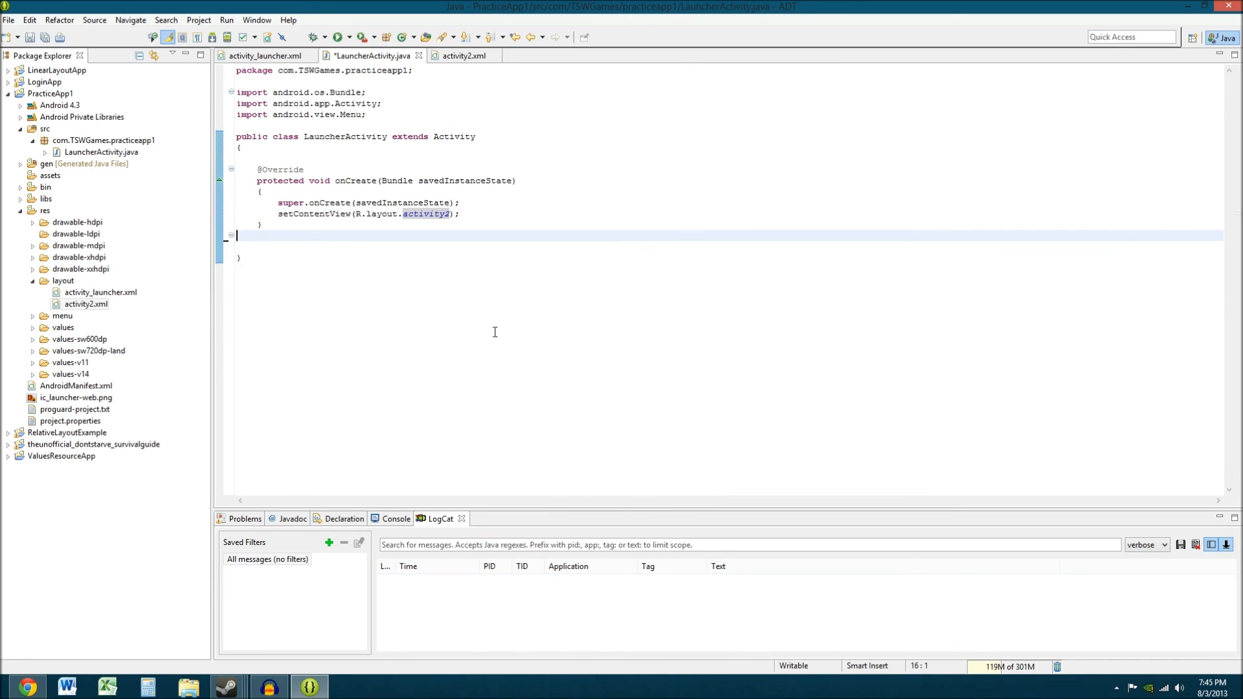
{"action": "key", "text": "ctrl+s"}
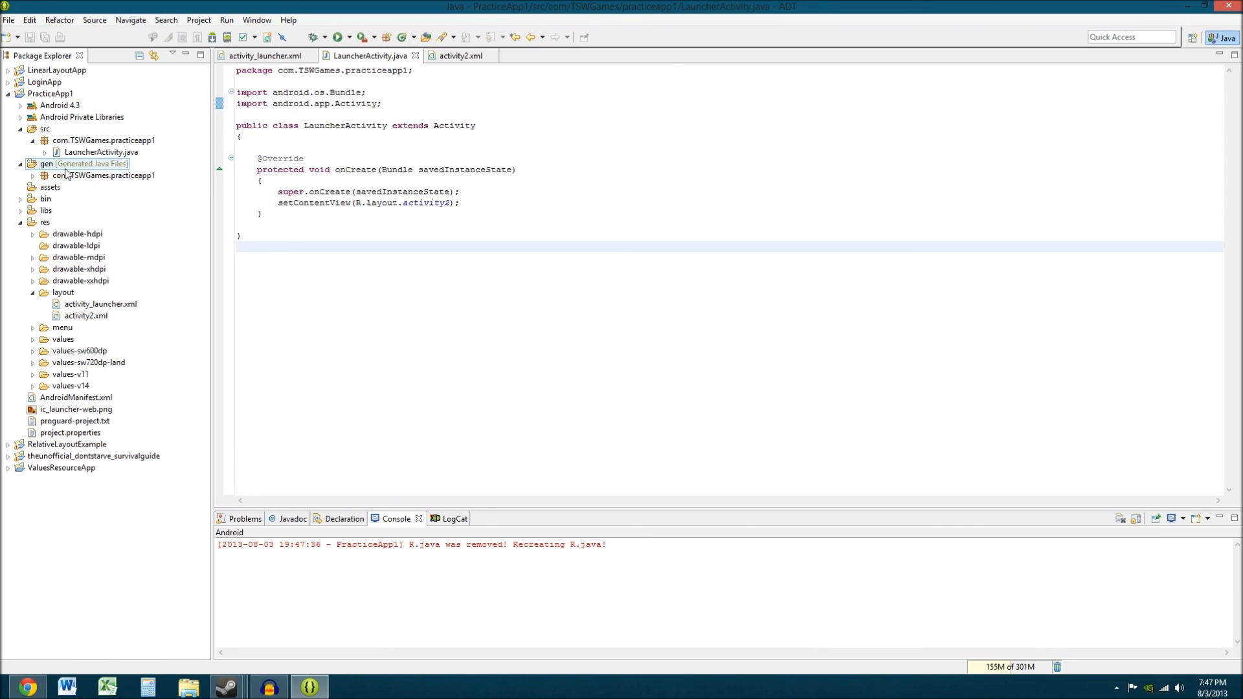
{"action": "left_click", "coordinate": [103, 176]}
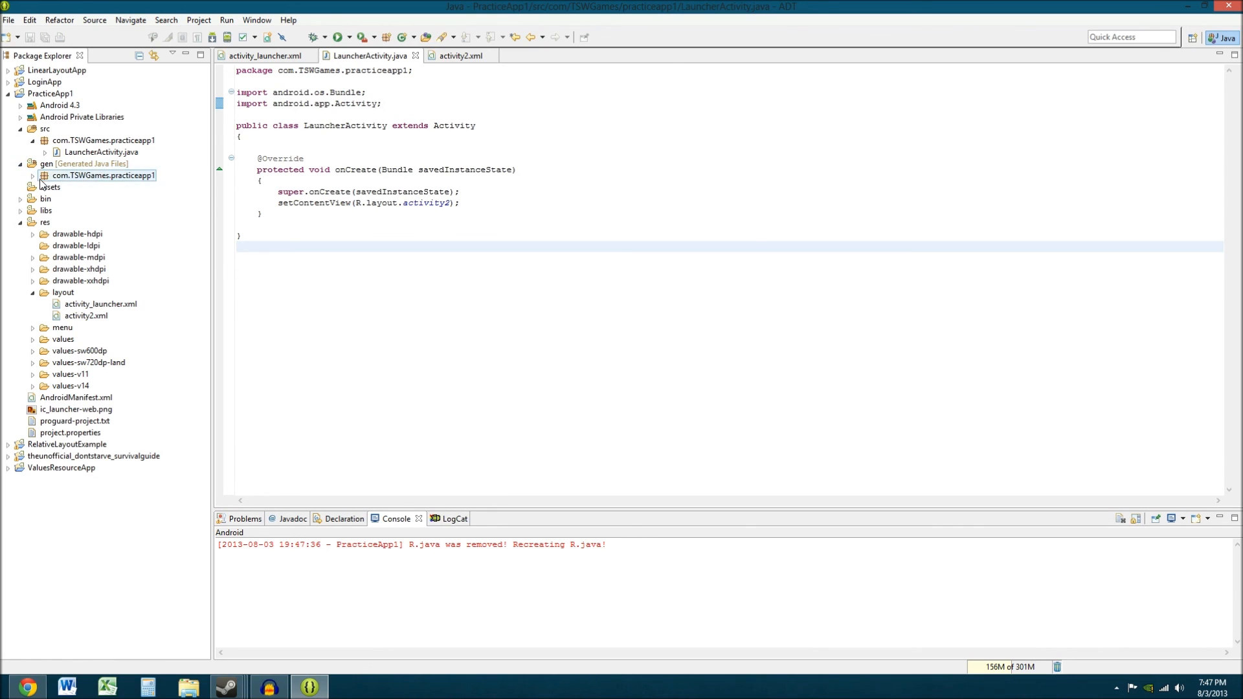
{"action": "left_click", "coordinate": [38, 175]}
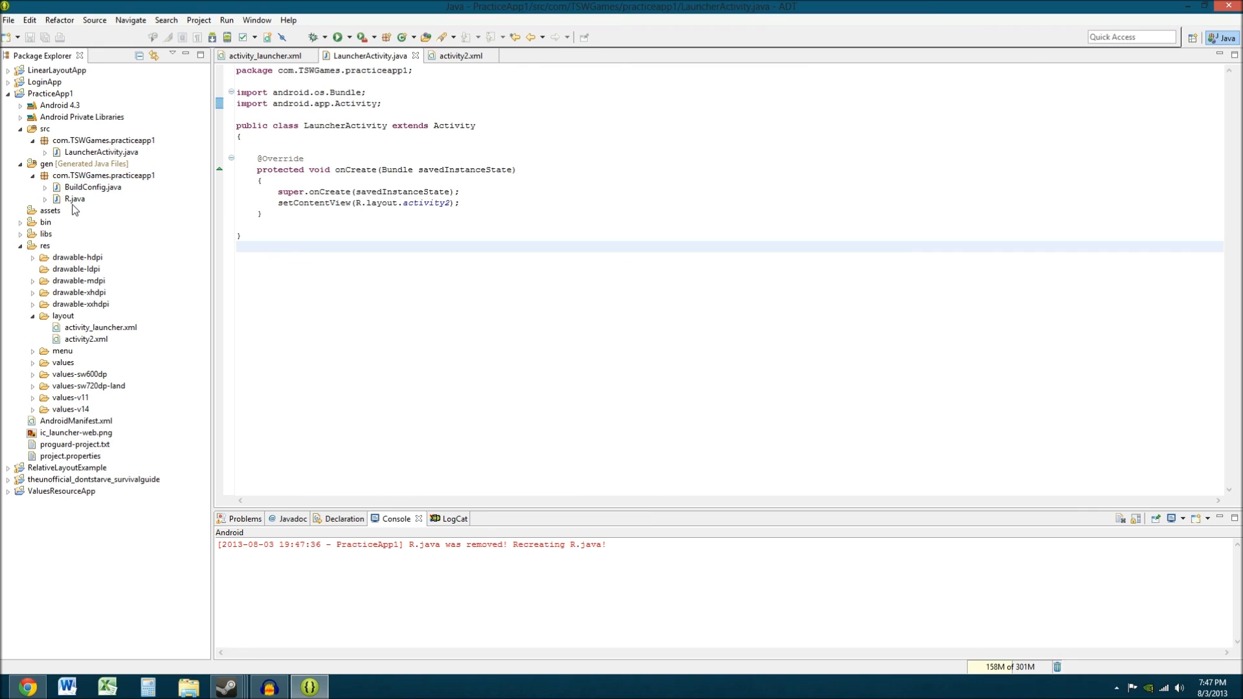
{"action": "left_click", "coordinate": [74, 198]}
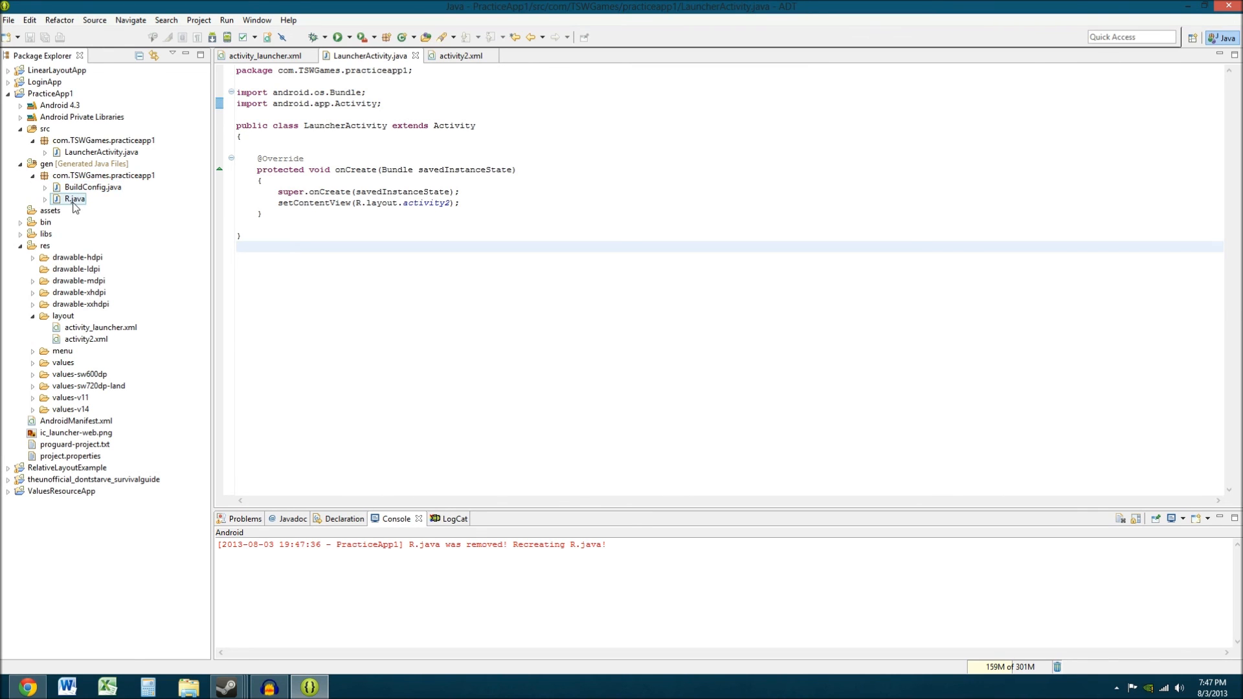
{"action": "double_click", "coordinate": [74, 199]}
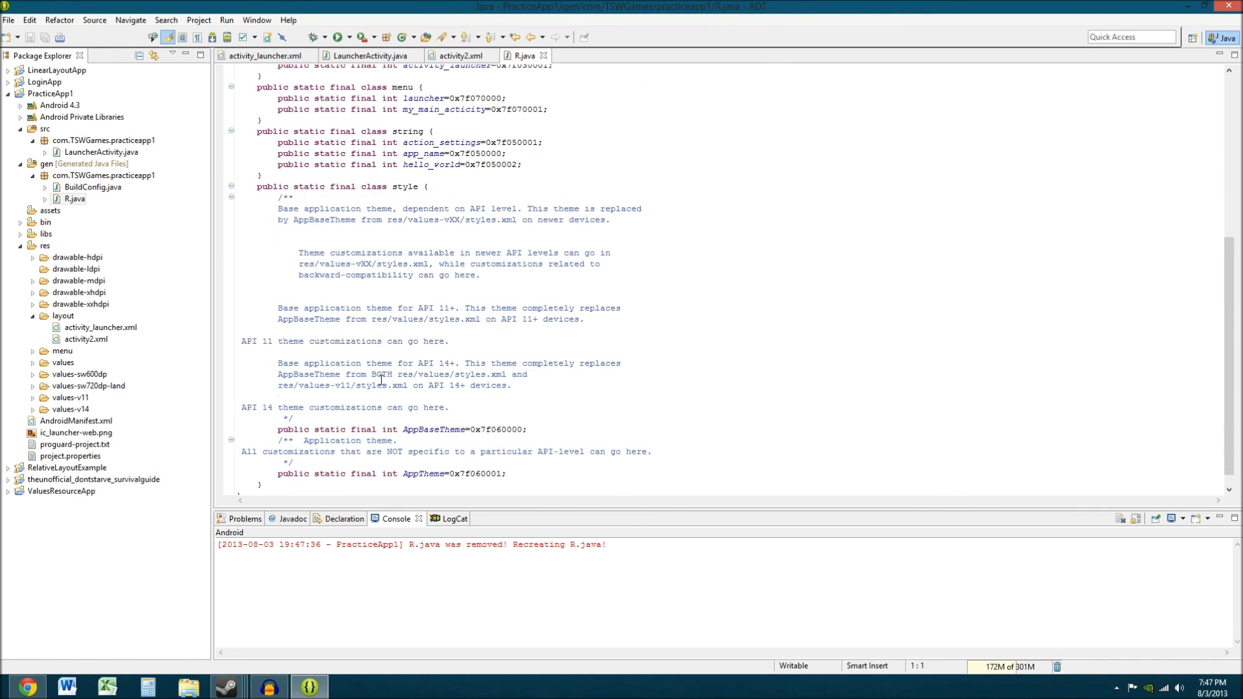
{"action": "scroll", "scroll_direction": "up", "scroll_amount": 3}
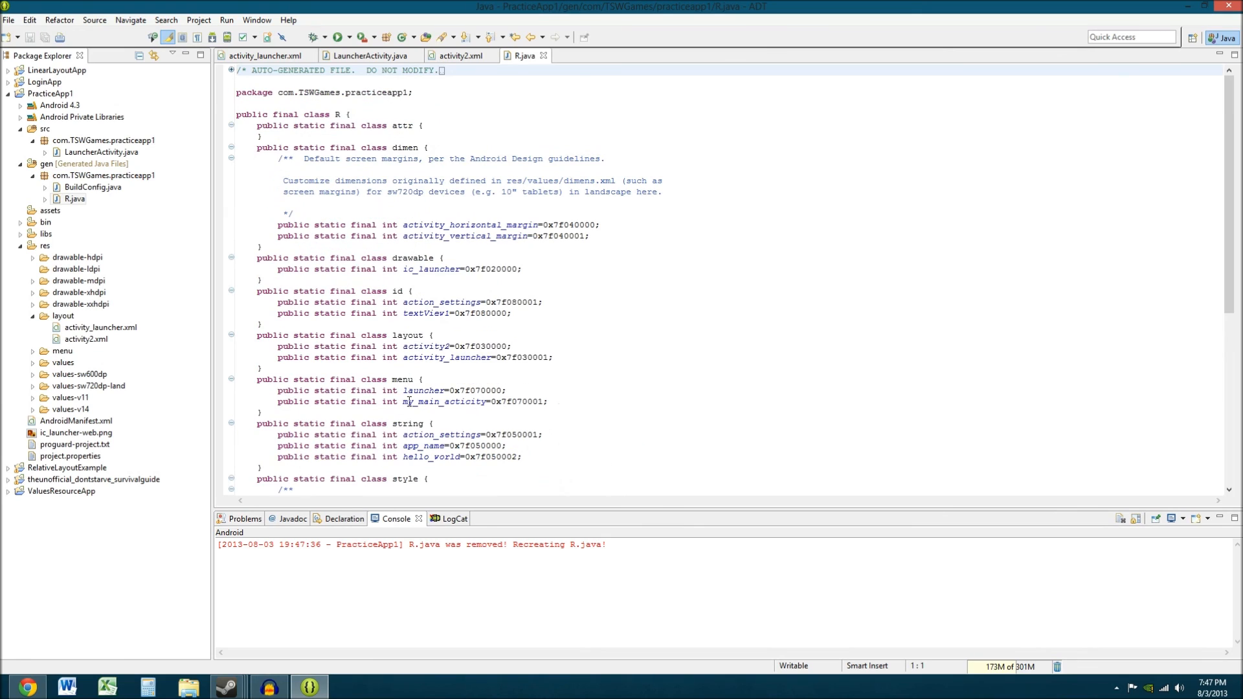
{"action": "mouse_move", "coordinate": [518, 338]}
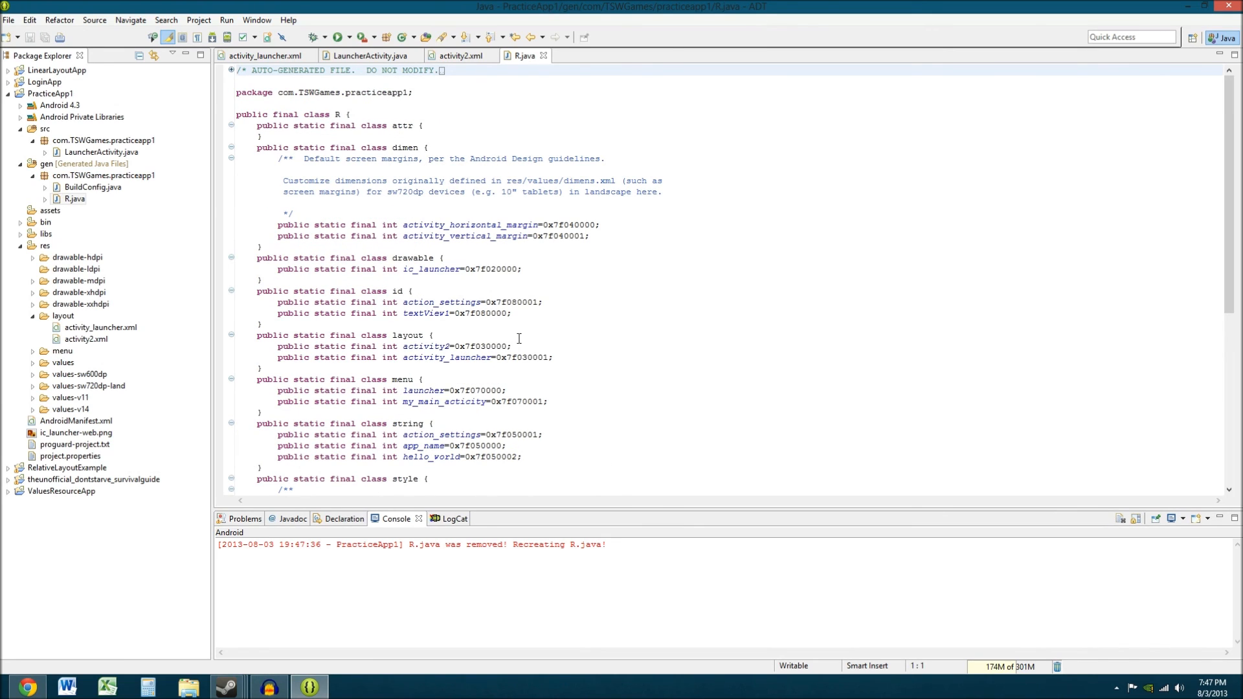
{"action": "mouse_move", "coordinate": [343, 326]}
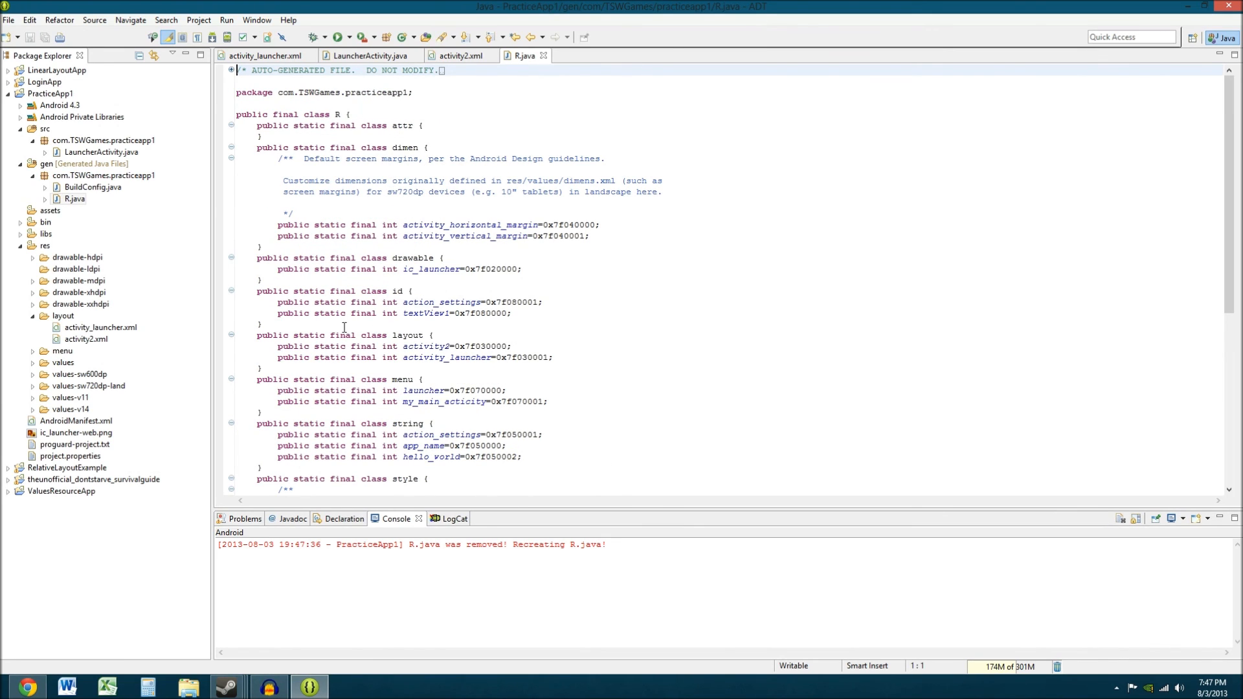
{"action": "mouse_move", "coordinate": [503, 159]}
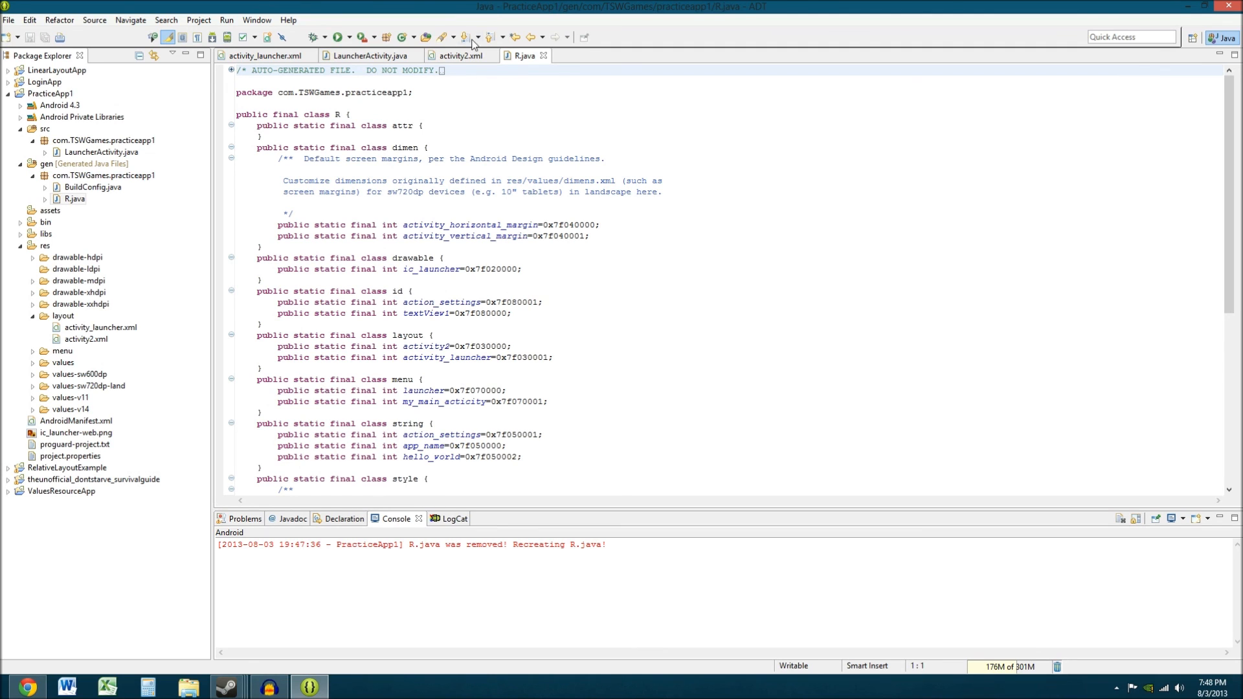
{"action": "left_click", "coordinate": [365, 55]}
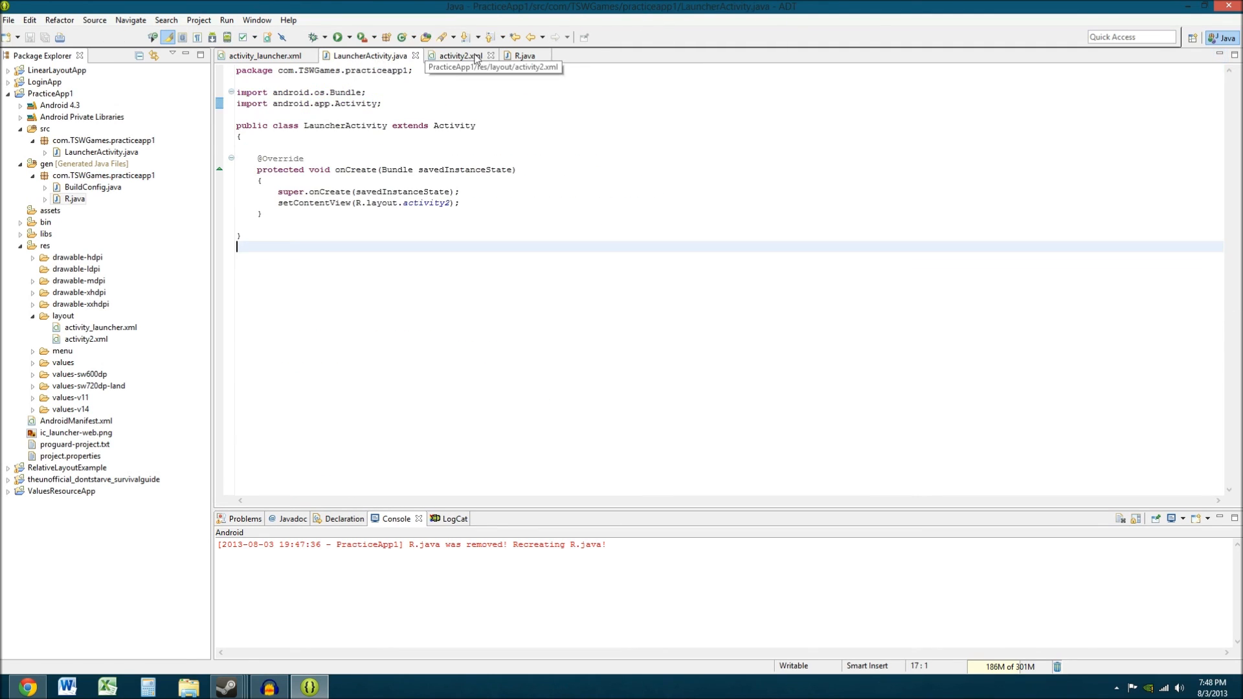
{"action": "left_click", "coordinate": [523, 56]}
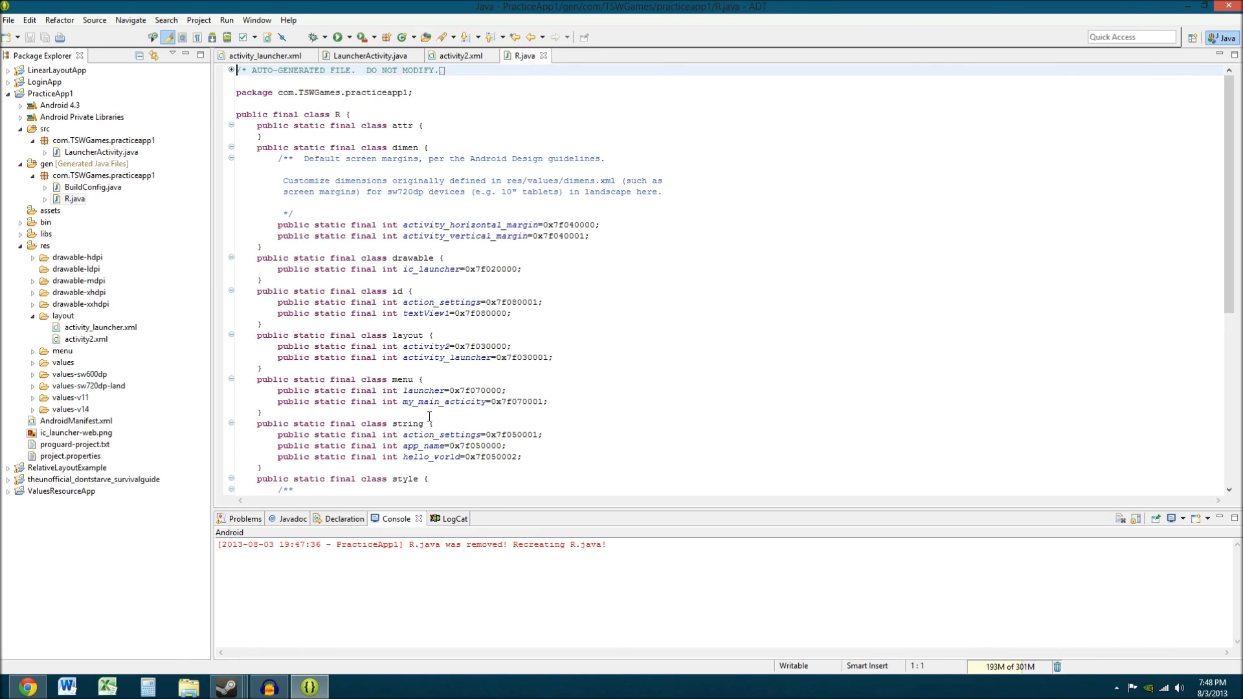
{"action": "mouse_move", "coordinate": [470, 438]}
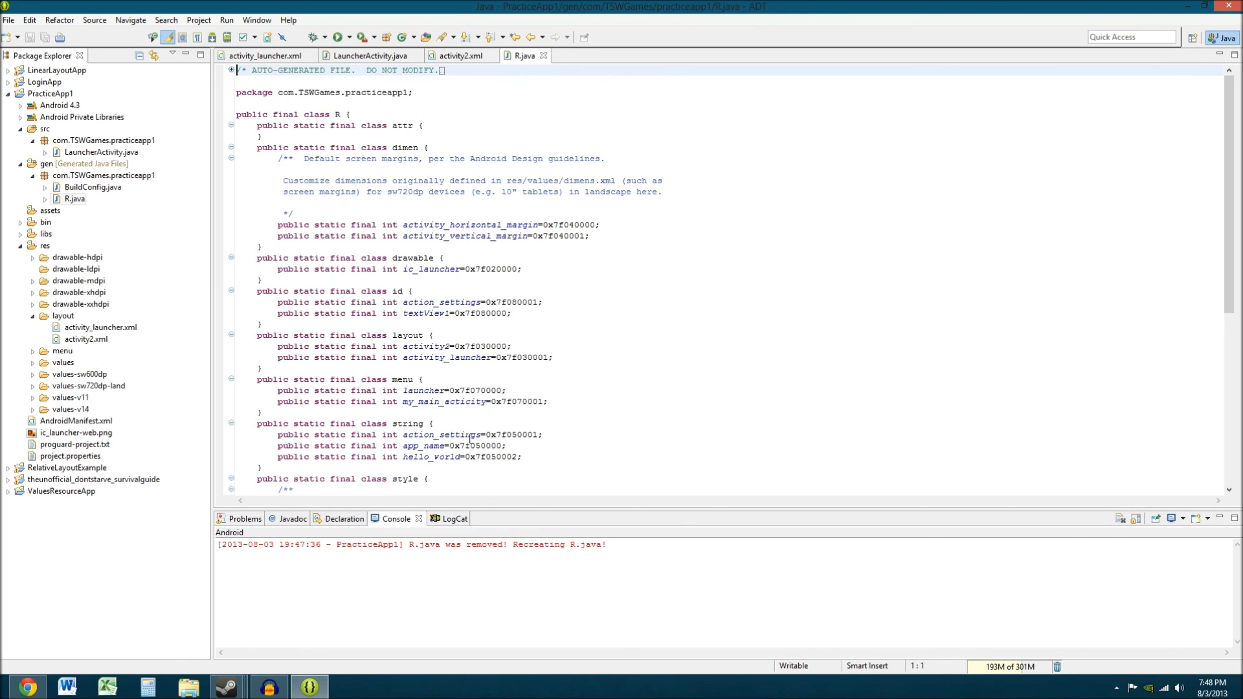
{"action": "left_click", "coordinate": [370, 56]}
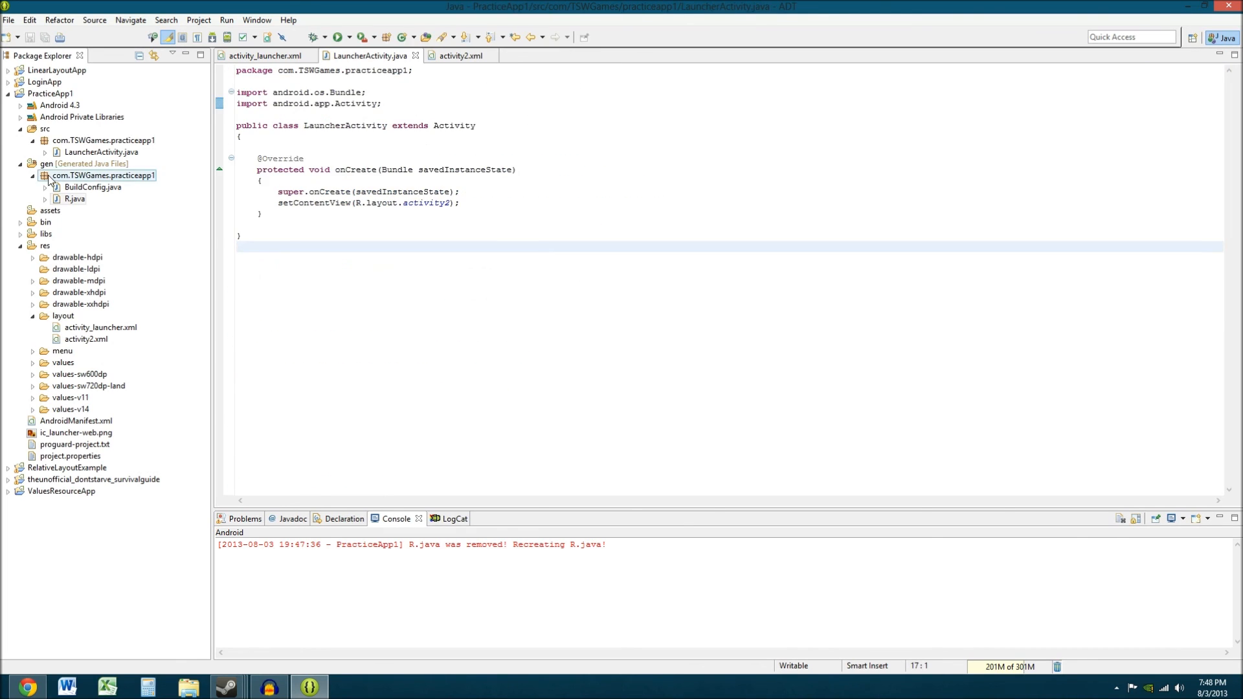
{"action": "left_click", "coordinate": [20, 163]}
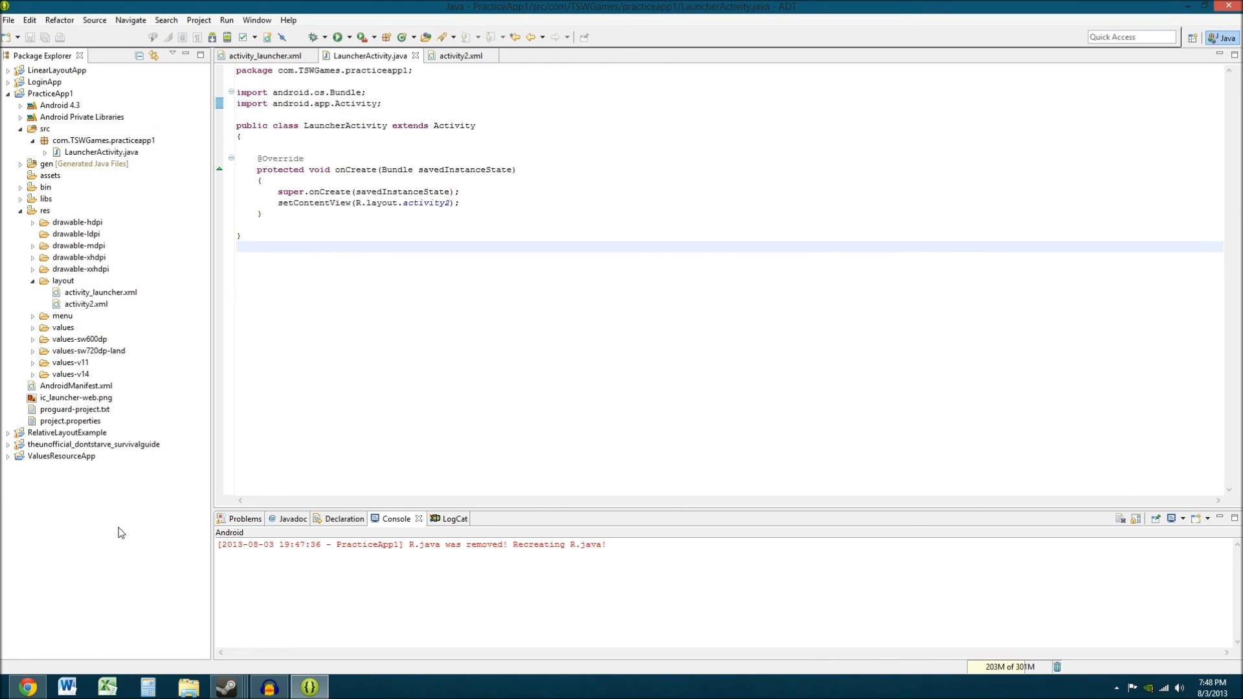
{"action": "left_click", "coordinate": [67, 432]}
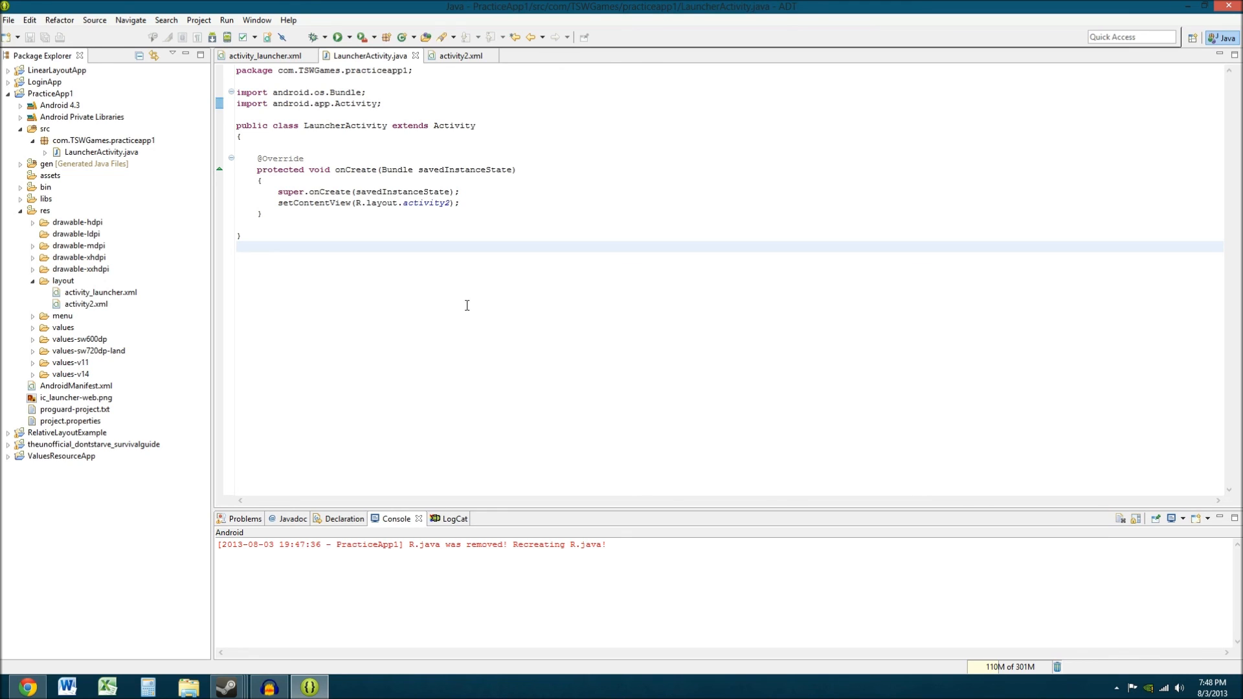
{"action": "mouse_move", "coordinate": [581, 125]}
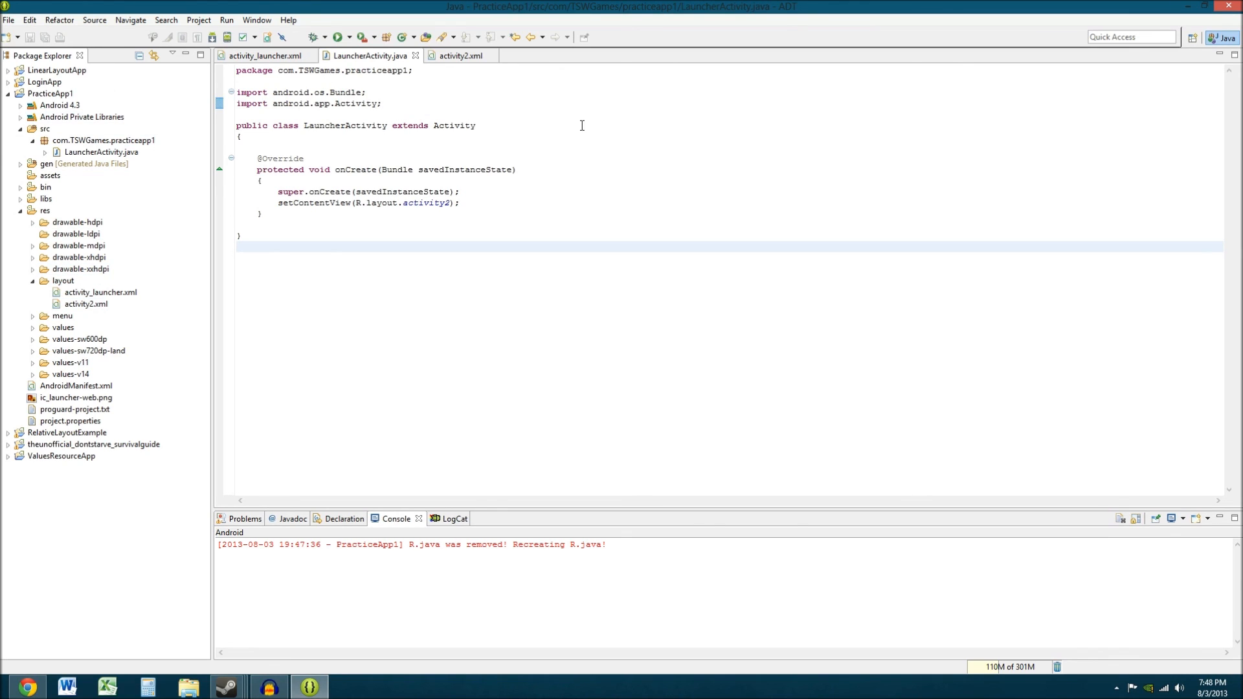
{"action": "mouse_move", "coordinate": [720, 204]}
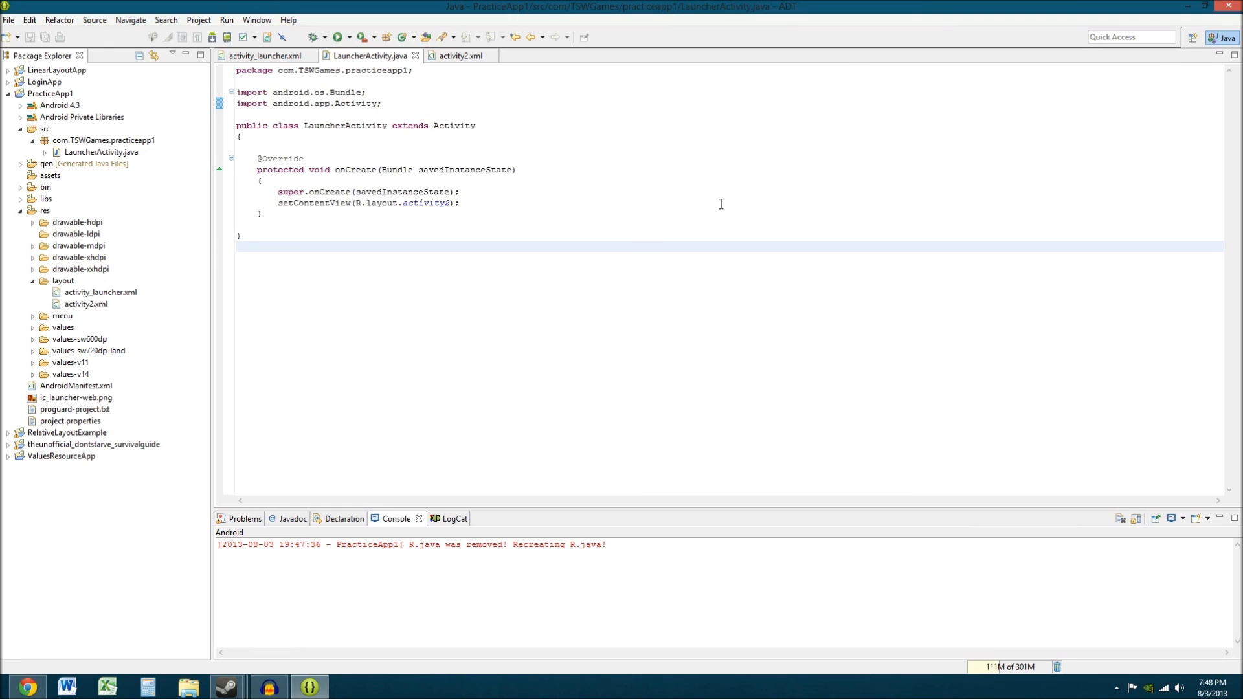
{"action": "mouse_move", "coordinate": [435, 70]}
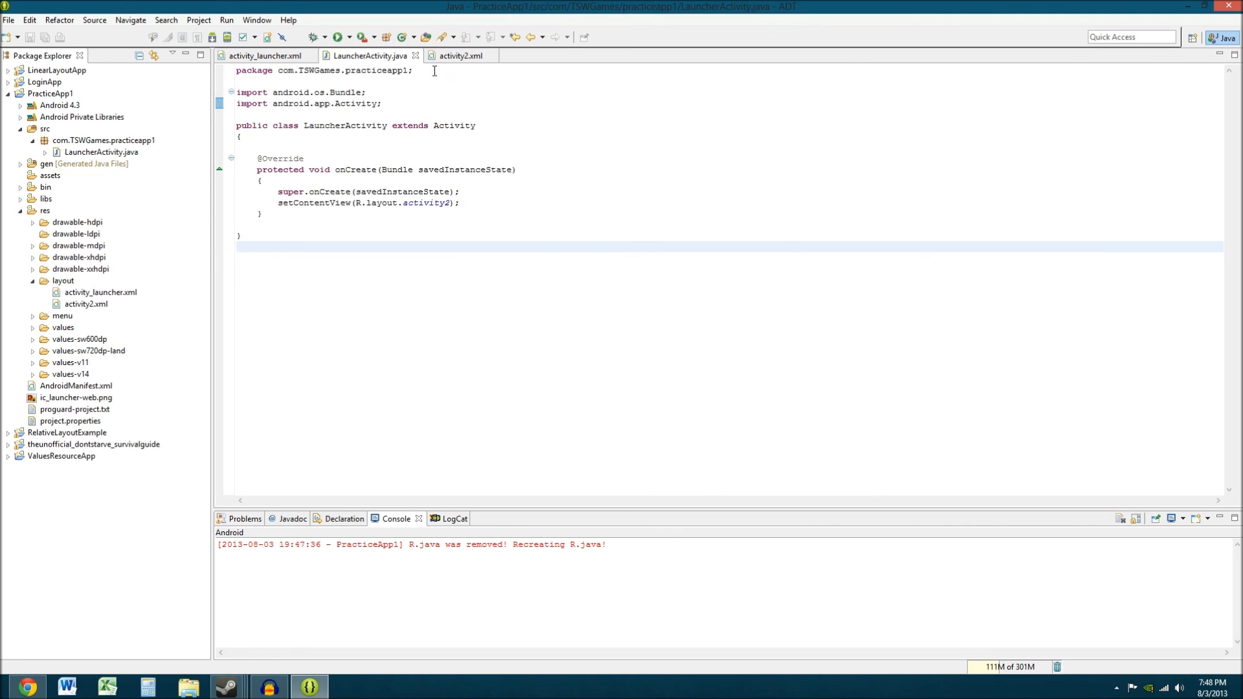
{"action": "mouse_move", "coordinate": [483, 226]}
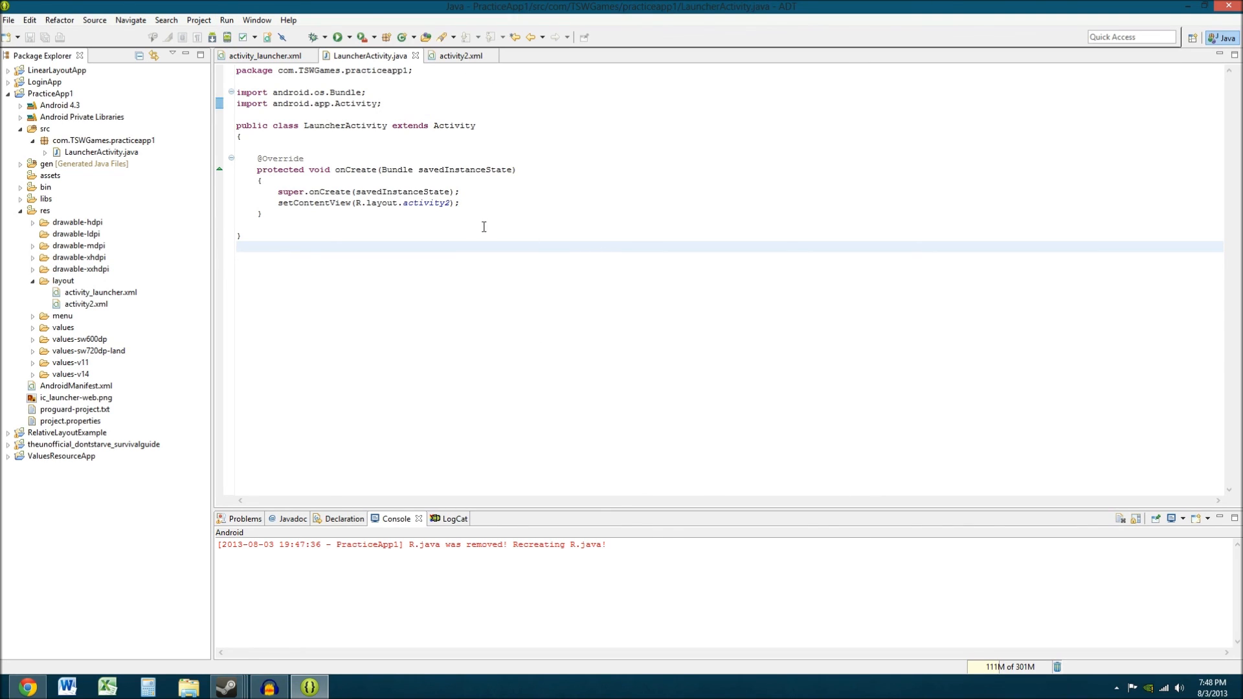